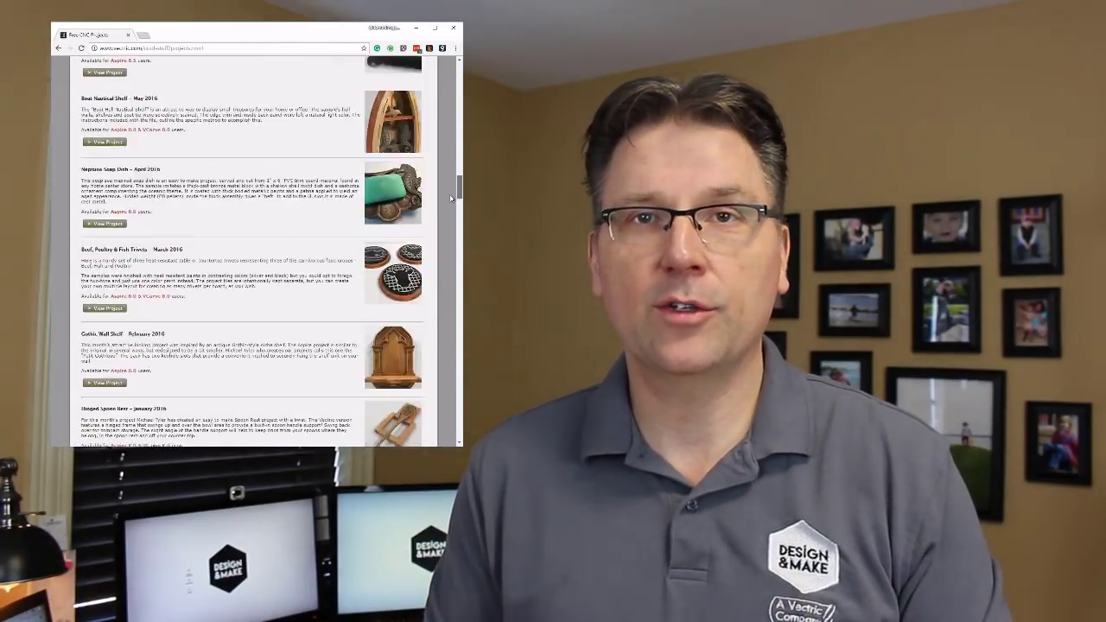
- Find The Divine Clock on Vectric's Free CNC Projects page and open its project
scroll("down", 3)
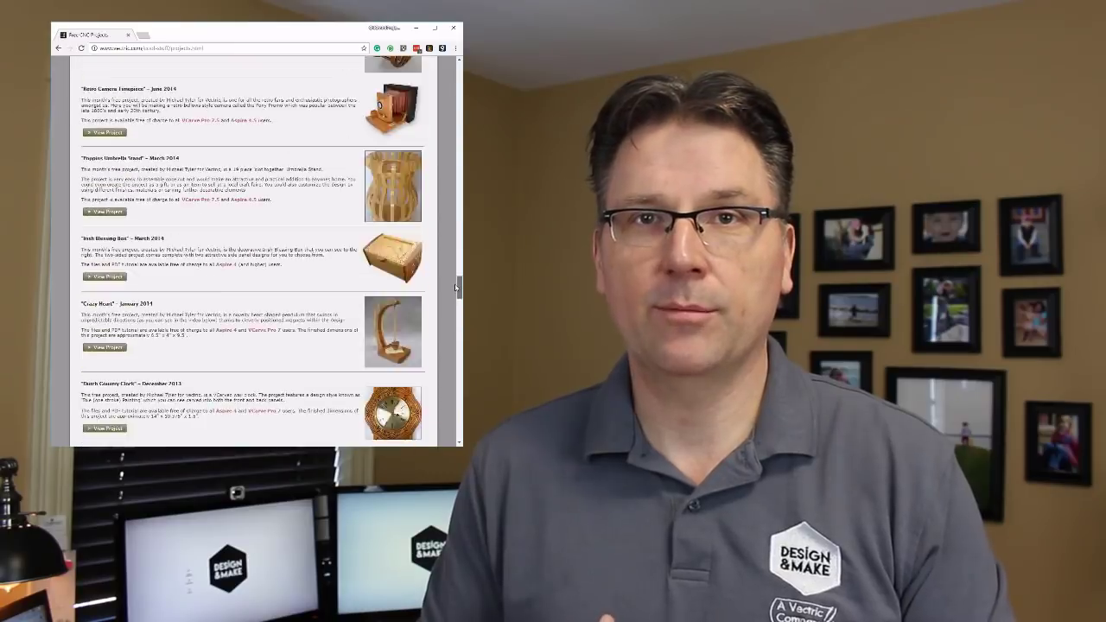
scroll("up", 3)
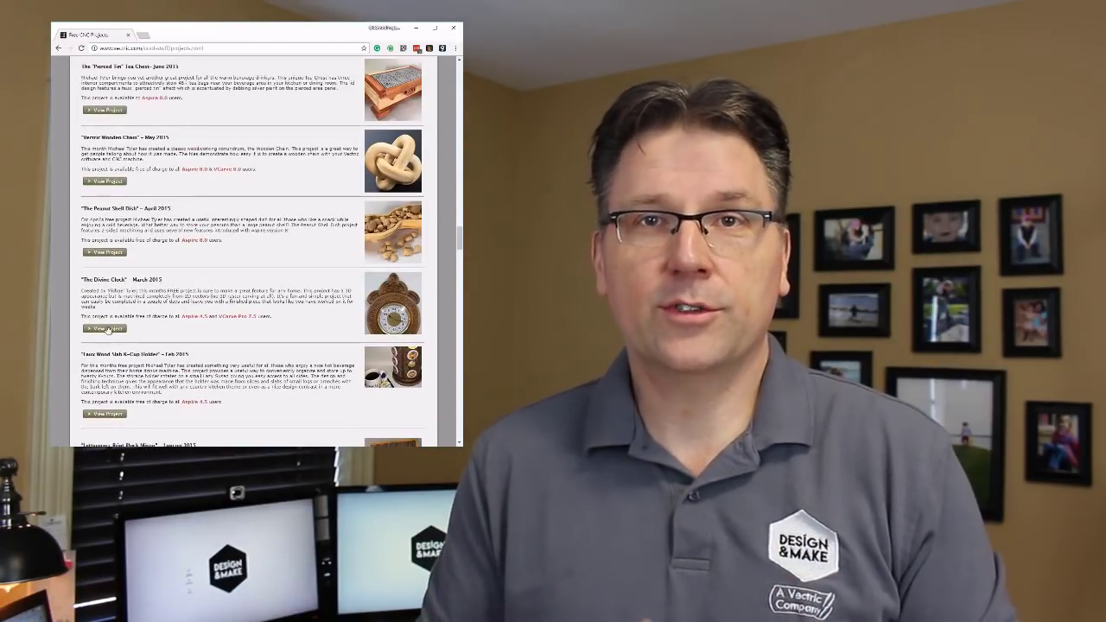
left_click(104, 328)
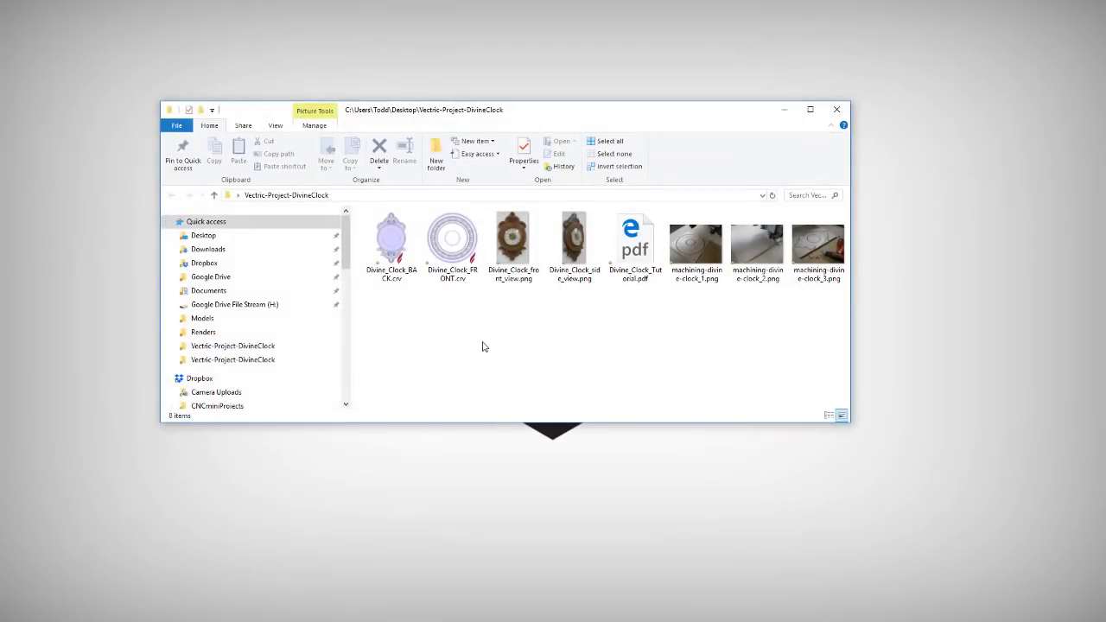
mouse_move(401, 309)
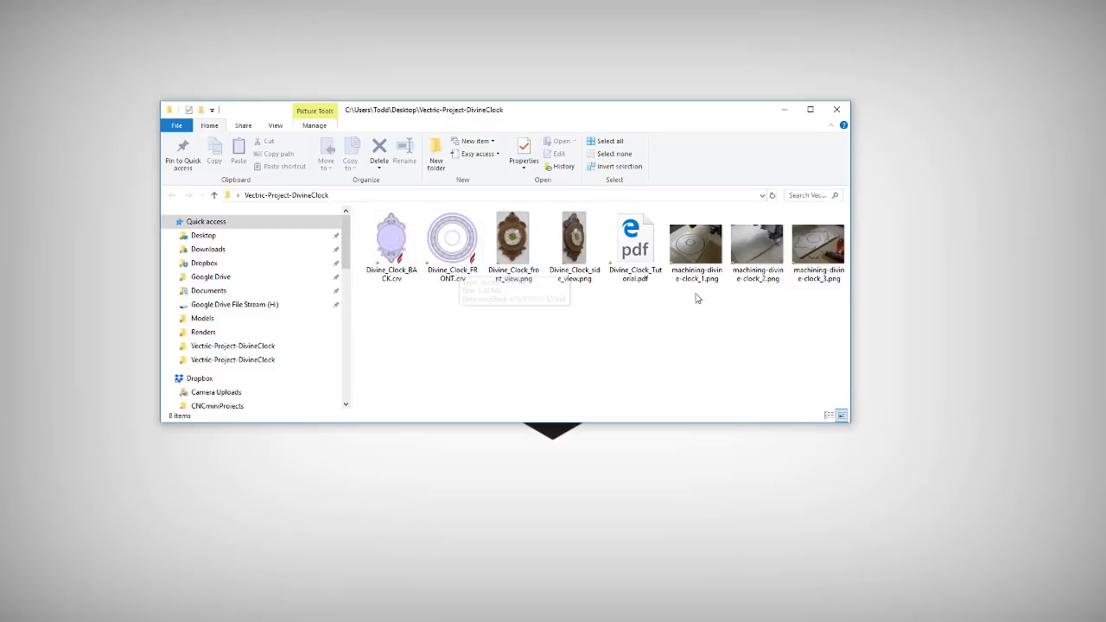
mouse_move(574, 242)
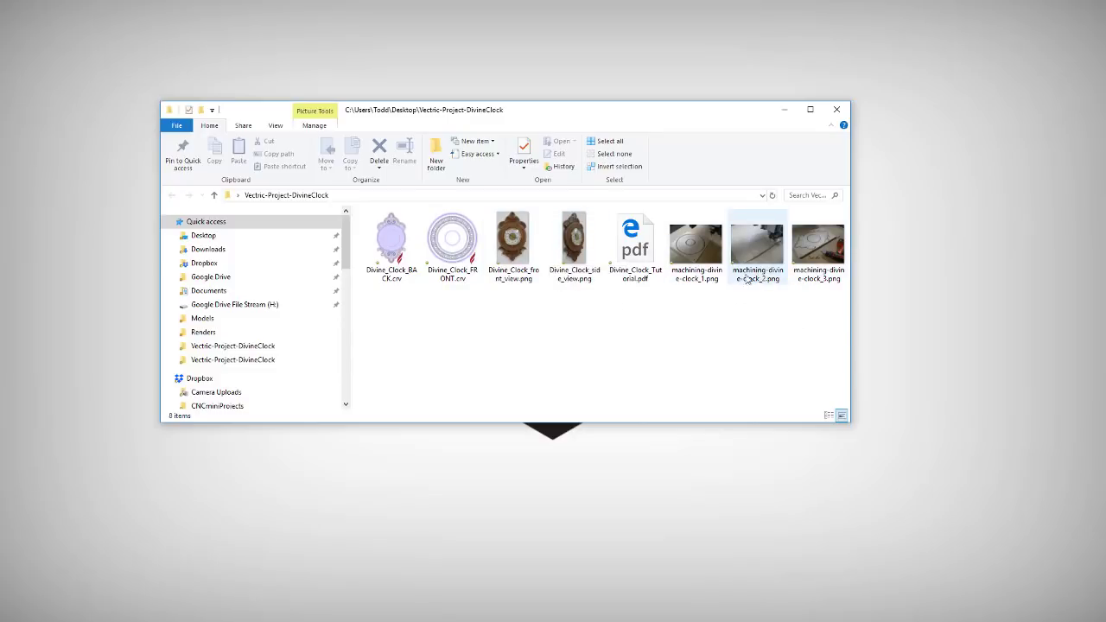
left_click(639, 310)
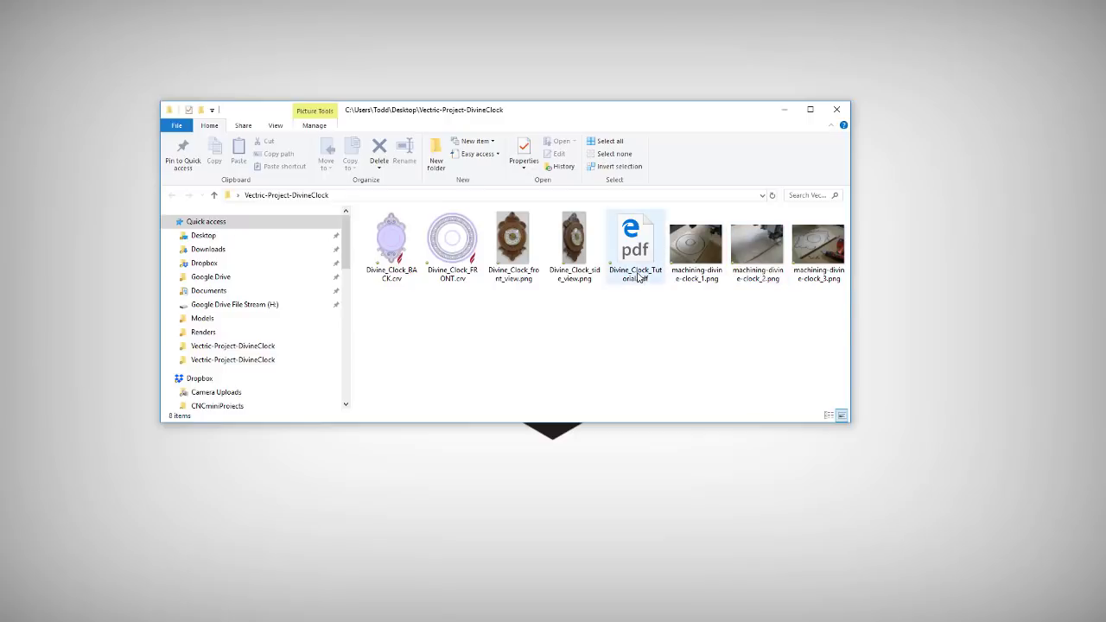
mouse_move(636, 276)
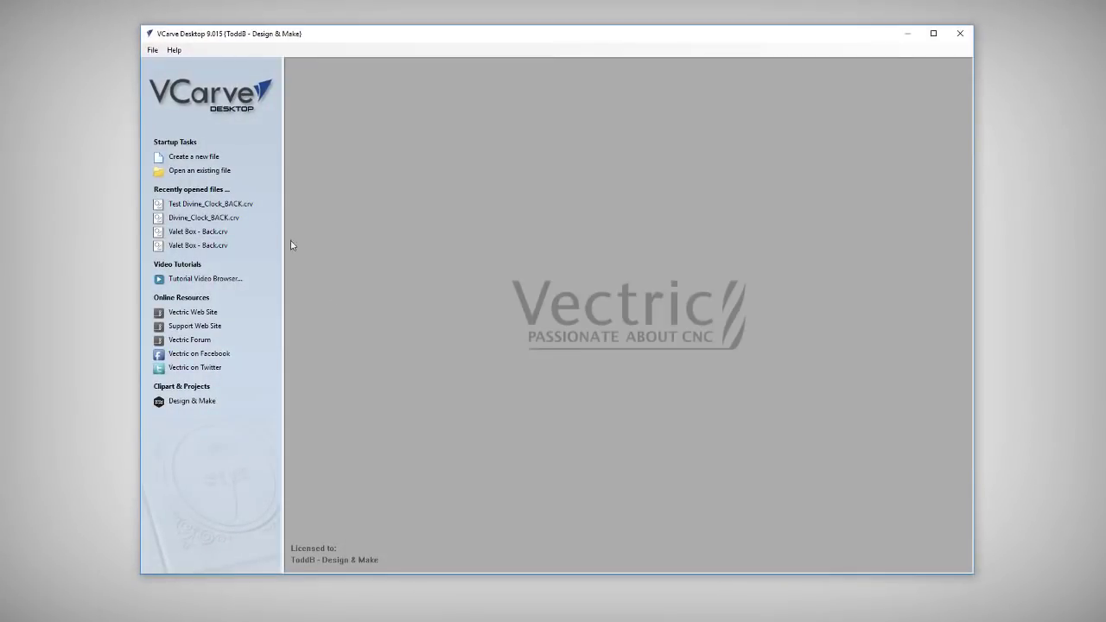
- Open Divine_Clock_FRONT.crv from Vectric-Project-DivineClock, dismiss its notes, and show the Toolpaths panel
left_click(198, 170)
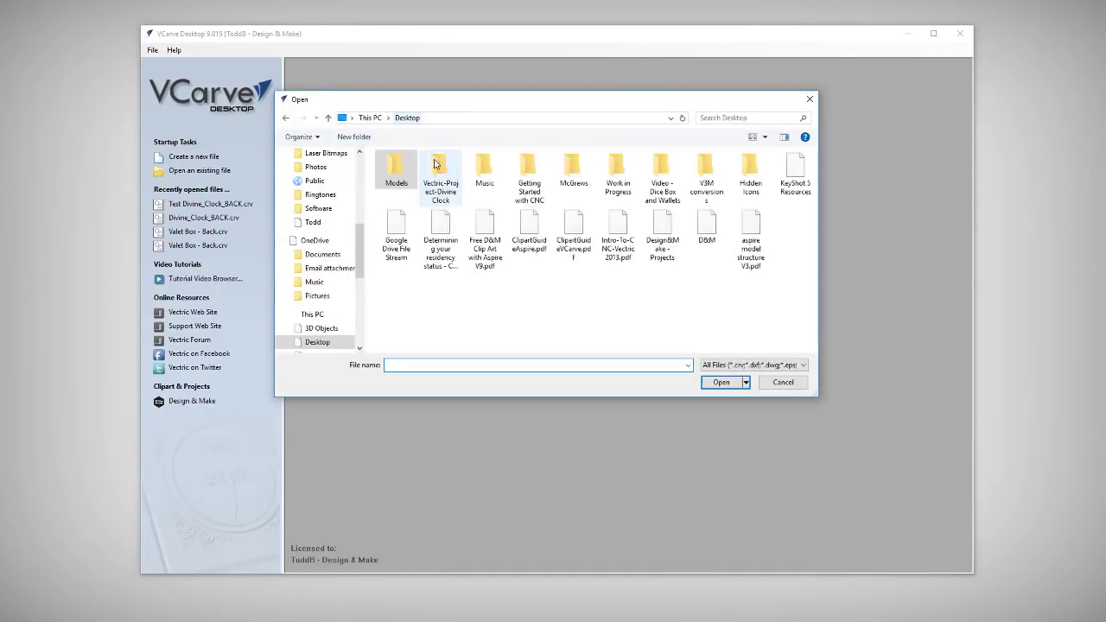
double_click(440, 170)
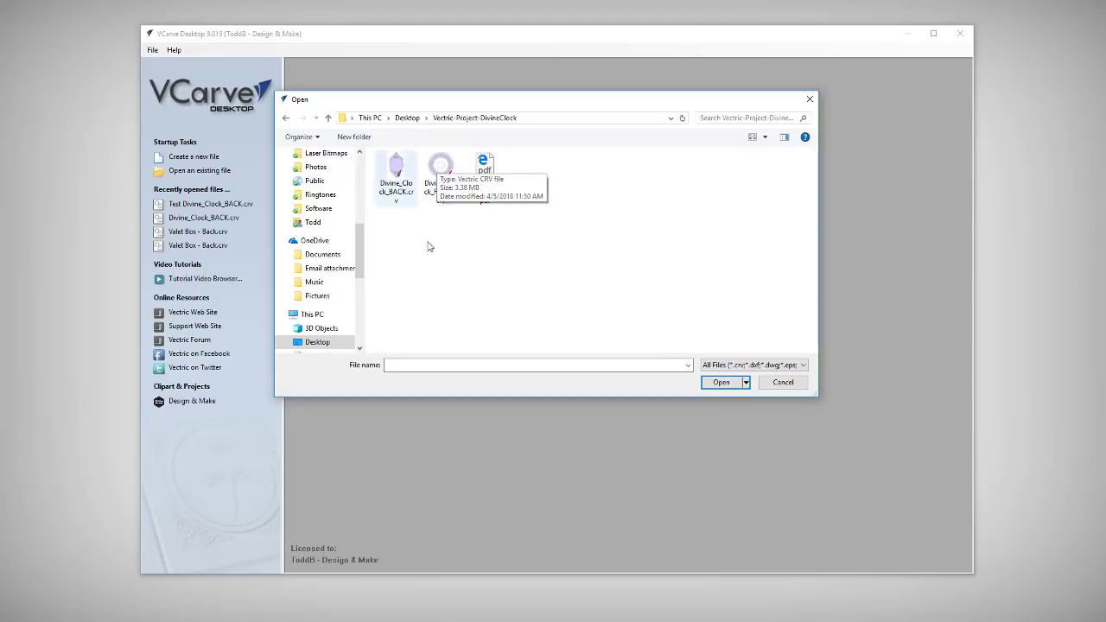
left_click(782, 381)
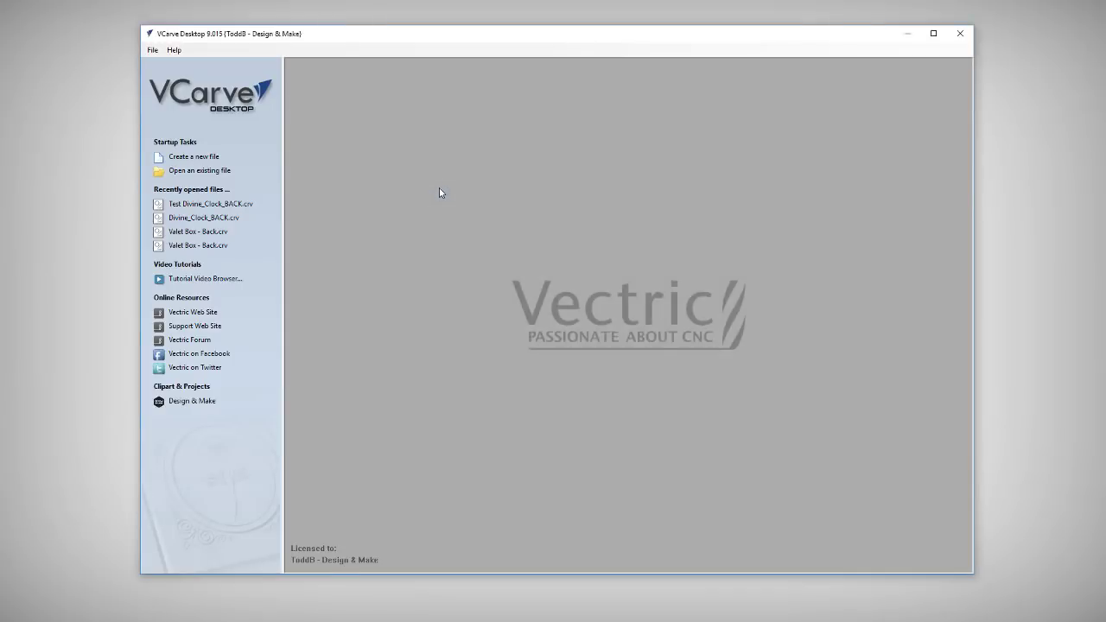
left_click(210, 203)
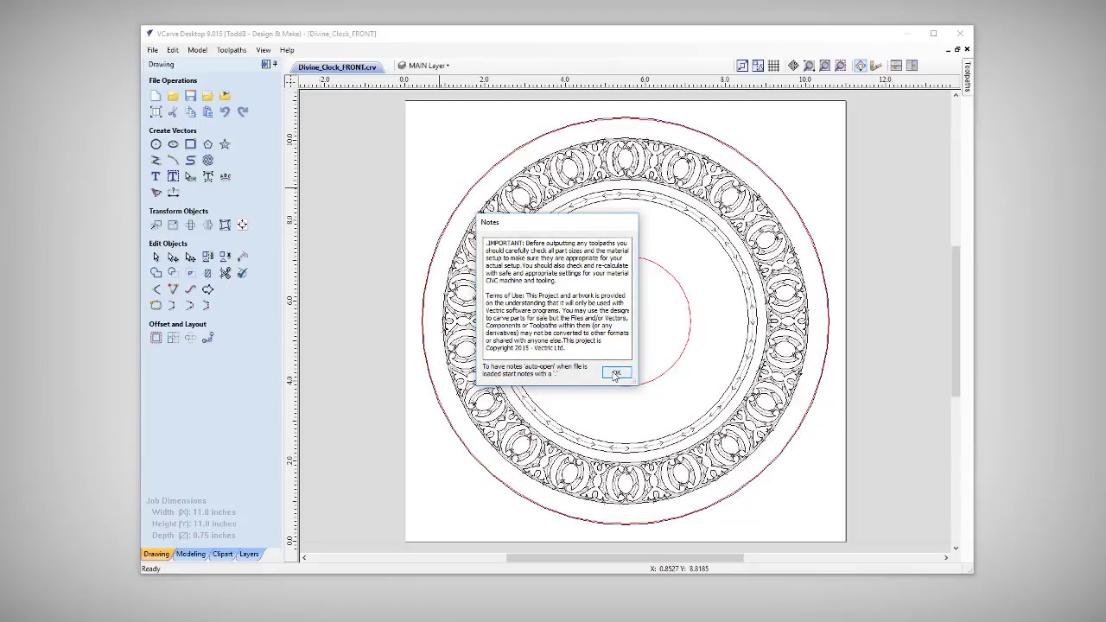
left_click(615, 372)
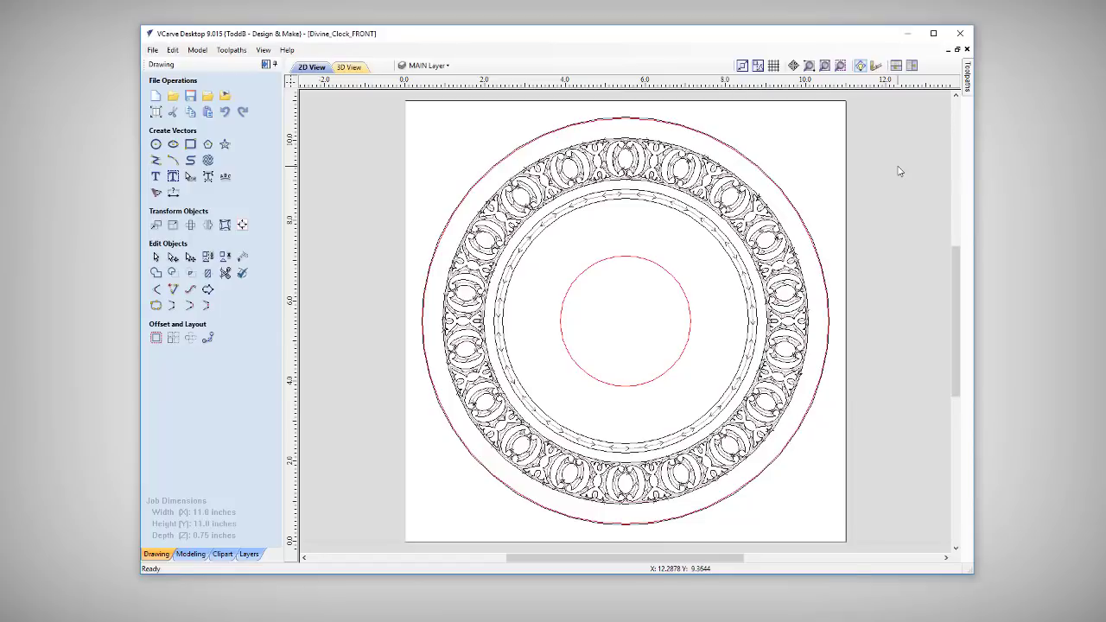
left_click(970, 73)
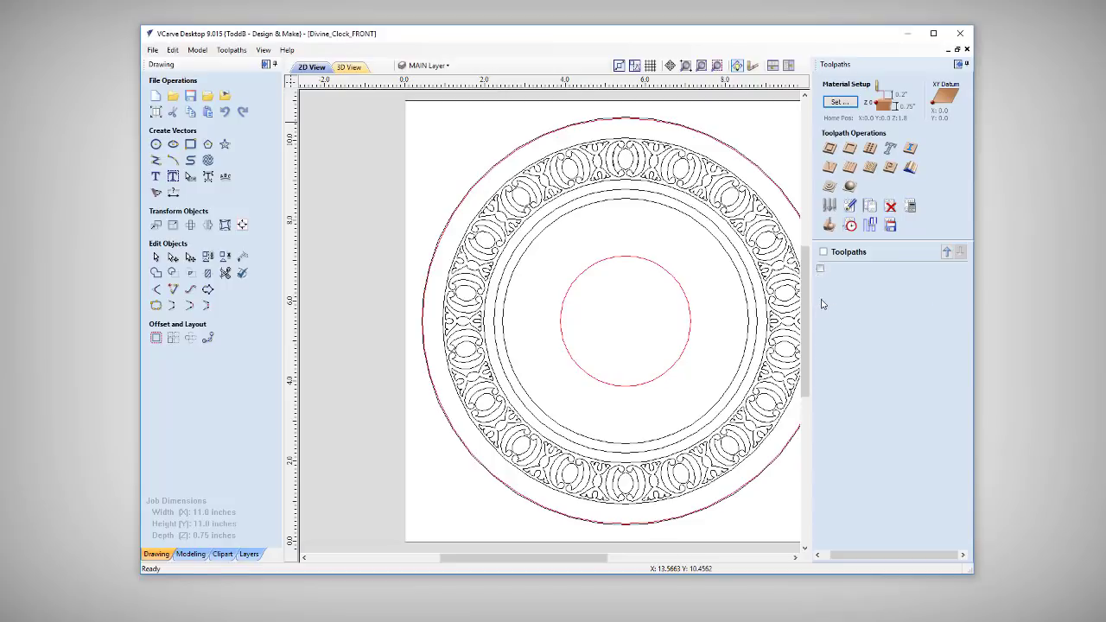
- Simulate the V-Carve 90 deg V-Bit toolpath of the clock front in 3D
left_click(829, 225)
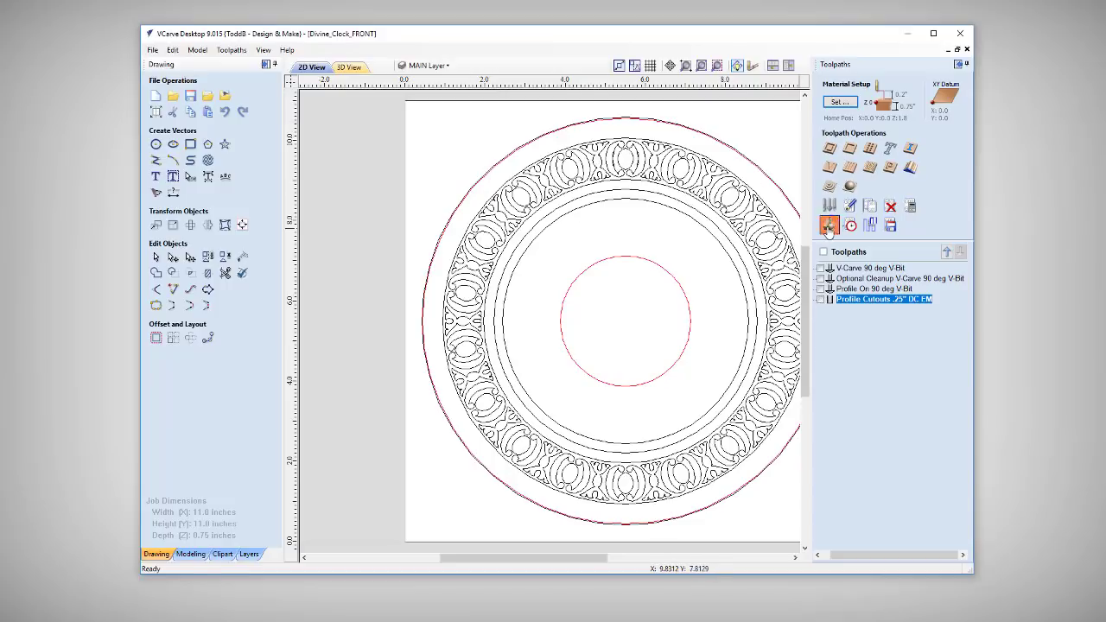
left_click(827, 226)
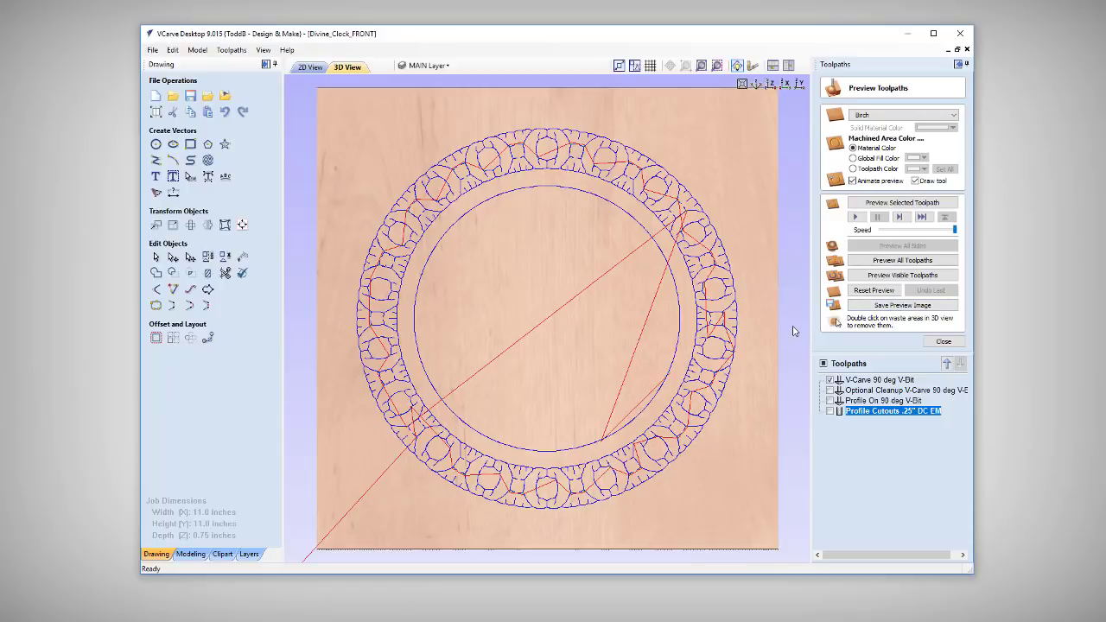
mouse_move(540, 170)
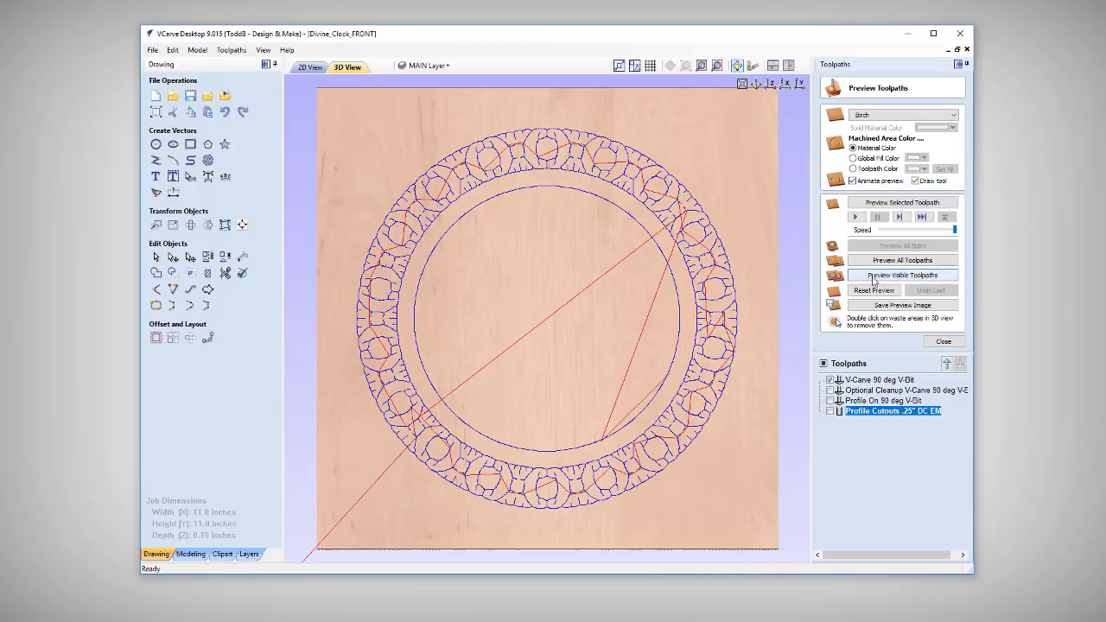
left_click(901, 274)
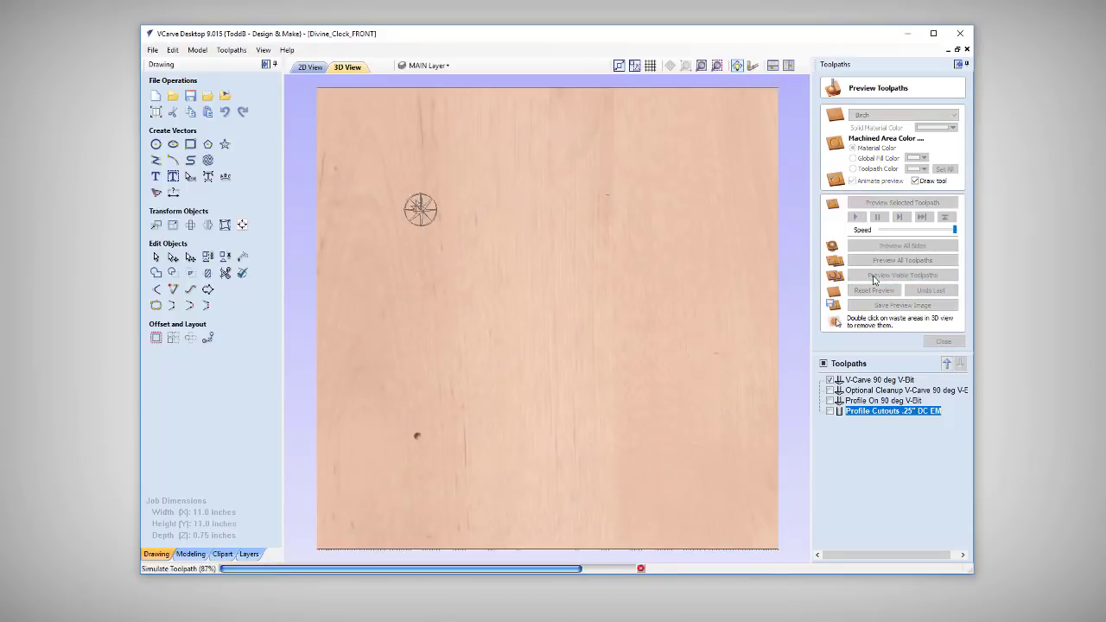
left_click(902, 274)
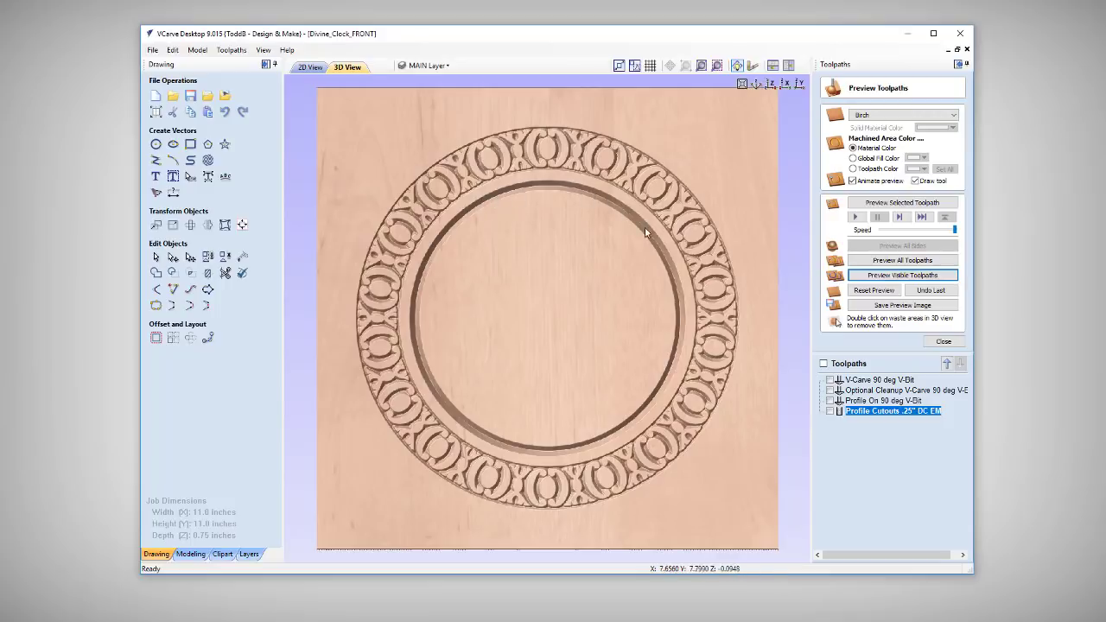
mouse_move(451, 416)
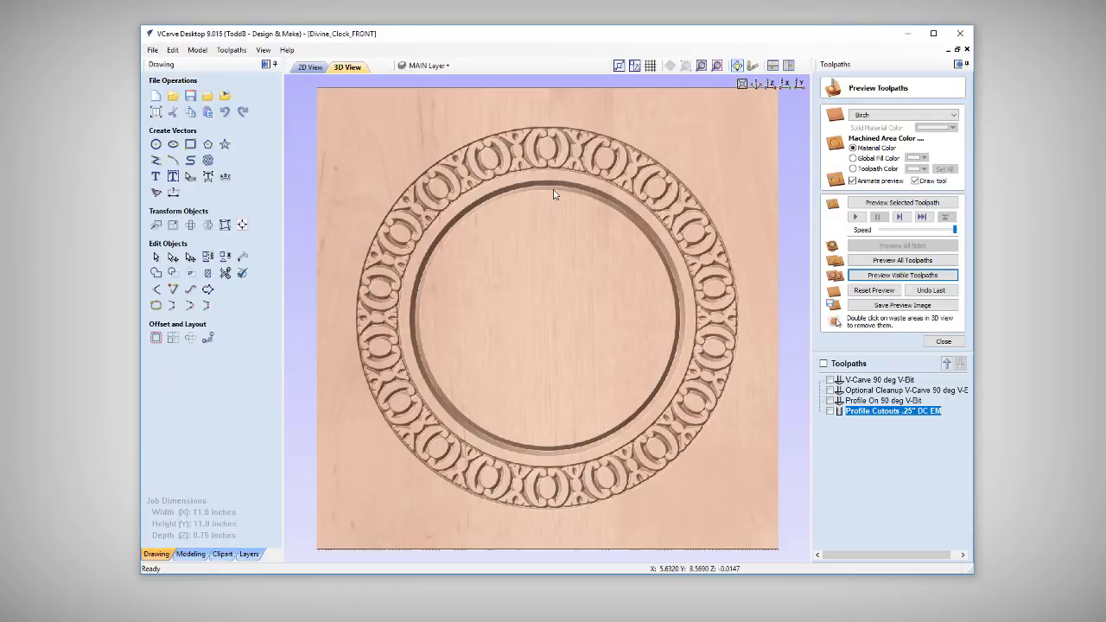
mouse_move(505, 151)
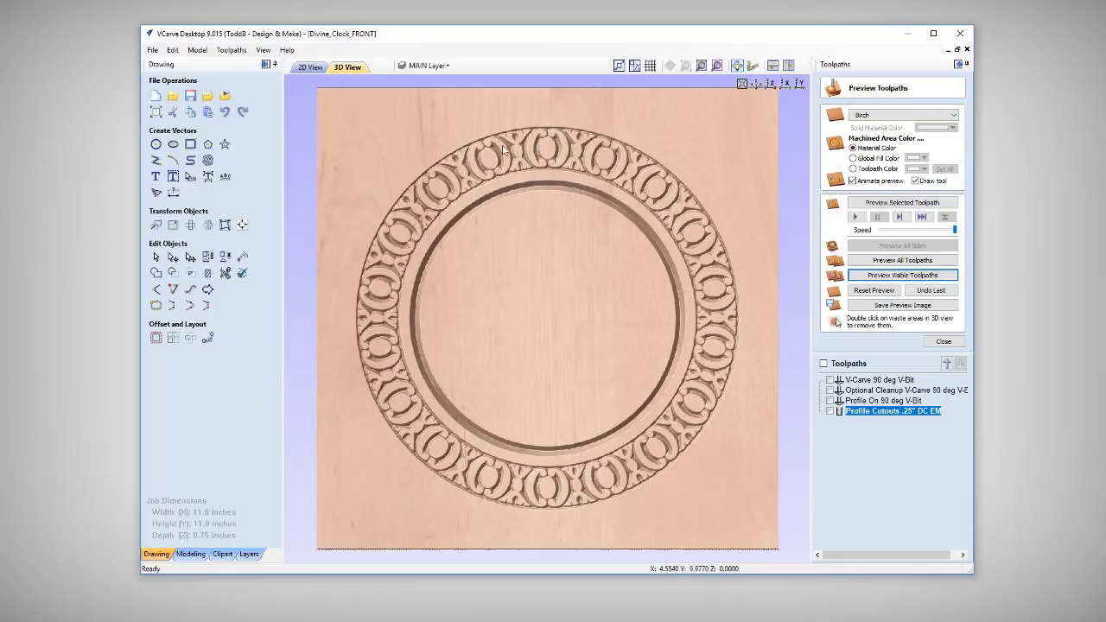
mouse_move(496, 194)
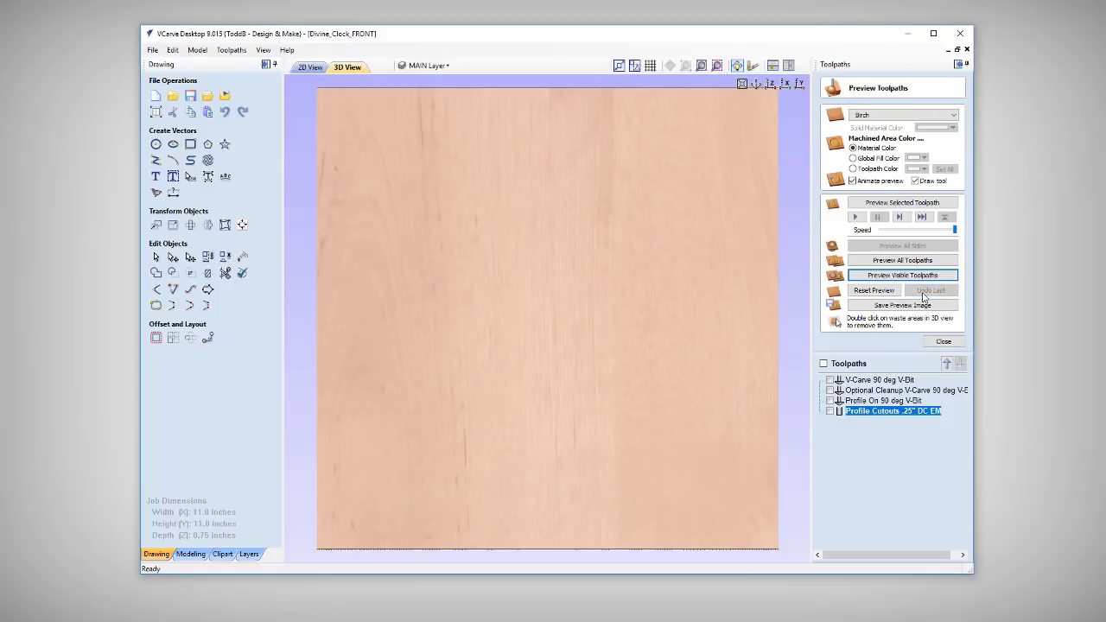
- Delete the V-Carve 90 deg V-Bit toolpath, simulate the profile cutouts in 3D, then close the preview
left_click(881, 380)
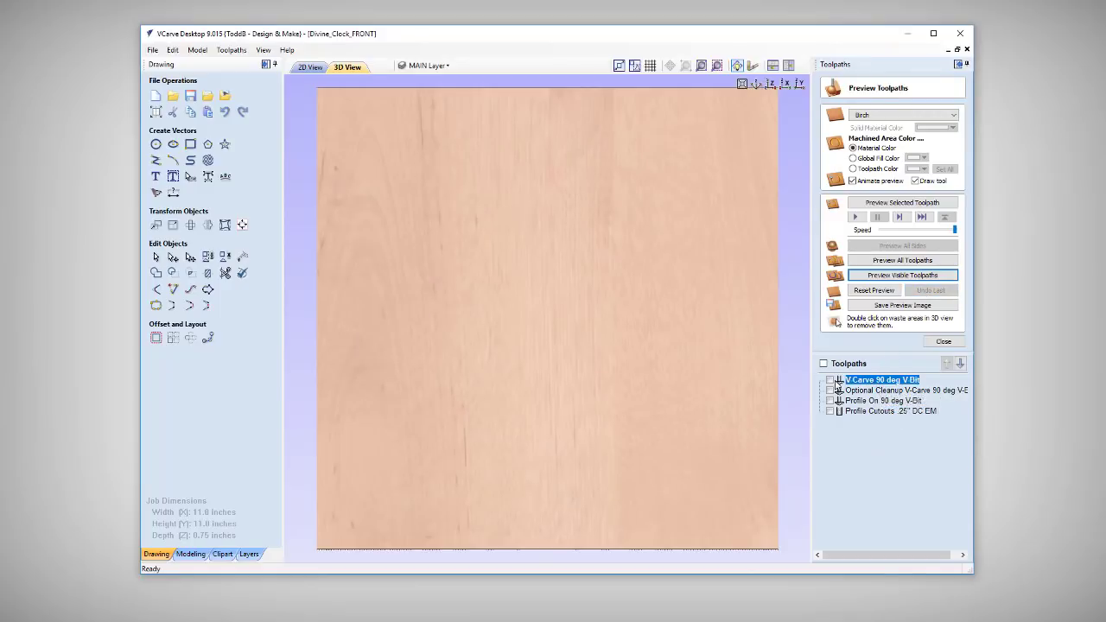
mouse_move(882, 389)
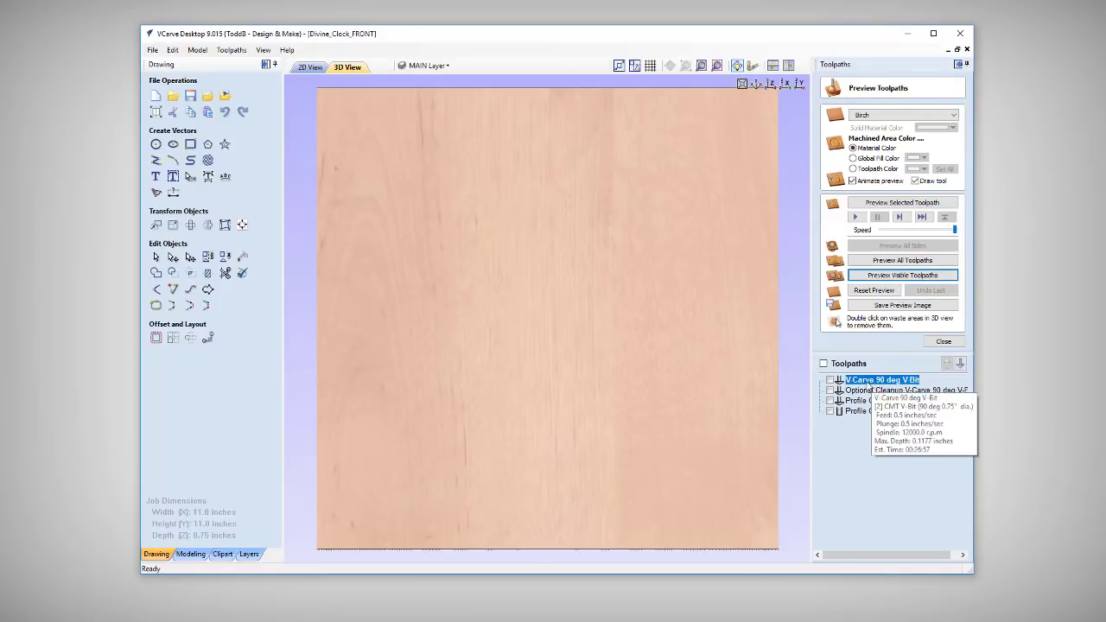
left_click(893, 390)
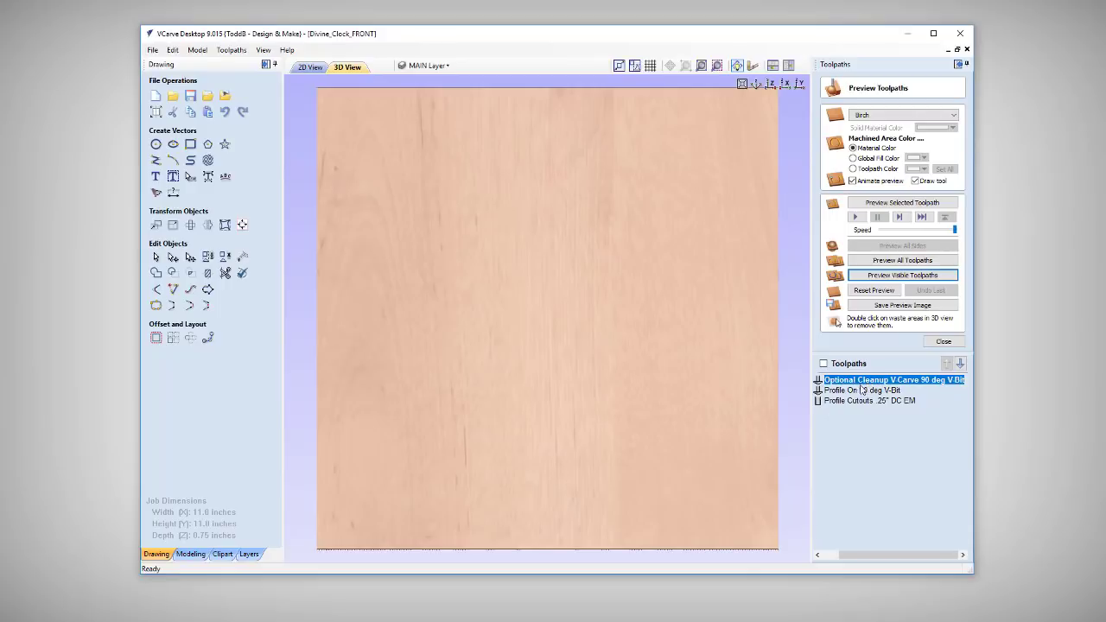
mouse_move(894, 380)
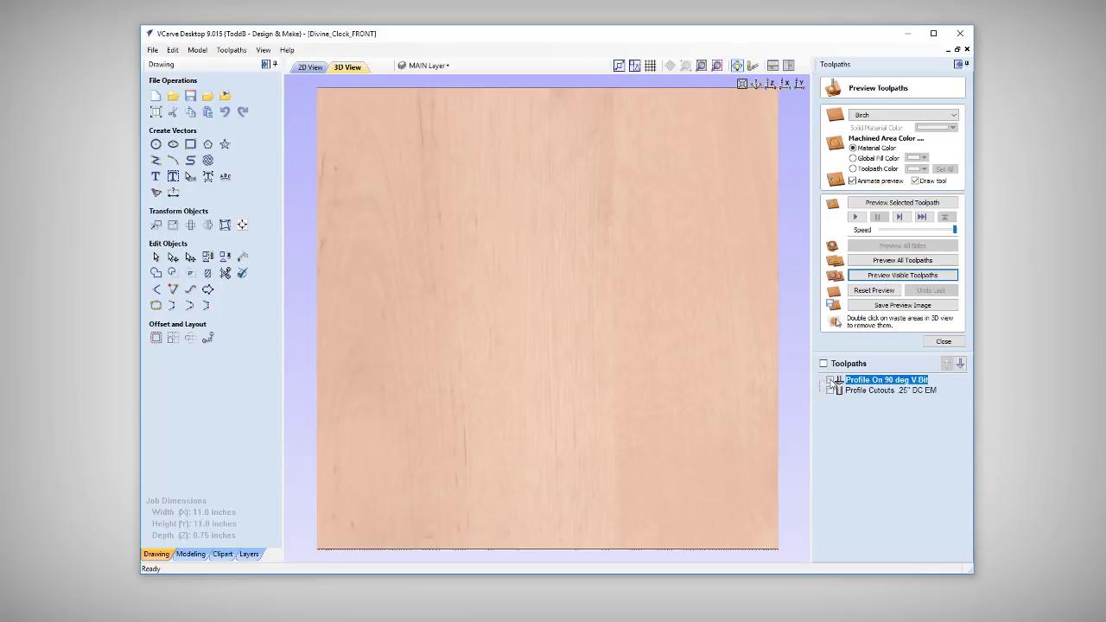
left_click(903, 275)
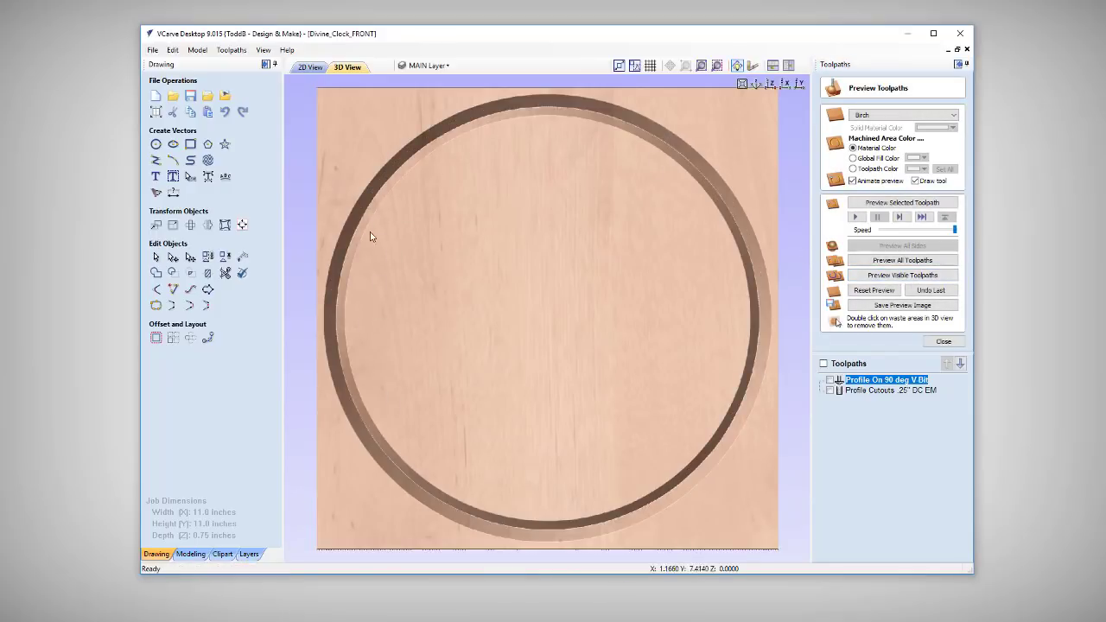
mouse_move(510, 116)
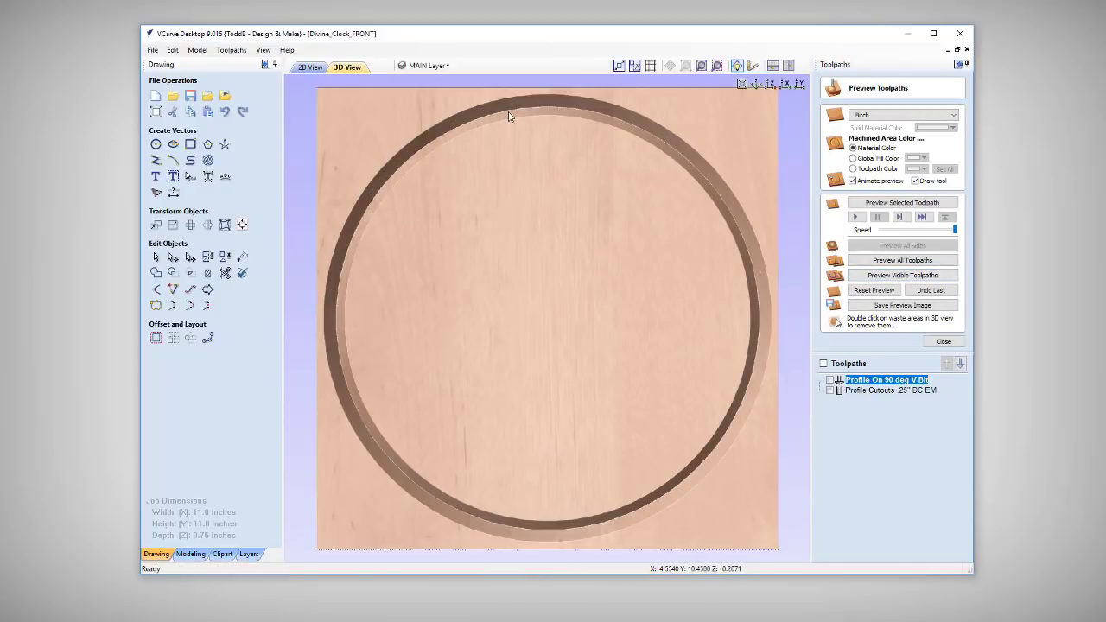
mouse_move(639, 129)
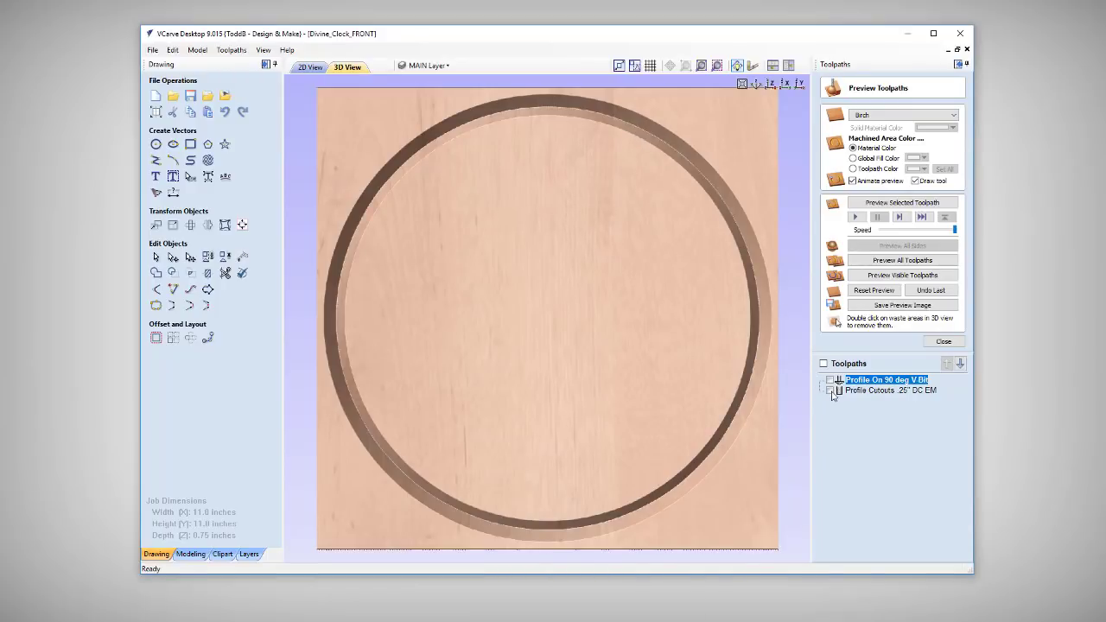
left_click(831, 390)
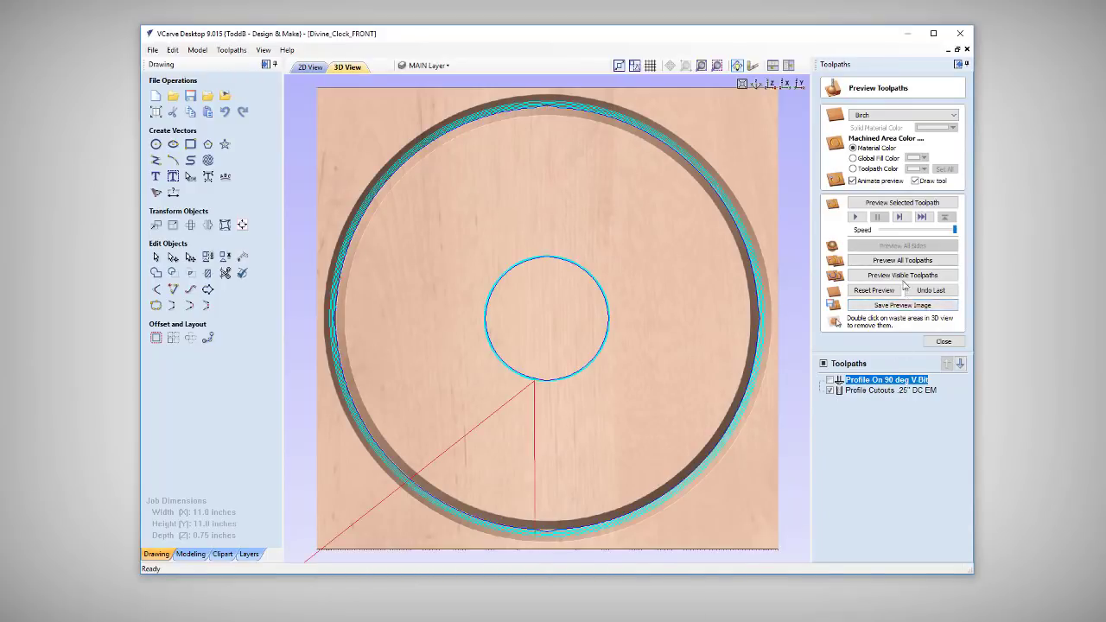
left_click(902, 275)
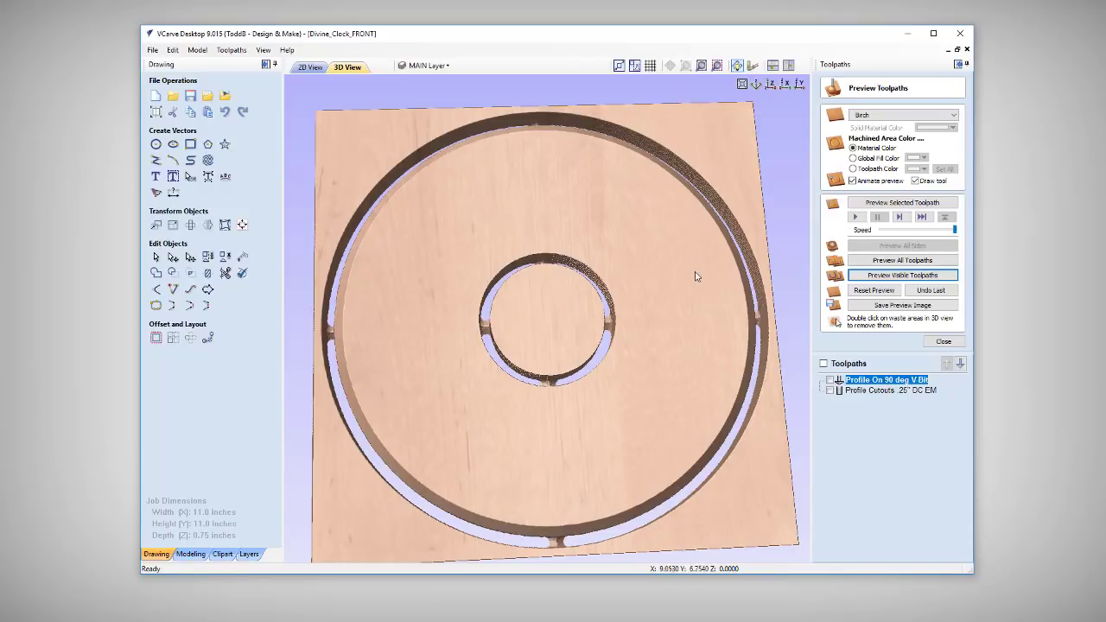
mouse_move(439, 198)
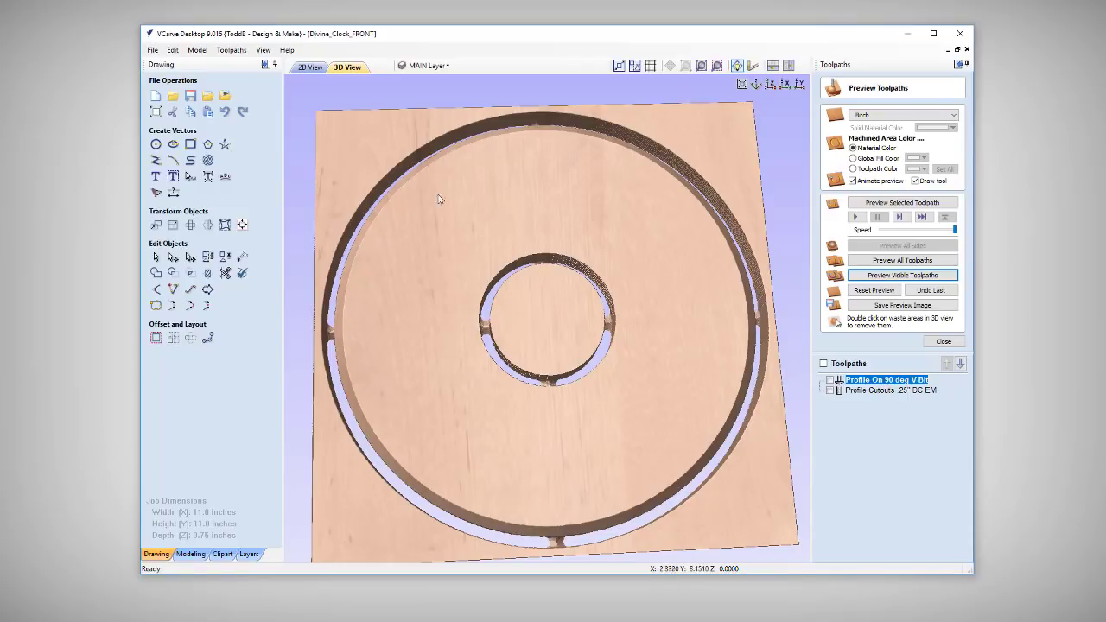
mouse_move(661, 161)
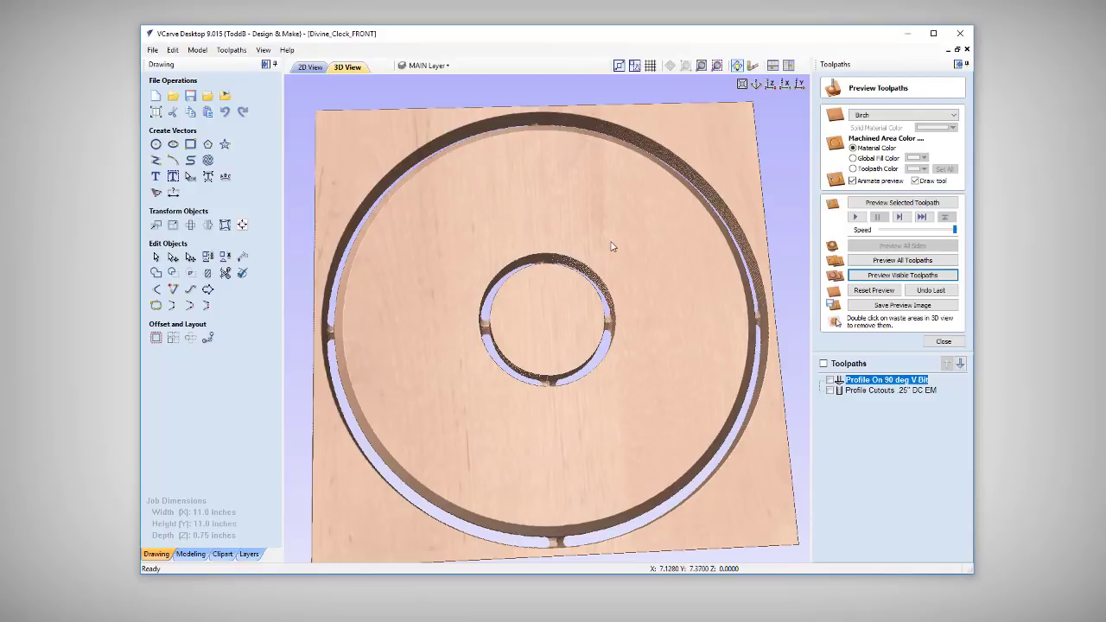
left_click(942, 341)
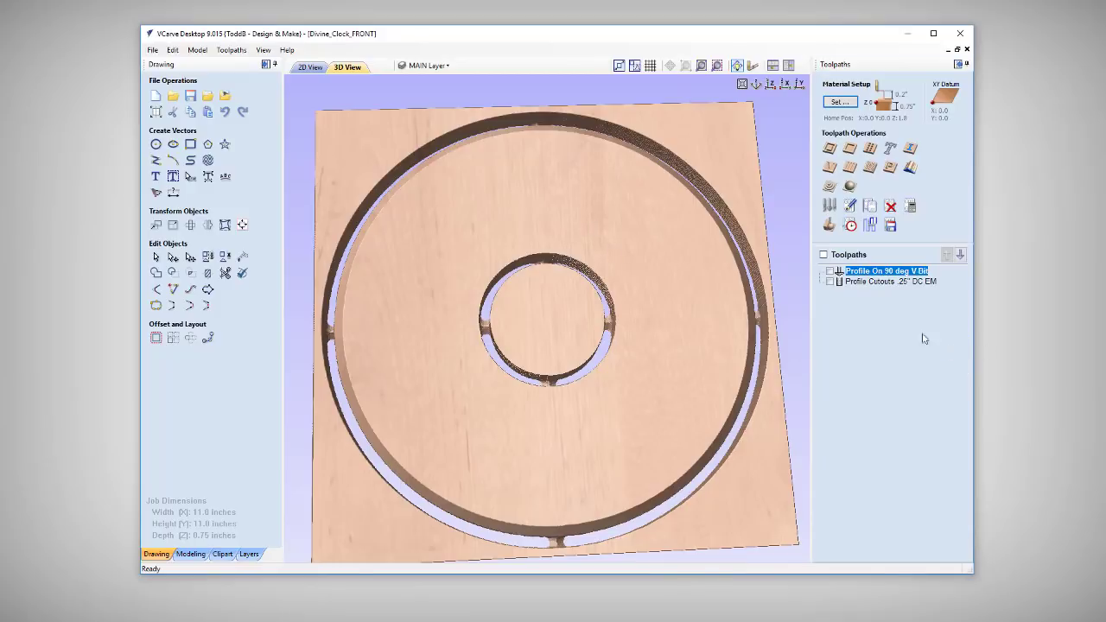
- Return to the 2D view and select the two closely spaced inner ring circles
left_click(309, 67)
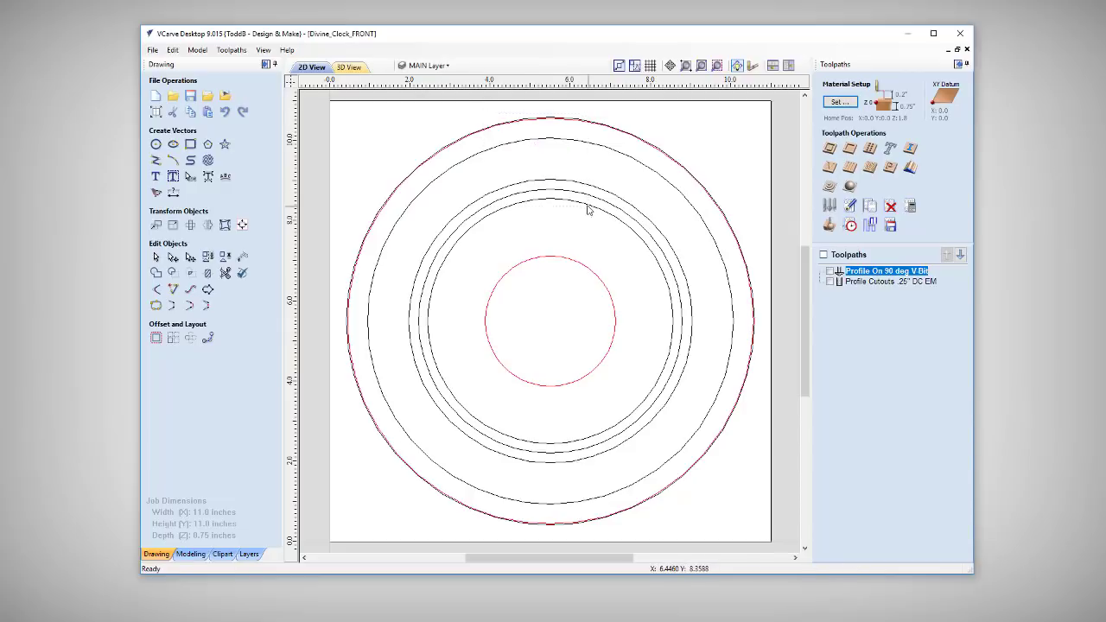
left_click(577, 199)
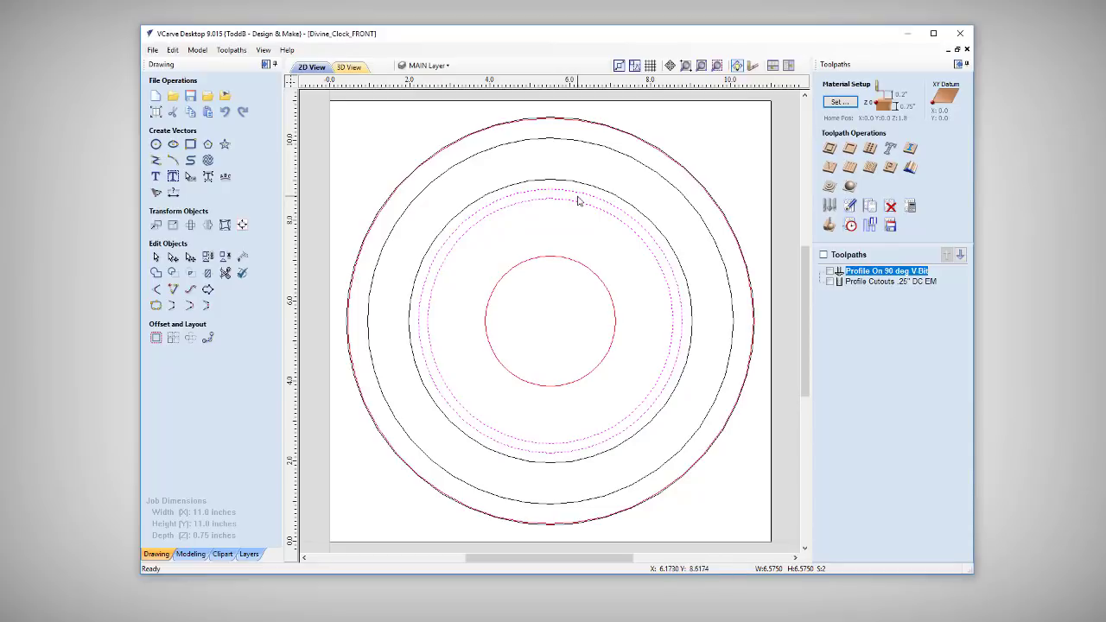
mouse_move(590, 208)
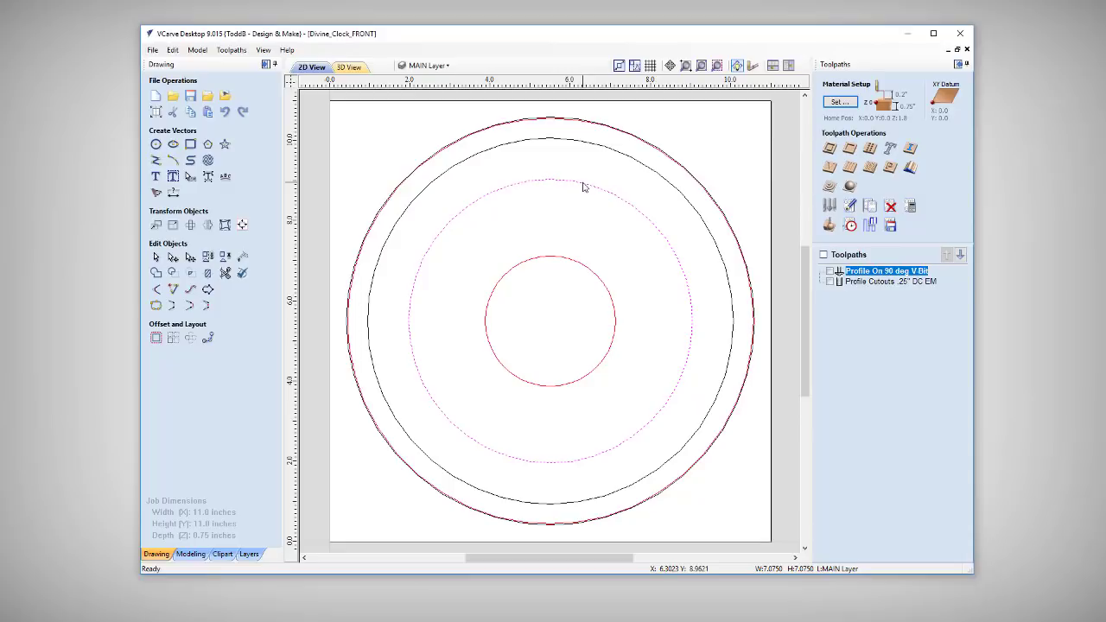
mouse_move(560, 203)
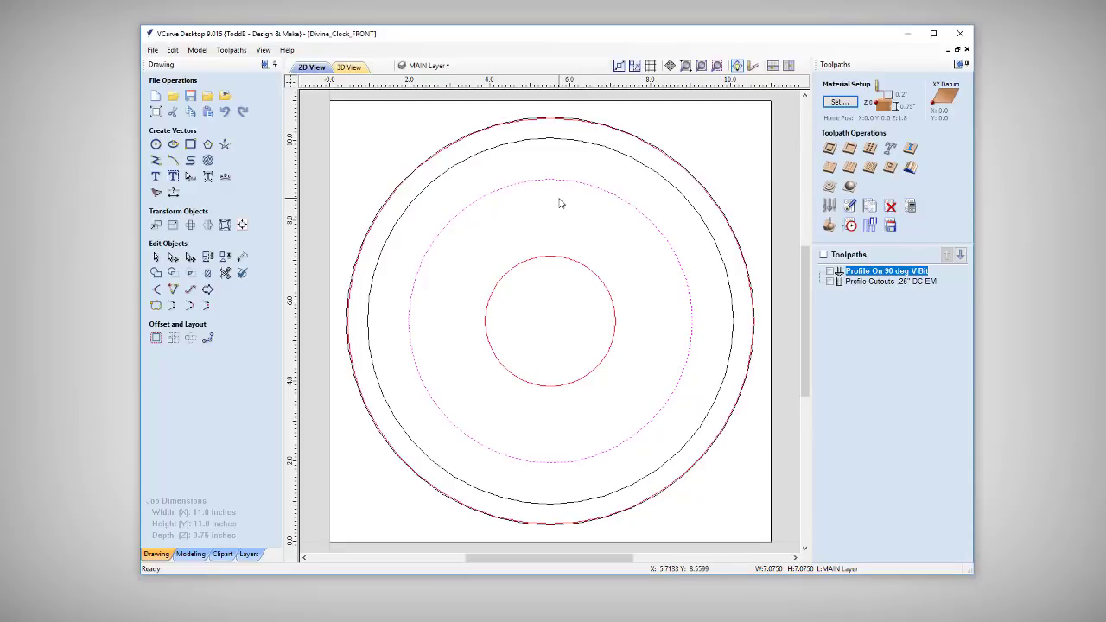
mouse_move(402, 261)
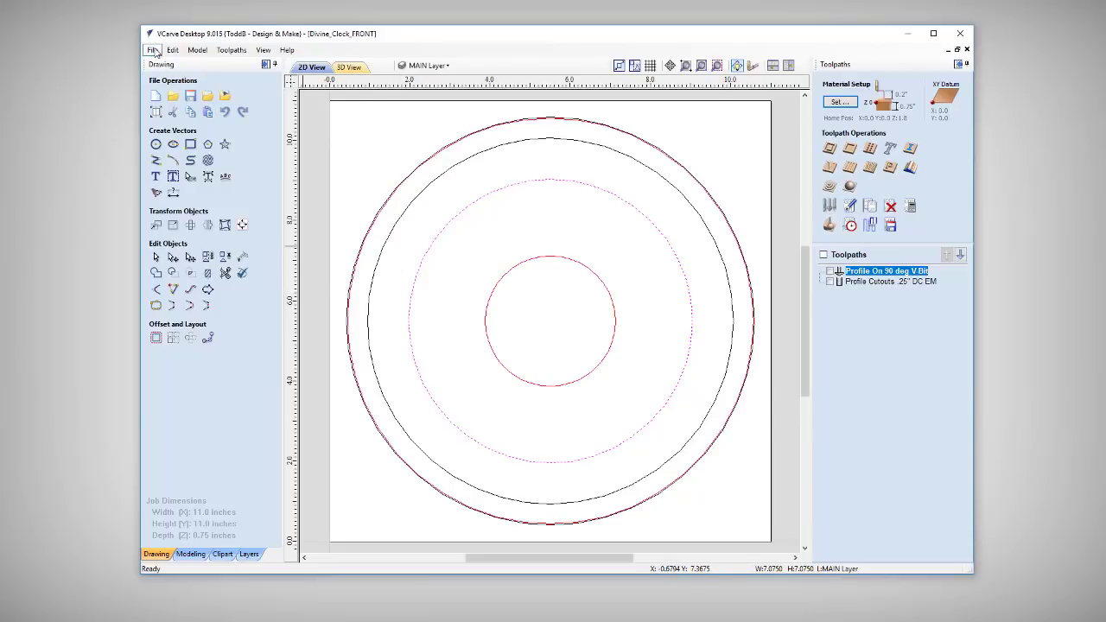
- Import the plain ring model from the Models folder and centre it on the band
left_click(153, 49)
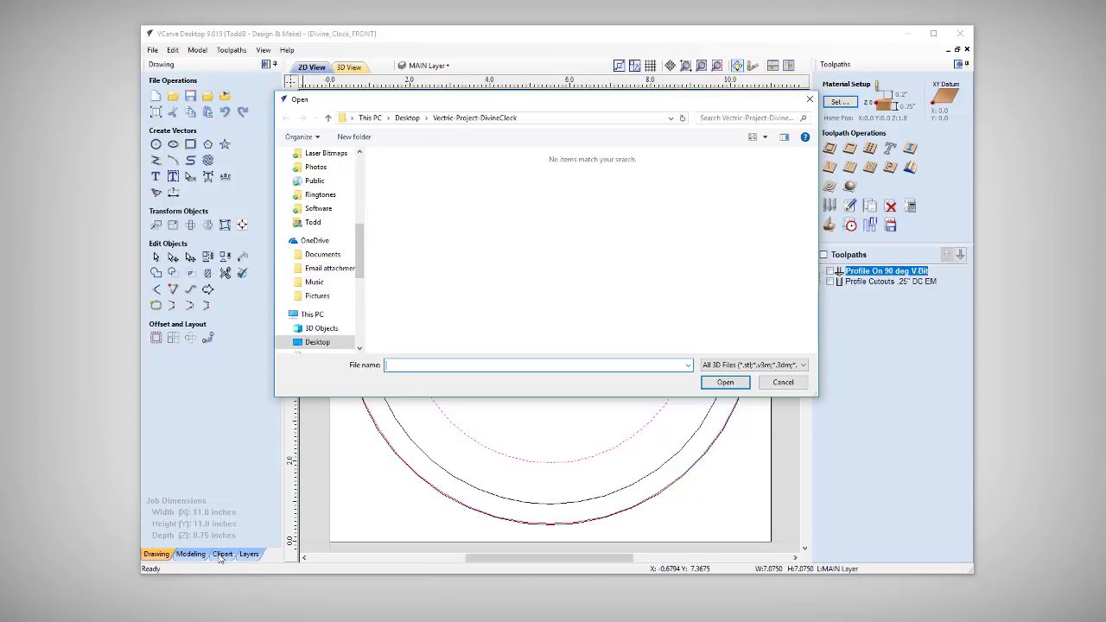
mouse_move(343, 410)
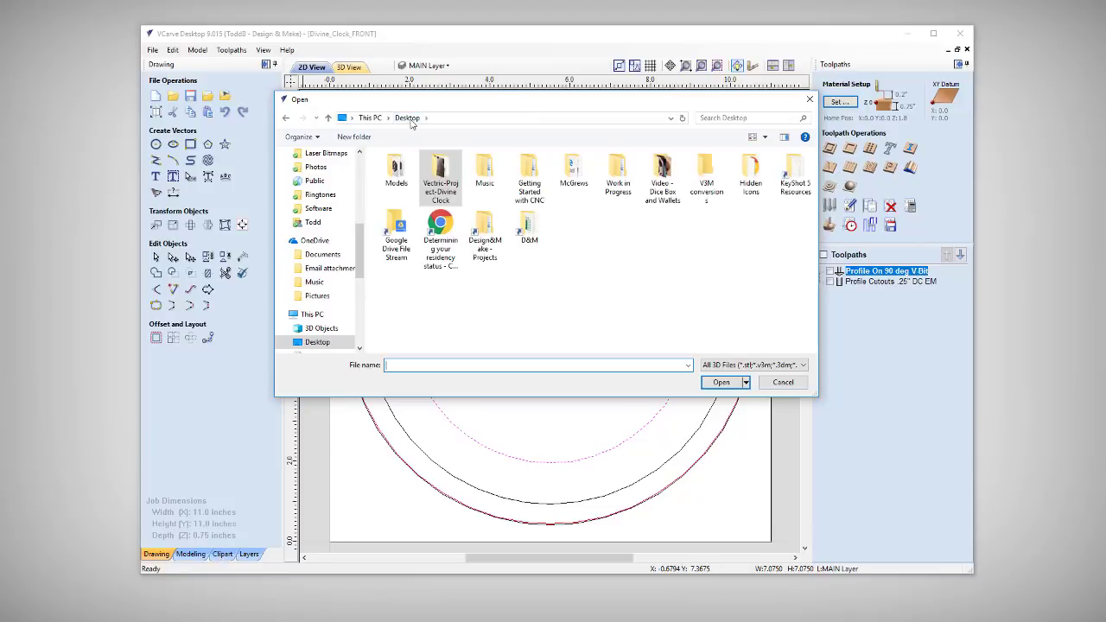
double_click(395, 173)
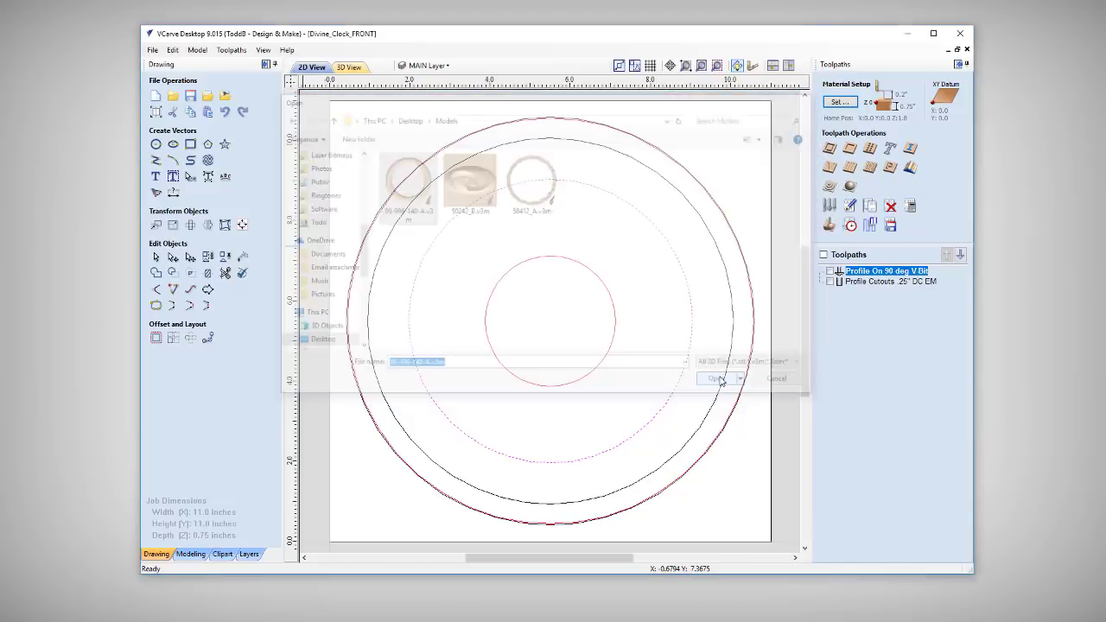
left_click(717, 378)
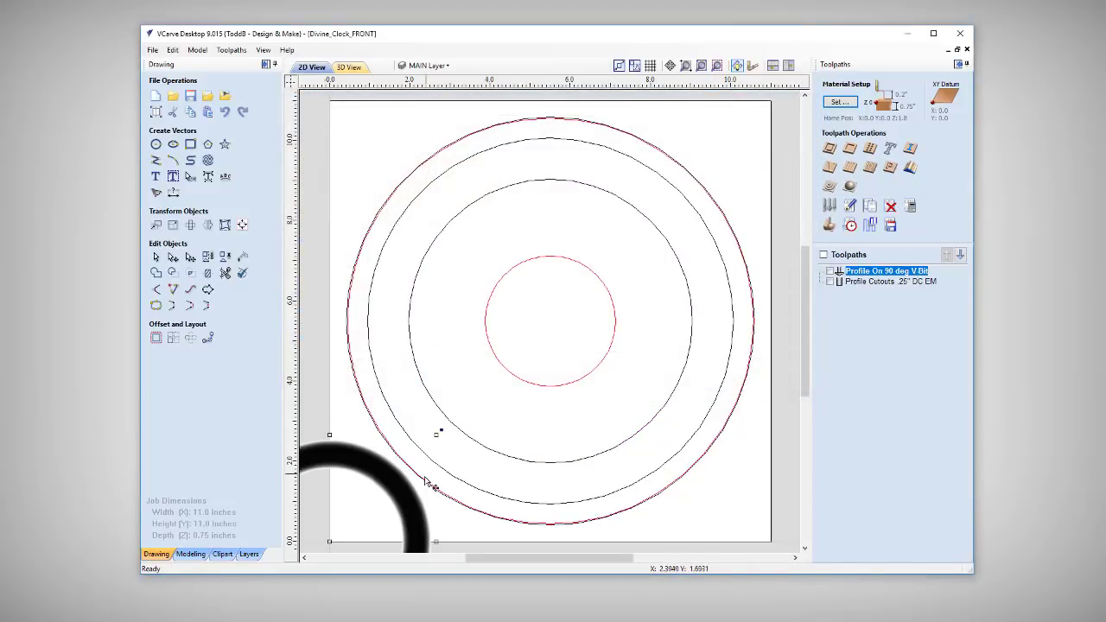
mouse_move(337, 522)
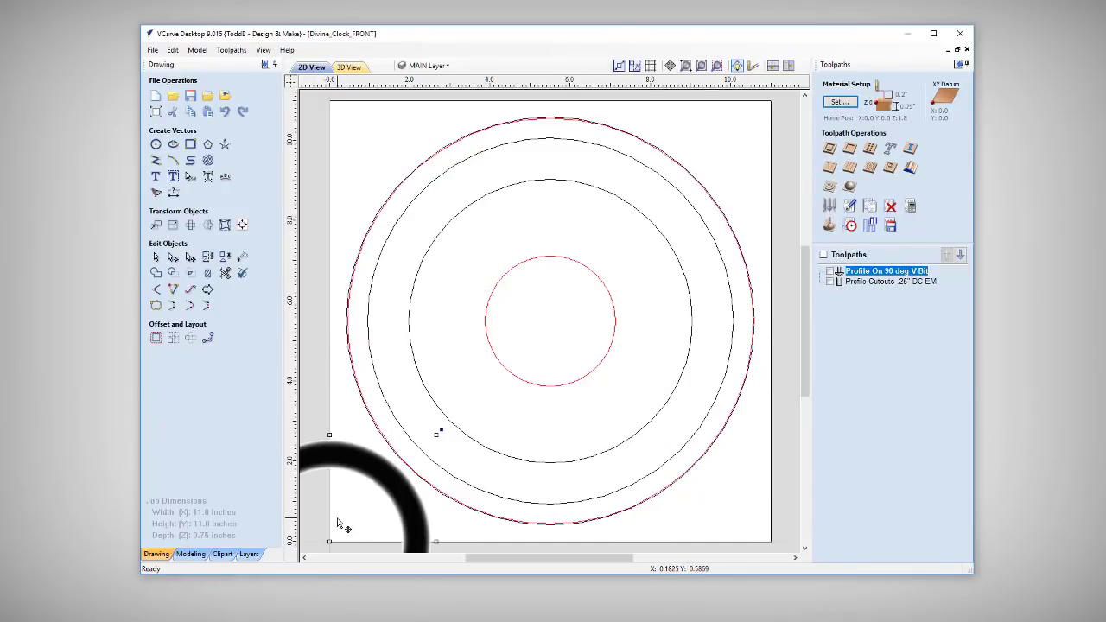
mouse_move(331, 538)
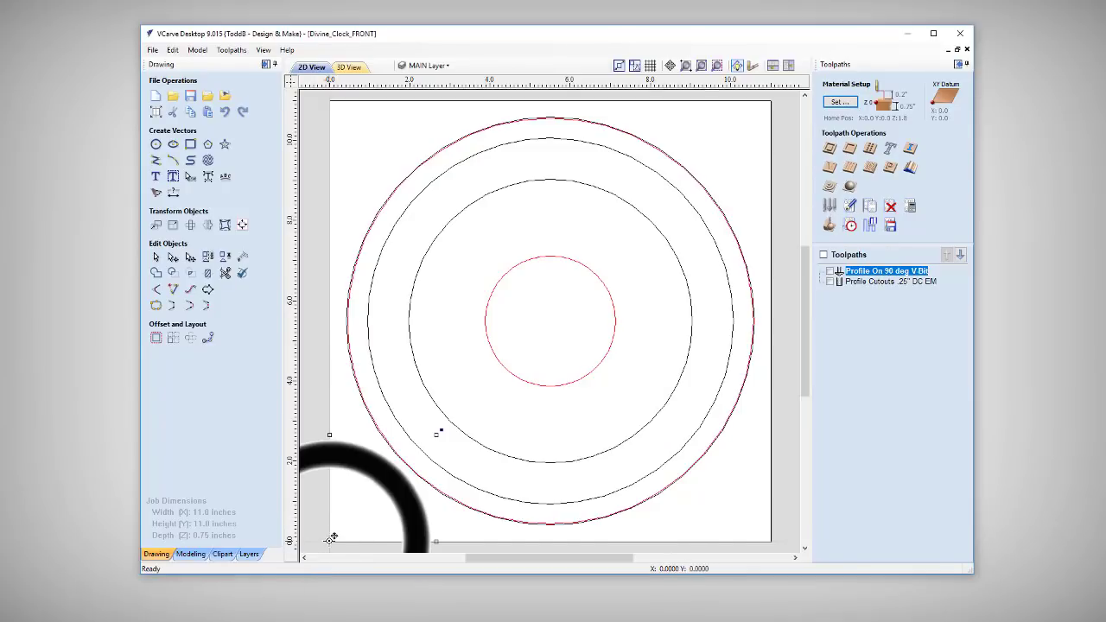
mouse_move(618, 337)
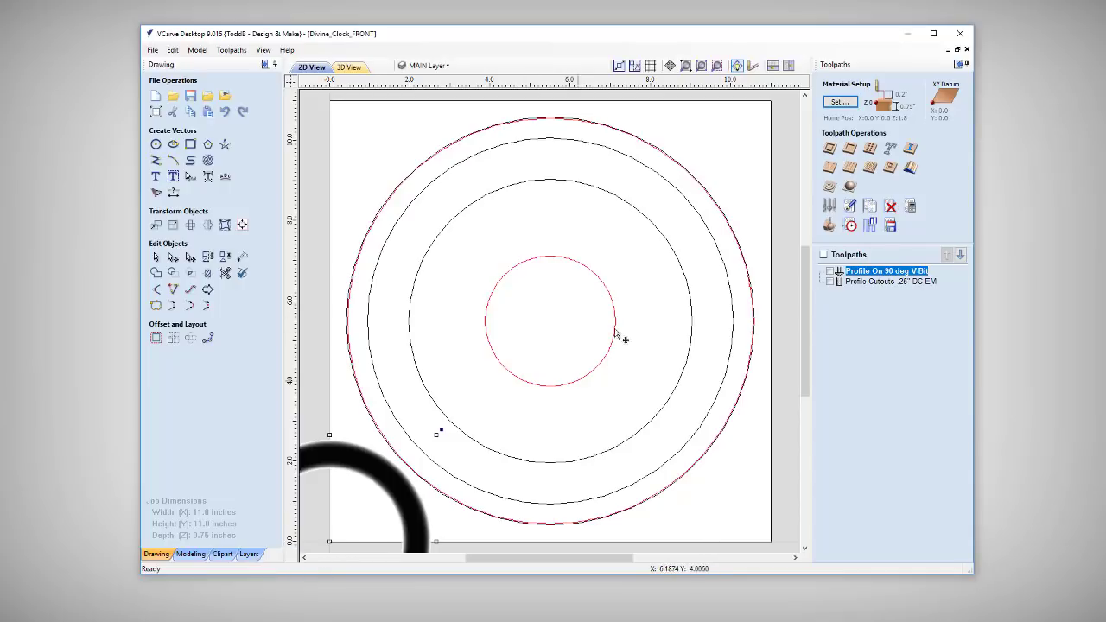
mouse_move(331, 538)
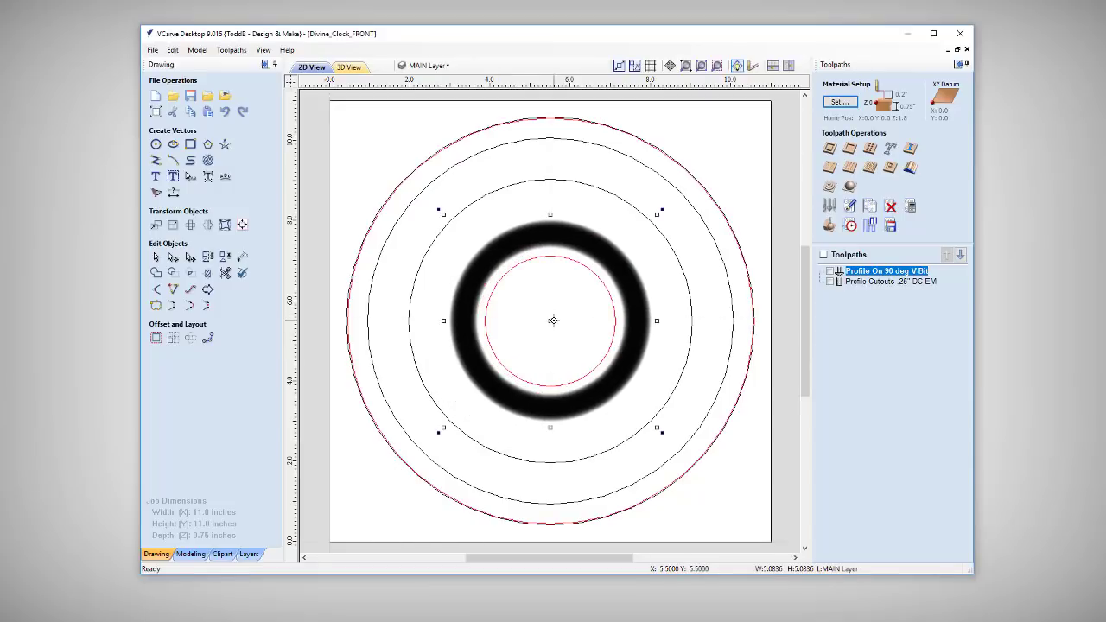
mouse_move(672, 255)
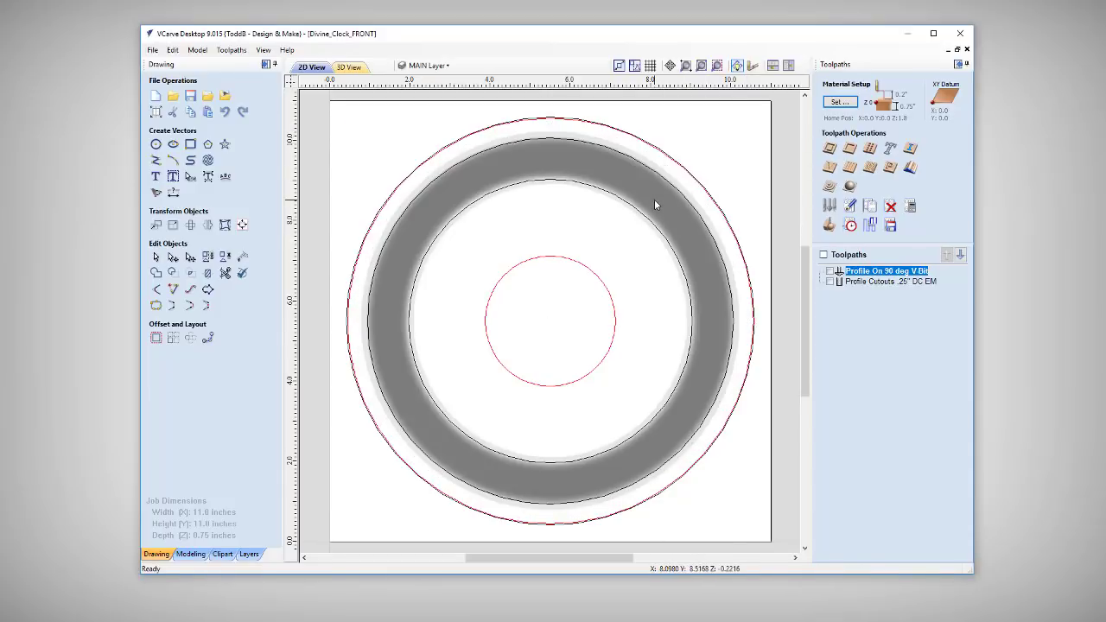
mouse_move(338, 275)
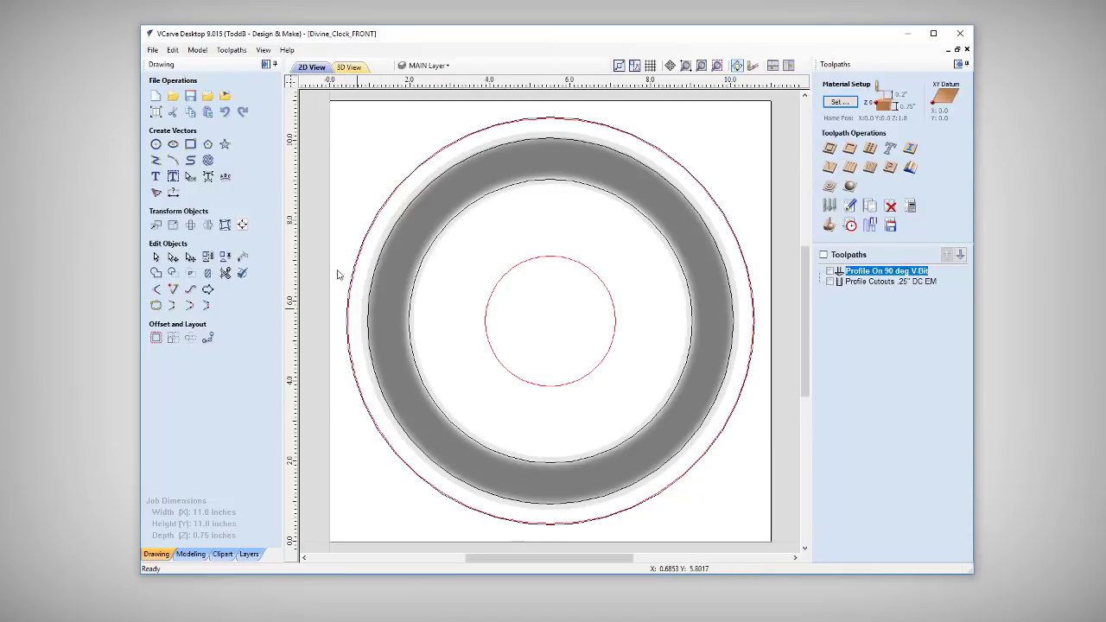
left_click(152, 50)
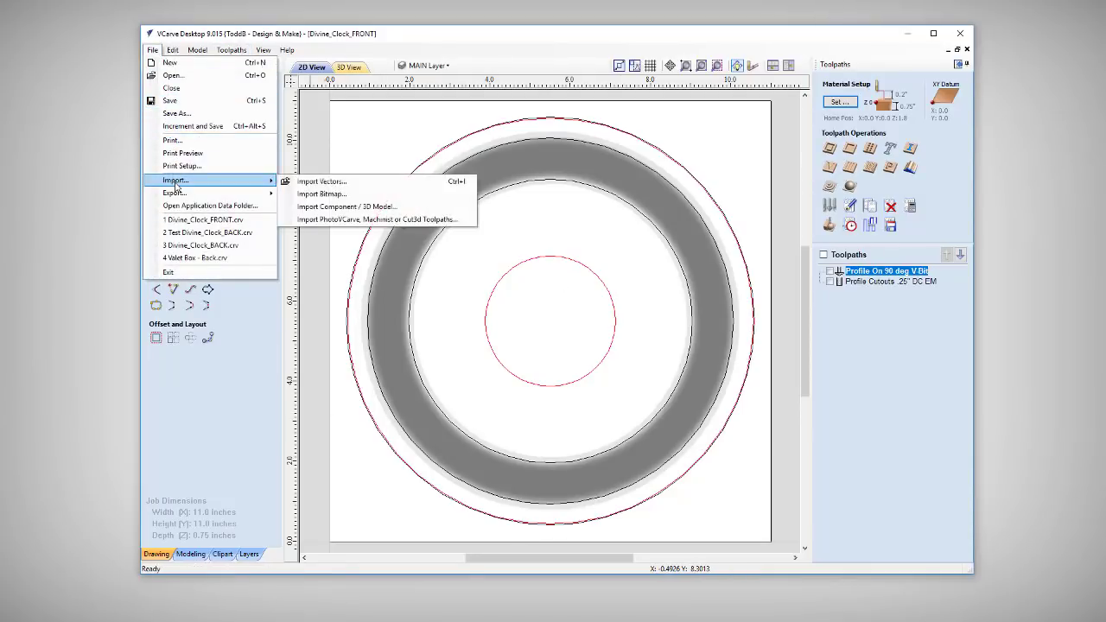
- Import the floral garland model from Models and lay it over the ring
left_click(346, 207)
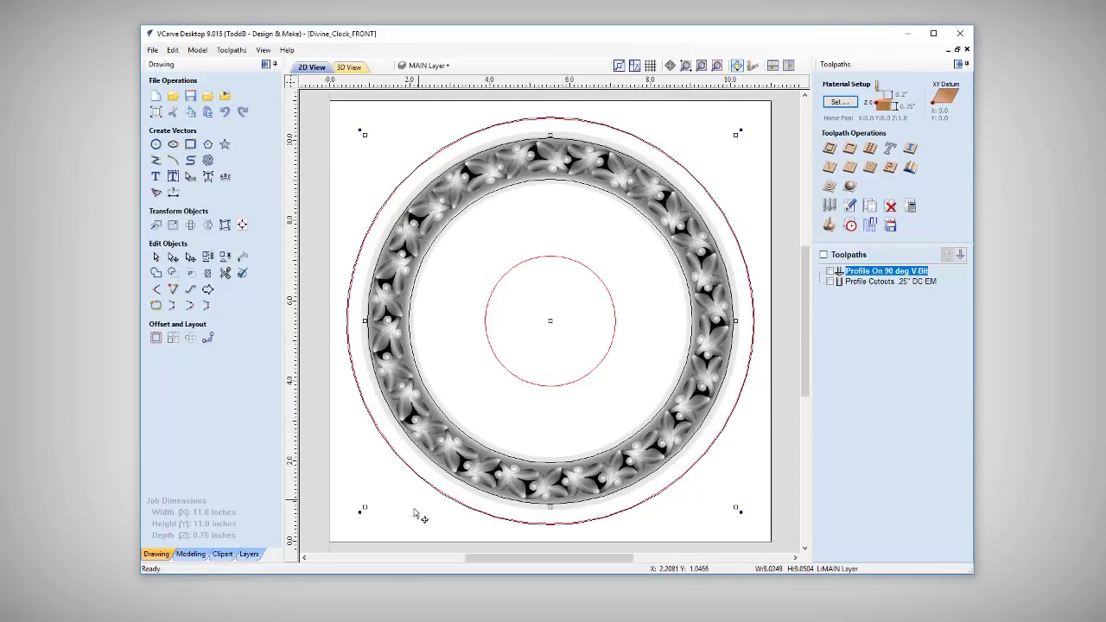
left_click(347, 67)
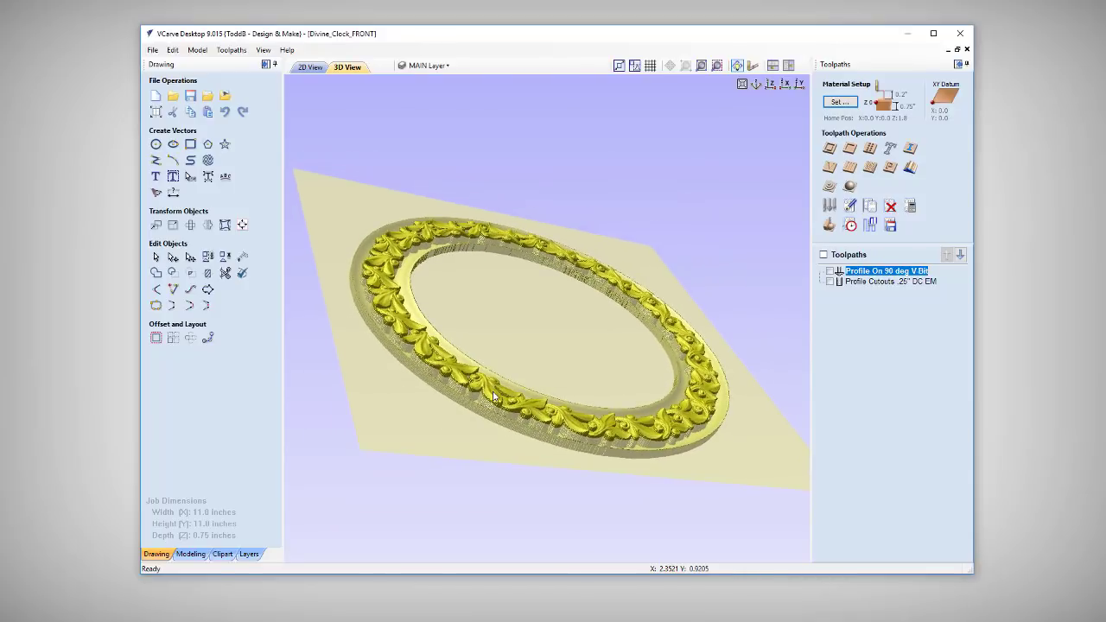
mouse_move(376, 266)
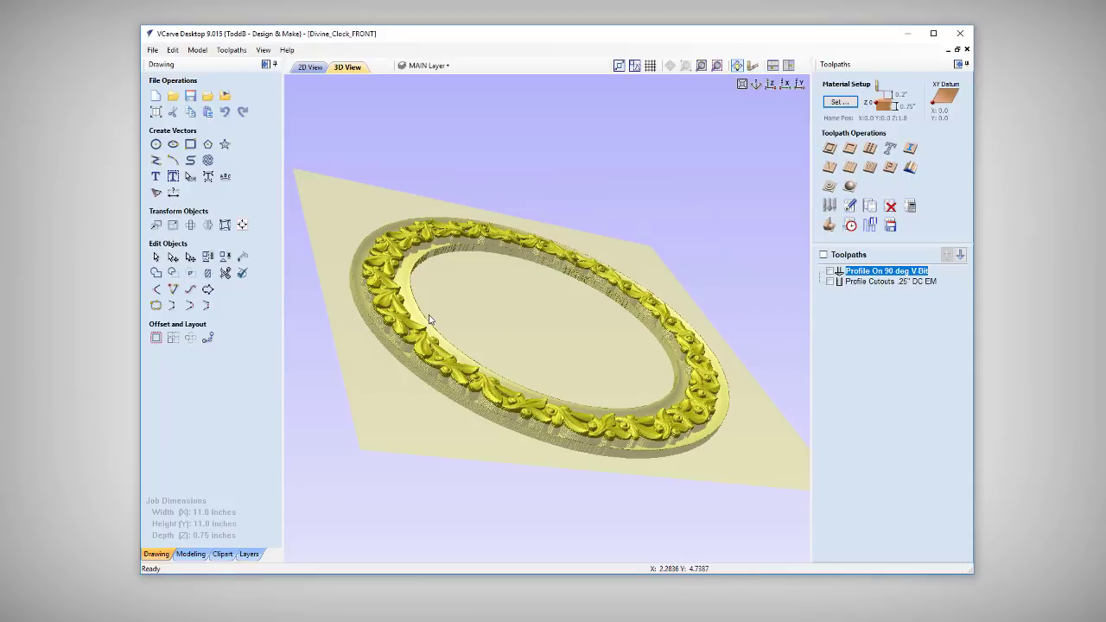
mouse_move(385, 310)
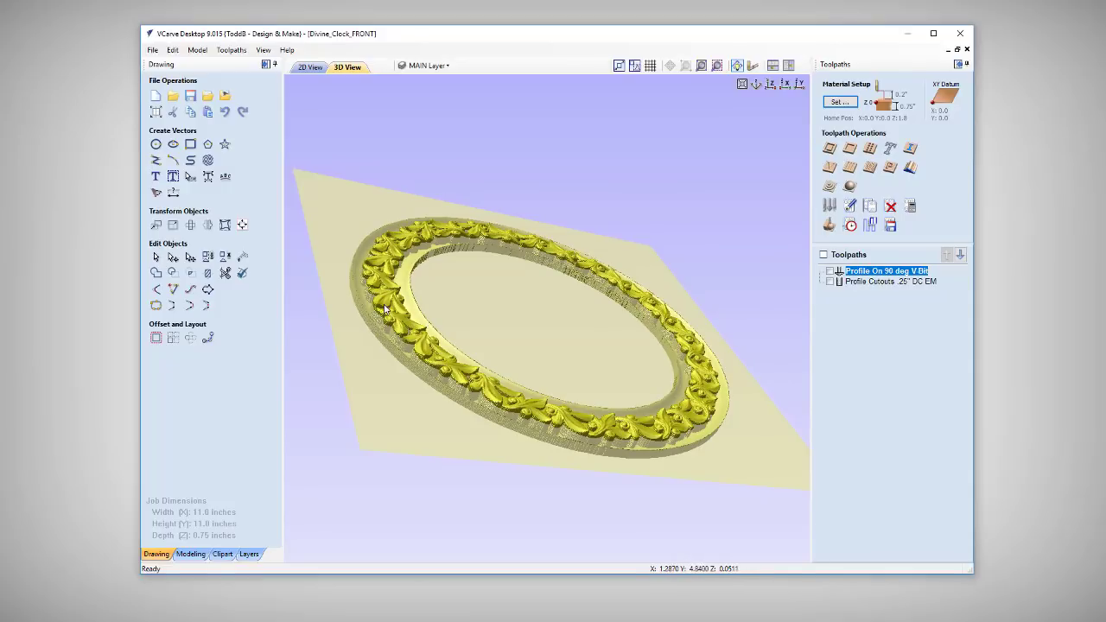
mouse_move(433, 380)
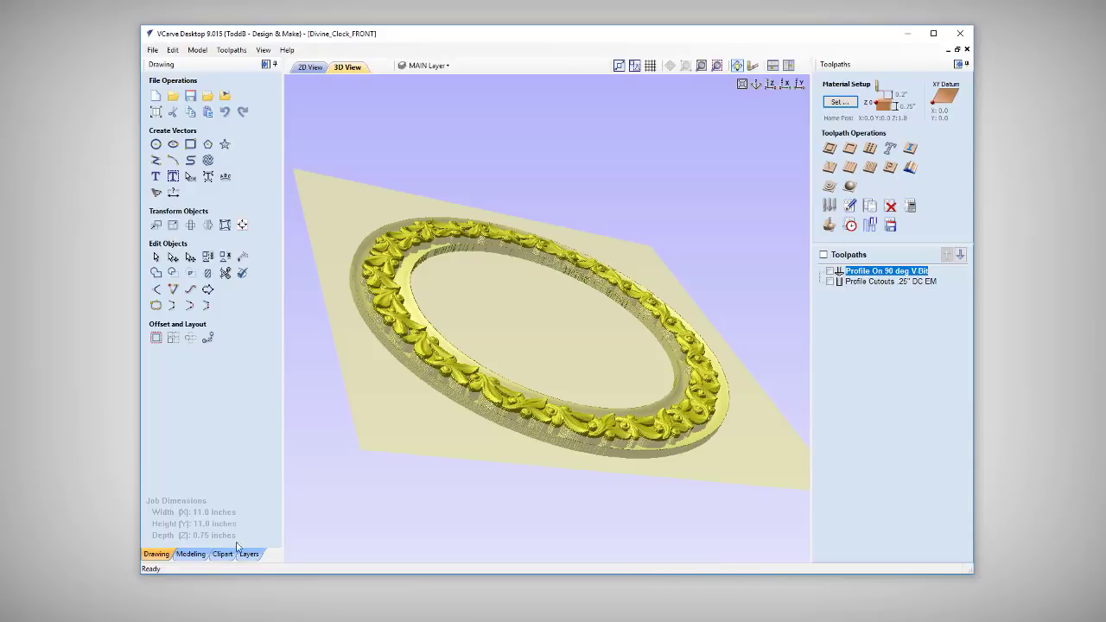
left_click(191, 554)
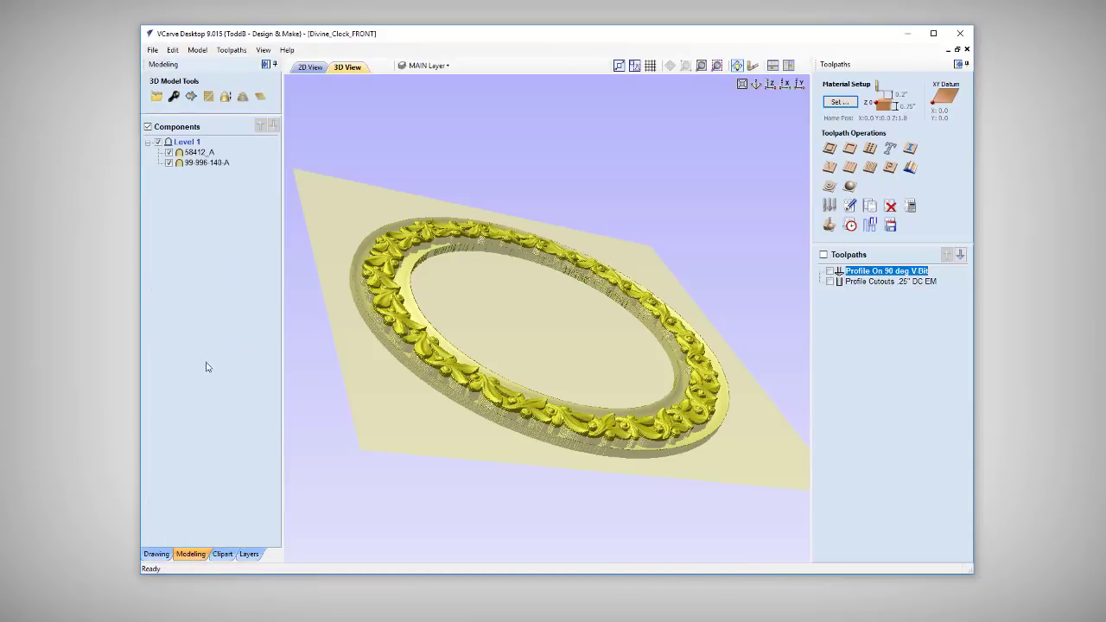
mouse_move(187, 141)
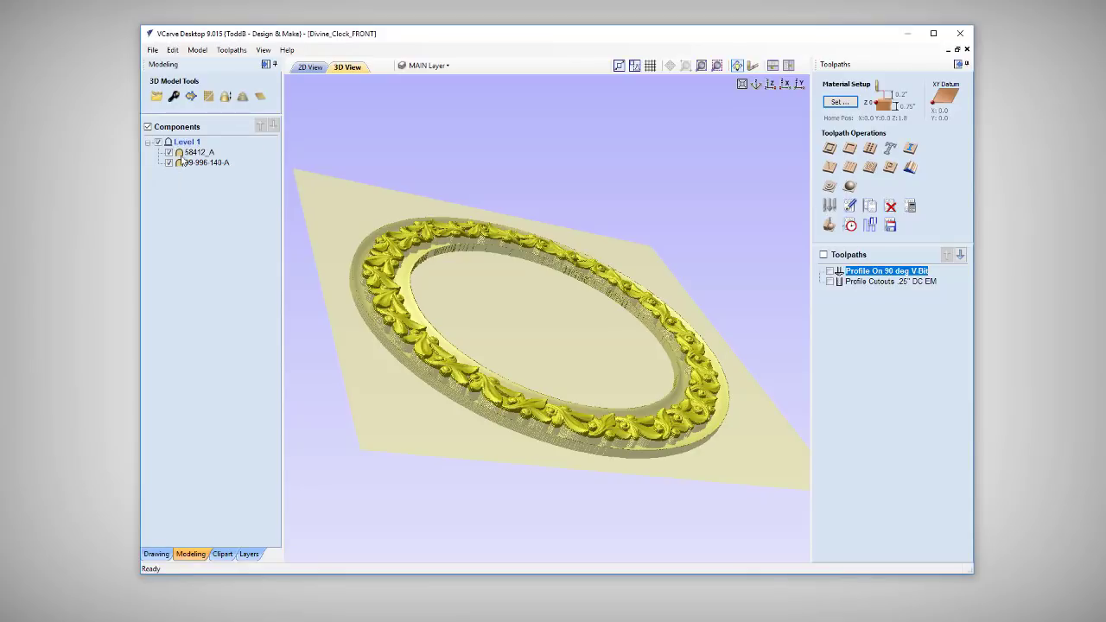
mouse_move(204, 162)
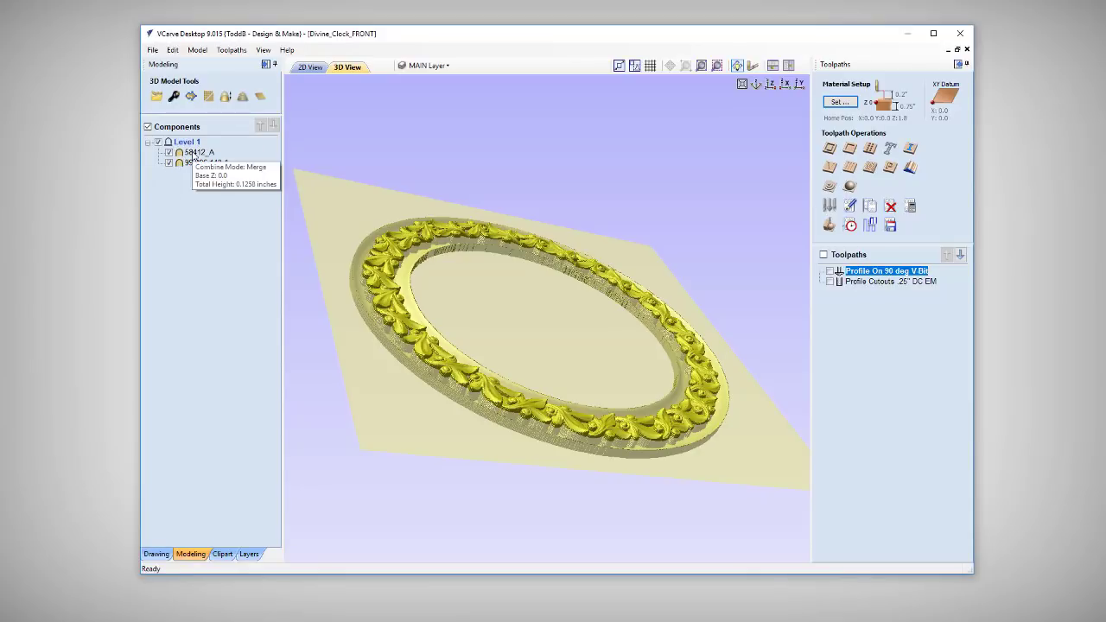
right_click(191, 152)
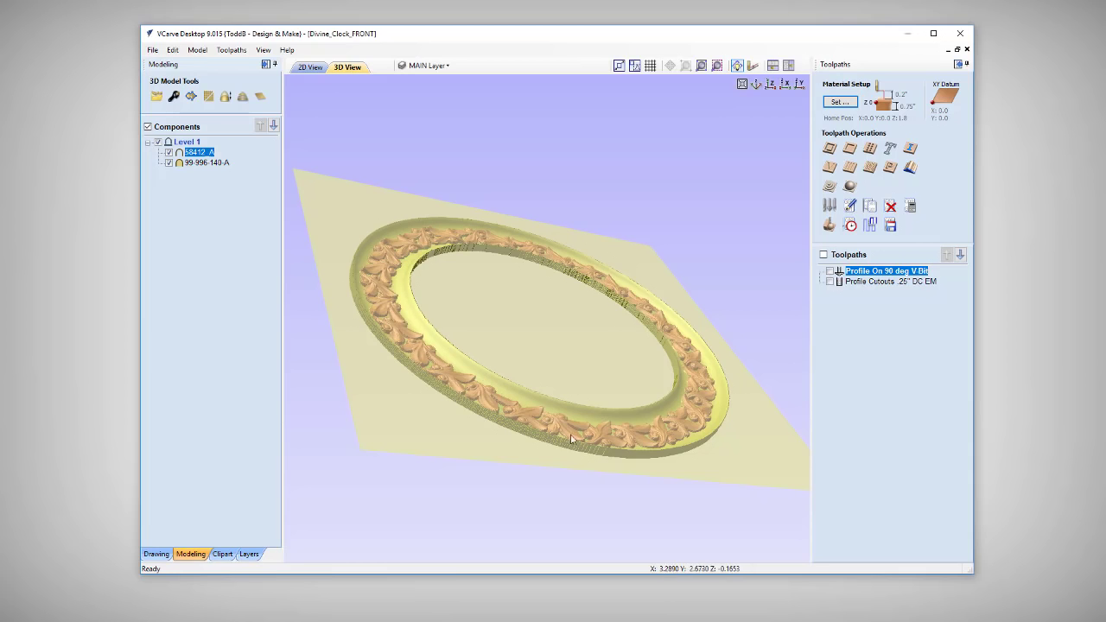
mouse_move(408, 394)
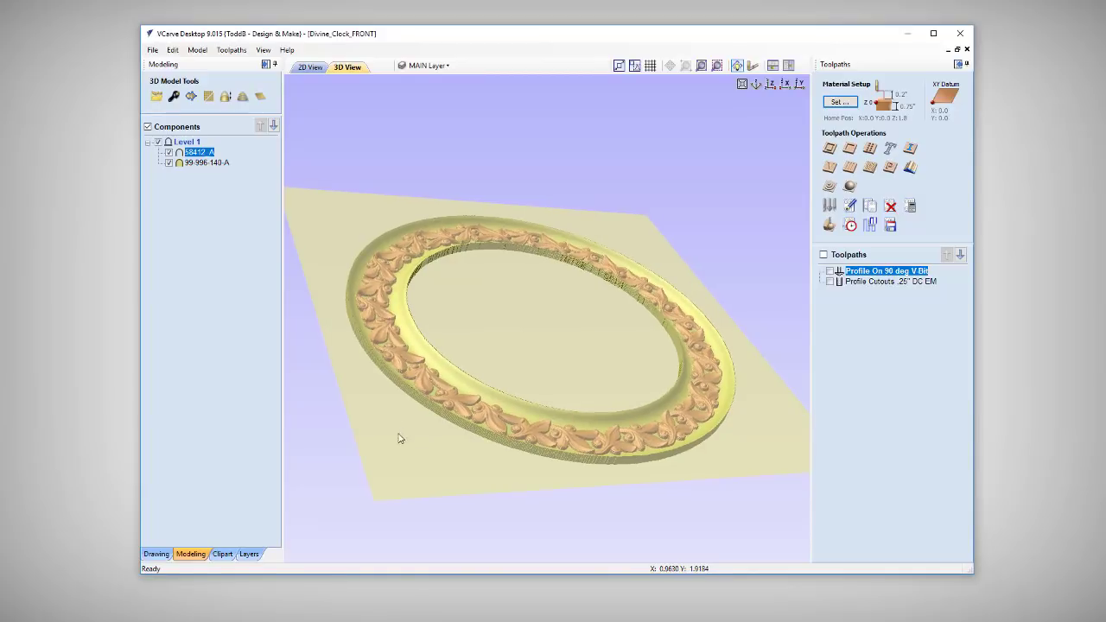
mouse_move(412, 361)
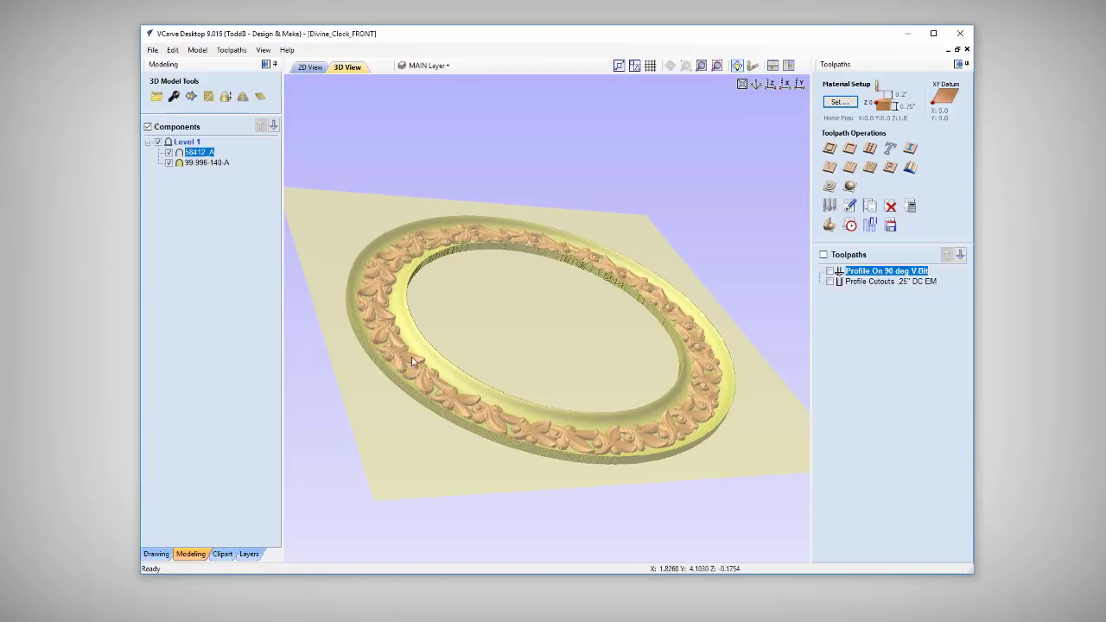
mouse_move(358, 341)
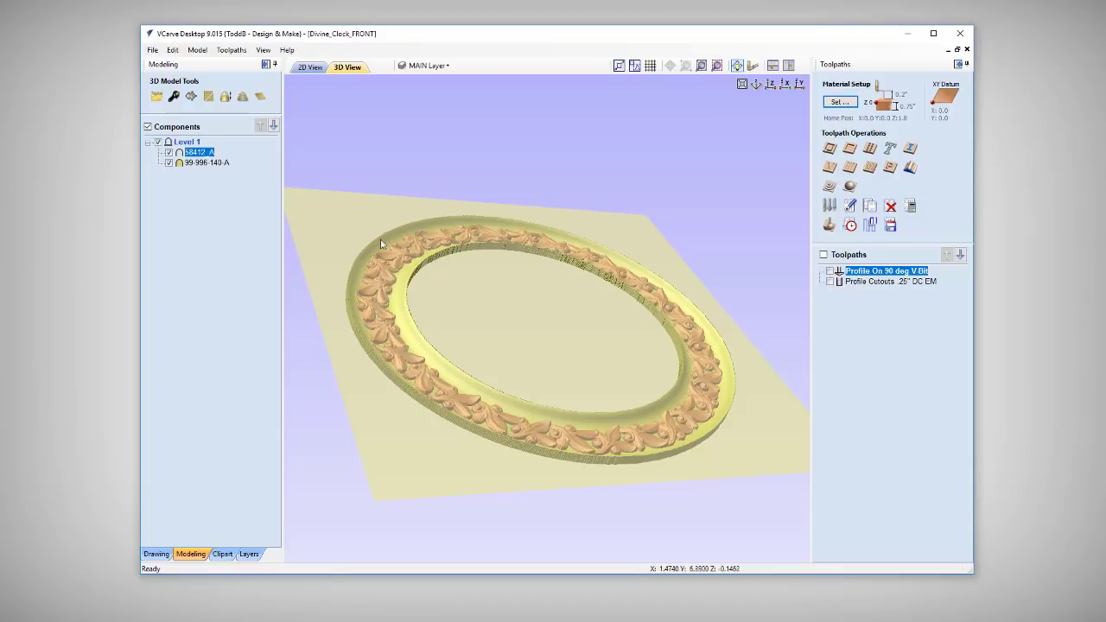
mouse_move(400, 264)
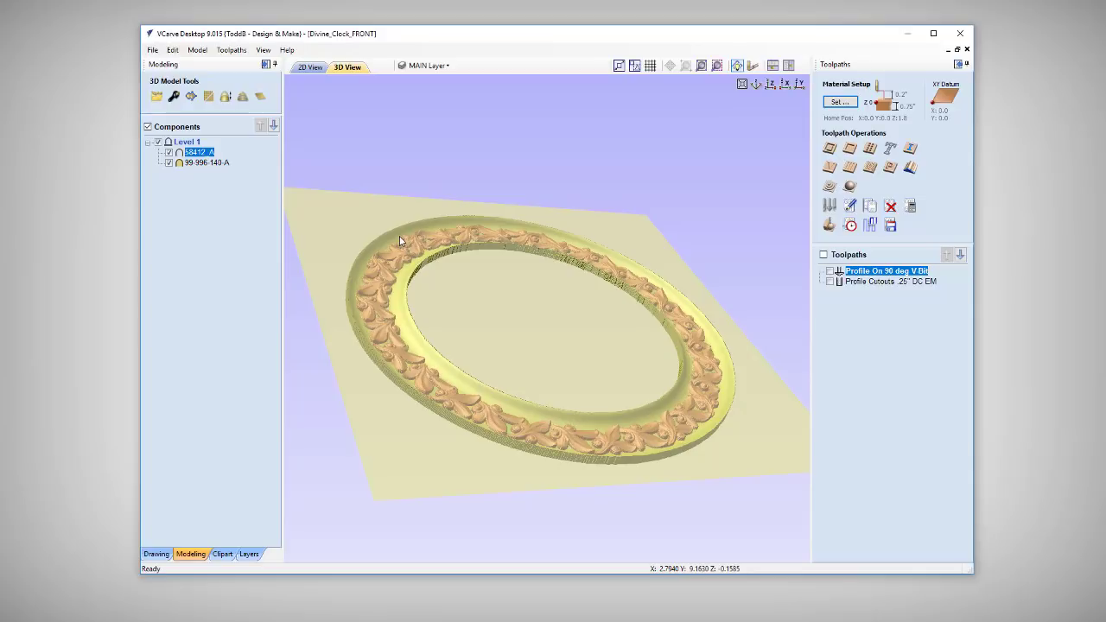
mouse_move(394, 262)
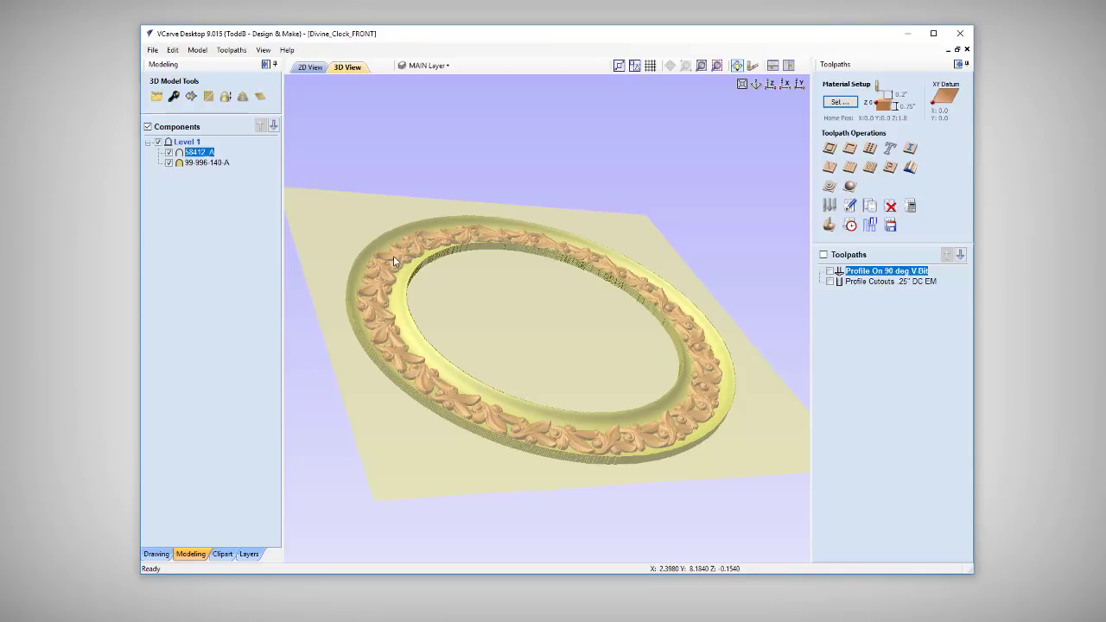
mouse_move(231, 176)
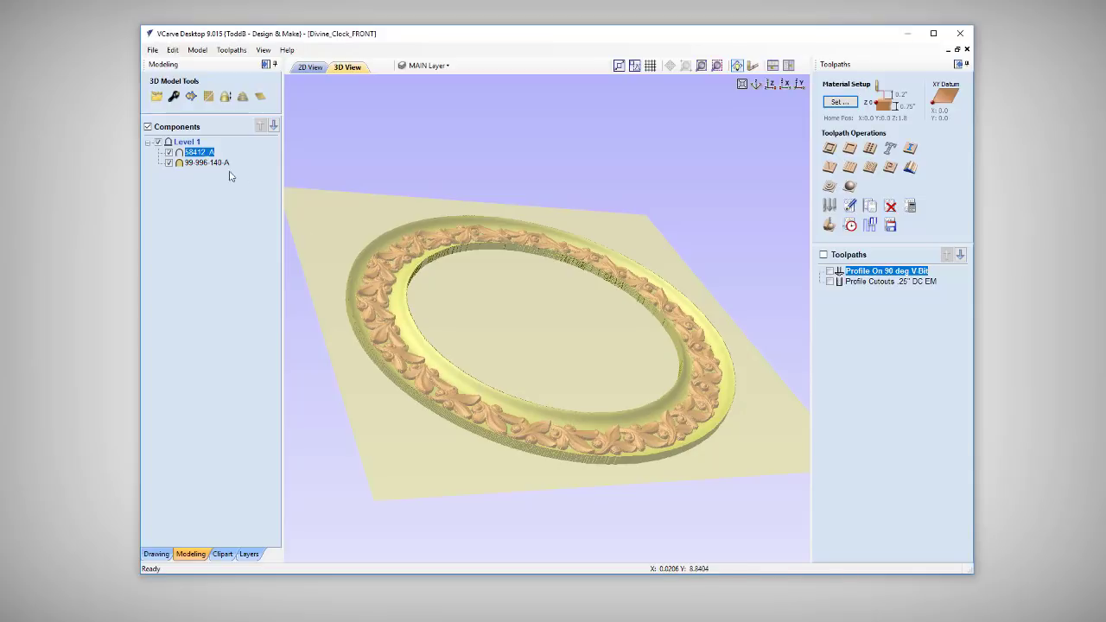
- In Component Properties, set the 58412_A component's Shape Height to 0.23
left_click(206, 163)
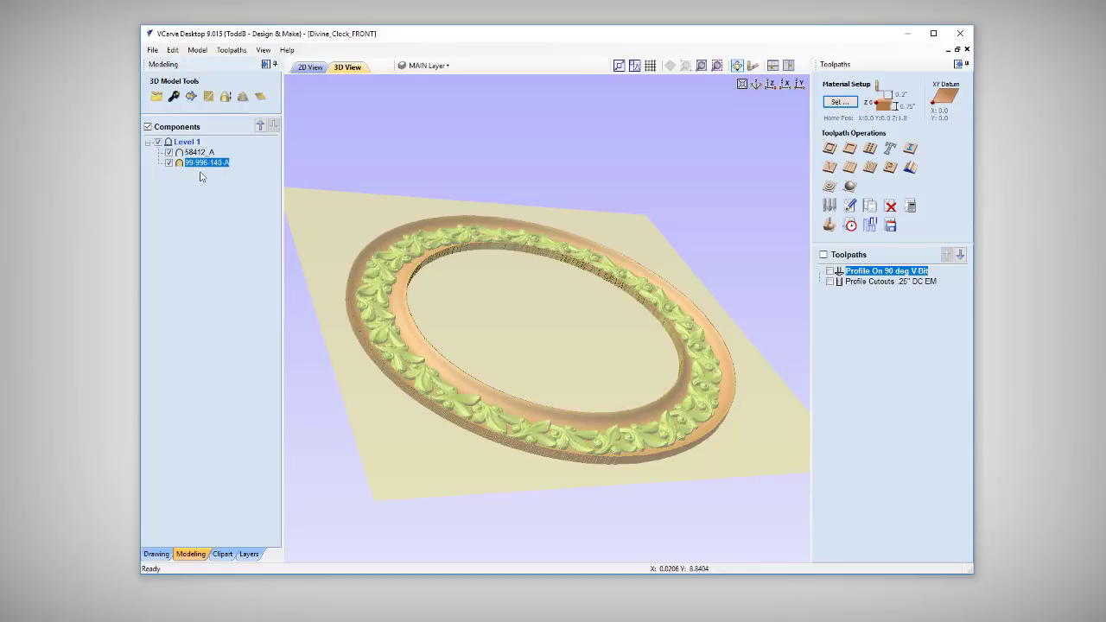
mouse_move(205, 162)
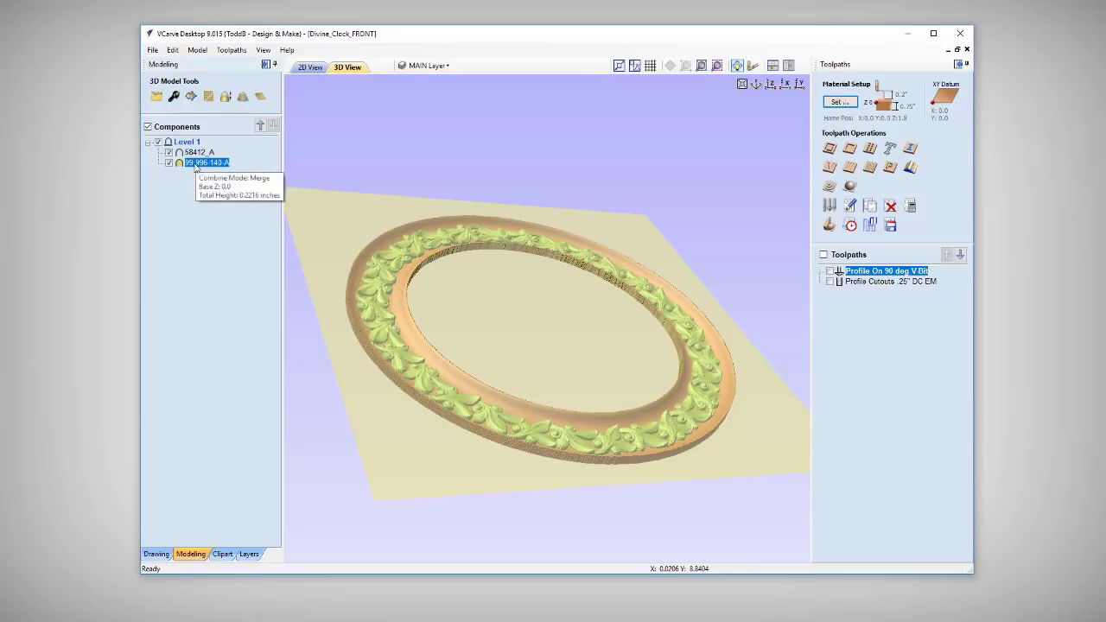
double_click(206, 162)
type("0.25")
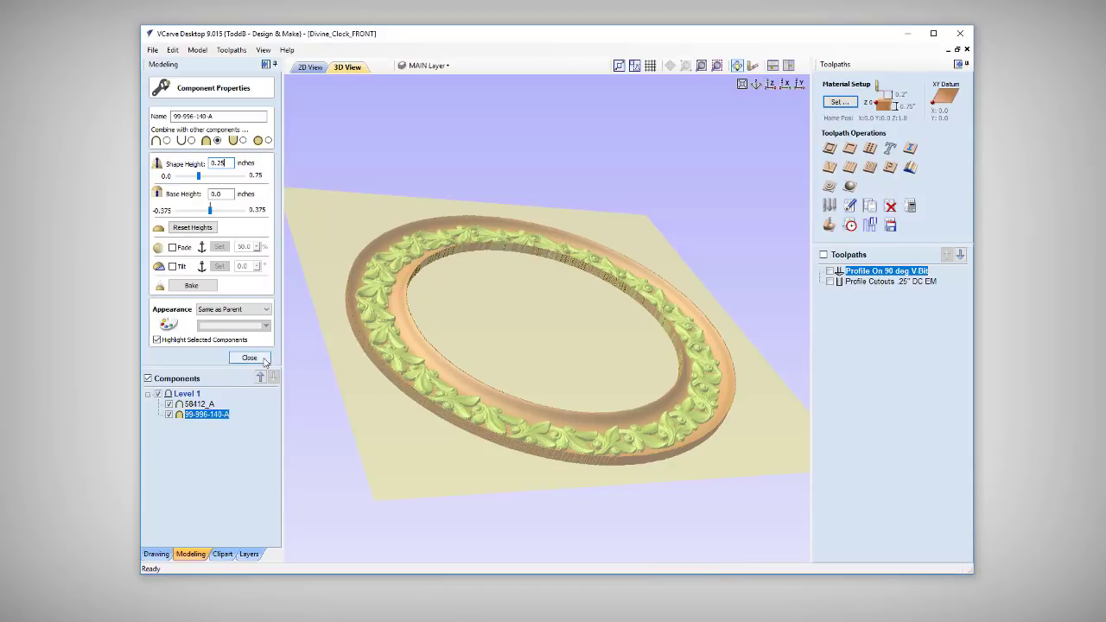
left_click(198, 403)
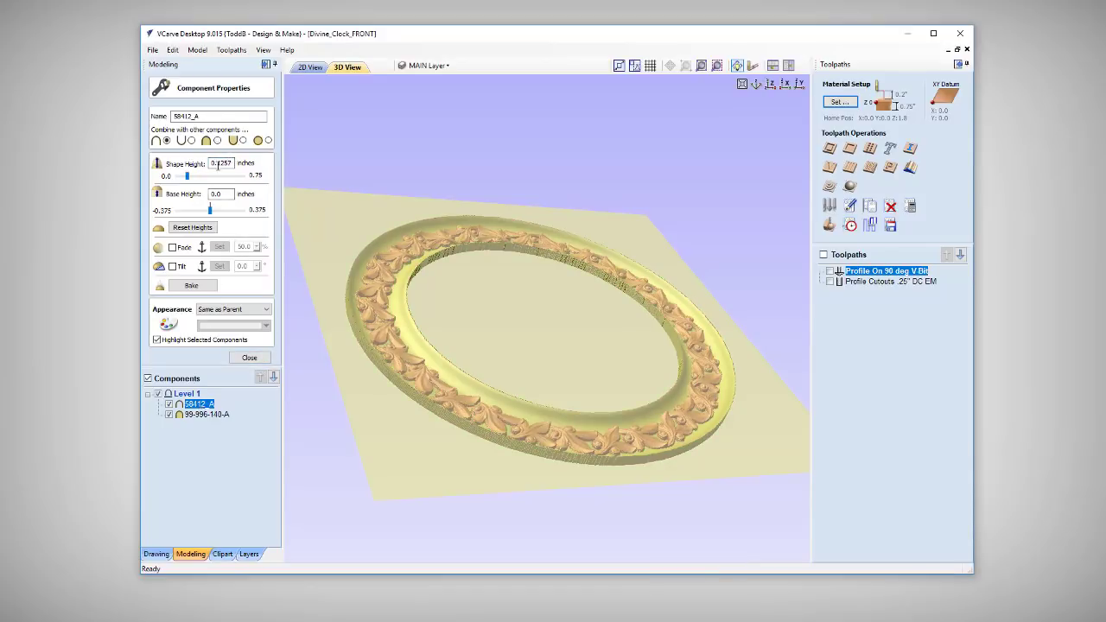
triple_click(221, 163)
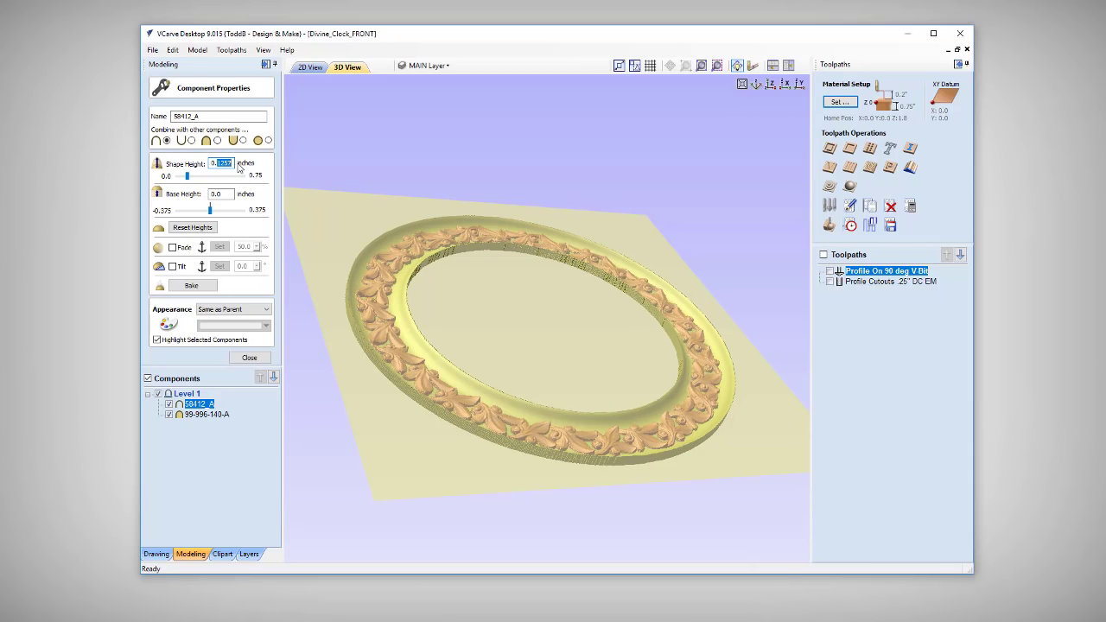
type("0.23")
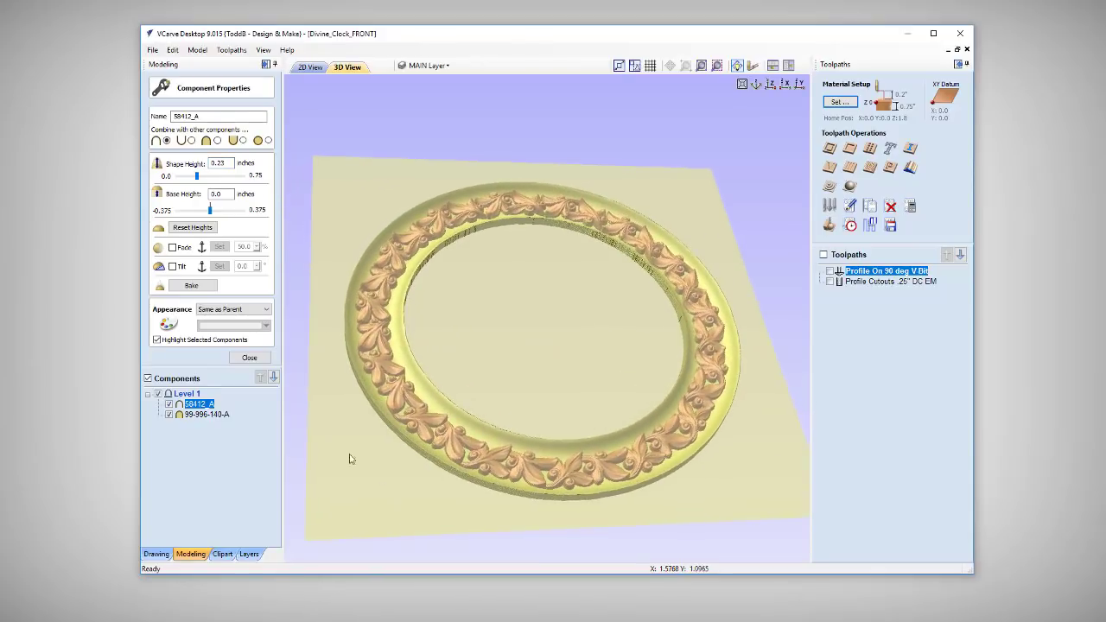
mouse_move(385, 289)
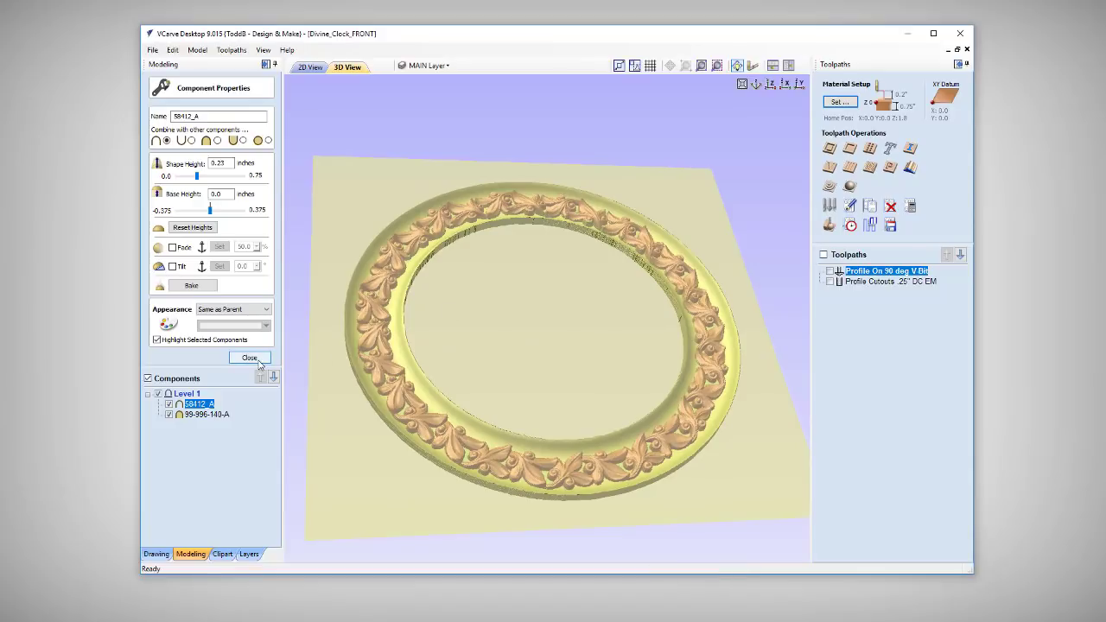
left_click(250, 358)
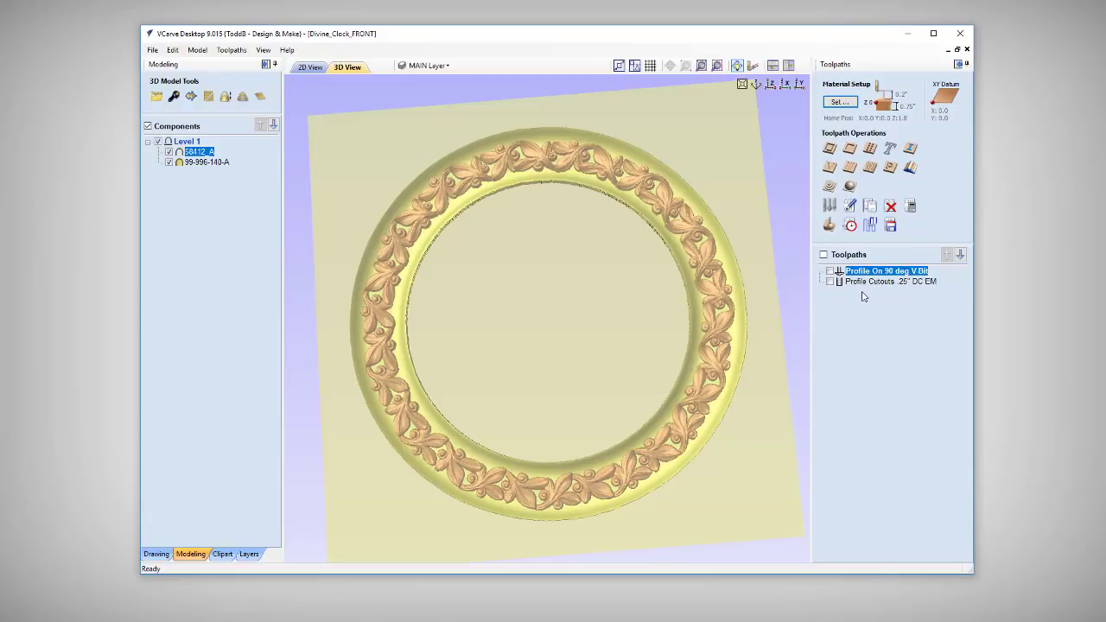
mouse_move(675, 186)
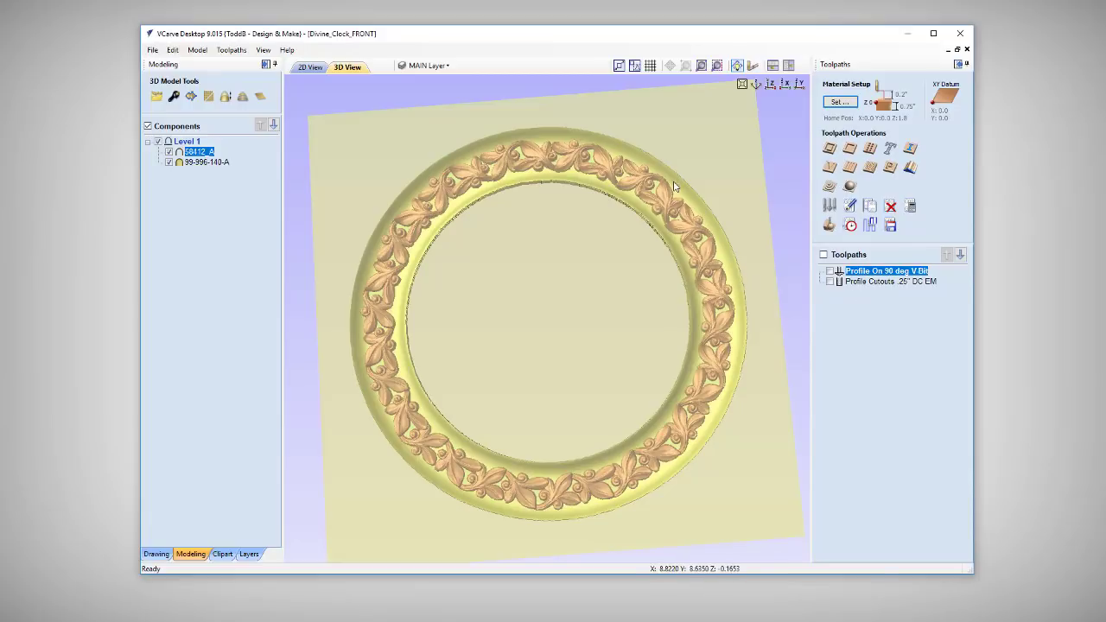
mouse_move(642, 206)
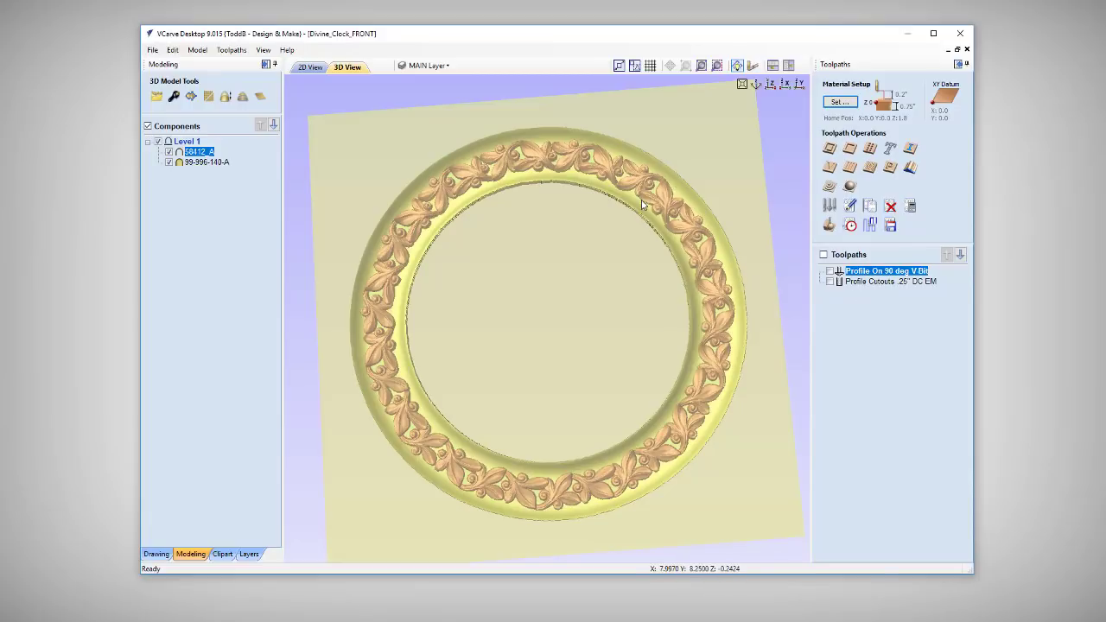
- After checking the roughing settings, set Material Setup to Gap Below Model and recalculate all toolpaths
left_click(828, 148)
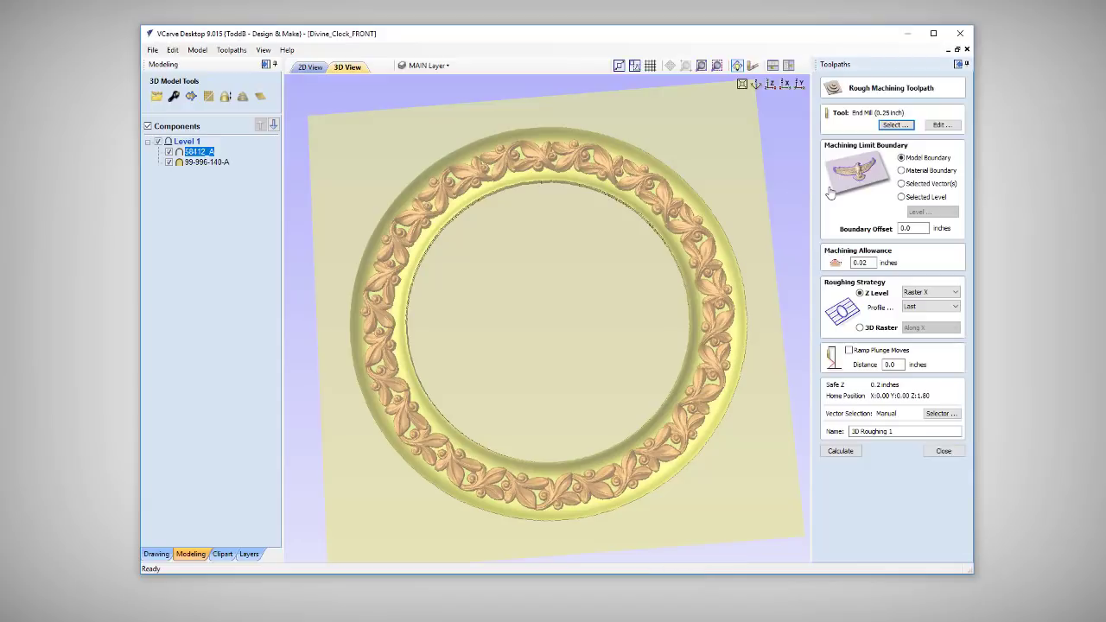
mouse_move(507, 387)
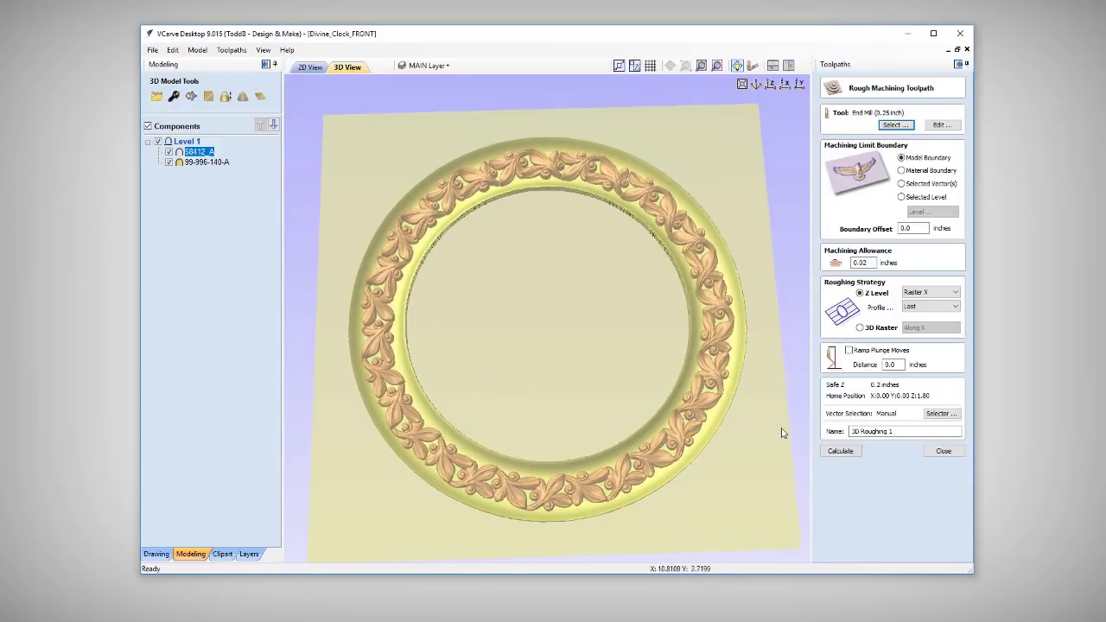
left_click(944, 450)
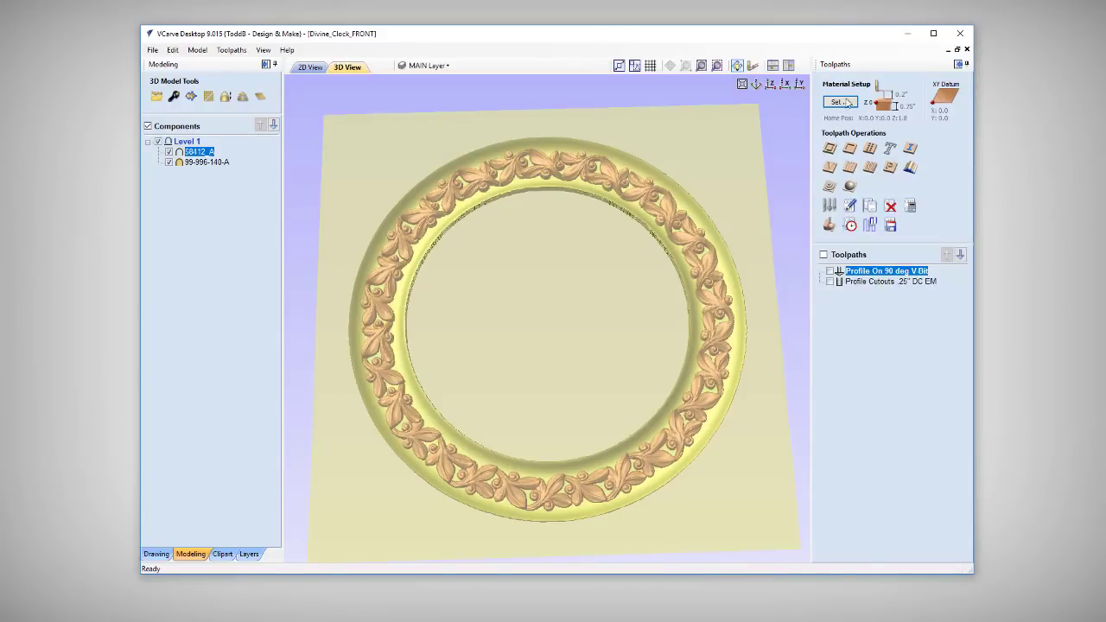
left_click(839, 102)
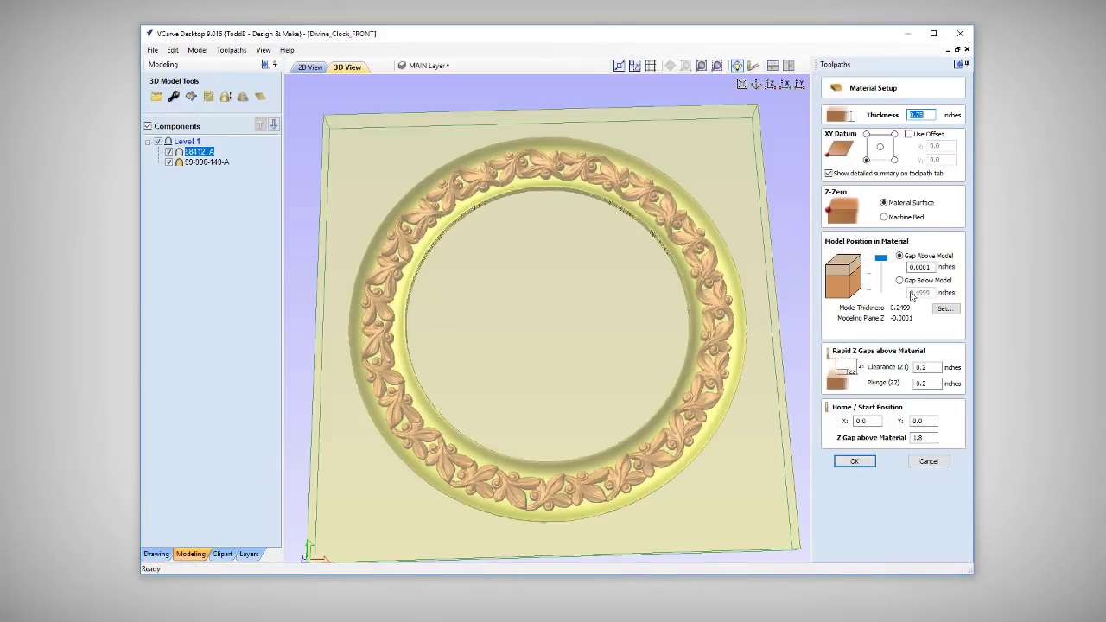
left_click(900, 280)
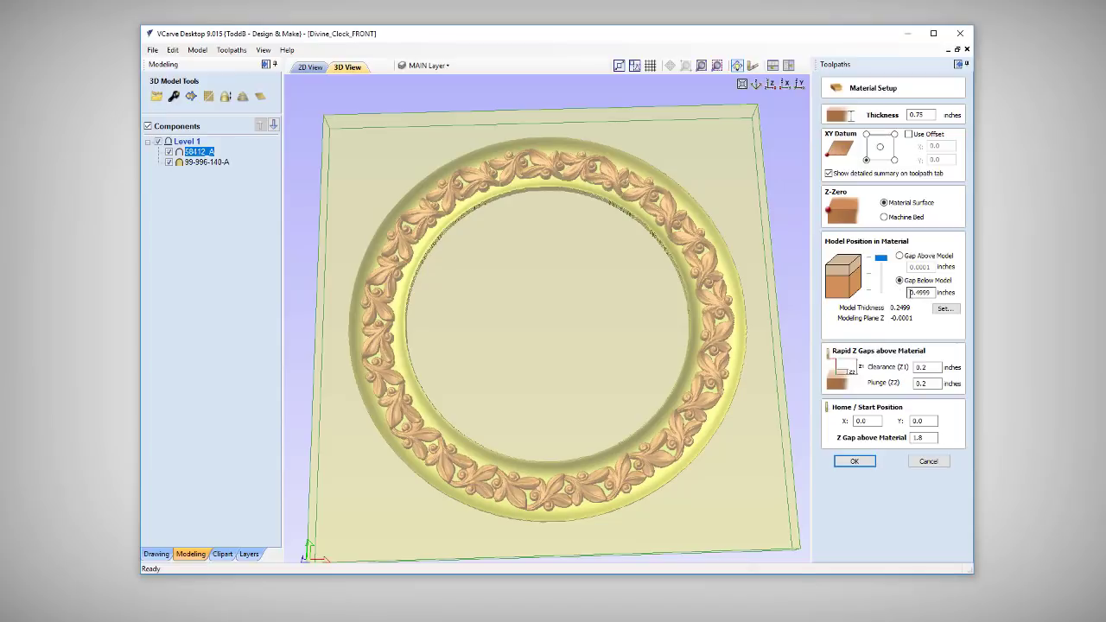
left_click(853, 460)
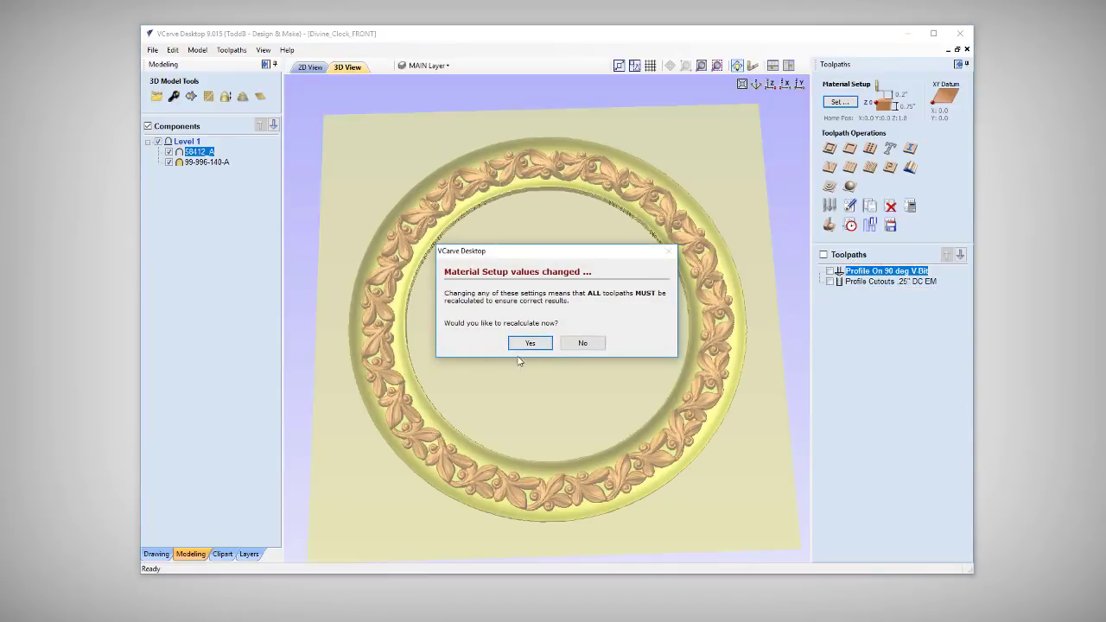
left_click(529, 343)
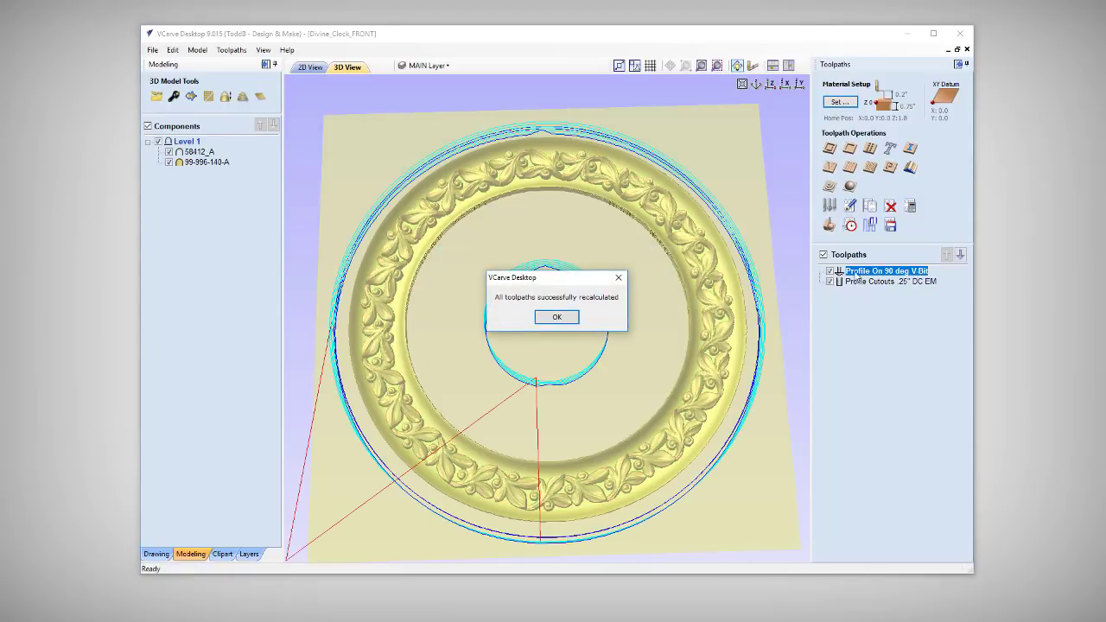
left_click(557, 317)
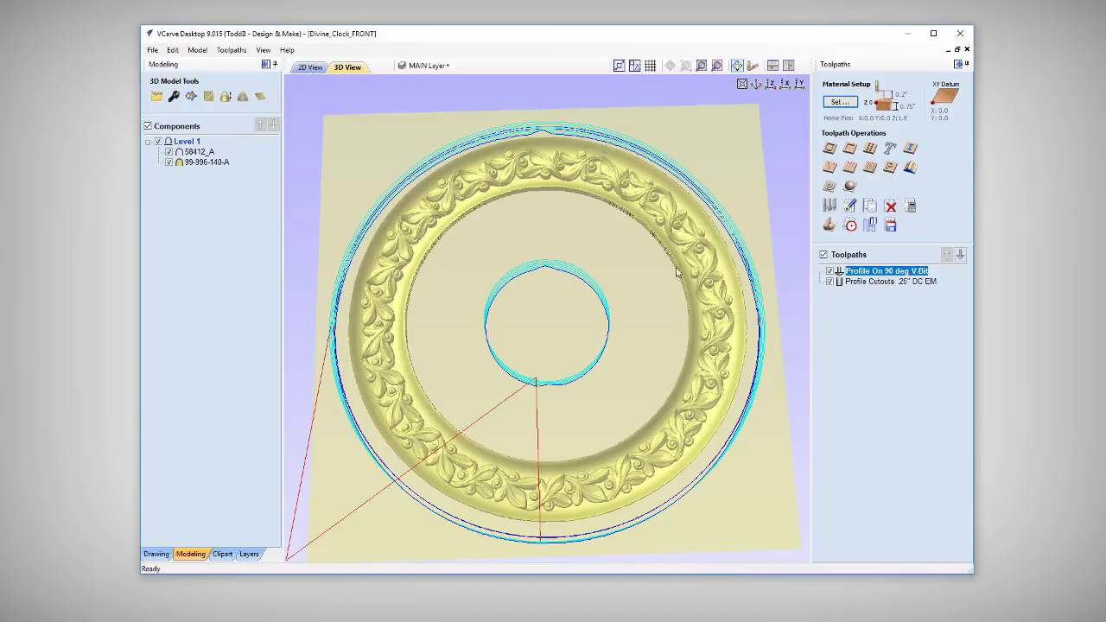
mouse_move(663, 211)
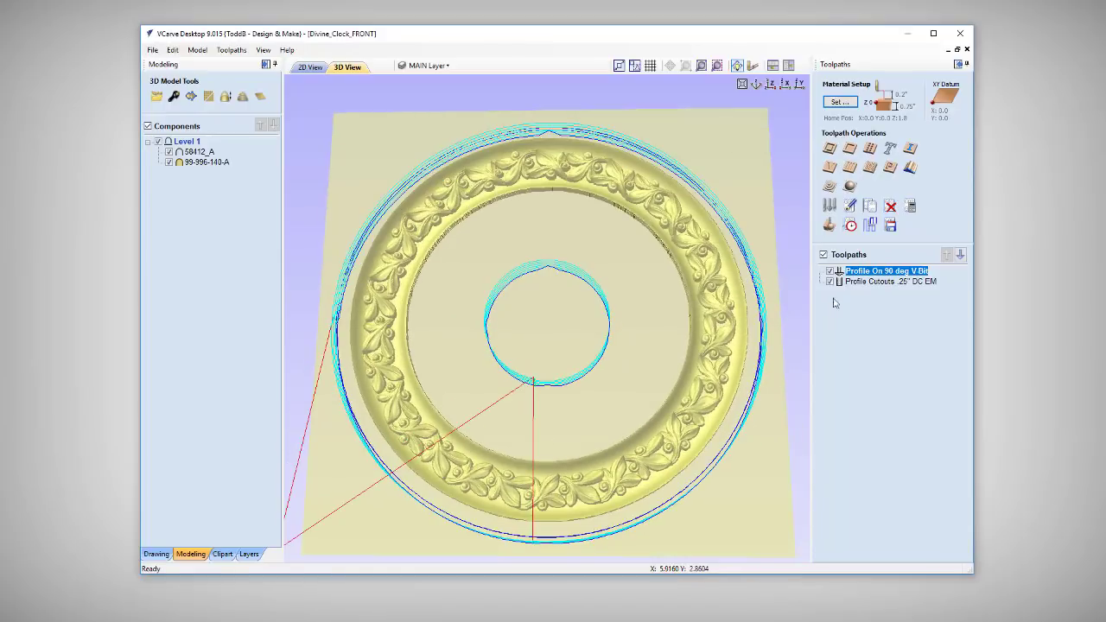
left_click(828, 148)
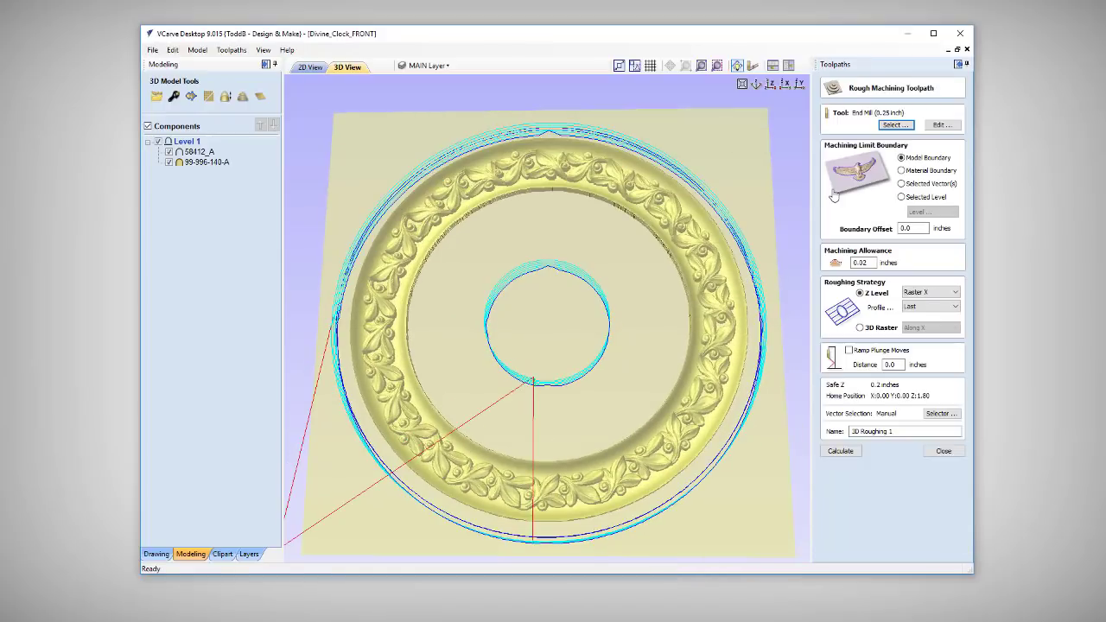
mouse_move(847, 131)
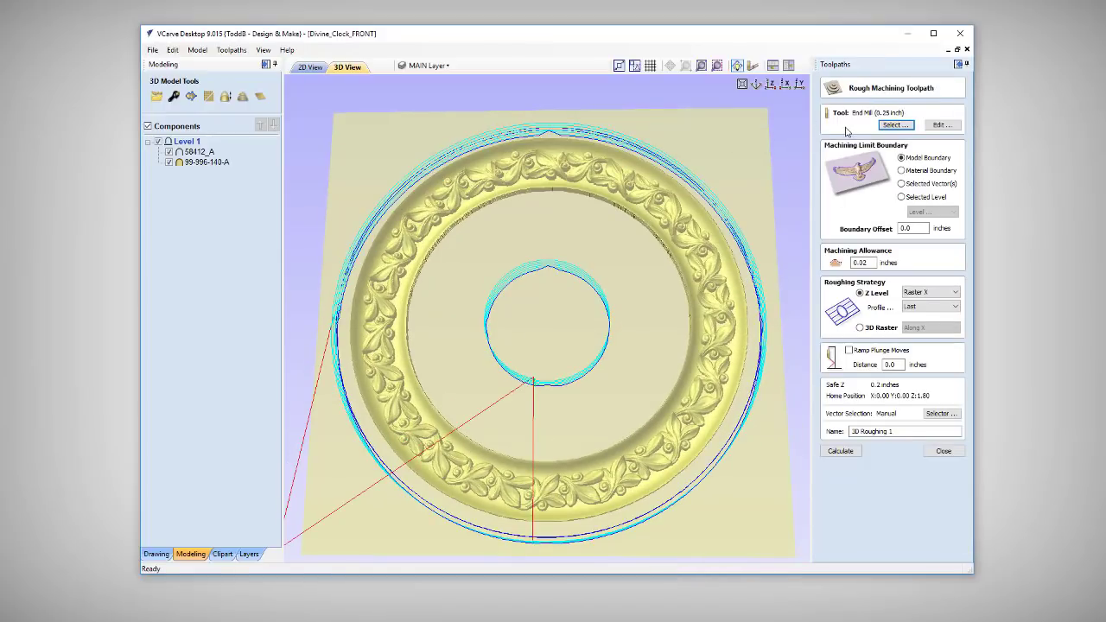
mouse_move(519, 221)
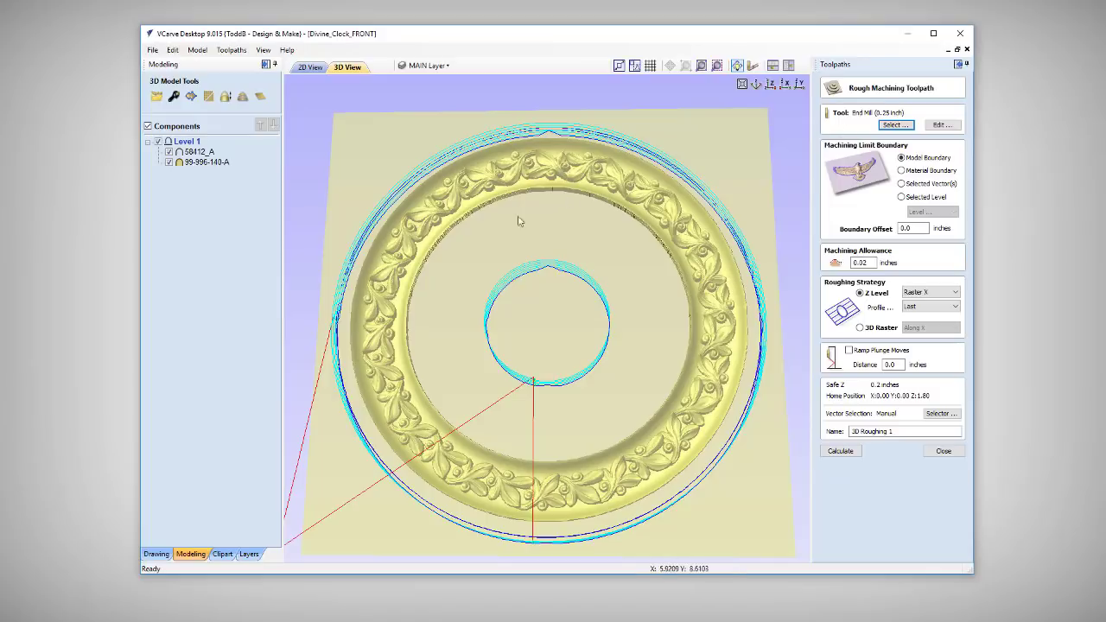
mouse_move(436, 240)
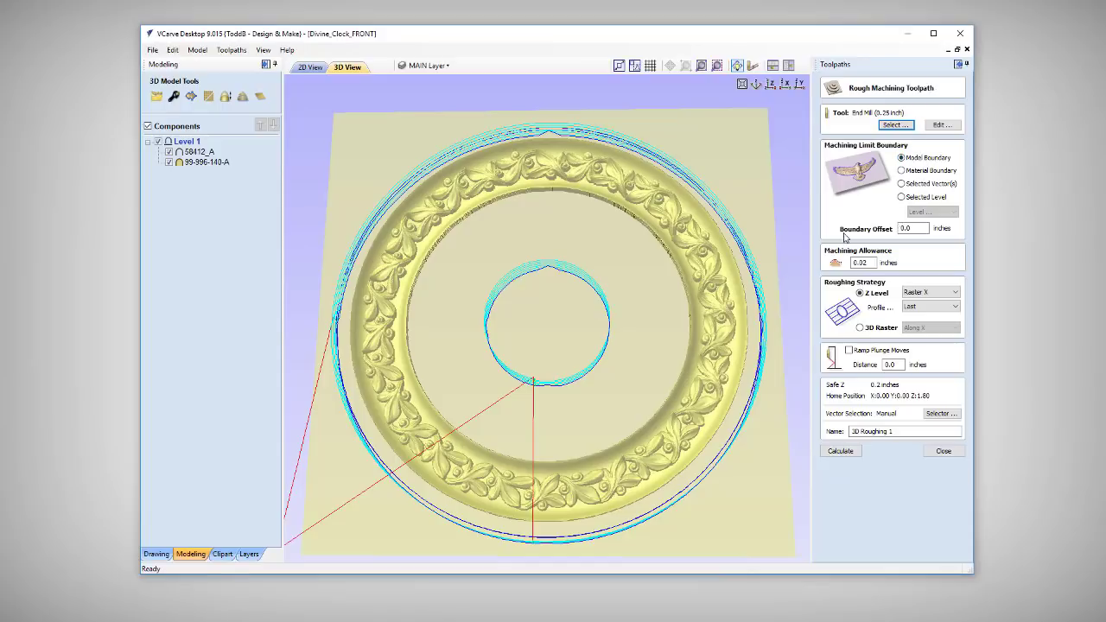
mouse_move(728, 253)
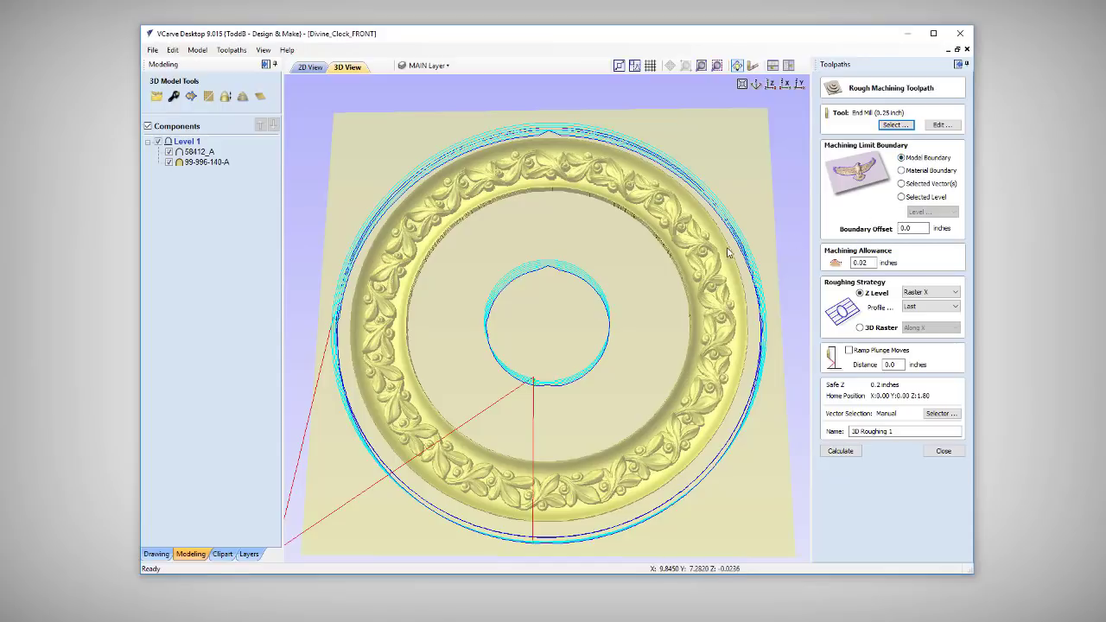
mouse_move(899, 248)
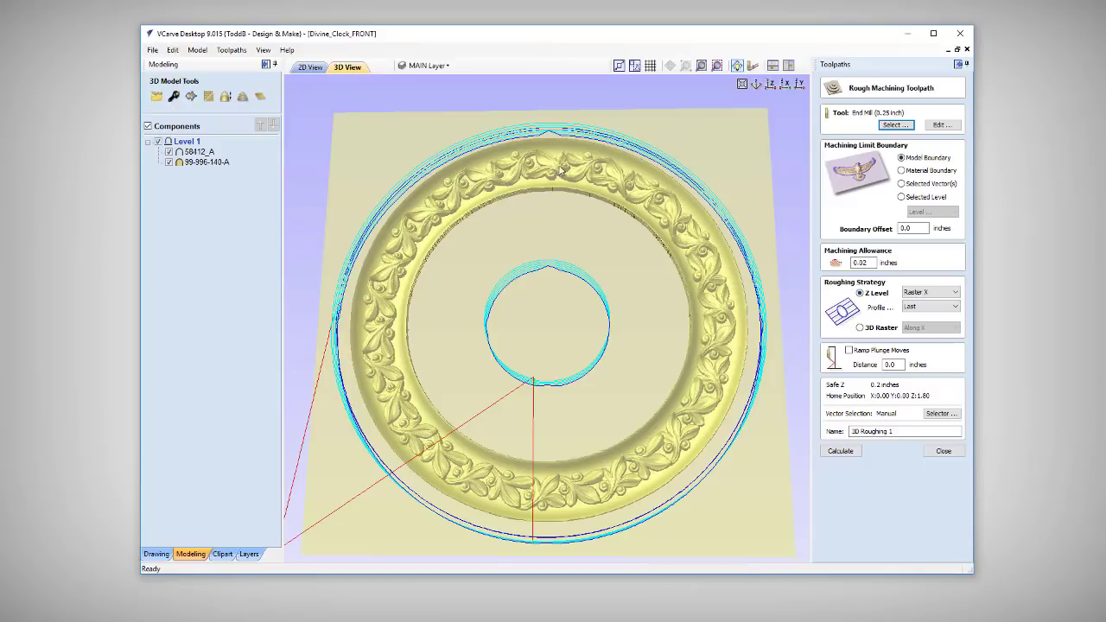
mouse_move(893, 336)
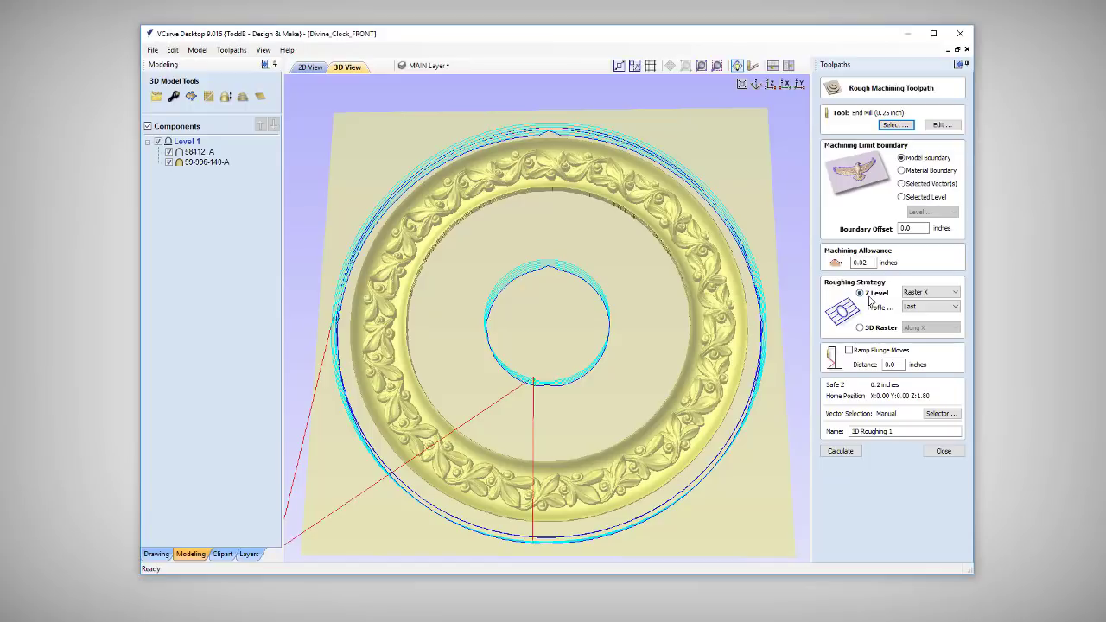
mouse_move(896, 303)
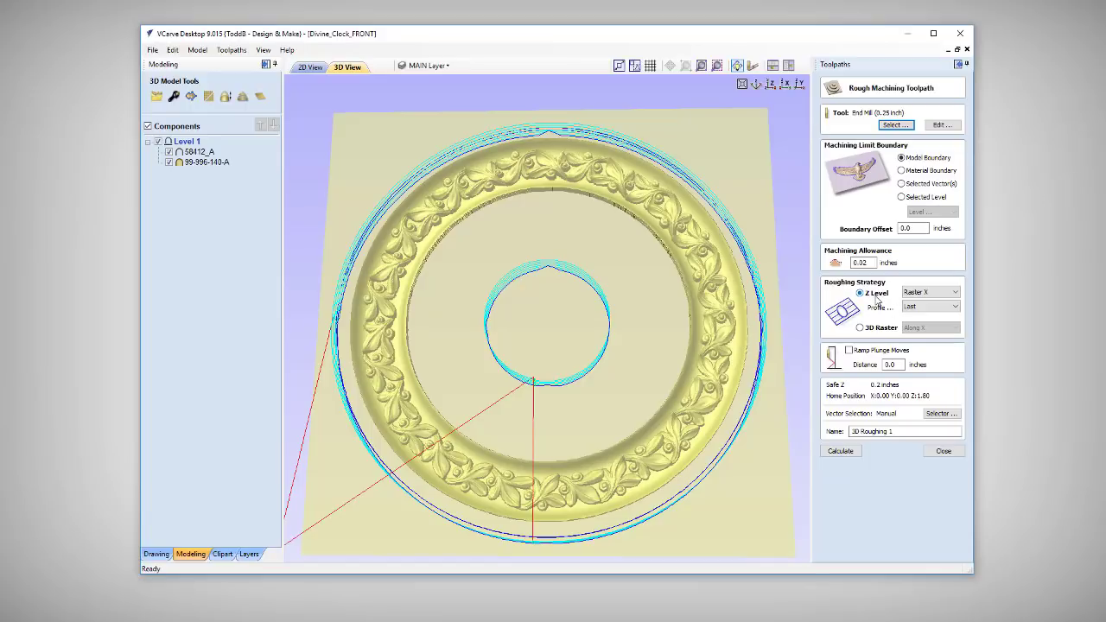
- Calculate 3D Roughing 1, simulate its roughing cuts on the birch board, and close the preview
left_click(840, 450)
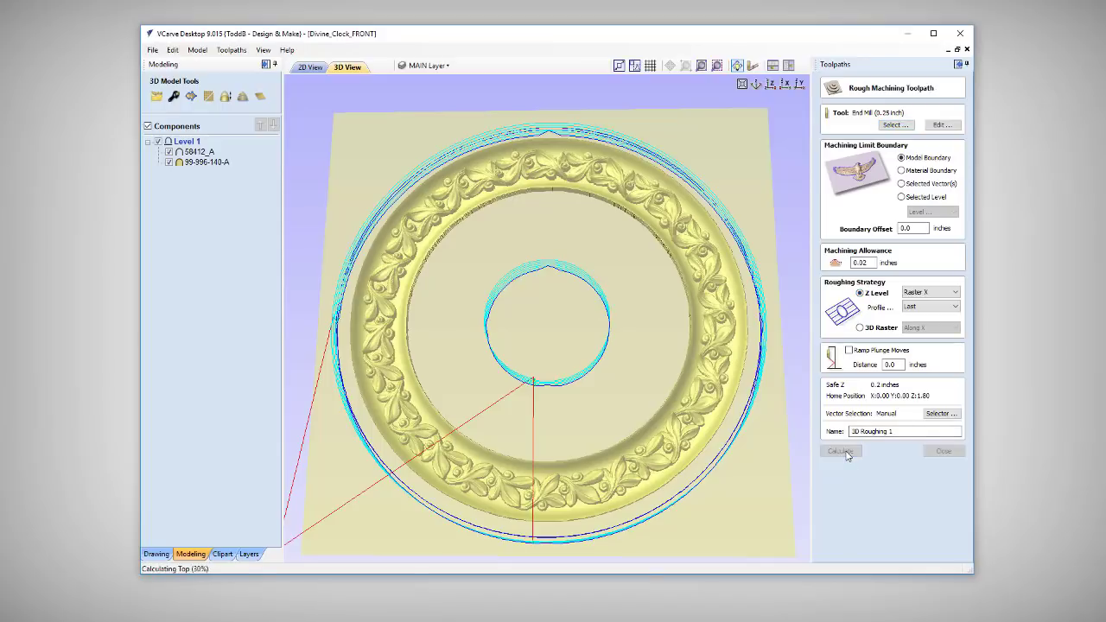
left_click(839, 451)
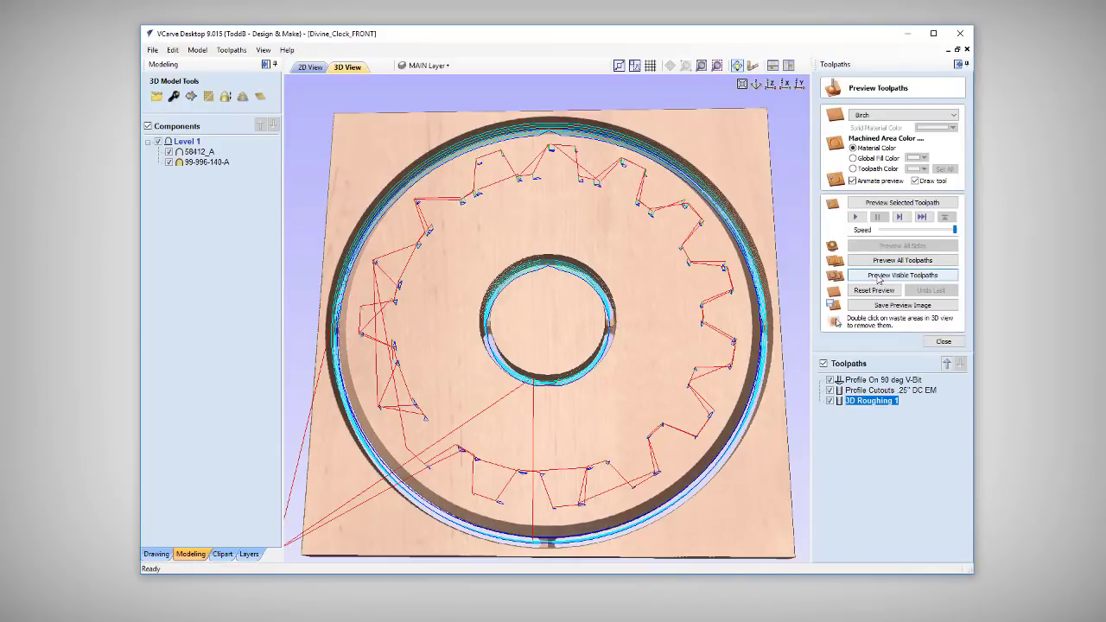
left_click(902, 275)
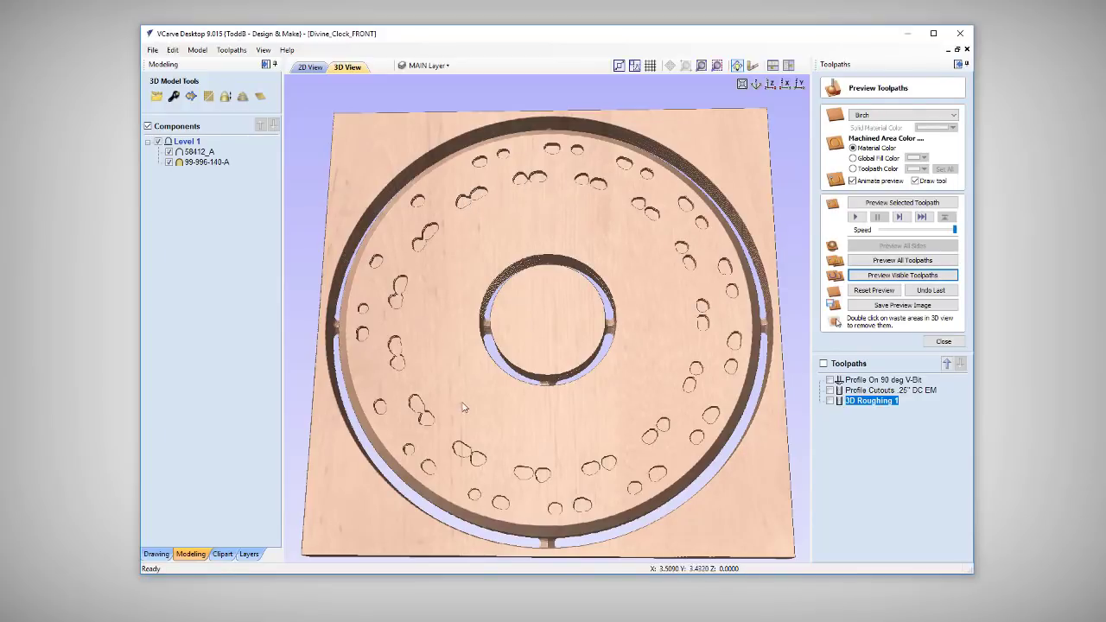
mouse_move(464, 399)
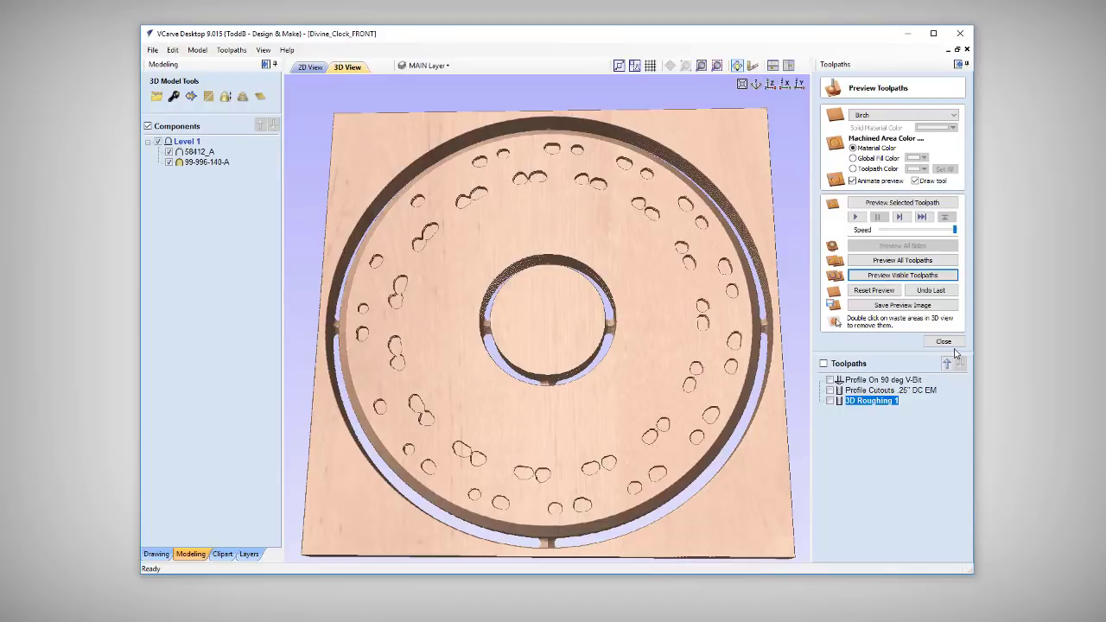
left_click(943, 341)
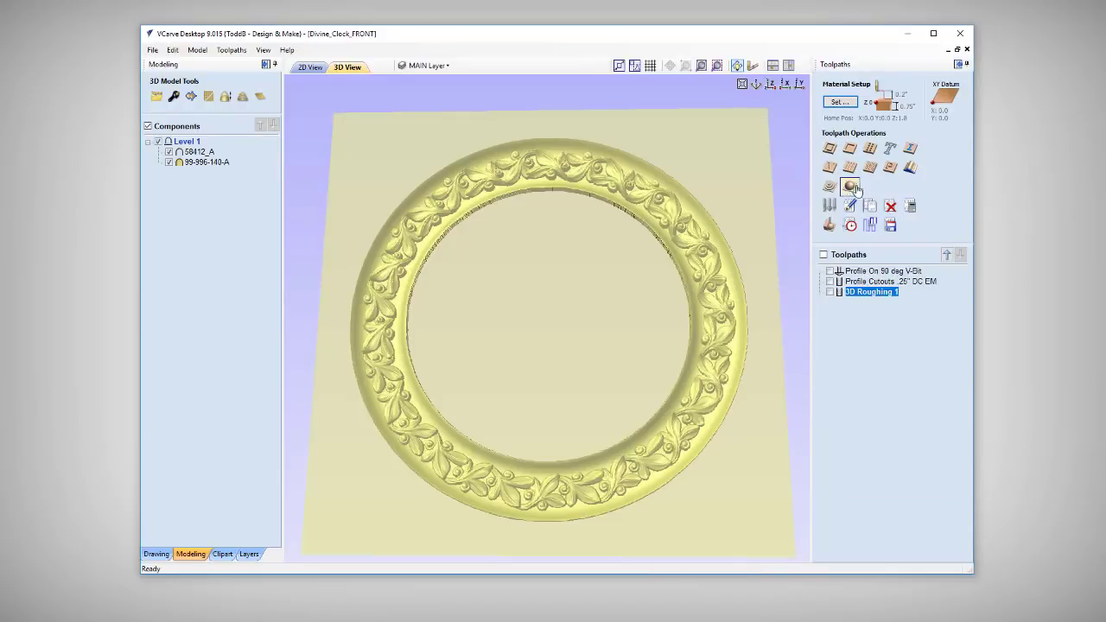
- Create 3D Finish 1 with a 0.125 in ball nose, offset climb, .02 in stepover retract, and calculate
left_click(851, 186)
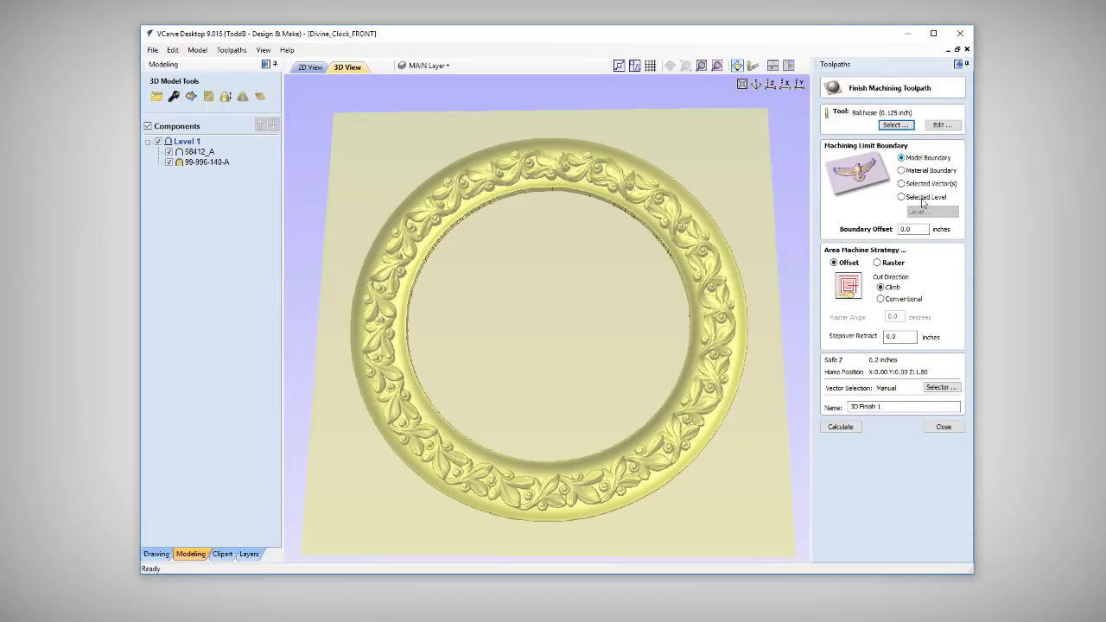
mouse_move(724, 240)
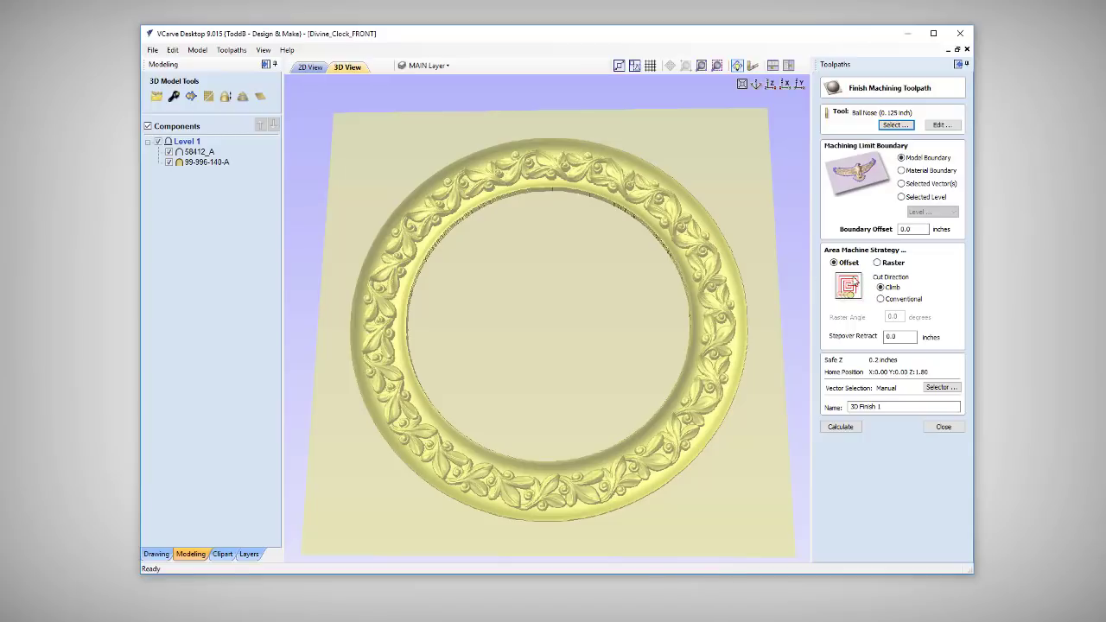
mouse_move(689, 396)
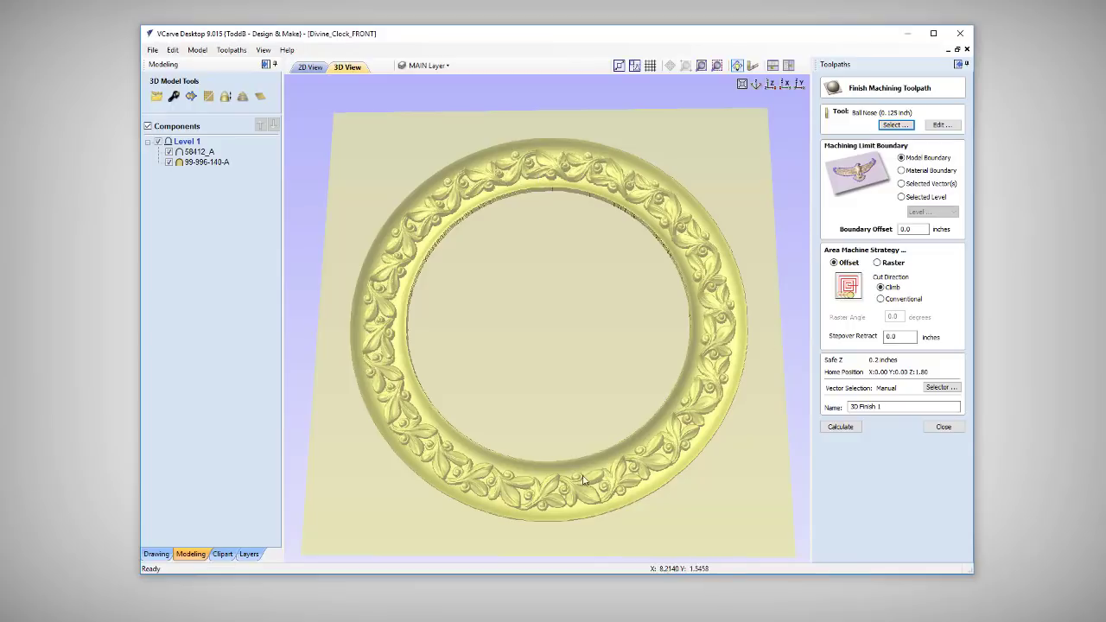
mouse_move(731, 423)
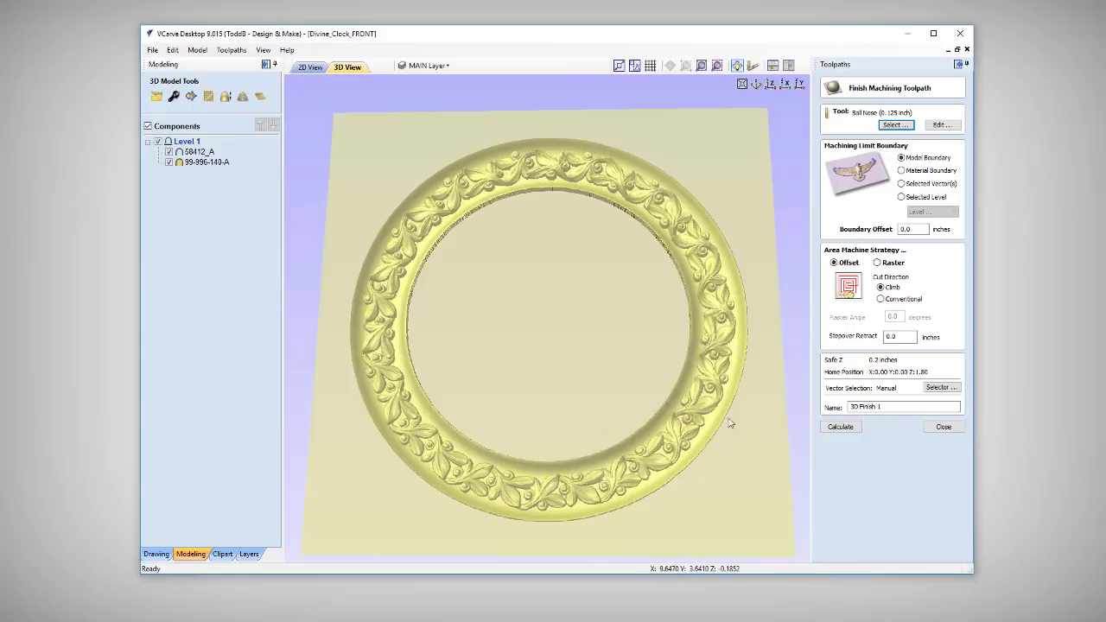
mouse_move(601, 513)
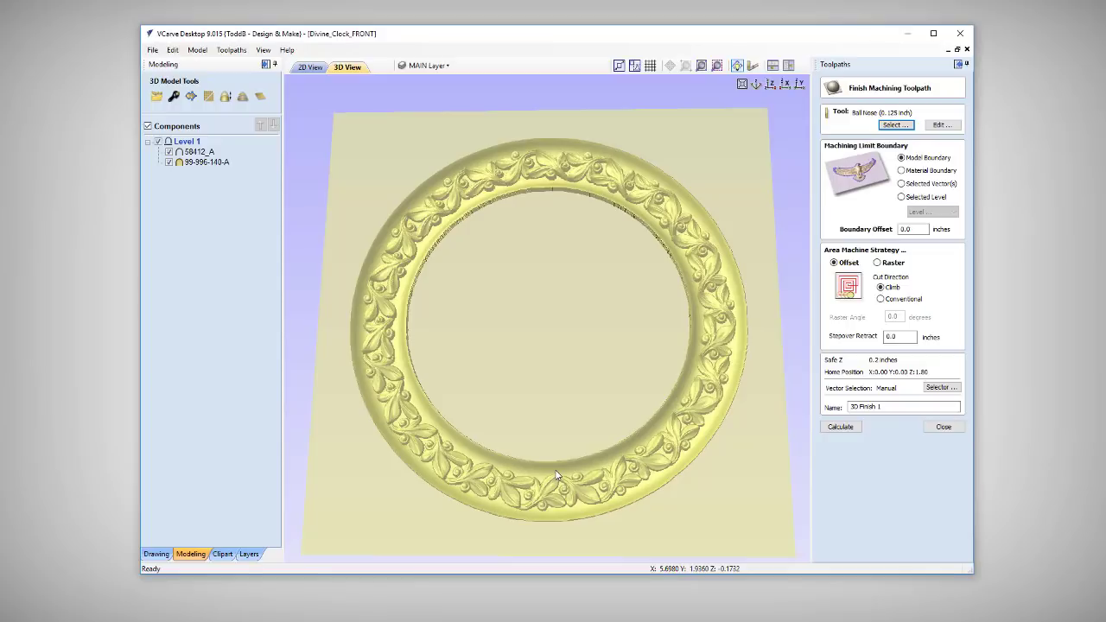
mouse_move(698, 228)
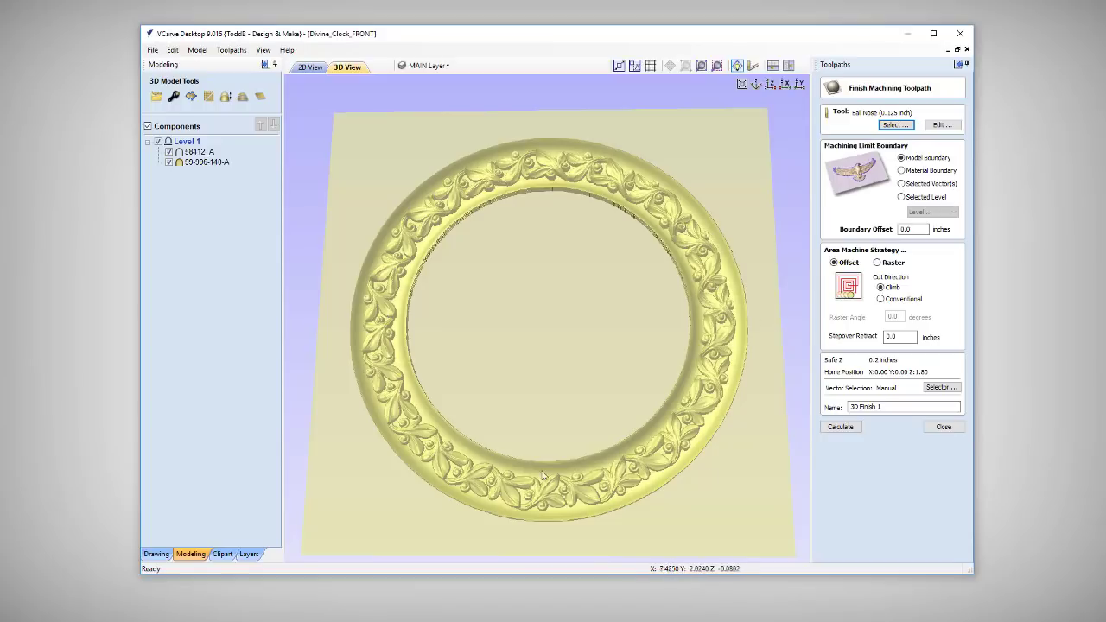
mouse_move(882, 345)
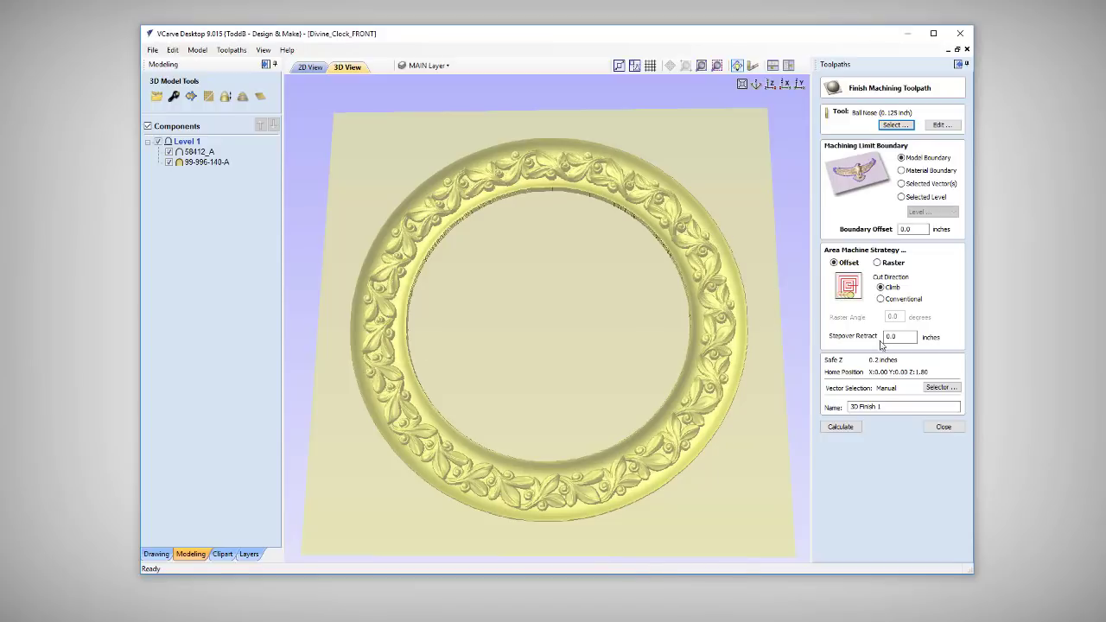
triple_click(900, 337)
type(".02")
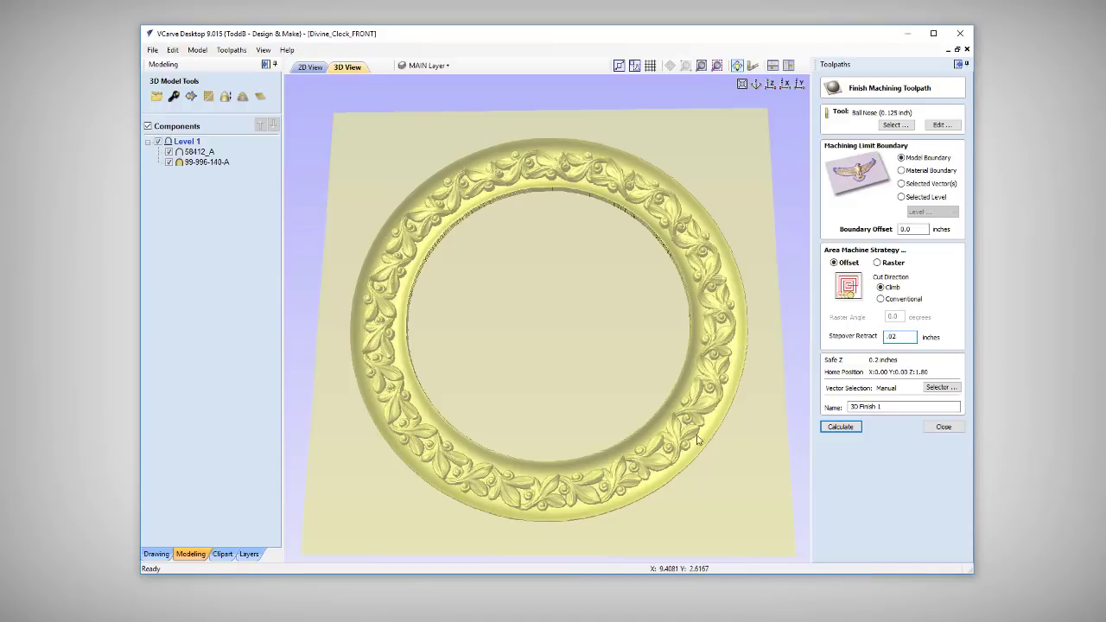
mouse_move(638, 451)
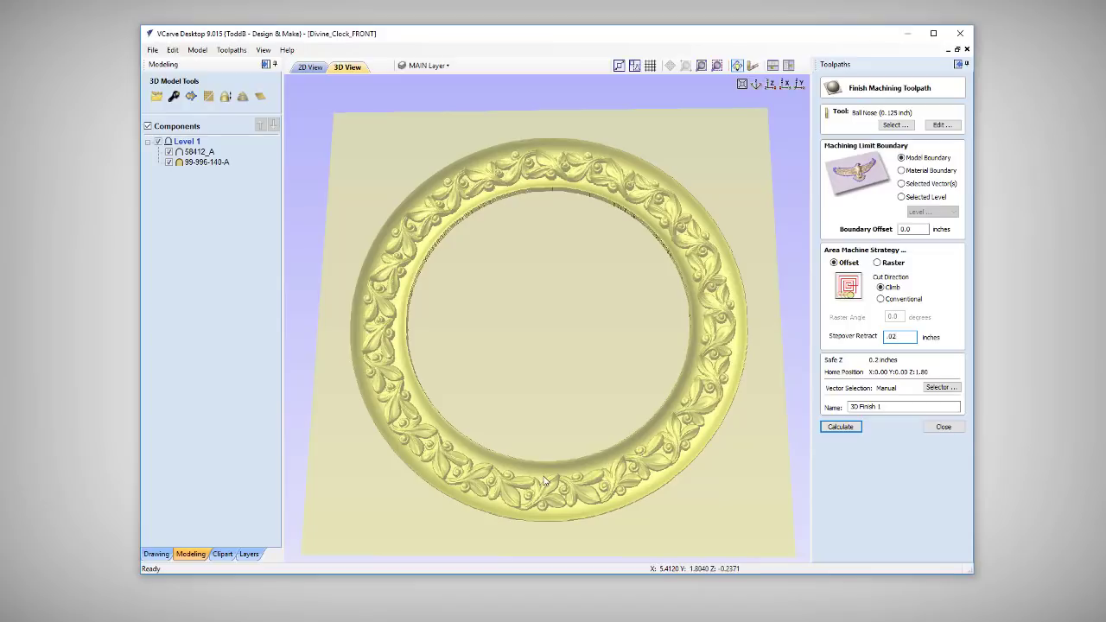
mouse_move(540, 503)
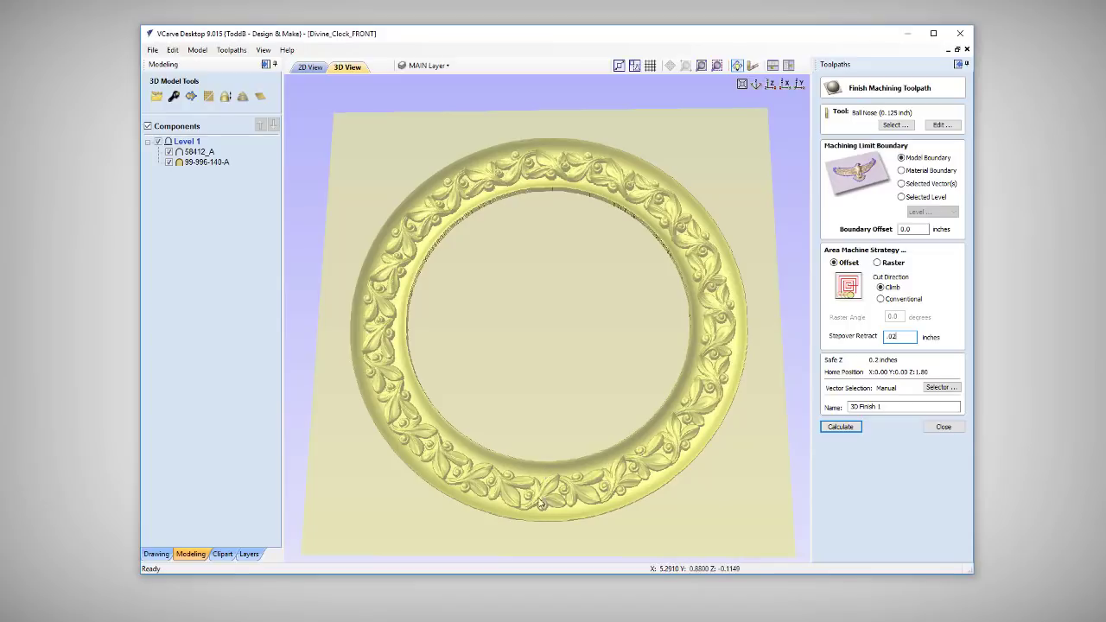
mouse_move(552, 467)
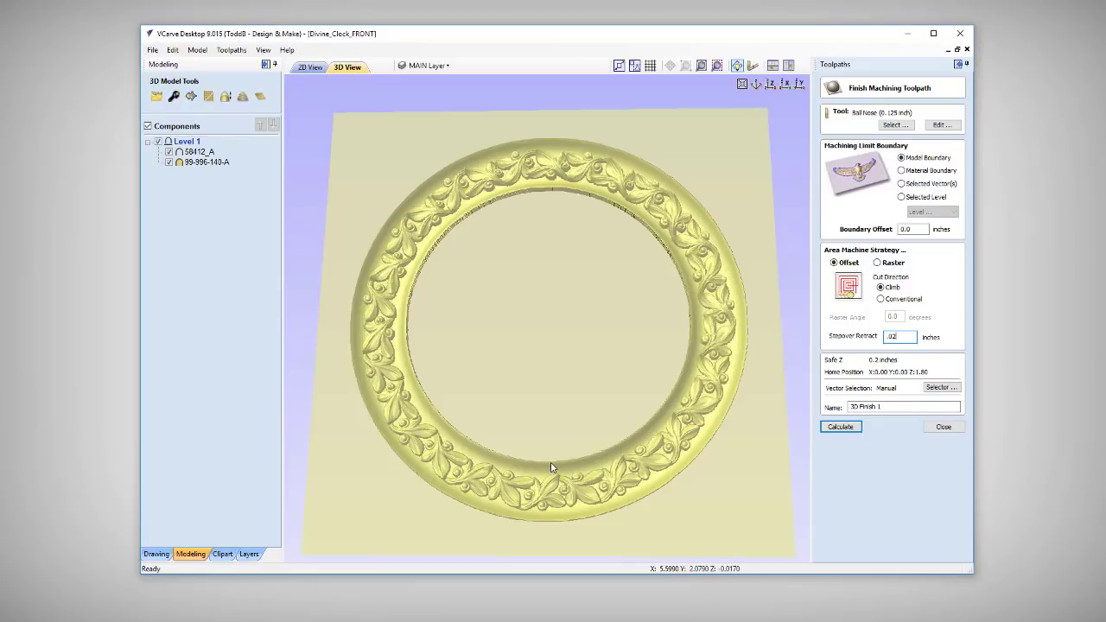
mouse_move(816, 389)
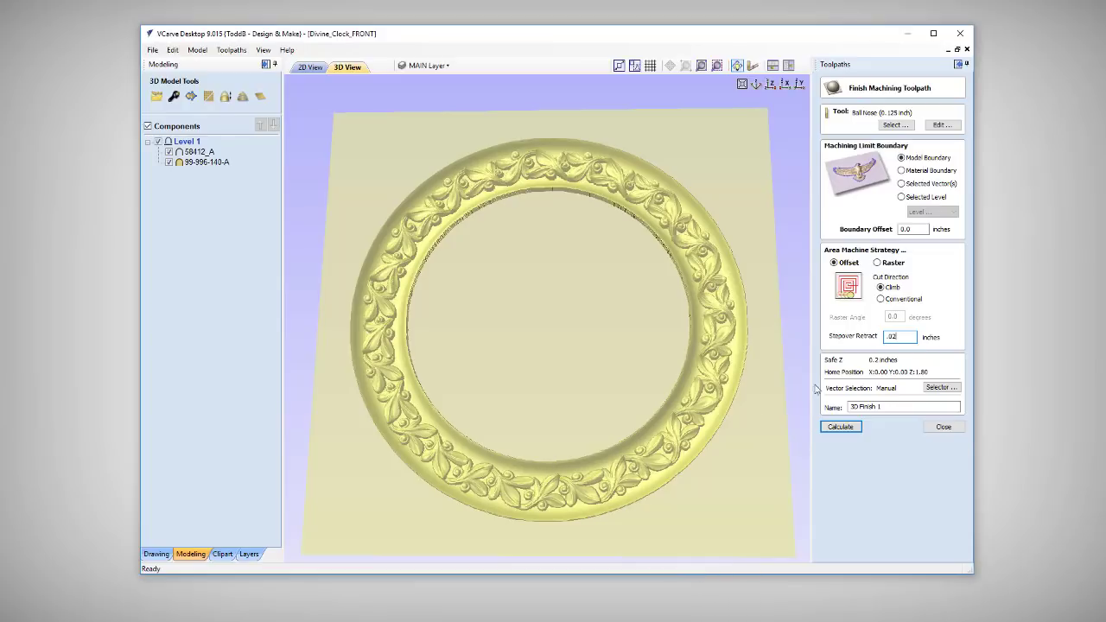
left_click(840, 426)
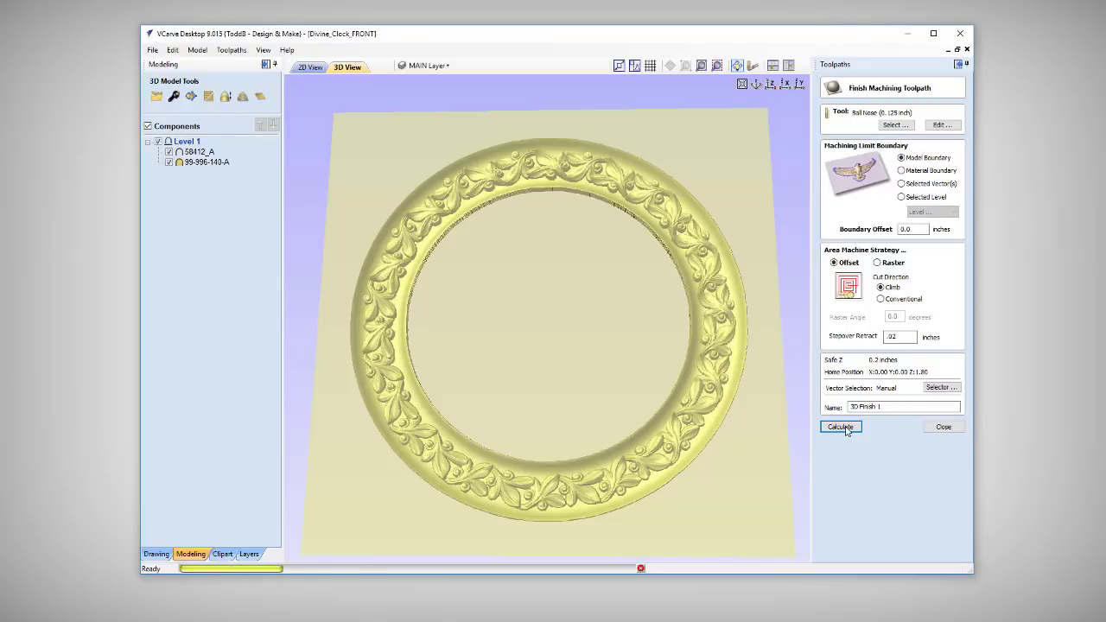
- Simulate the calculated 3D Finish 1 toolpath to show the floral garland on the birch board
left_click(840, 426)
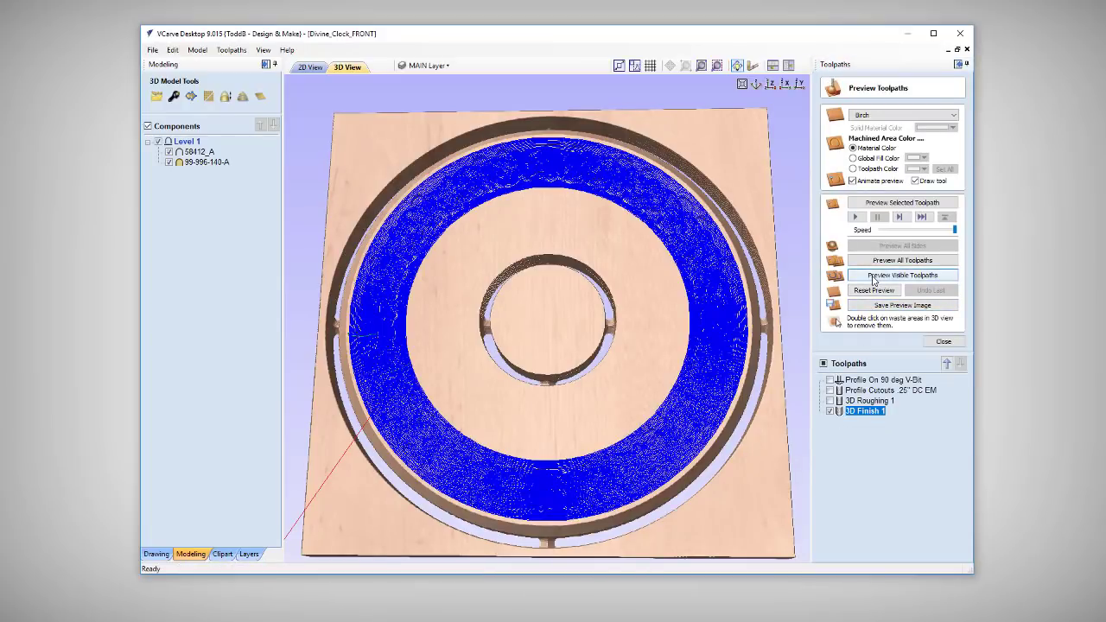
left_click(901, 275)
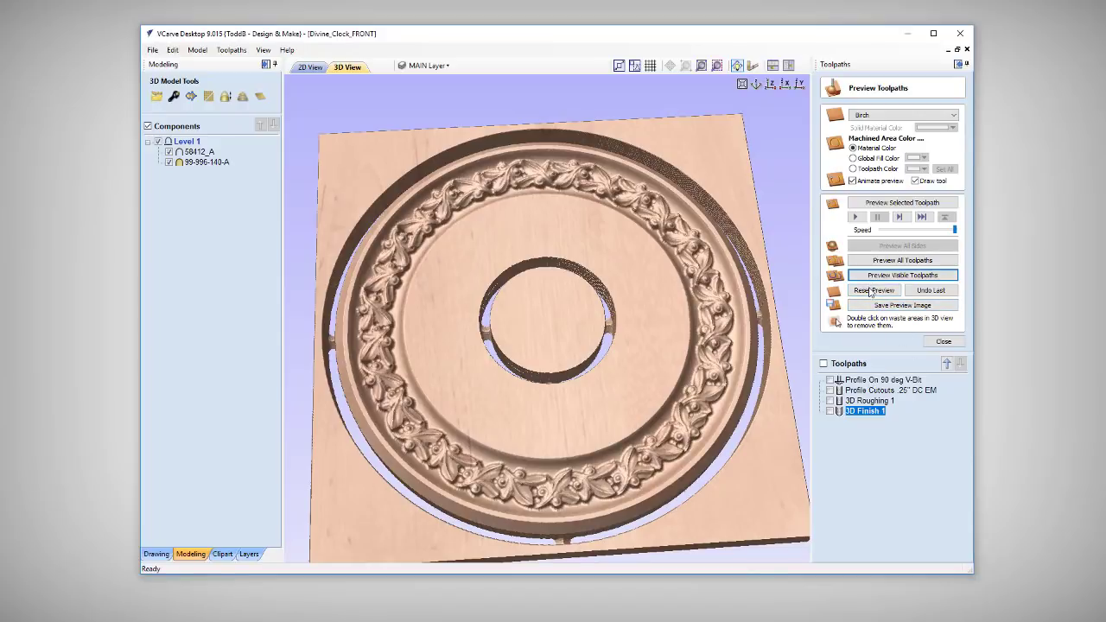
- Reset the simulation, move the 3D toolpaths to the top, simulate all four, then close the preview
left_click(874, 290)
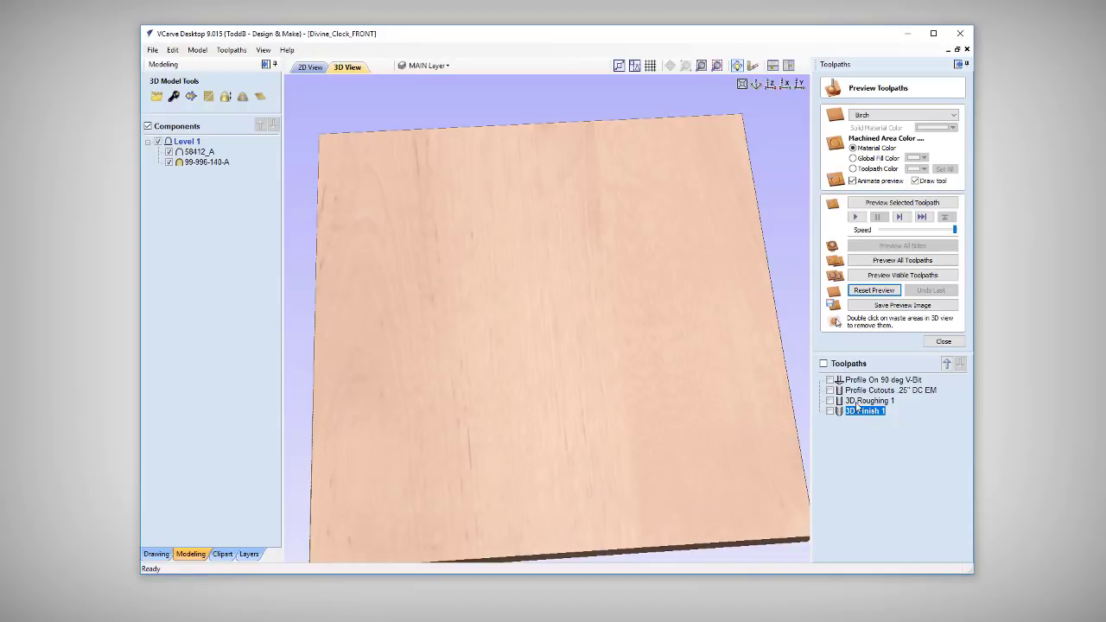
left_click(871, 400)
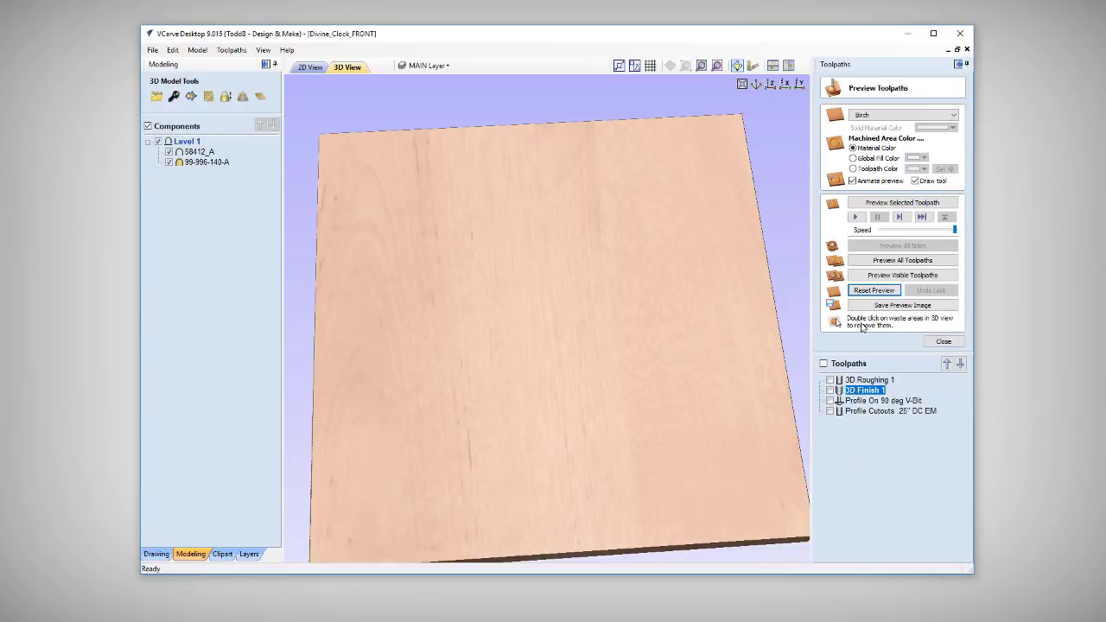
left_click(902, 260)
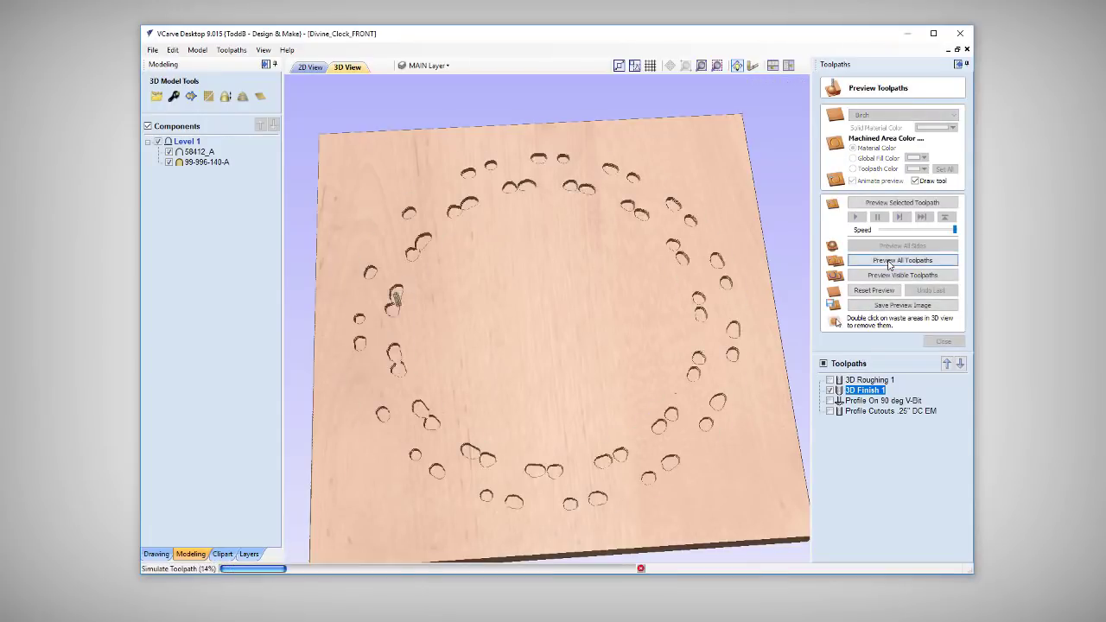
left_click(902, 260)
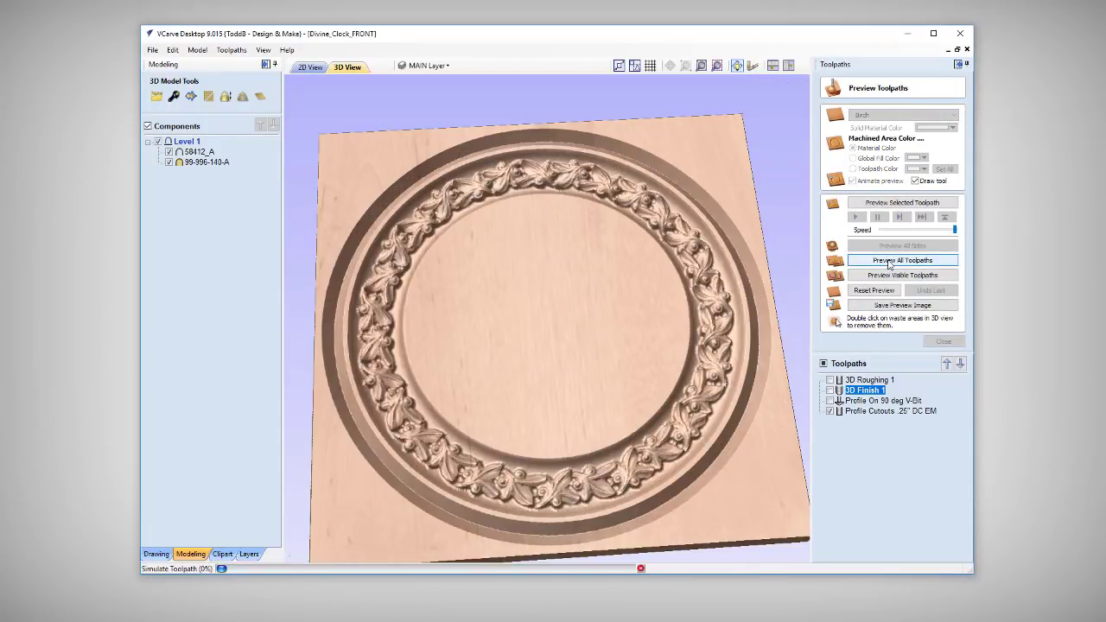
left_click(901, 260)
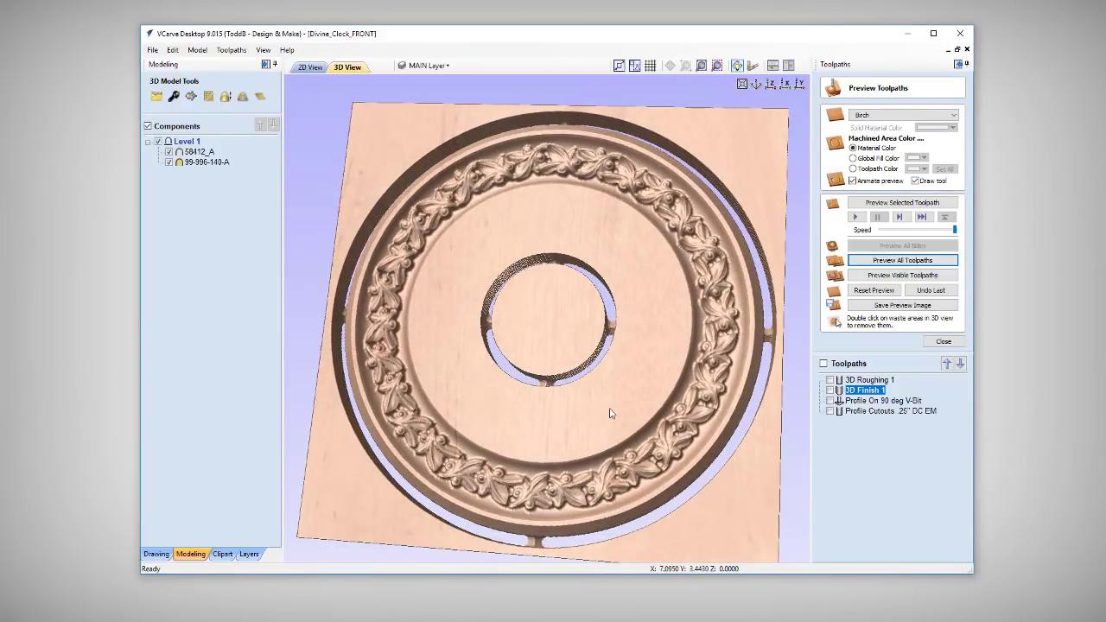
left_click(943, 341)
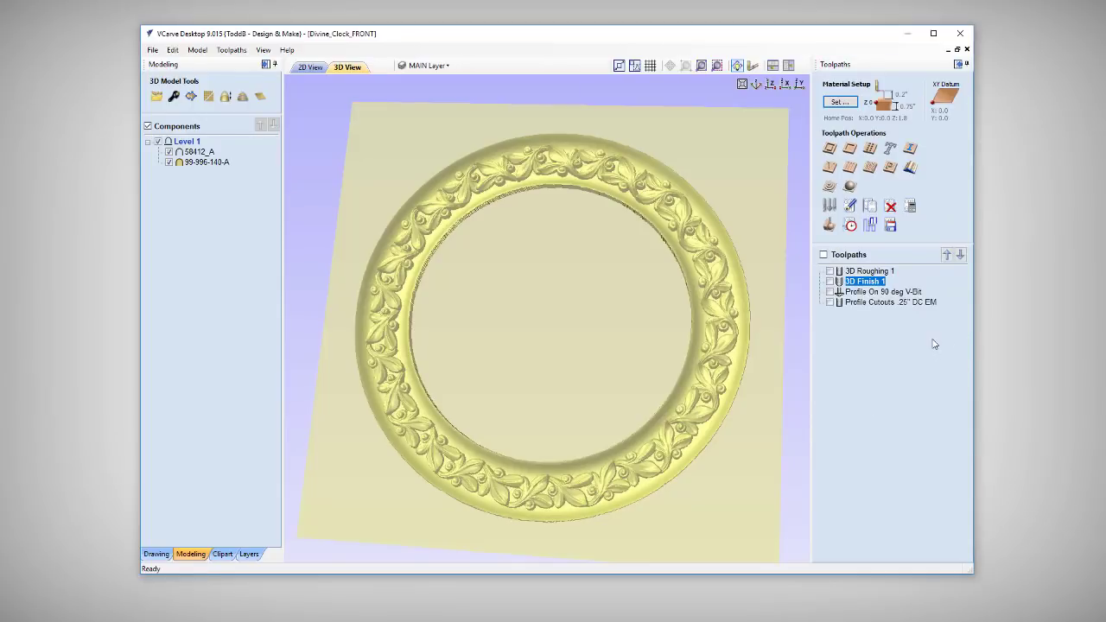
mouse_move(891, 225)
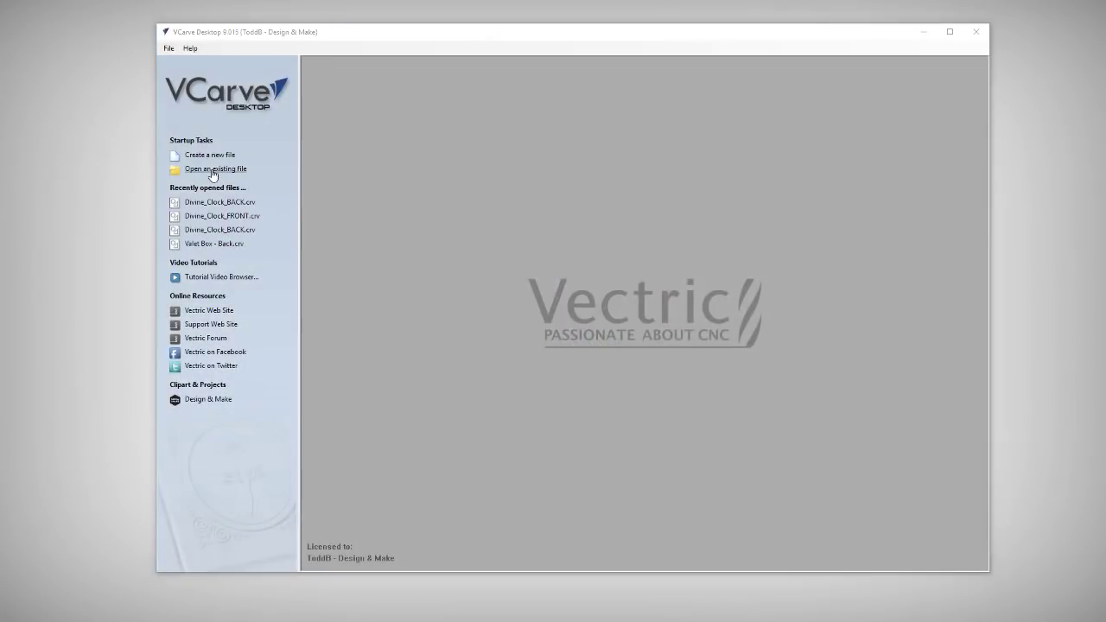
- From the startup screen, open Divine_Clock_BACK.crv inside the Vectric-Project-DivineClock folder
left_click(215, 168)
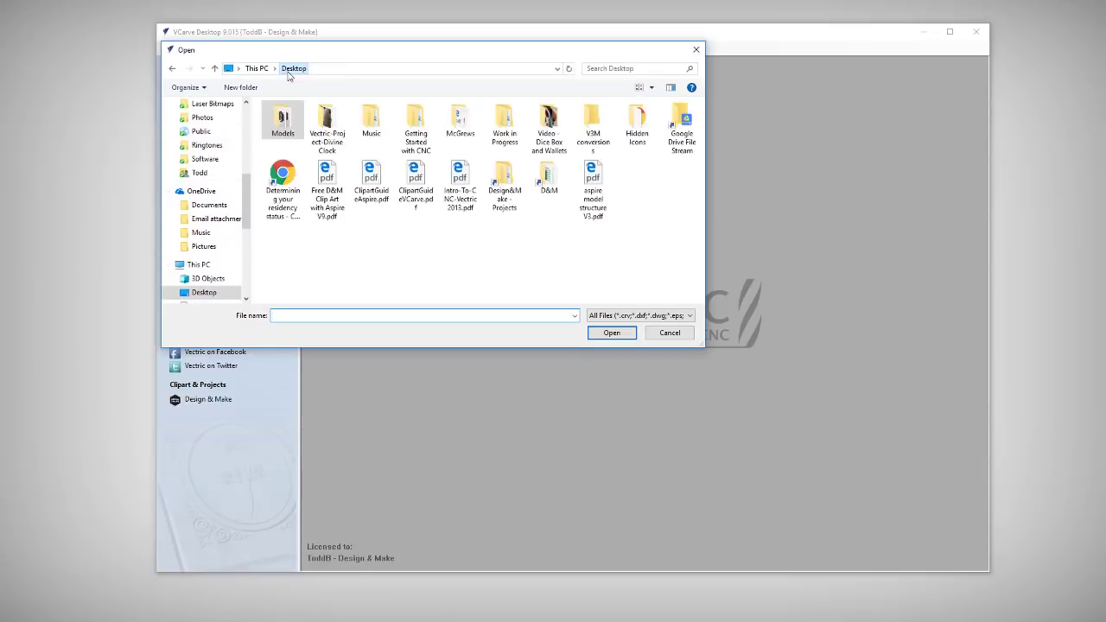
double_click(326, 121)
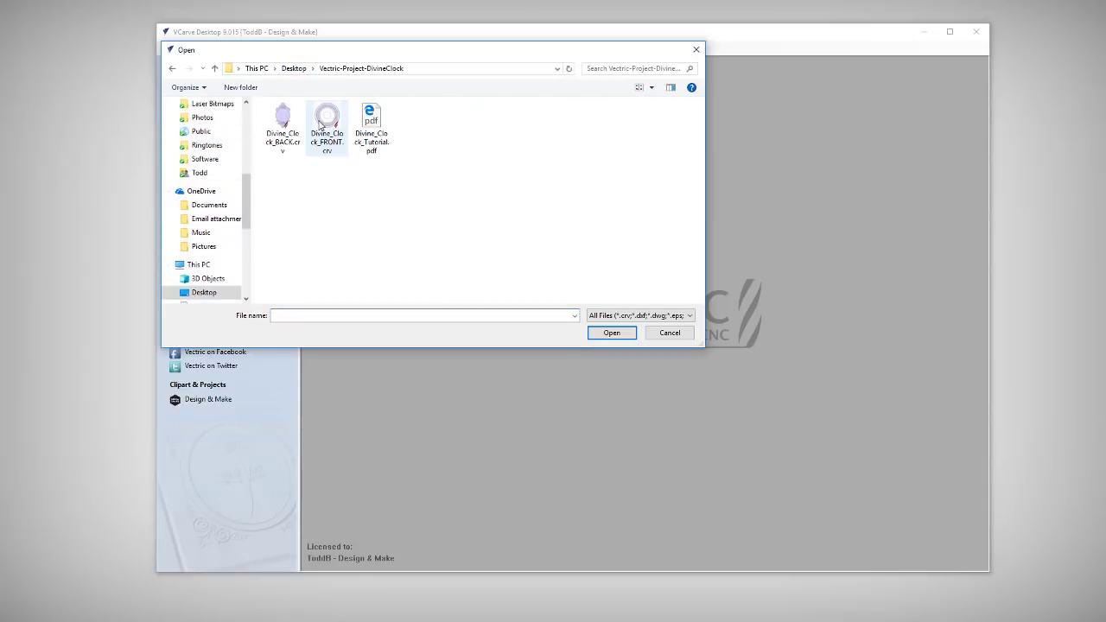
left_click(281, 121)
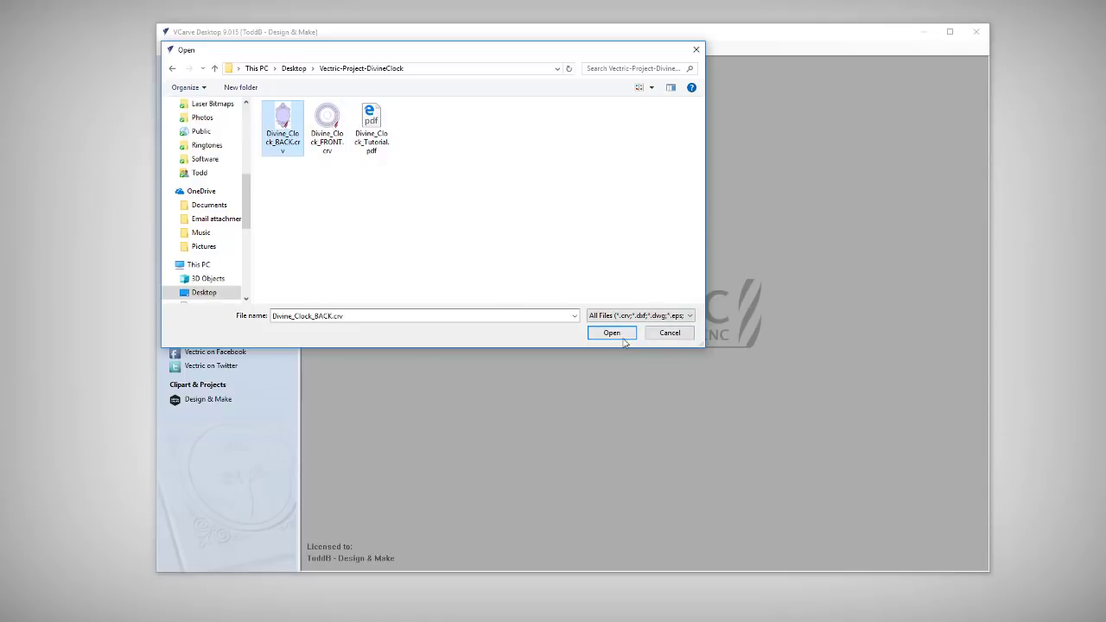
left_click(611, 332)
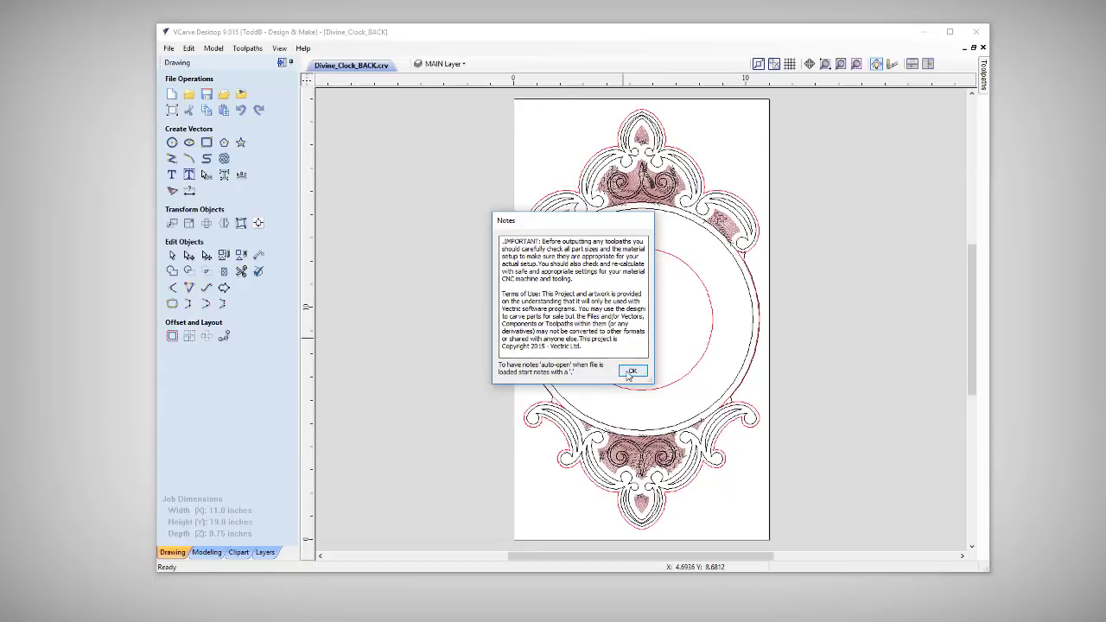
- Dismiss the project notes and simulate the pocket clearing and scroll V-carve toolpaths
left_click(632, 371)
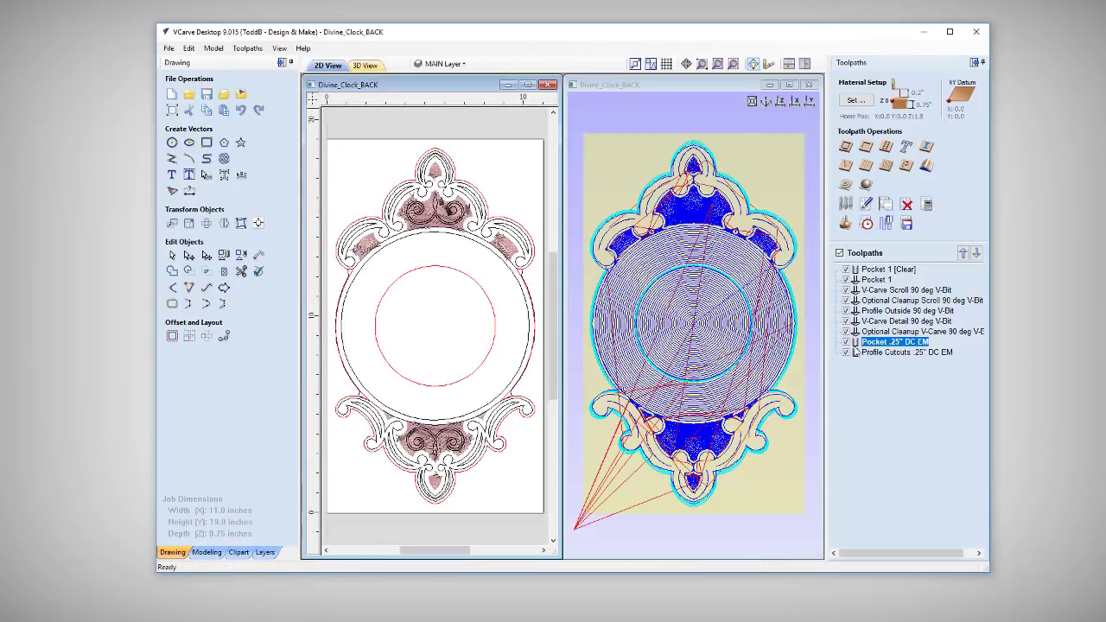
mouse_move(894, 341)
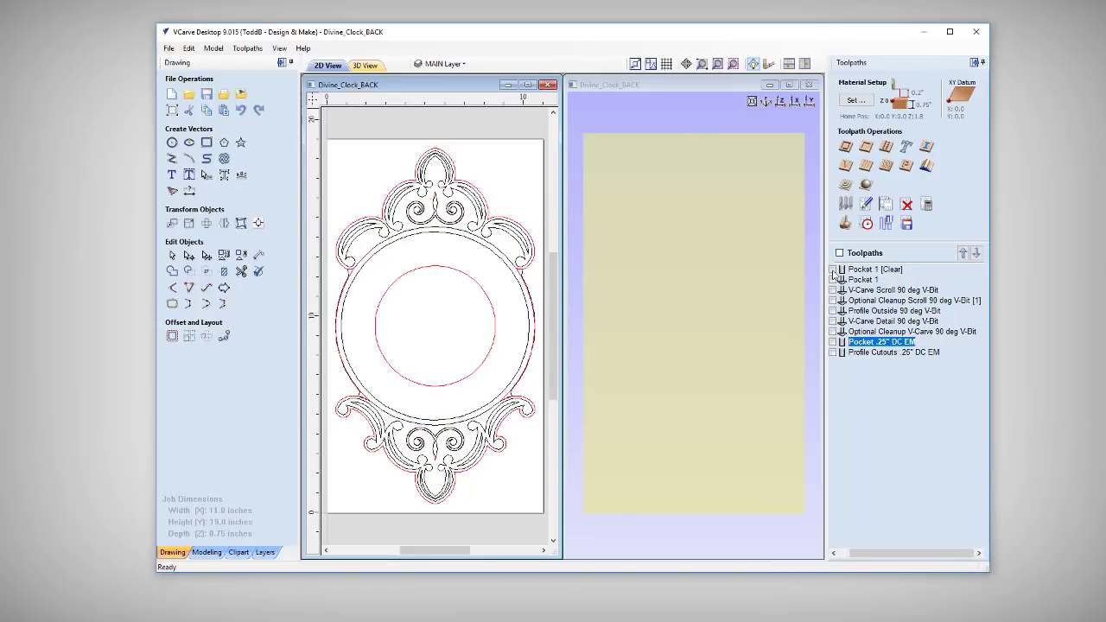
left_click(832, 269)
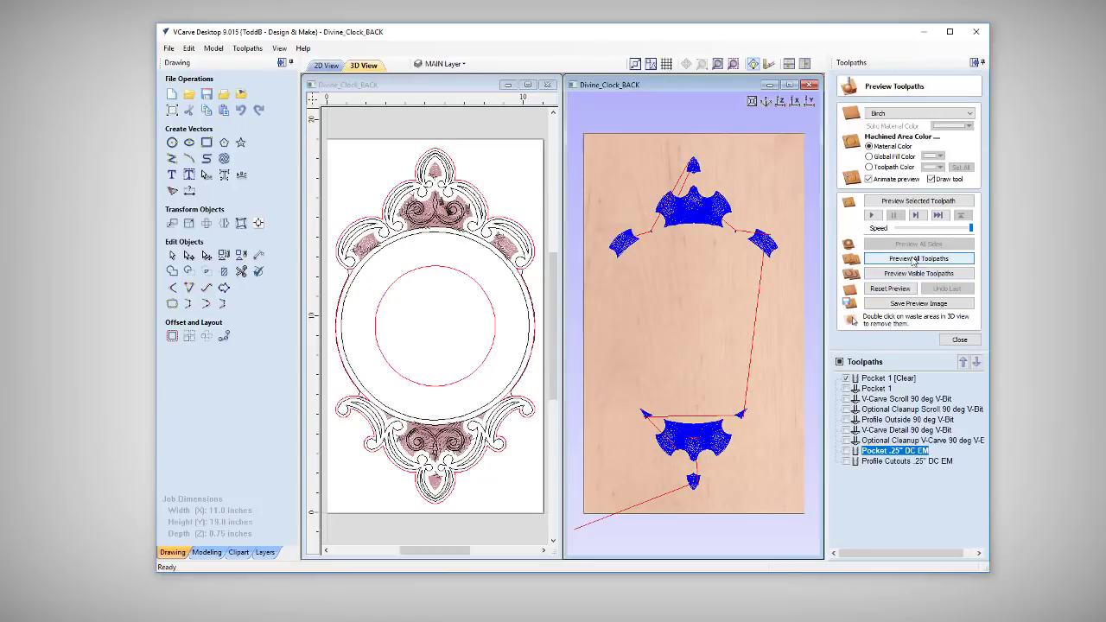
left_click(918, 273)
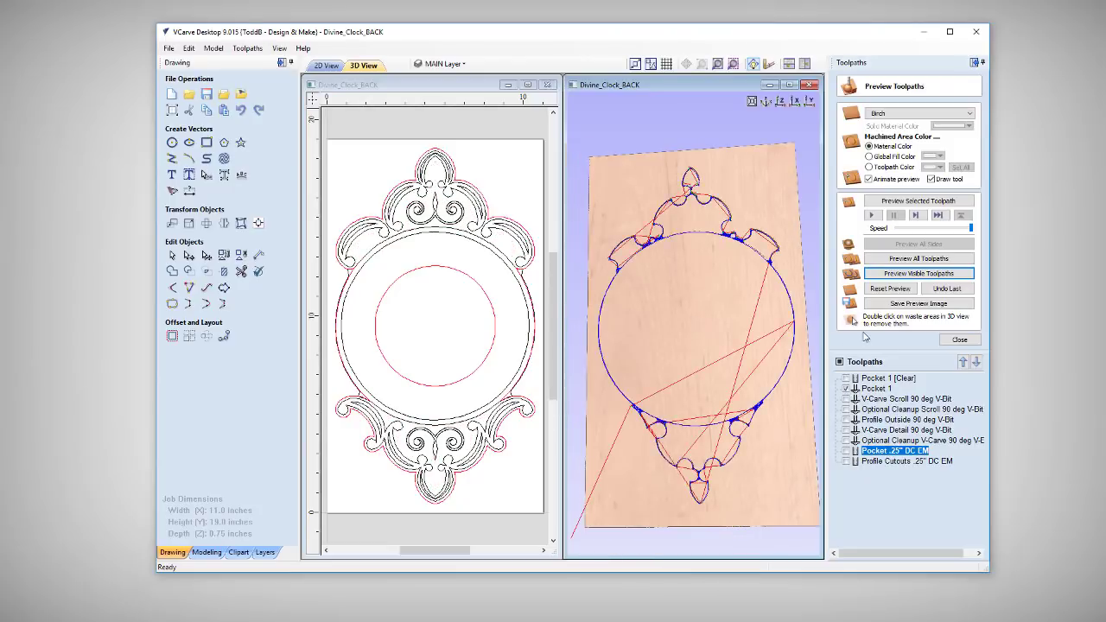
left_click(918, 273)
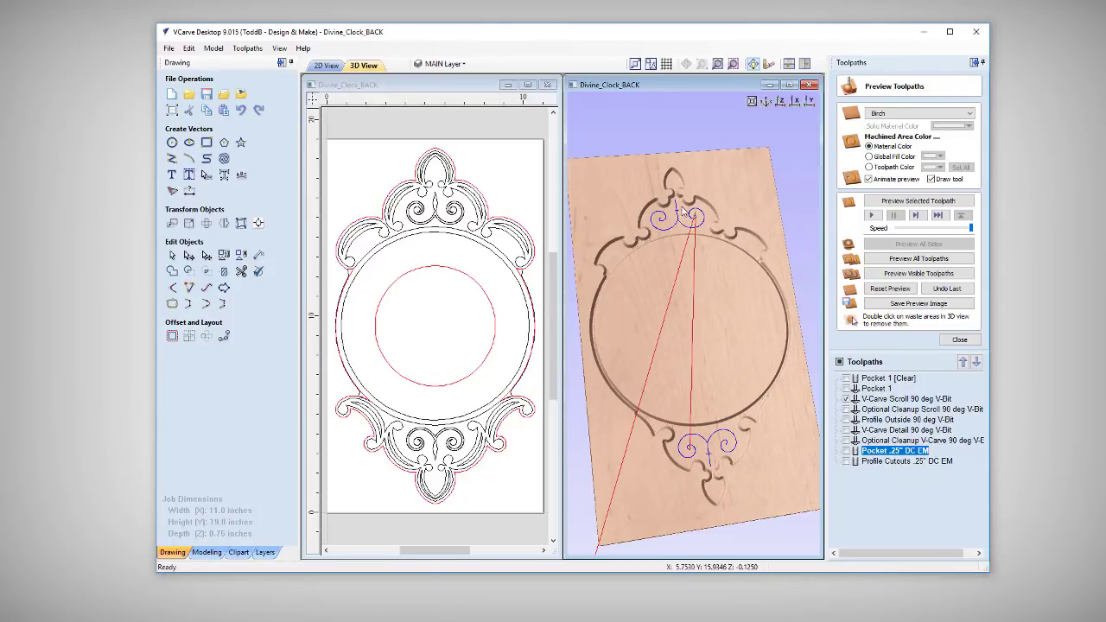
mouse_move(690, 445)
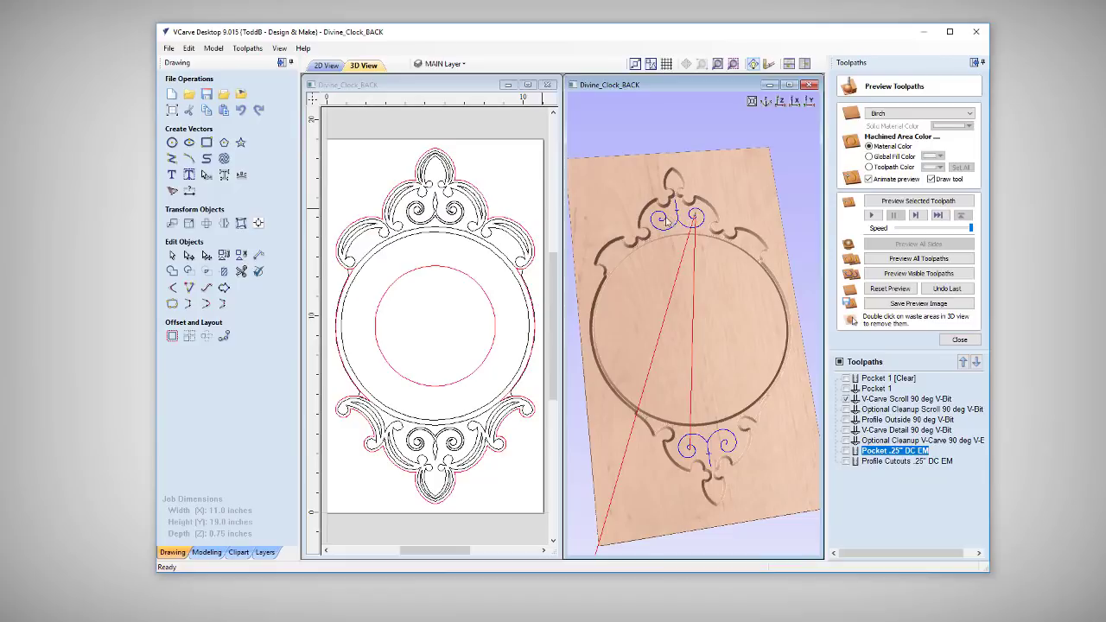
- Select and simulate the Profile Outside toolpath
left_click(909, 398)
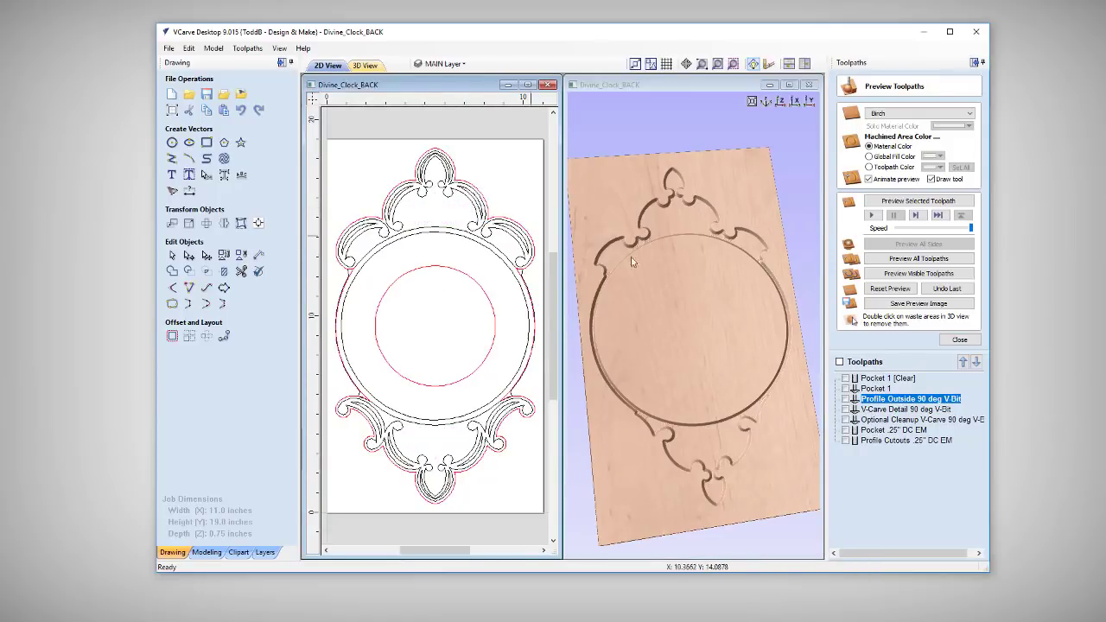
mouse_move(911, 398)
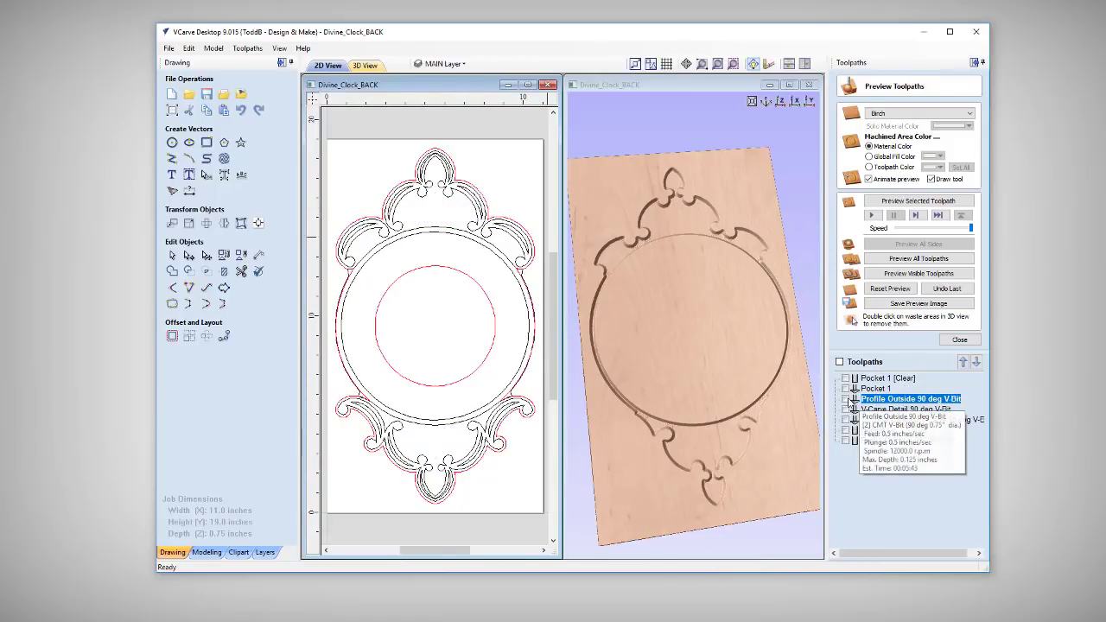
left_click(917, 258)
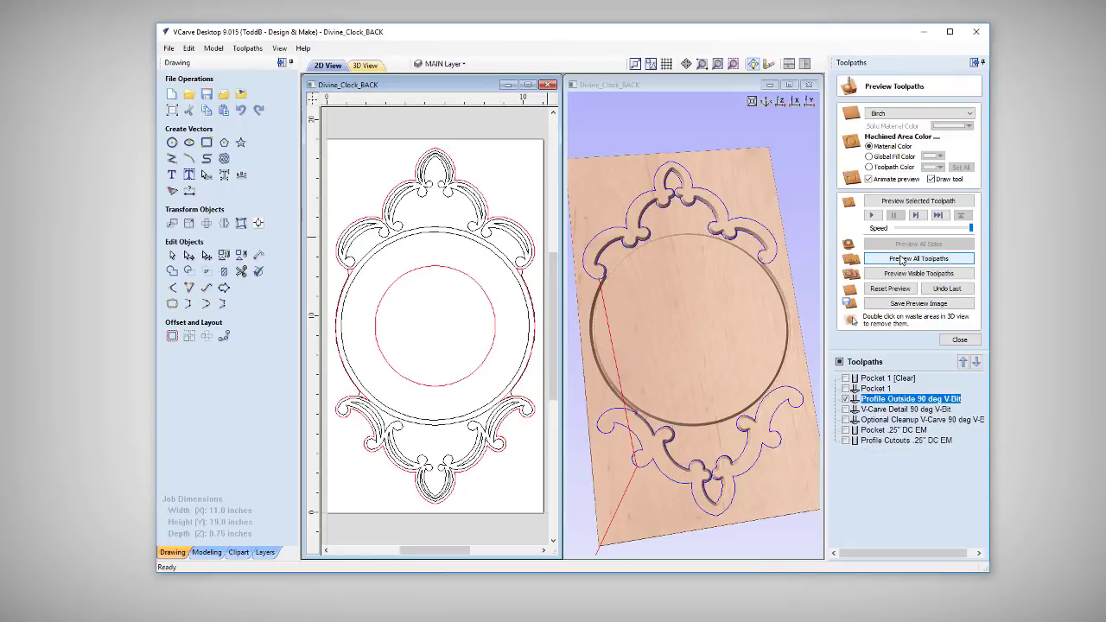
left_click(919, 258)
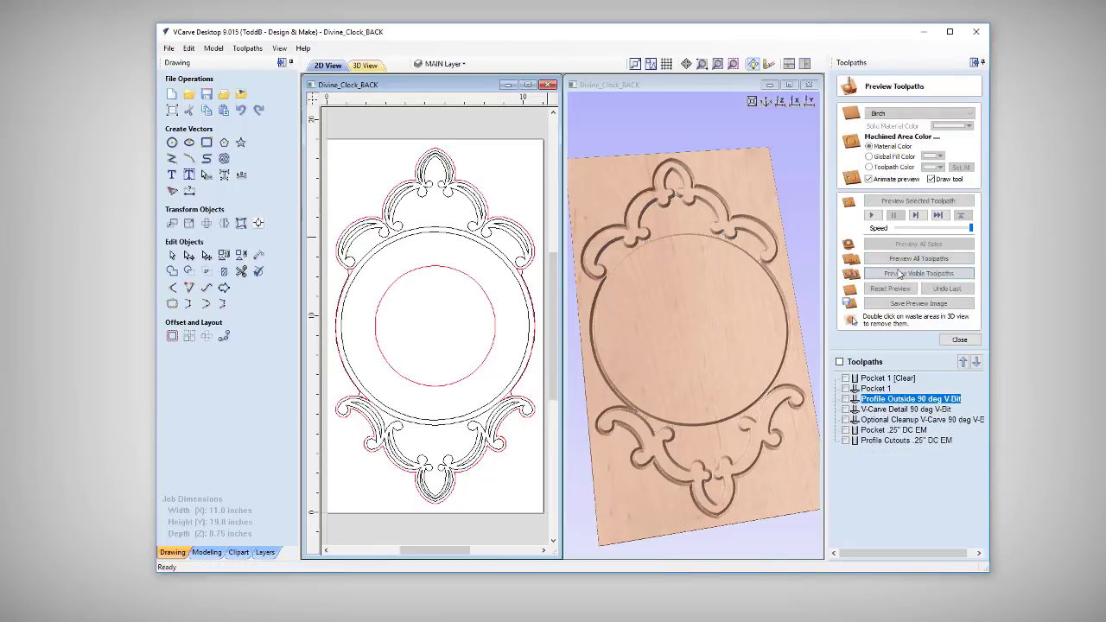
- Simulate the V-Carve Detail, Pocket .25" DC EM and Profile Cutouts toolpaths
left_click(918, 273)
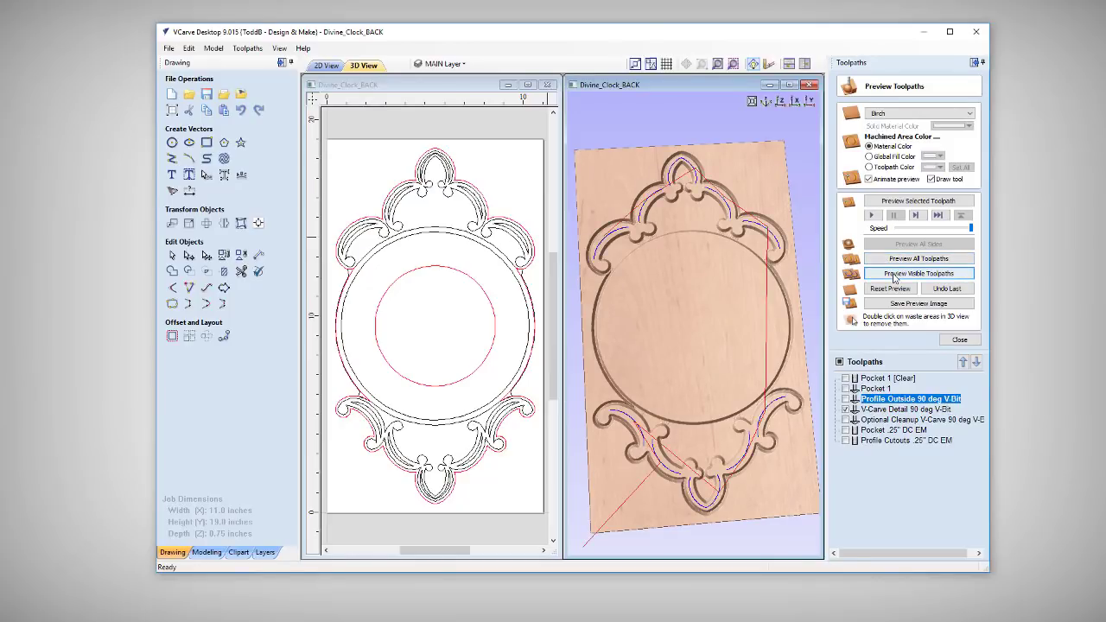
left_click(918, 273)
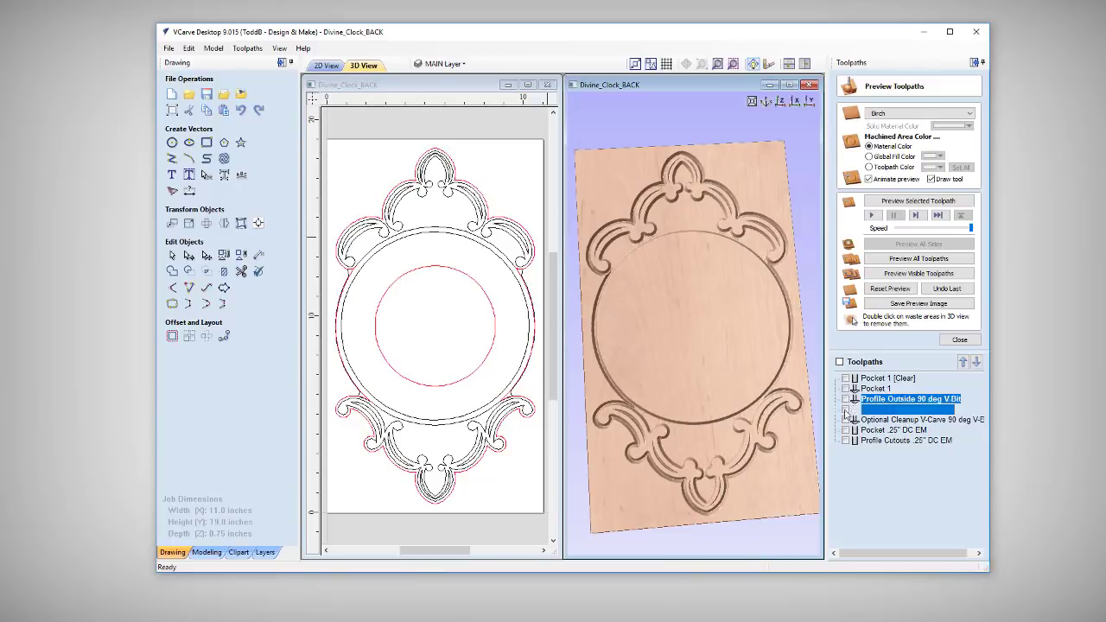
left_click(917, 273)
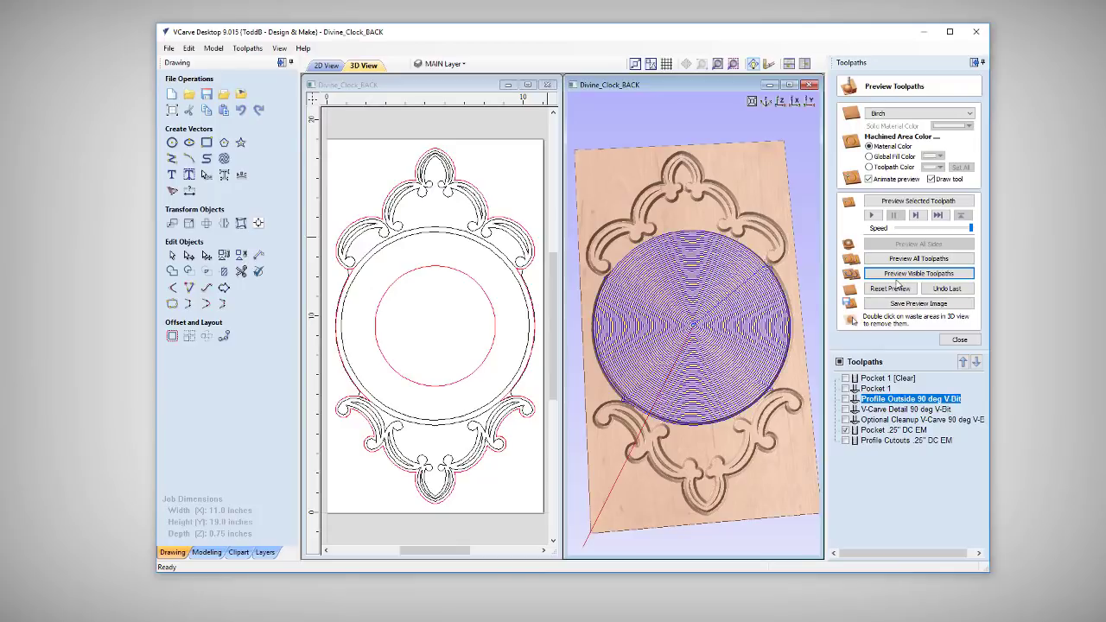
left_click(890, 288)
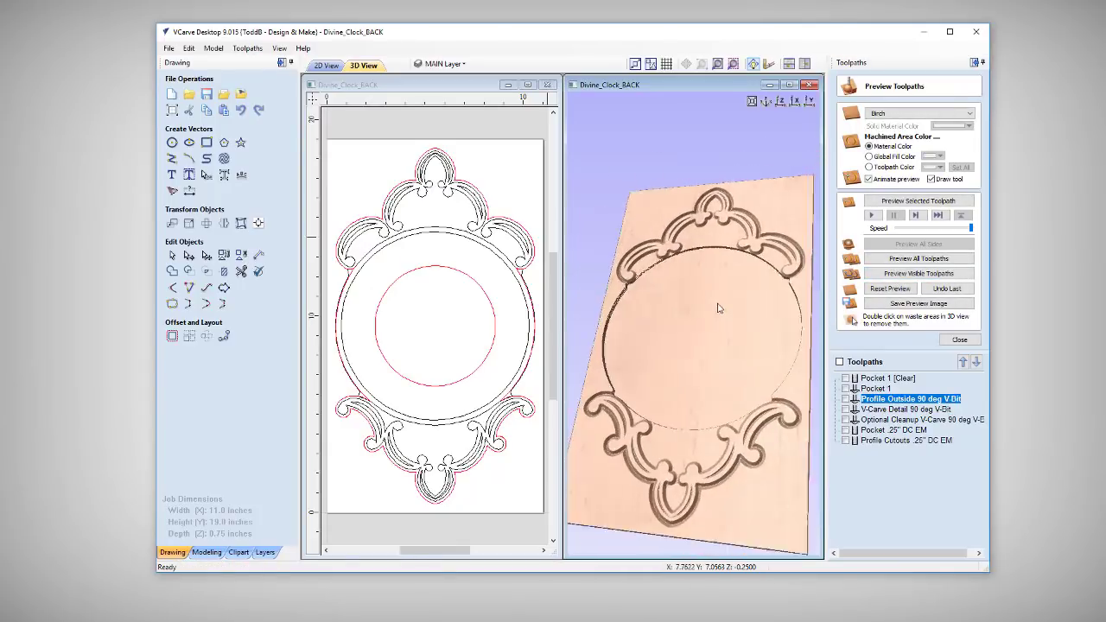
left_click(845, 440)
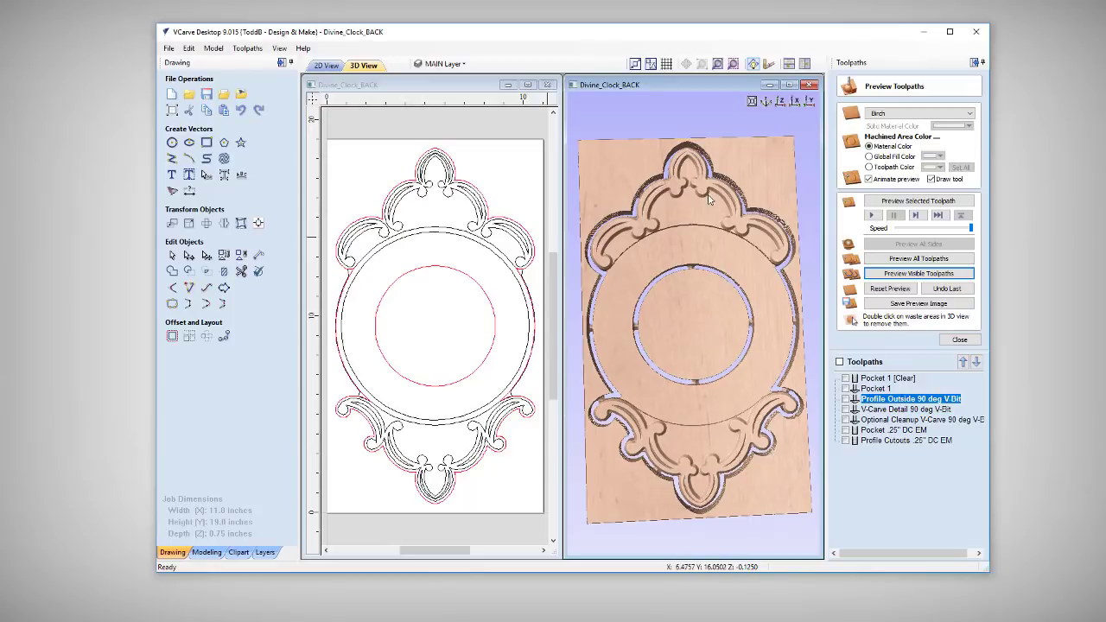
mouse_move(699, 324)
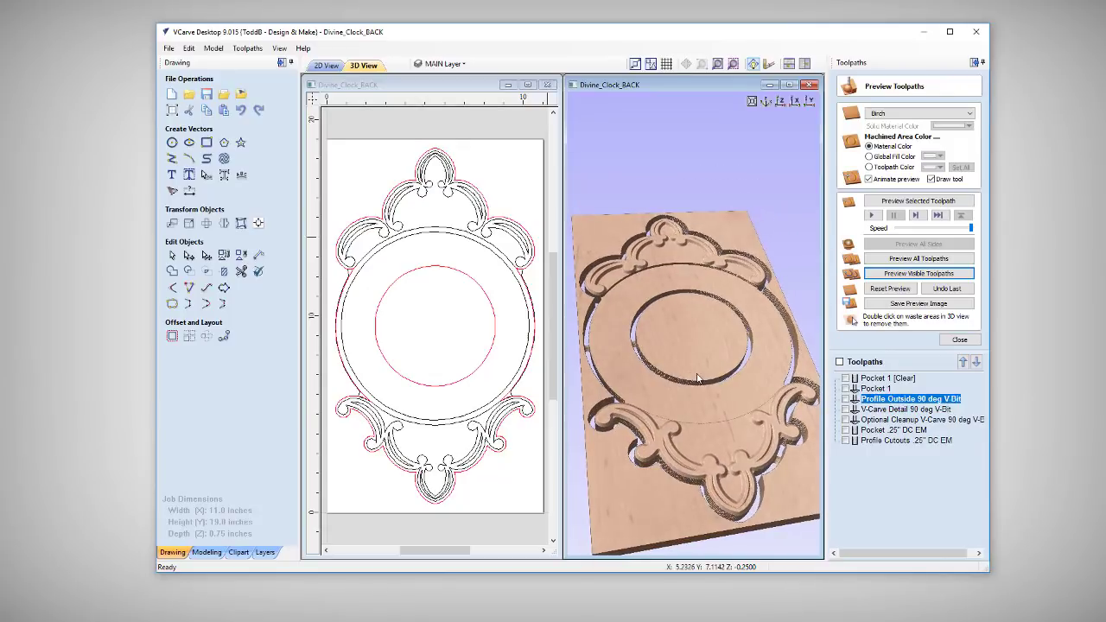
mouse_move(703, 438)
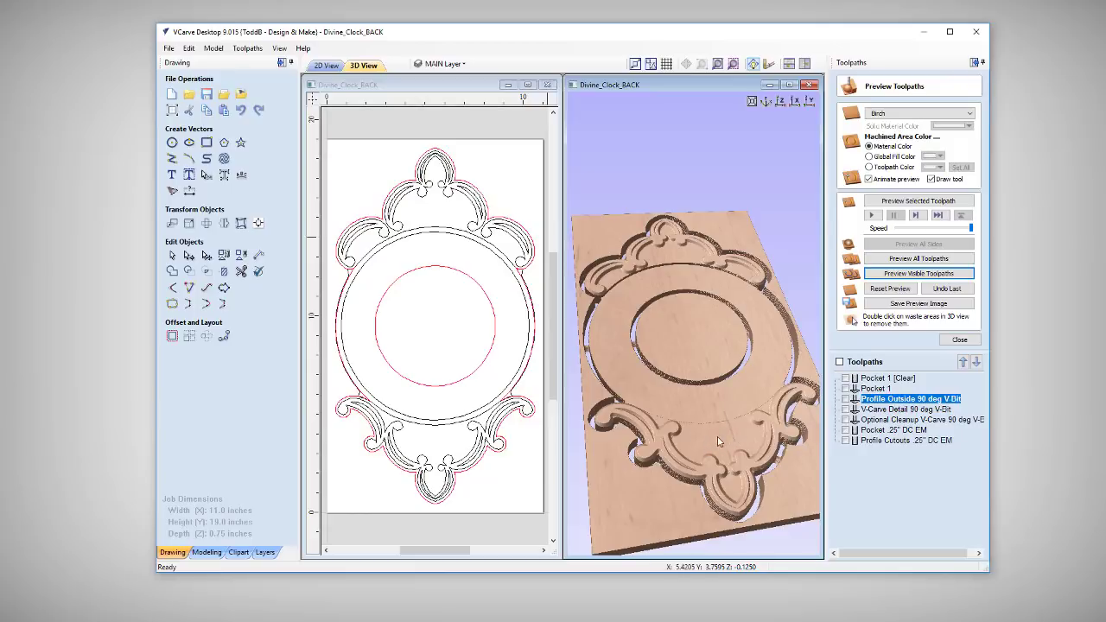
mouse_move(719, 440)
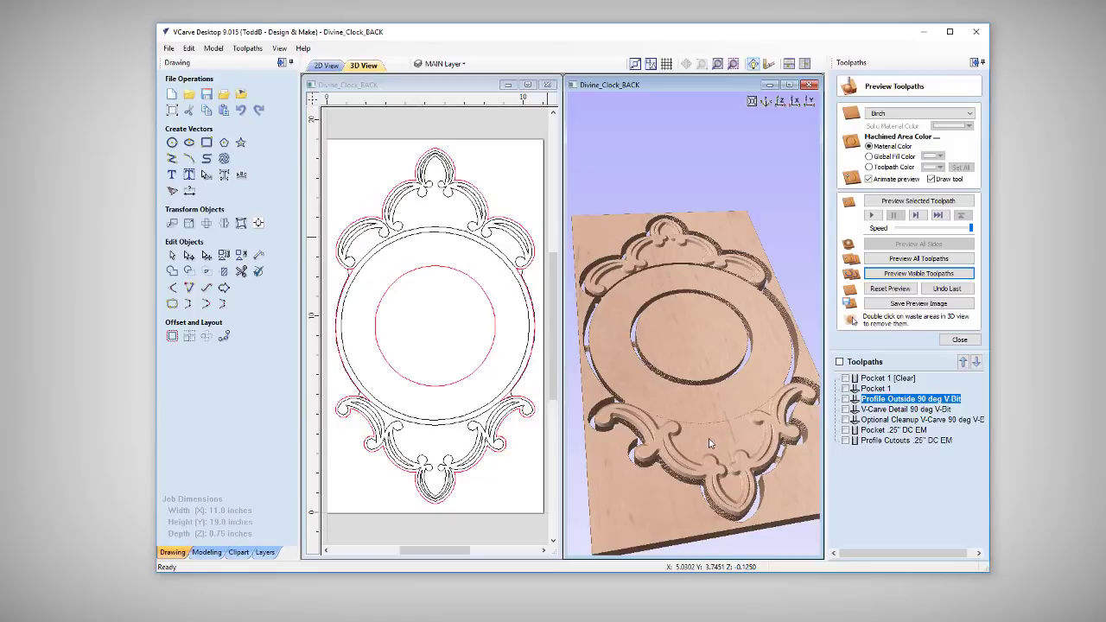
mouse_move(705, 436)
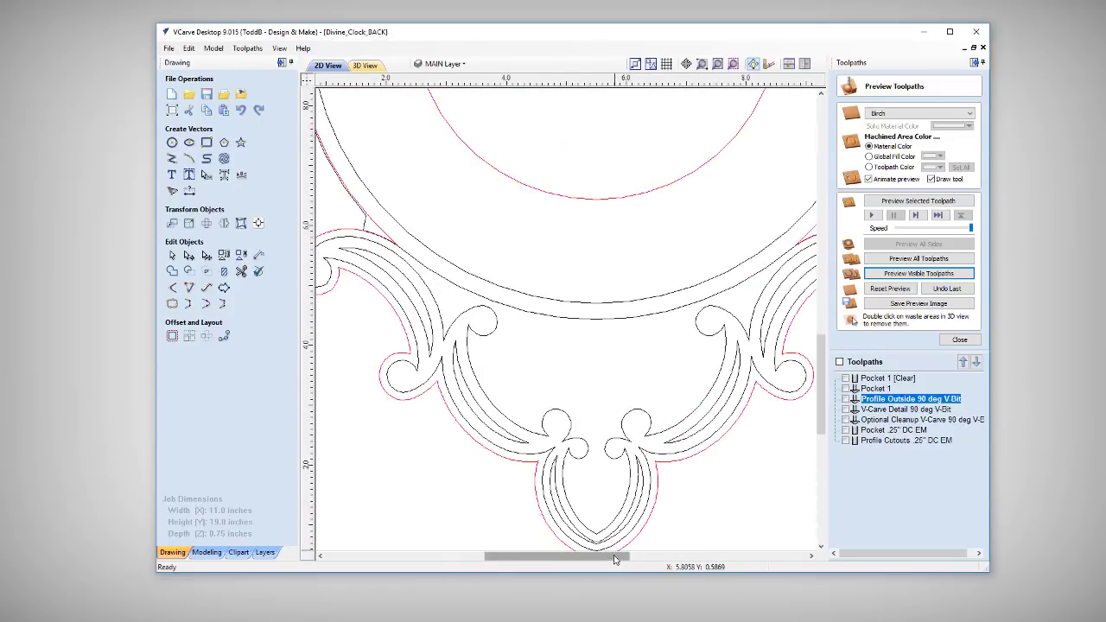
scroll("down", 3)
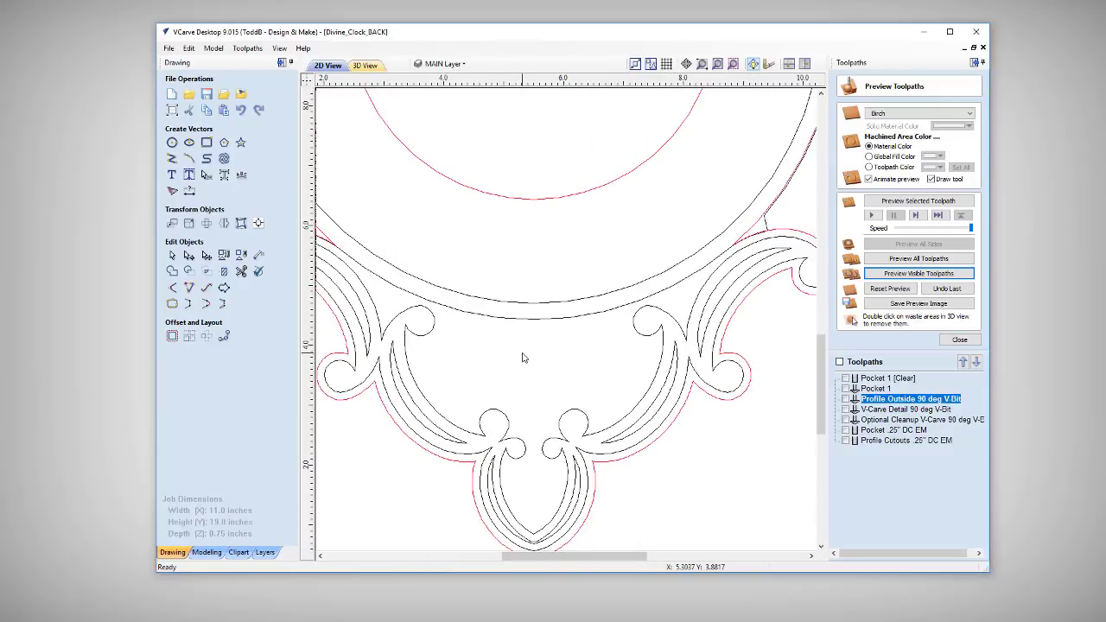
mouse_move(532, 406)
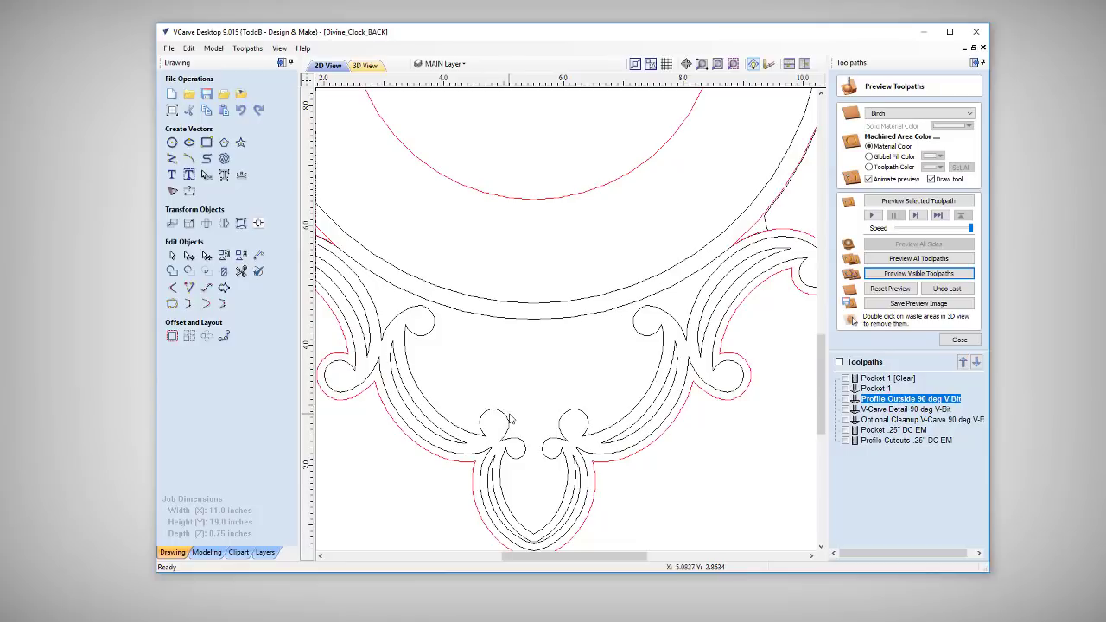
mouse_move(497, 416)
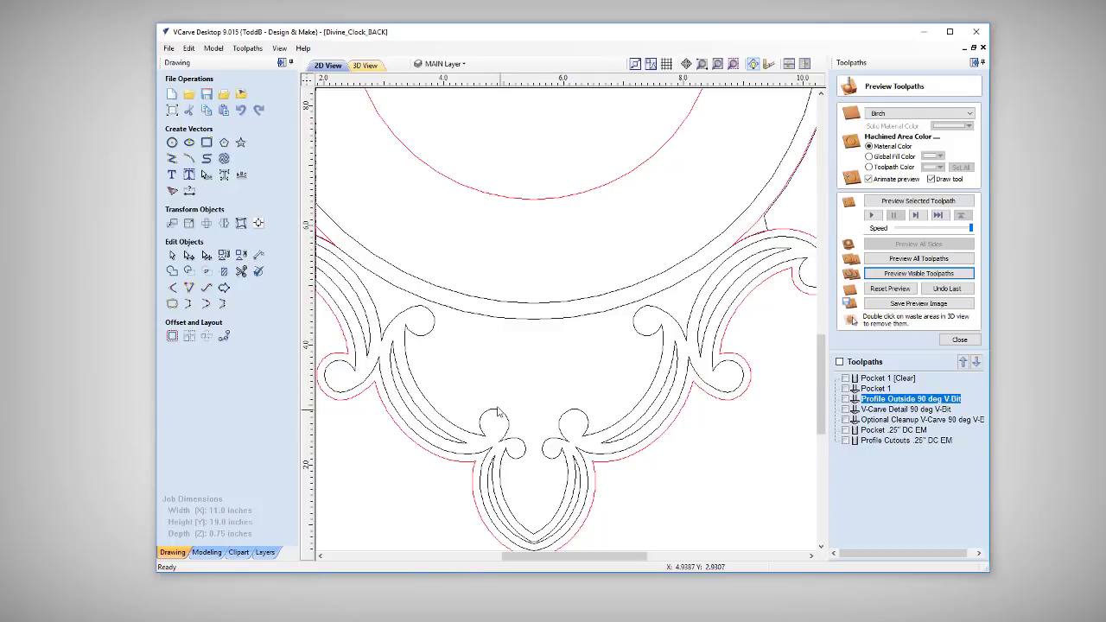
mouse_move(494, 413)
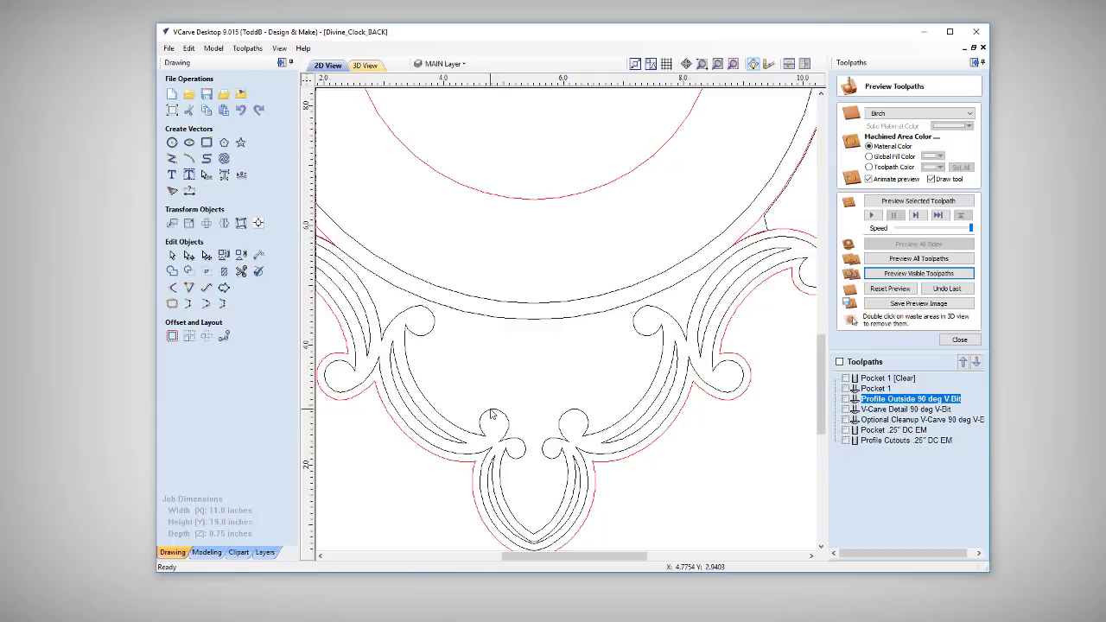
mouse_move(497, 402)
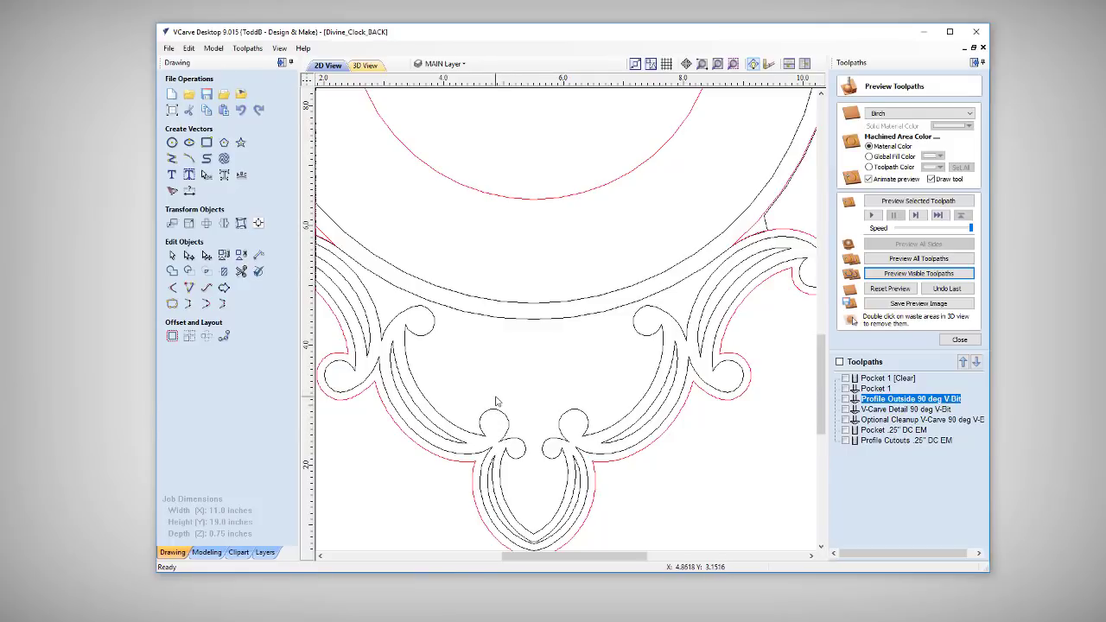
mouse_move(501, 401)
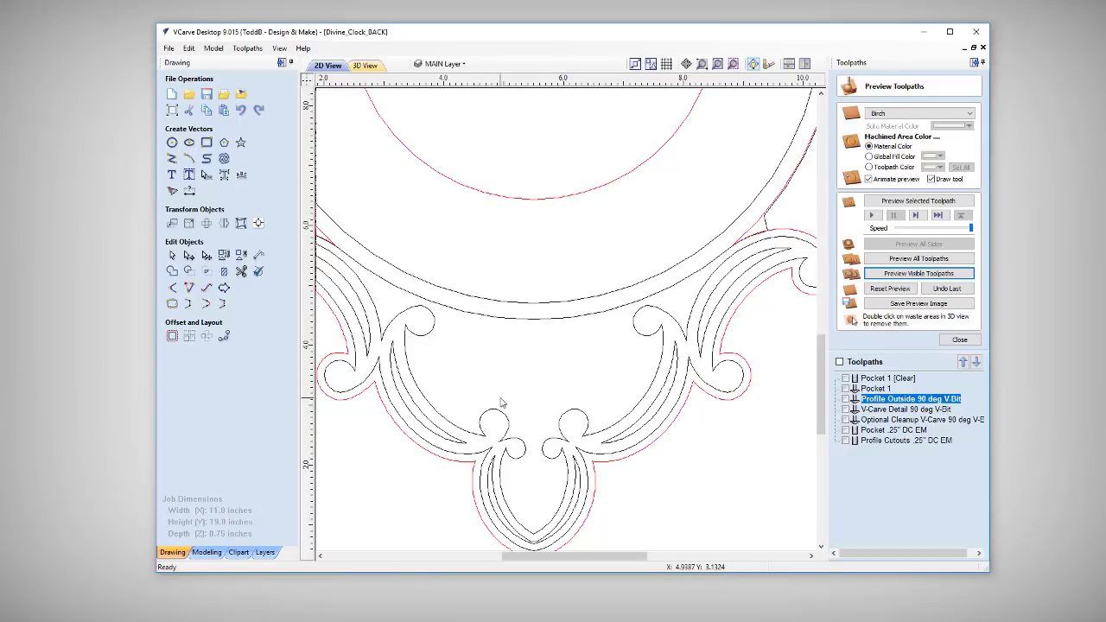
mouse_move(505, 402)
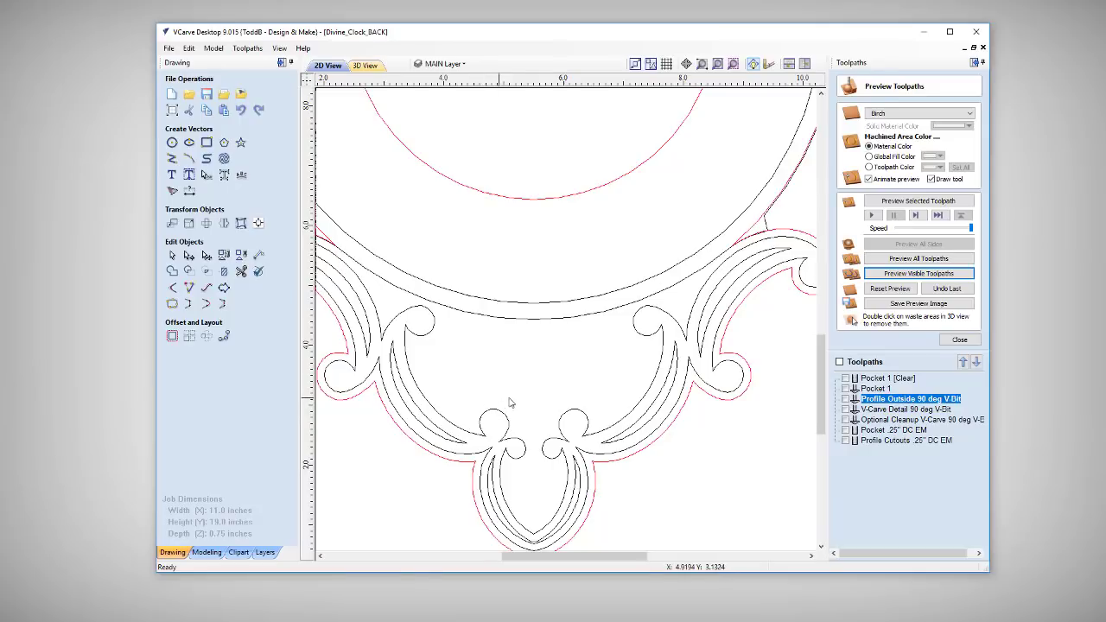
mouse_move(830, 293)
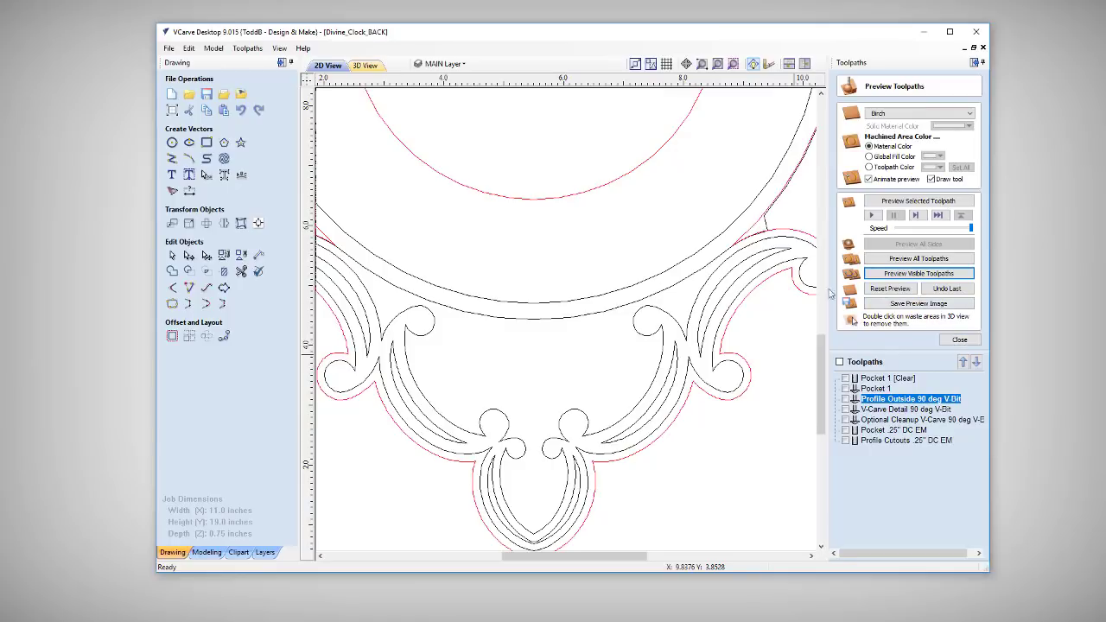
left_click(362, 65)
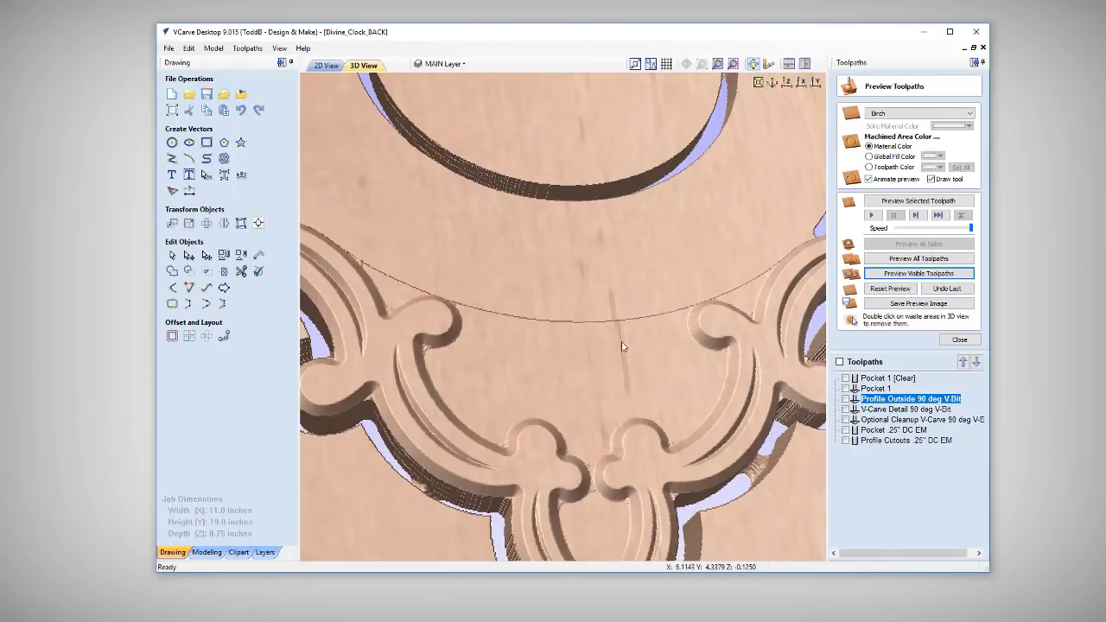
mouse_move(670, 384)
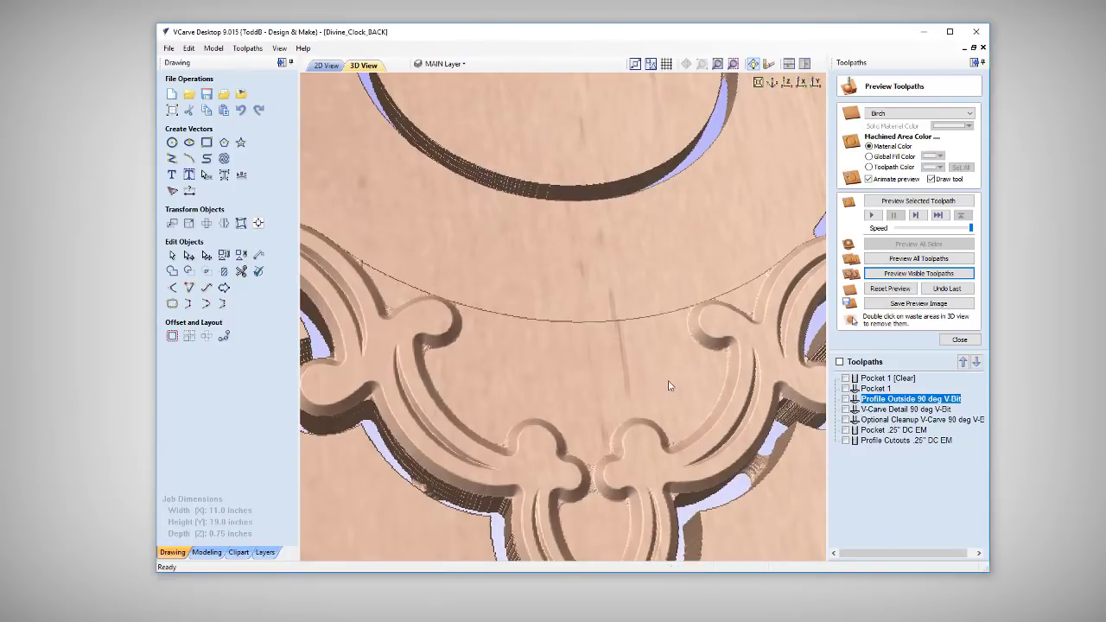
left_click(326, 65)
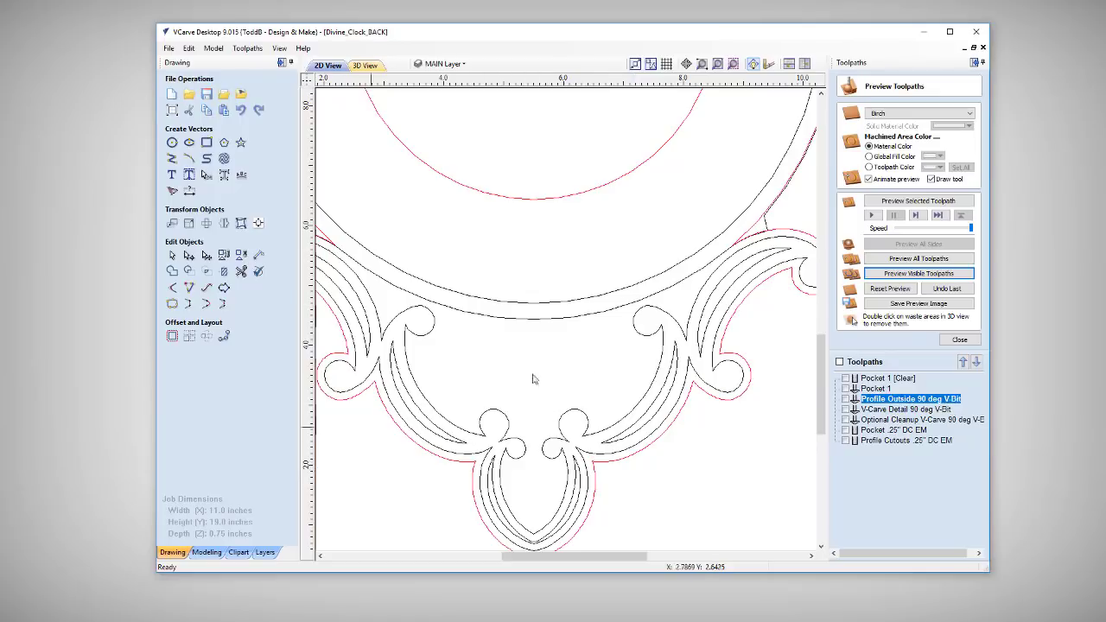
left_click(168, 47)
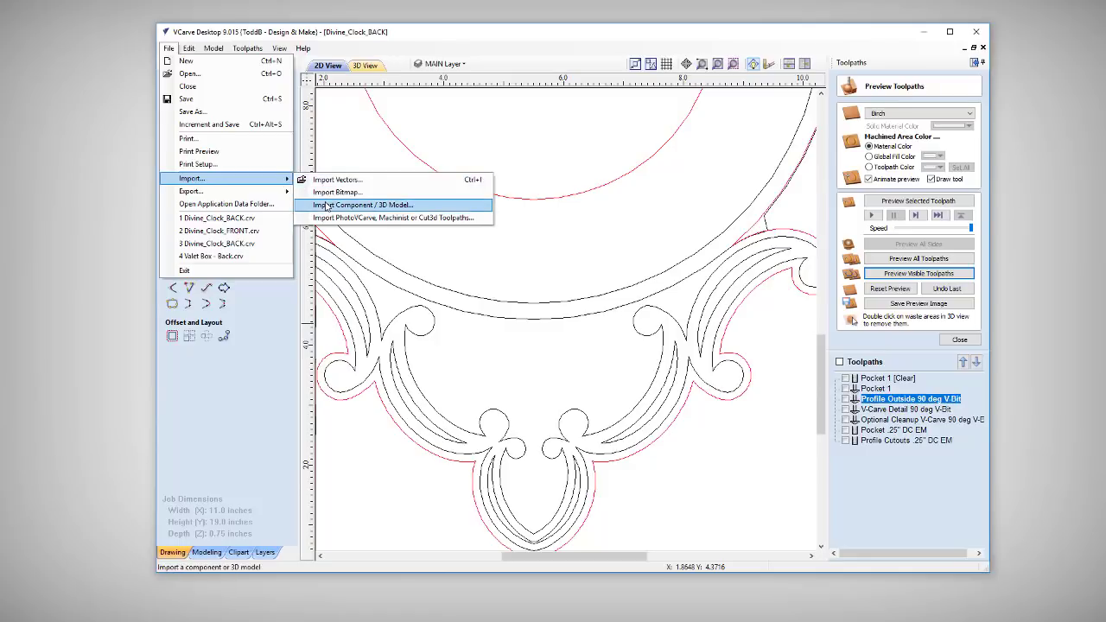
- Import the wedding-rings .v3m model, place it below the crest arc, and inspect it in 3D
left_click(363, 205)
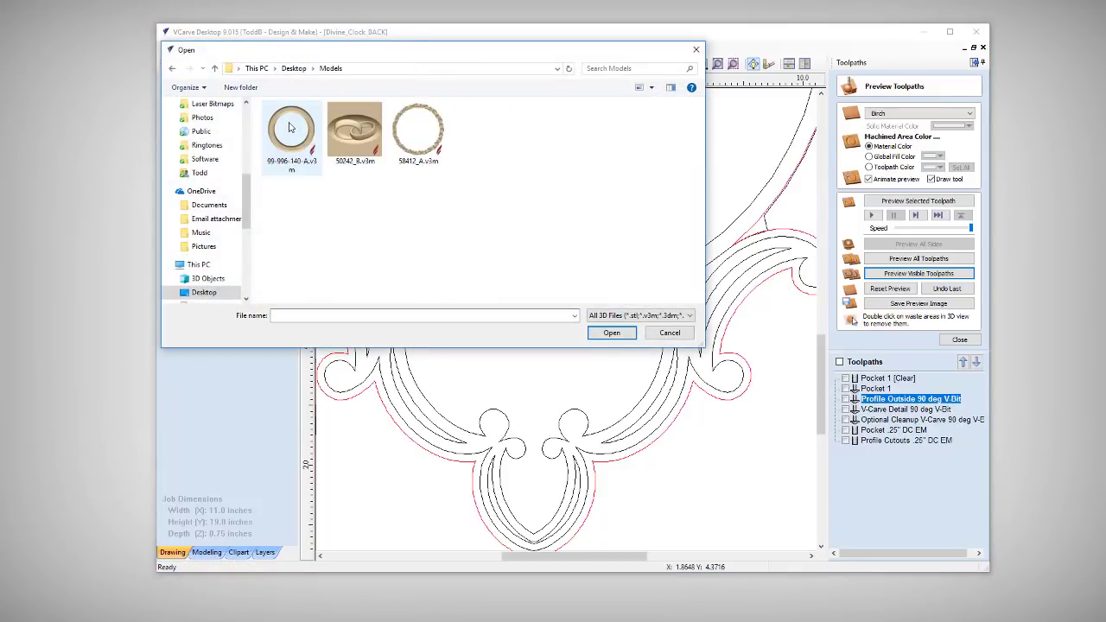
left_click(670, 333)
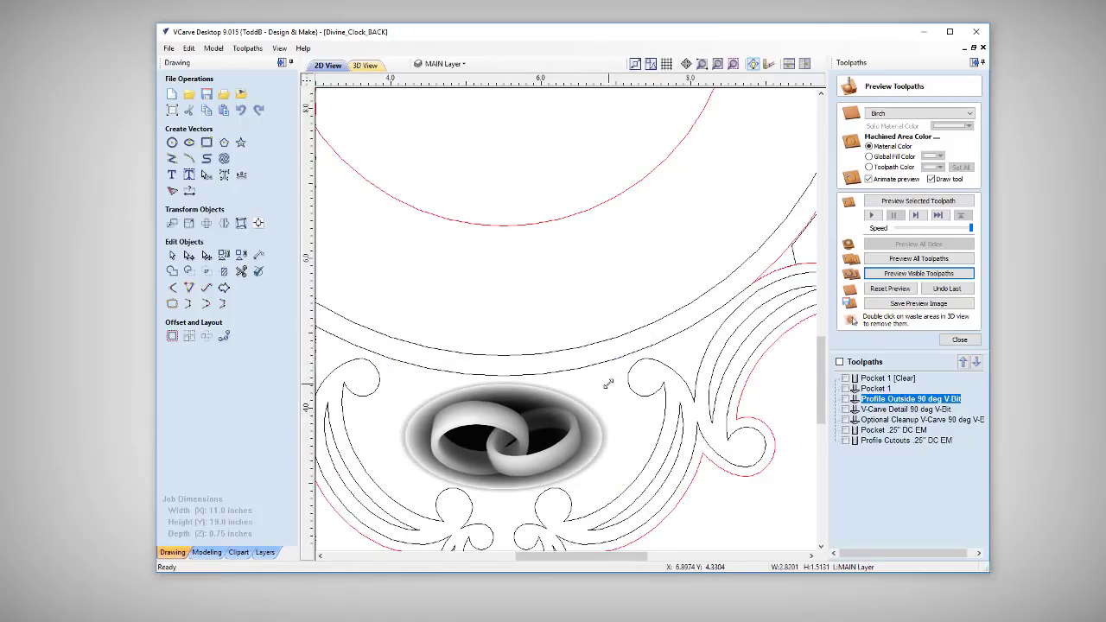
left_click(504, 437)
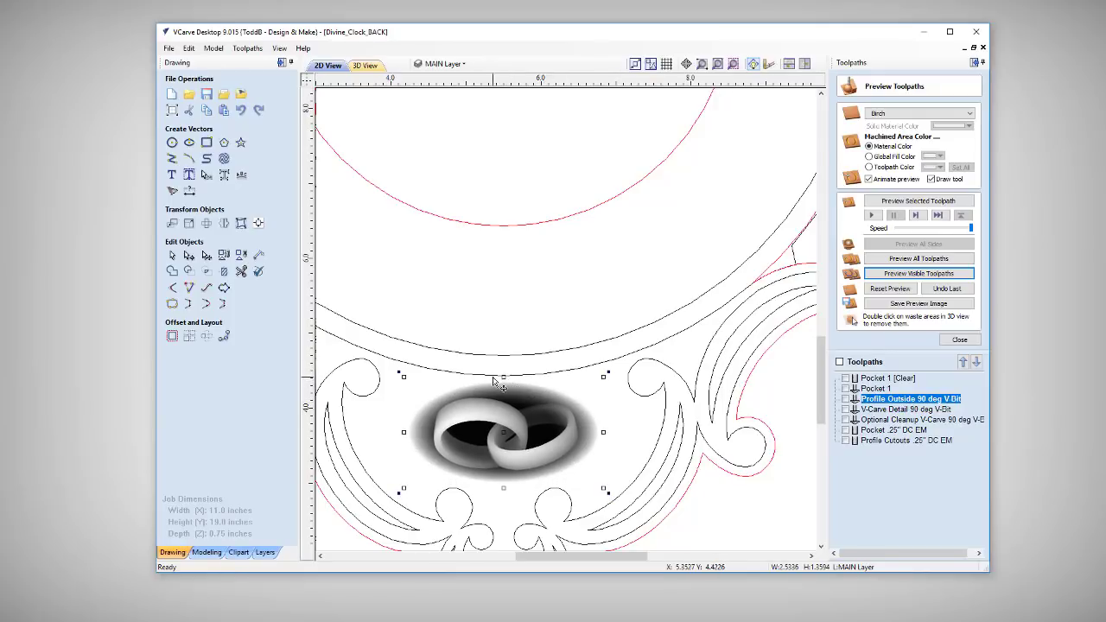
mouse_move(363, 125)
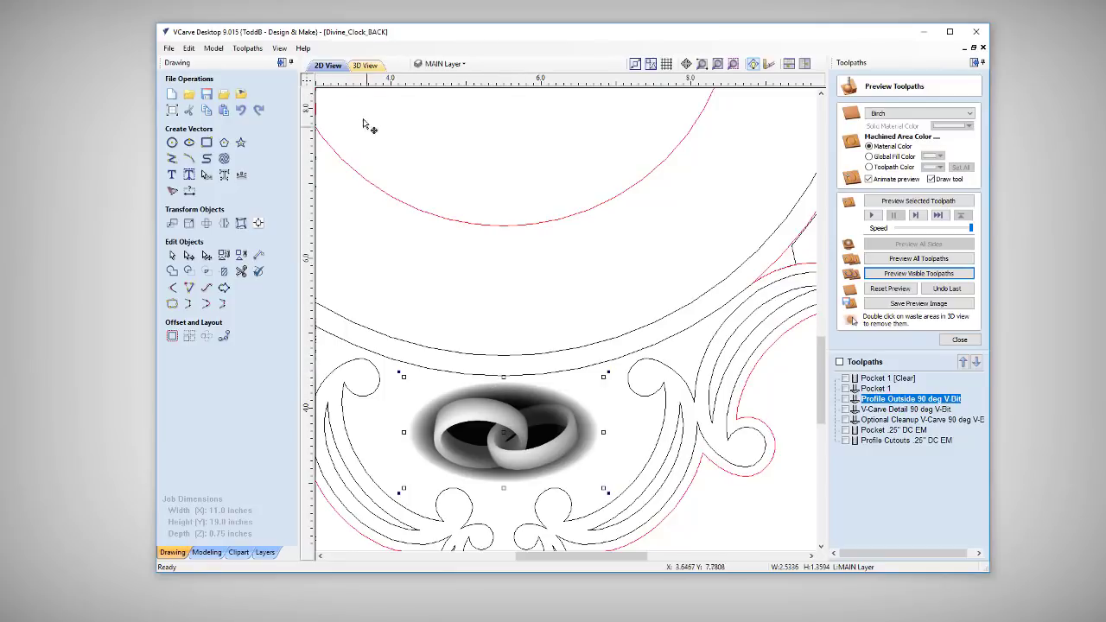
left_click(364, 65)
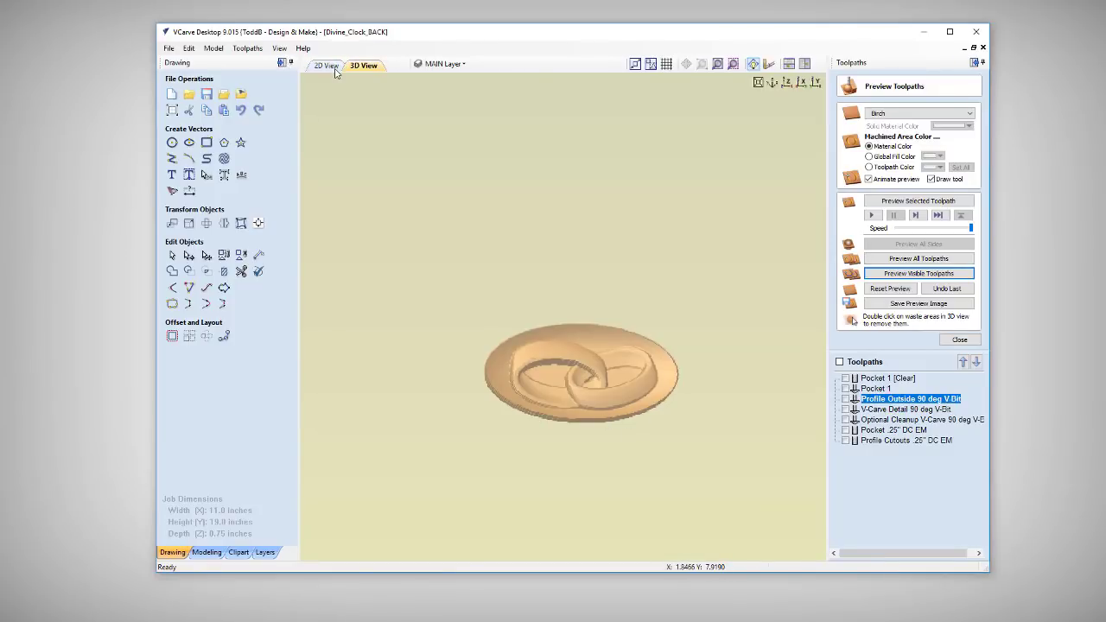
left_click(326, 64)
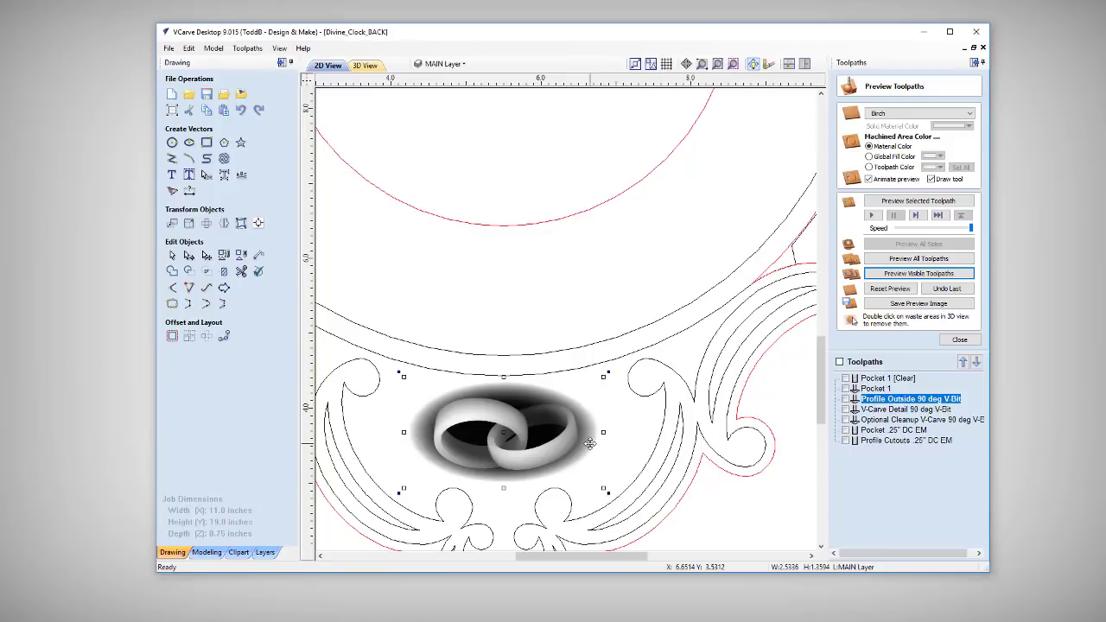
mouse_move(553, 340)
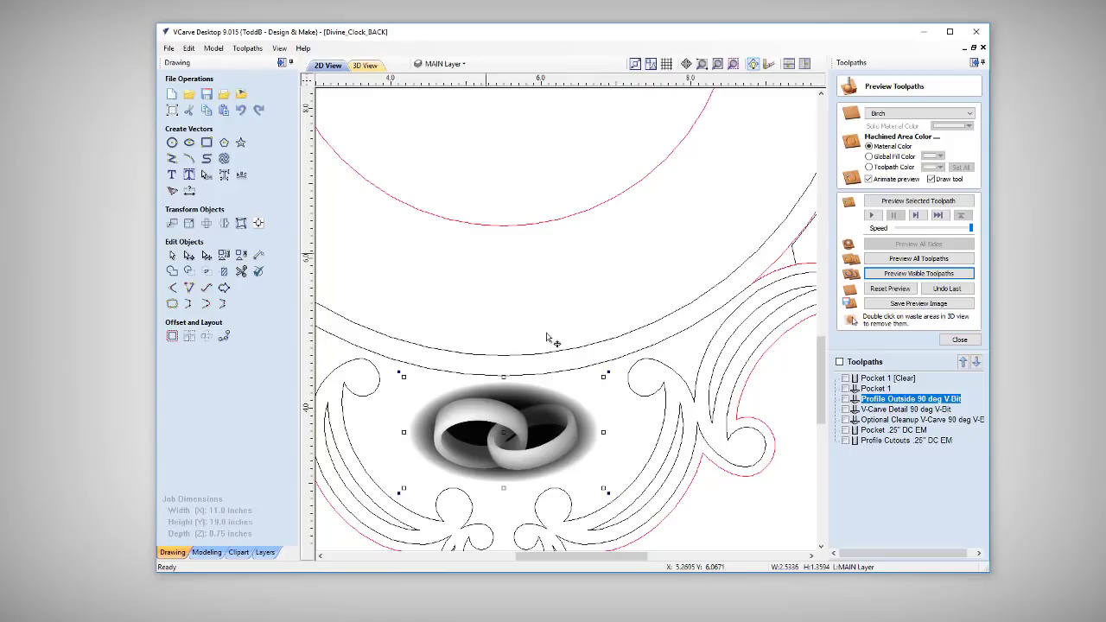
mouse_move(638, 396)
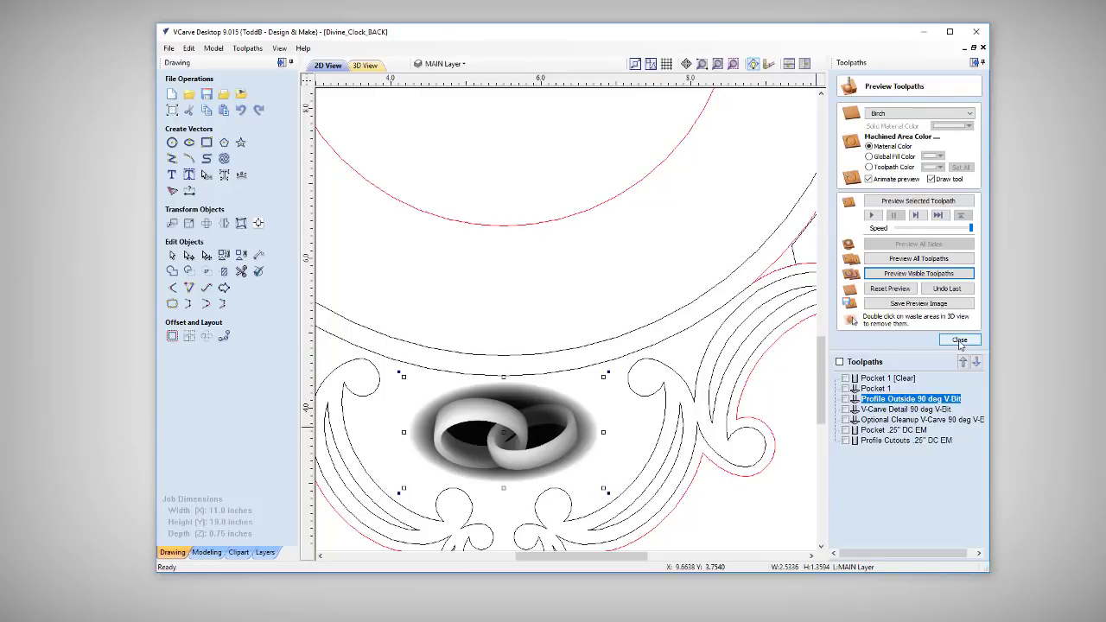
- Close the preview and calculate 3D Finish 4 with a 0.125-inch ball nose and Model Boundary
left_click(960, 339)
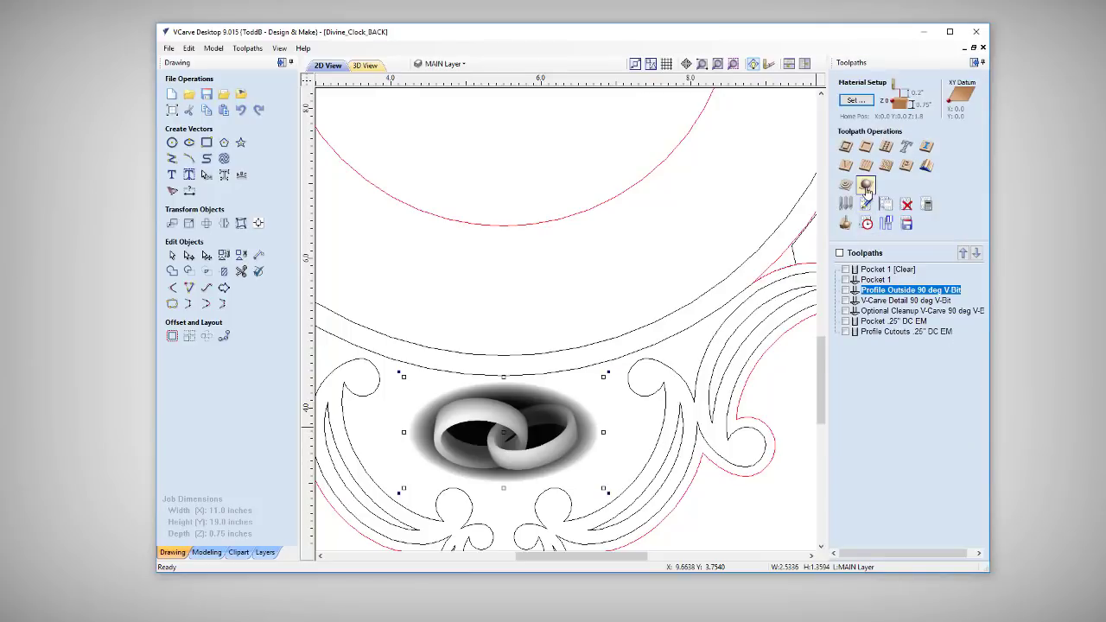
left_click(865, 185)
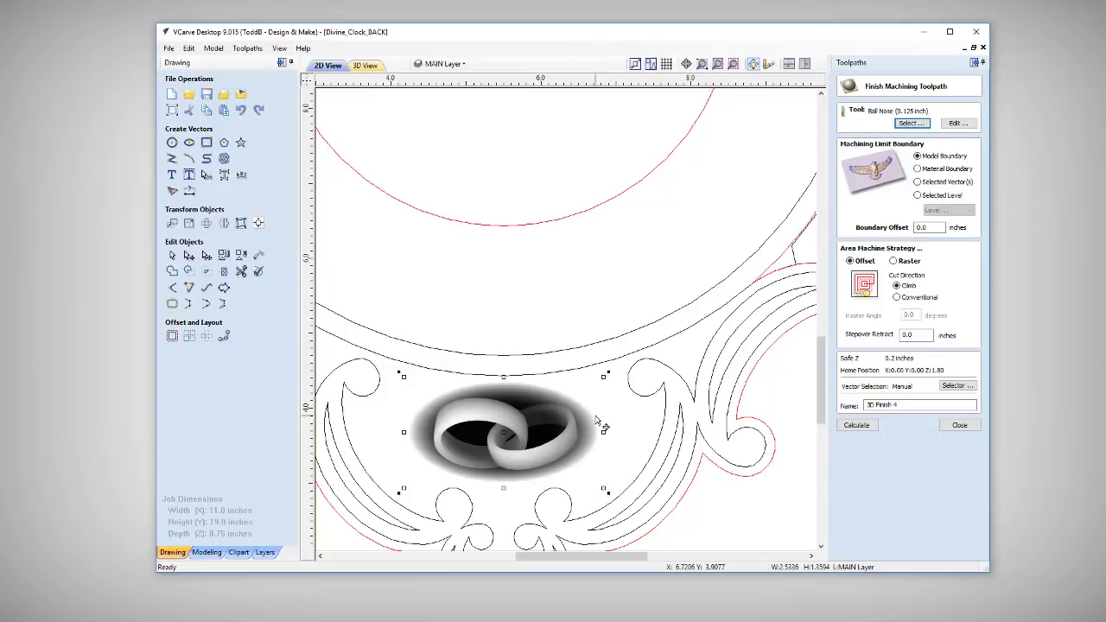
mouse_move(470, 431)
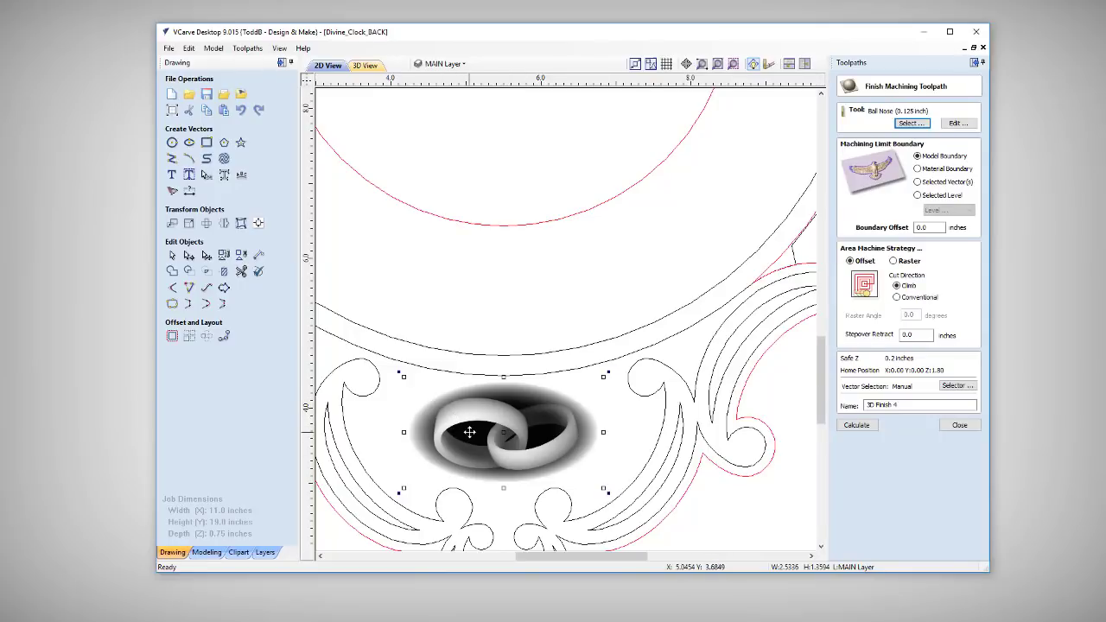
mouse_move(466, 431)
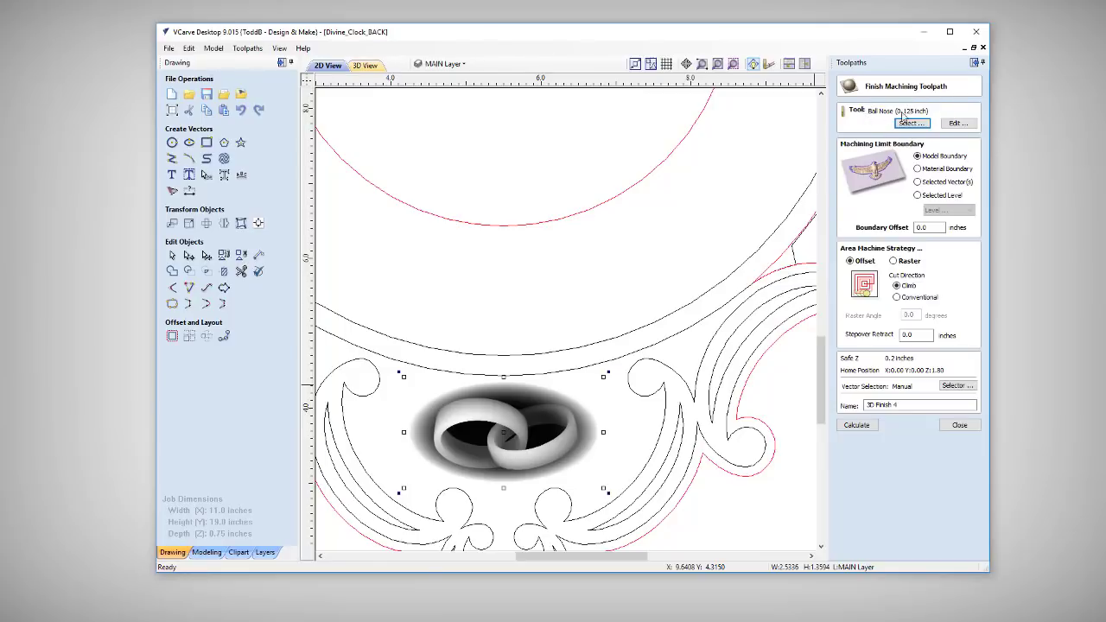
left_click(897, 285)
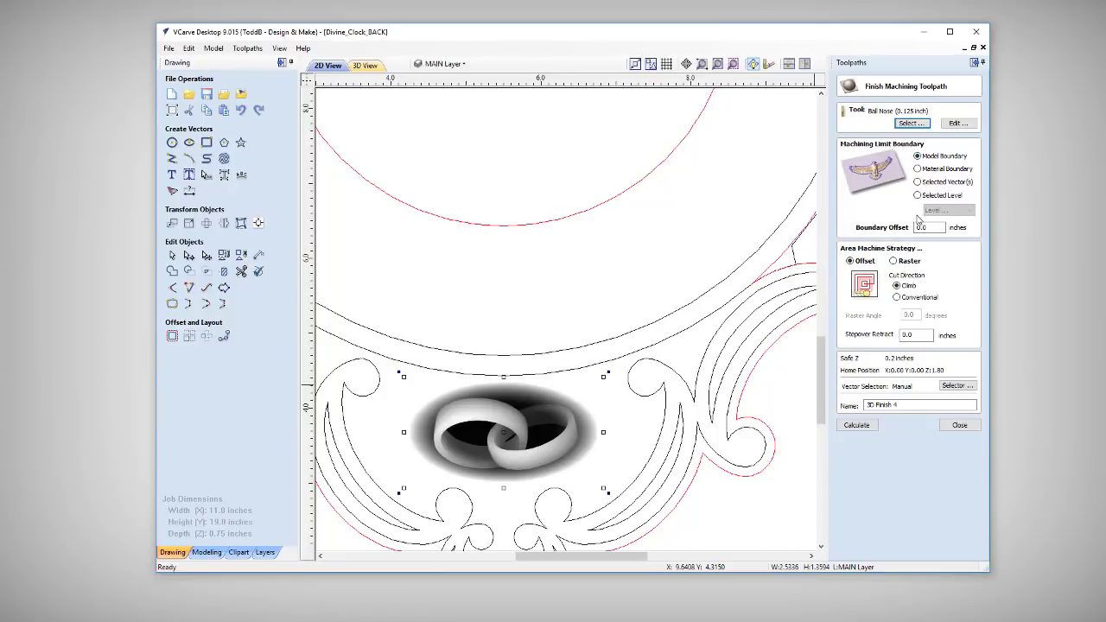
mouse_move(576, 403)
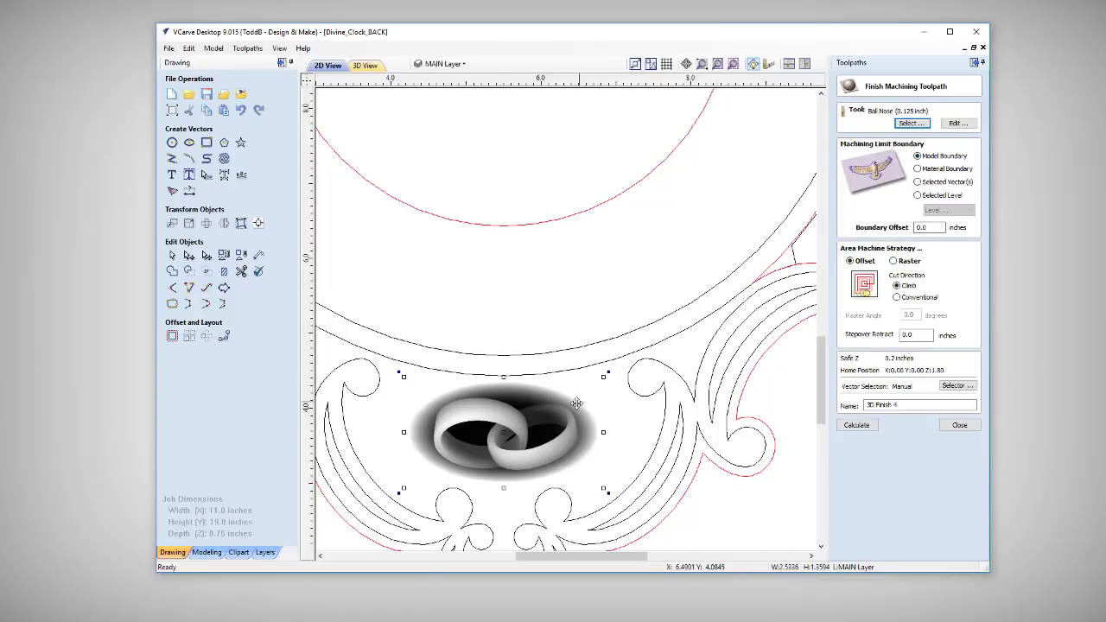
mouse_move(583, 407)
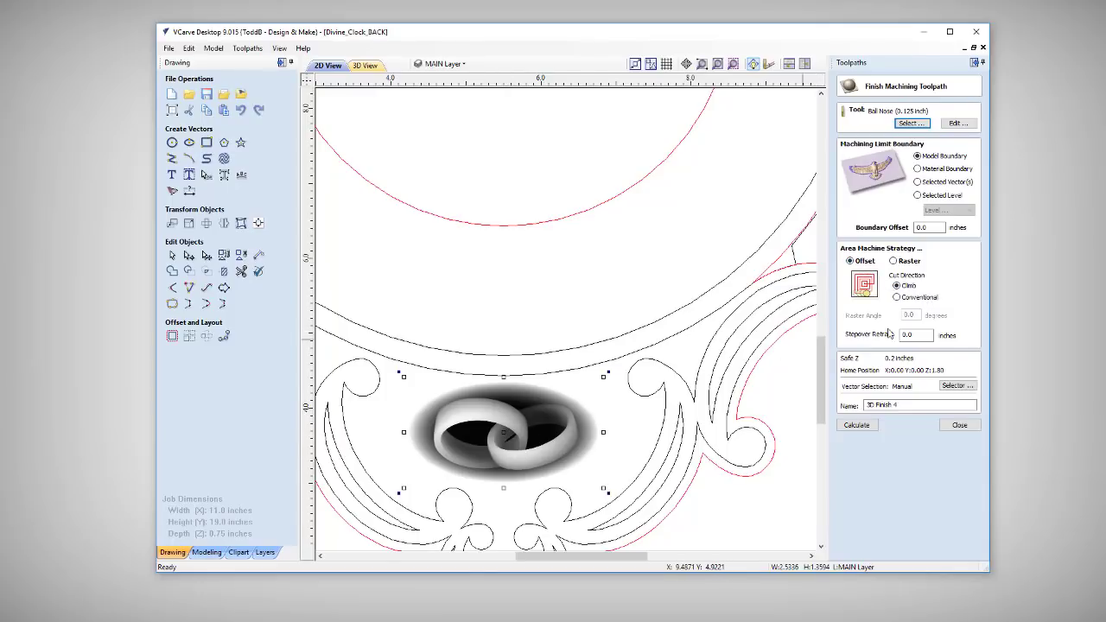
left_click(363, 65)
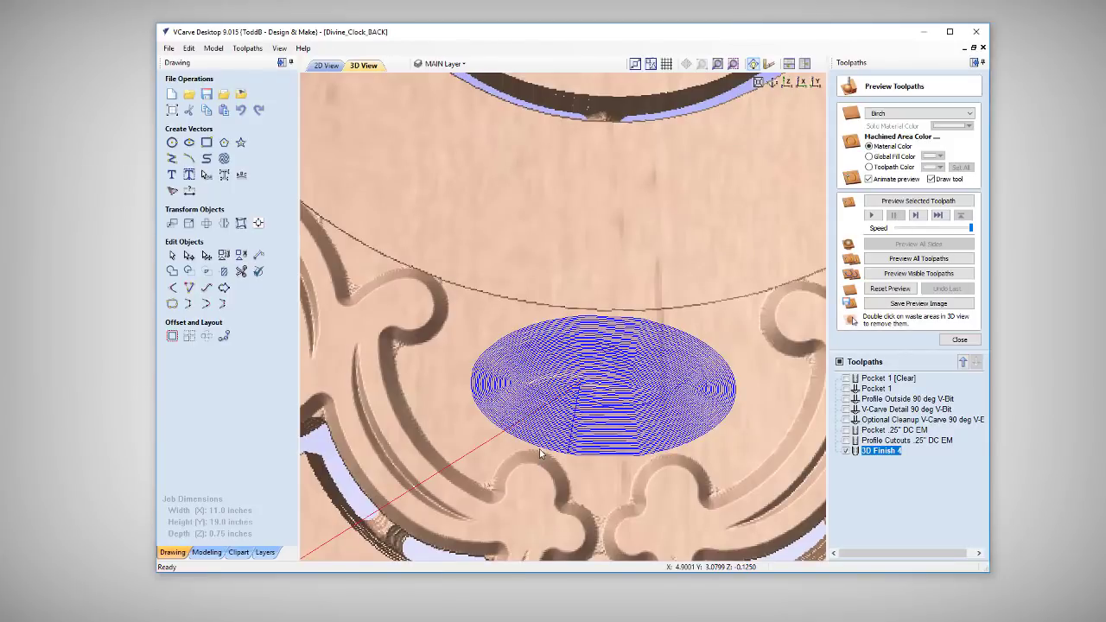
mouse_move(618, 321)
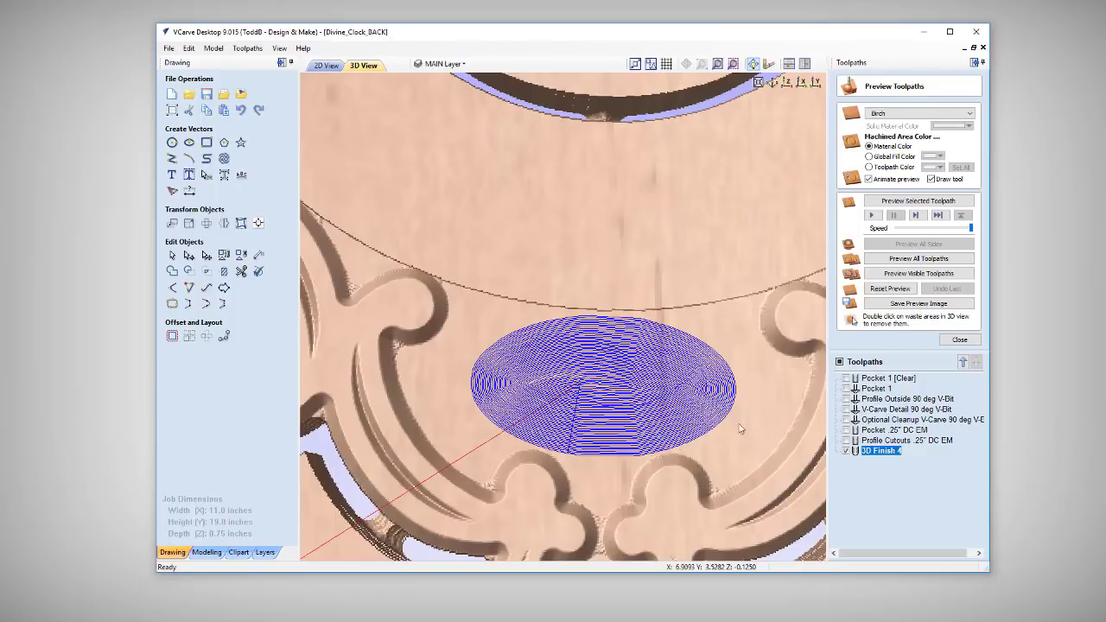
mouse_move(914, 284)
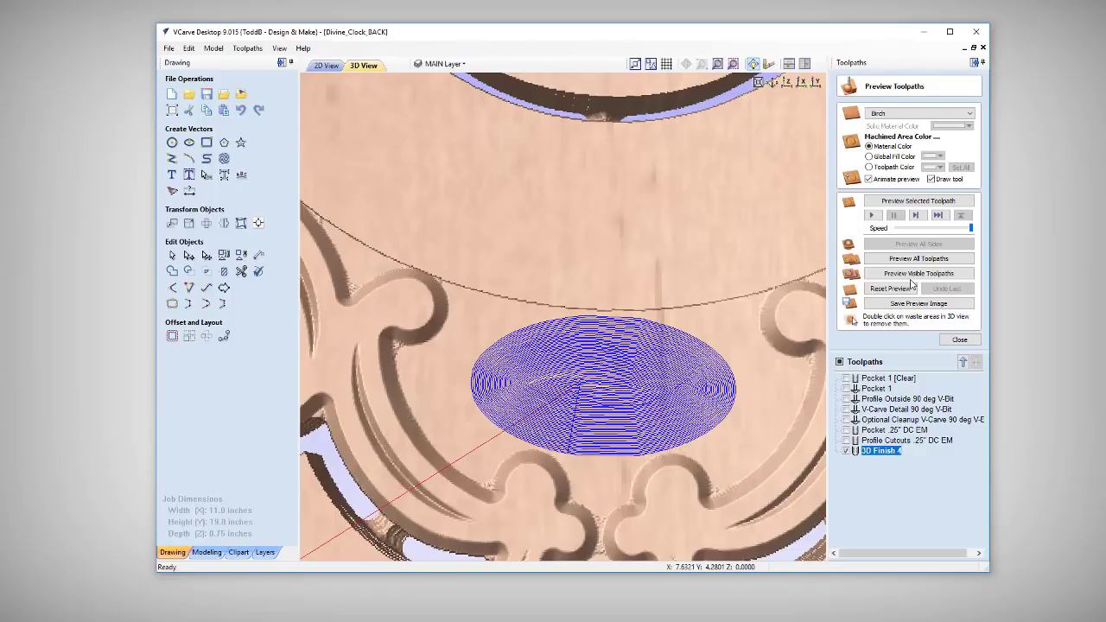
- Preview the rings finish cut, then return to the 2D View to select the rings model
left_click(918, 273)
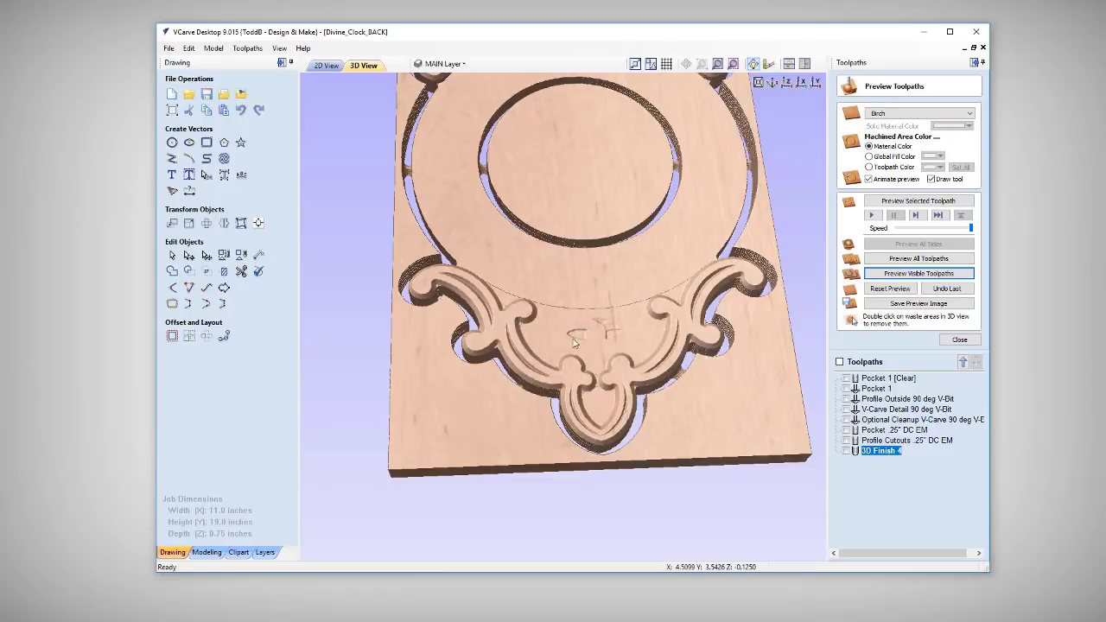
mouse_move(223, 492)
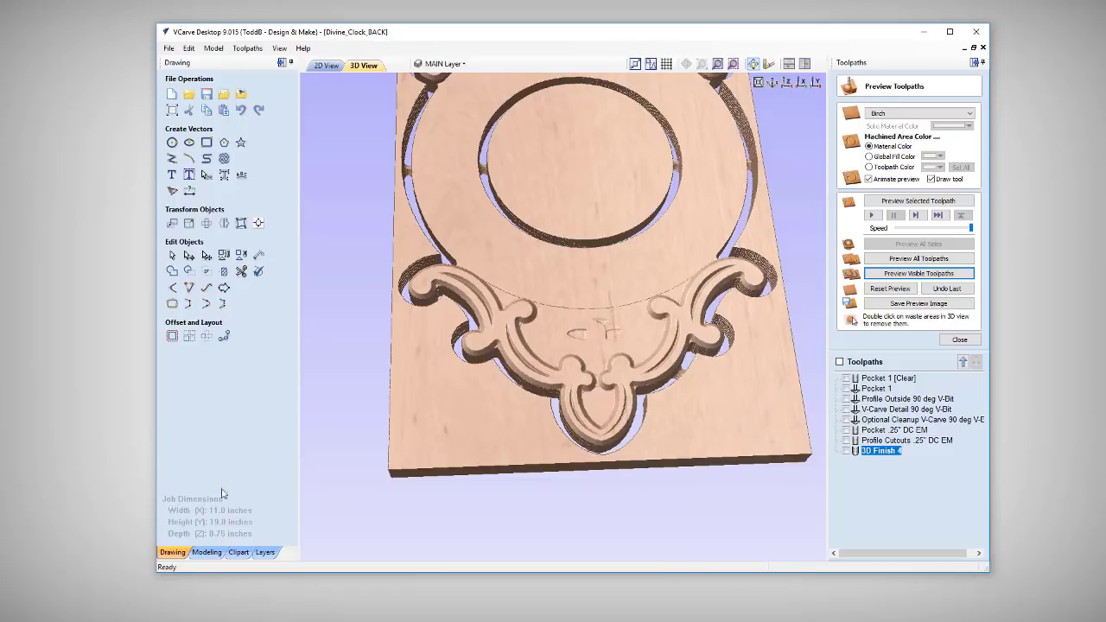
left_click(327, 65)
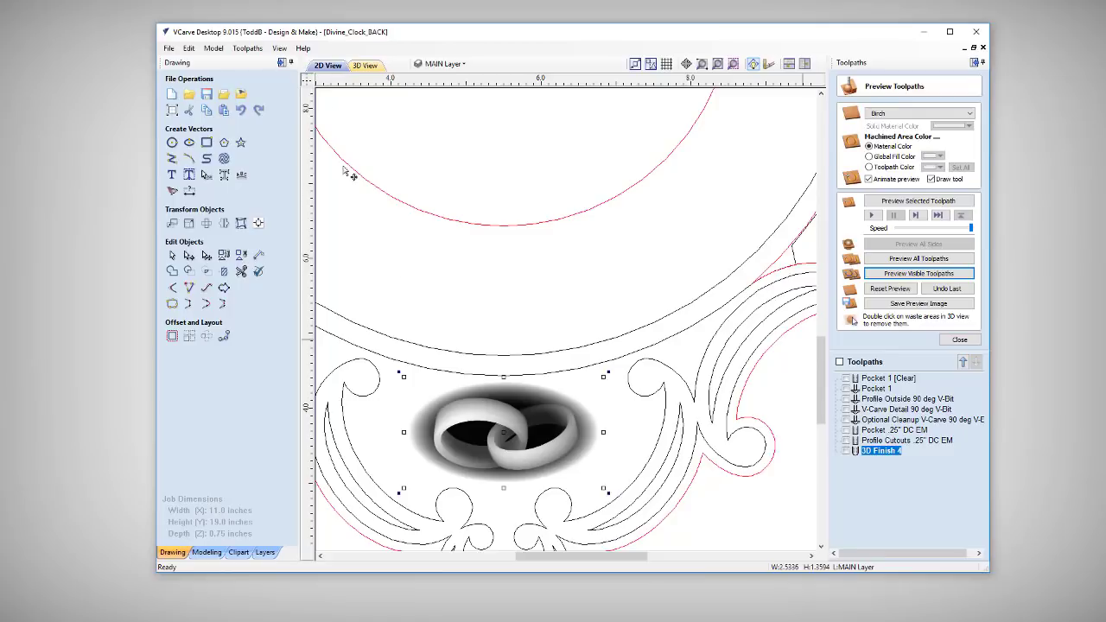
mouse_move(422, 422)
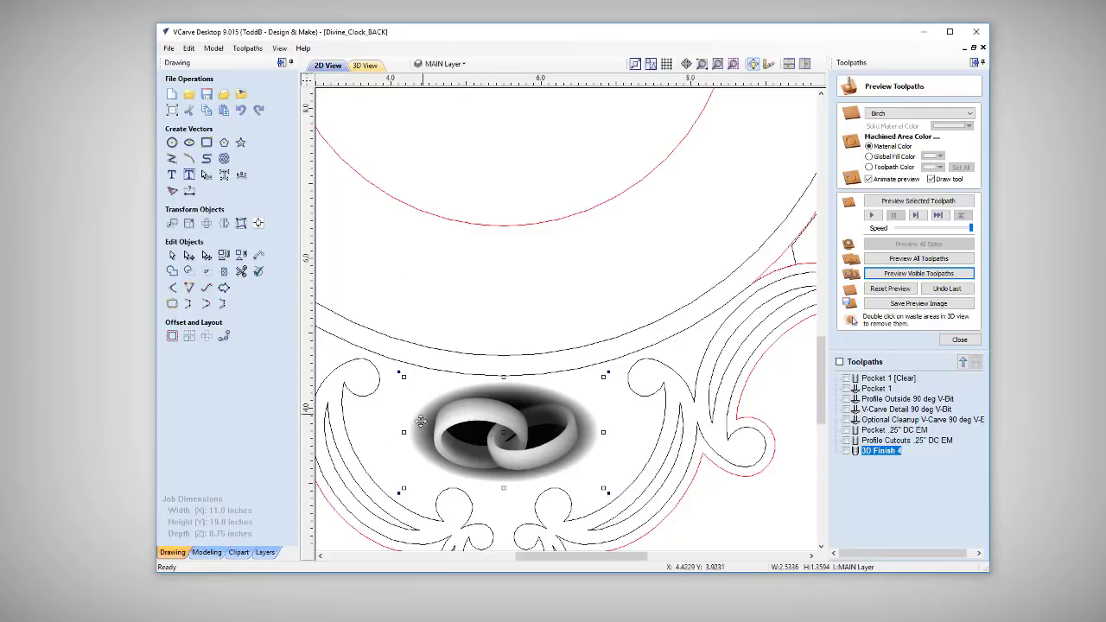
- Open the 50242 component's properties from the Modeling tab, then view the board in 3D
left_click(207, 552)
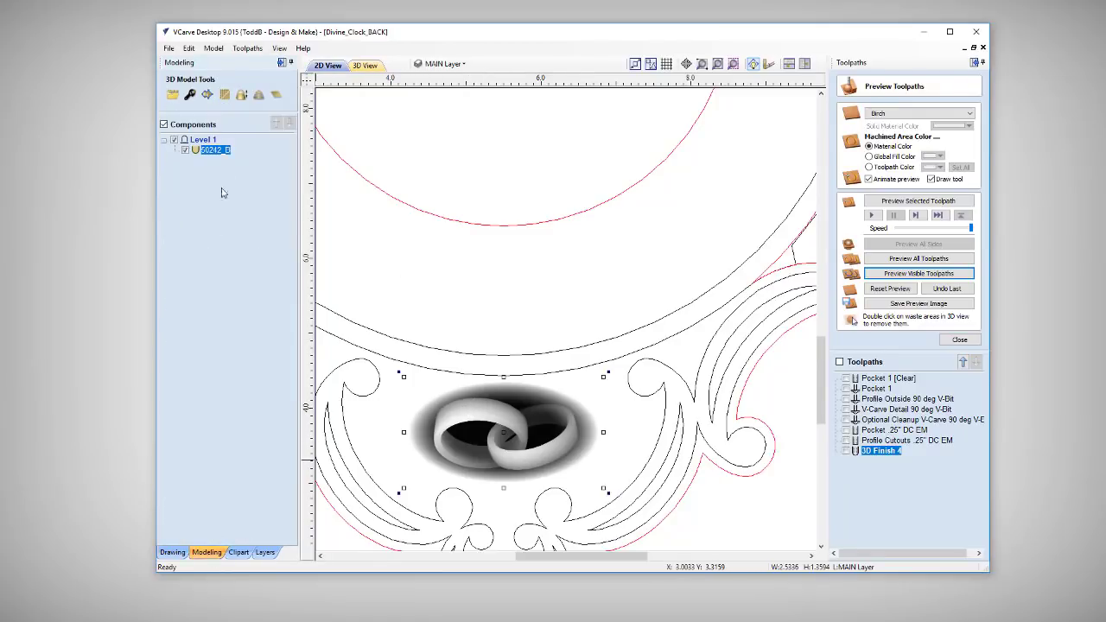
double_click(216, 150)
type("-.125")
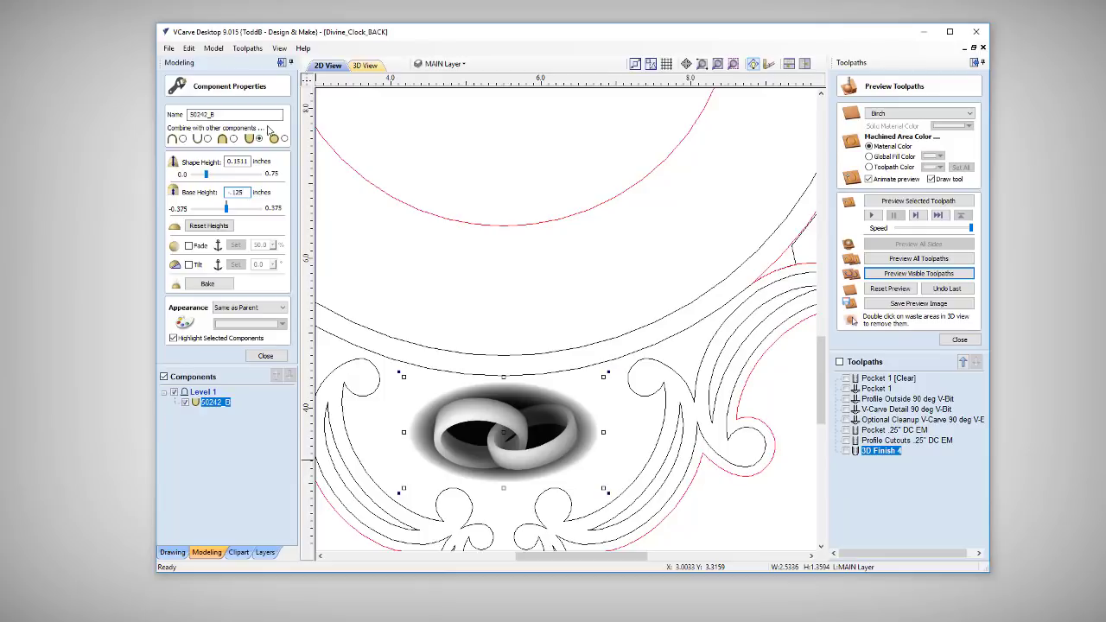
mouse_move(363, 92)
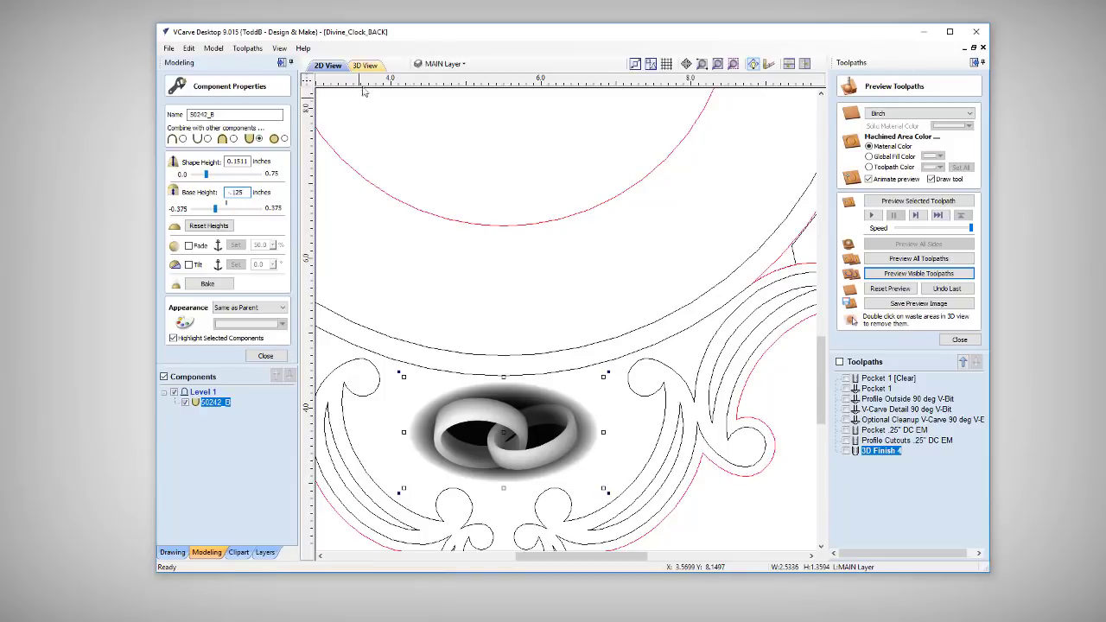
left_click(364, 65)
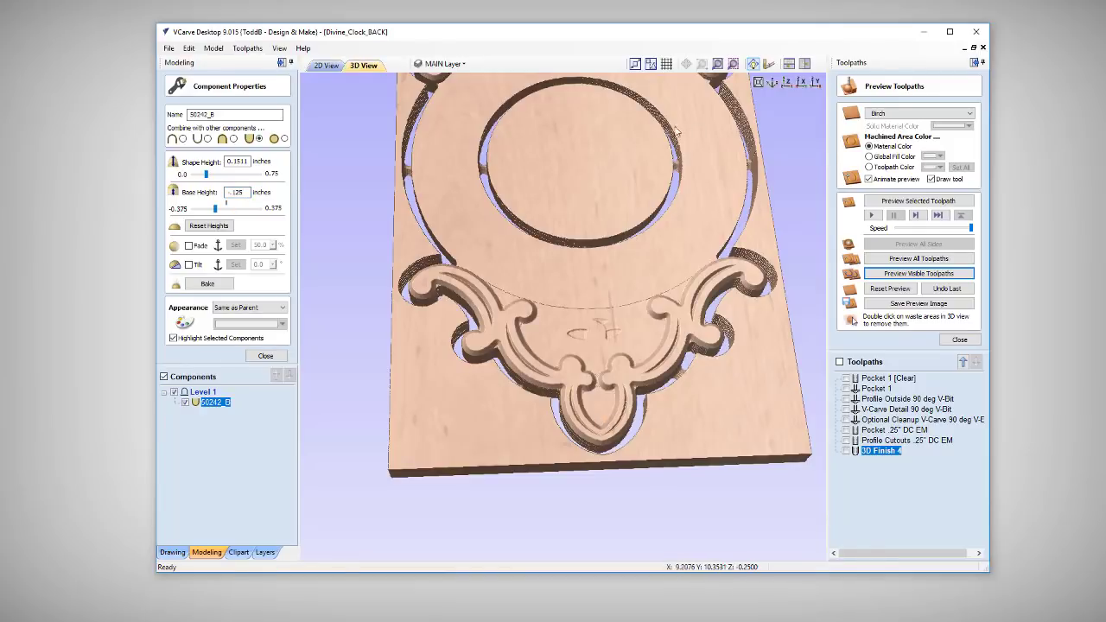
left_click(959, 339)
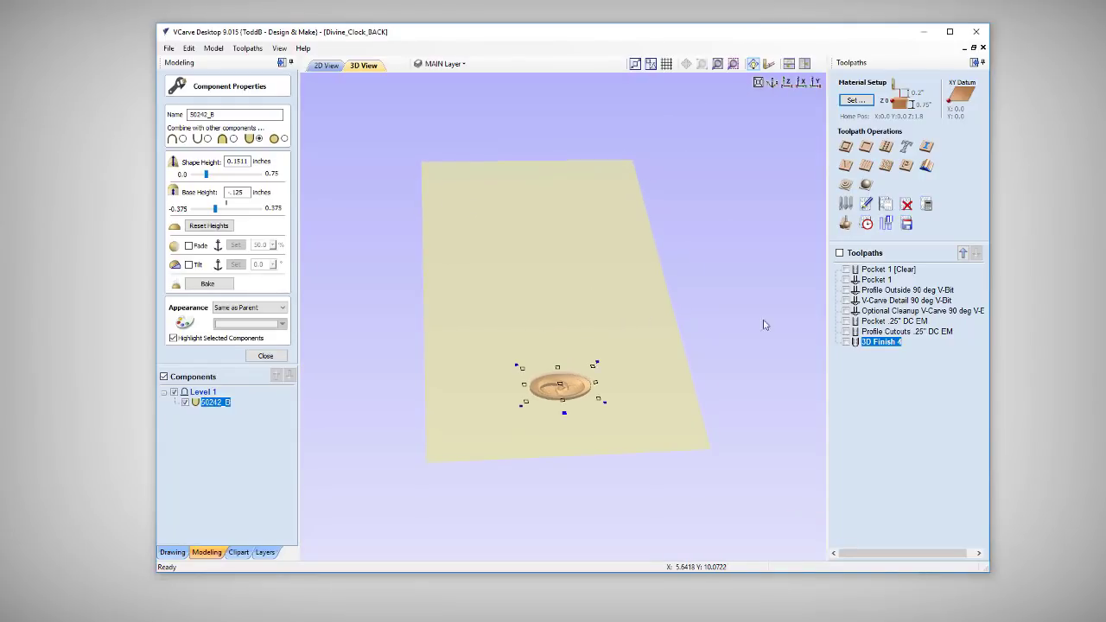
- Close Component Properties and recalculate the 3D Finish 4 toolpath
left_click(265, 356)
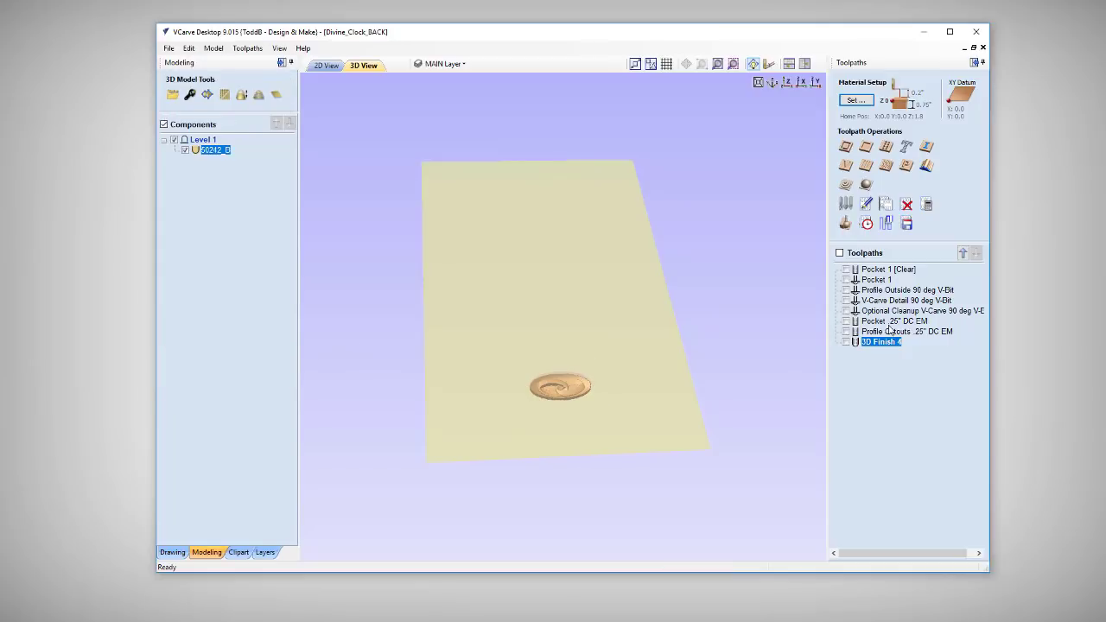
double_click(880, 341)
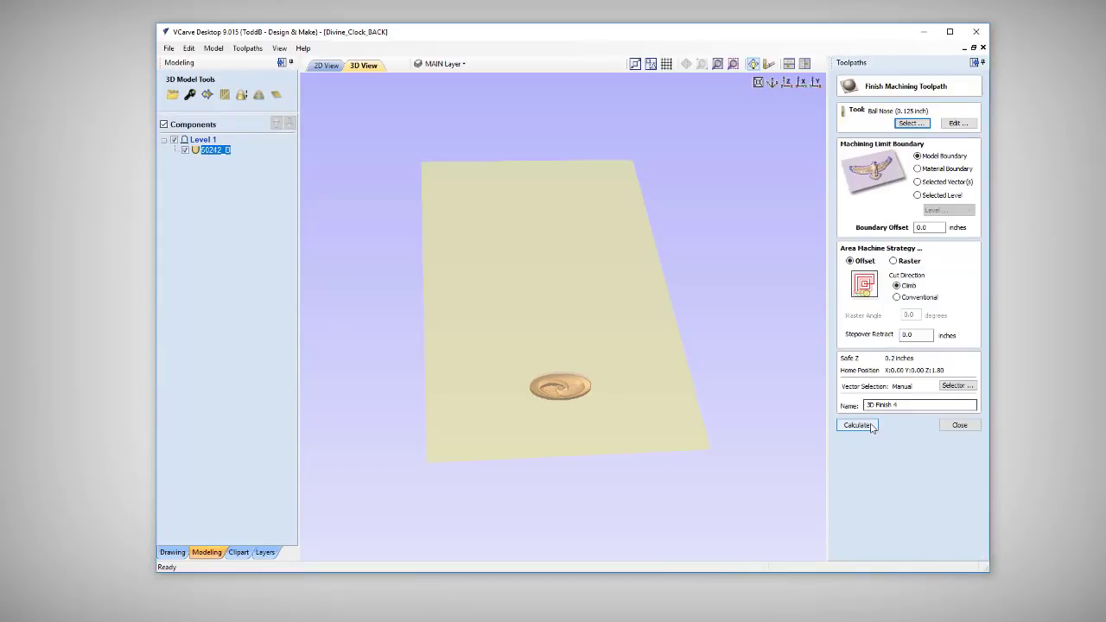
left_click(856, 424)
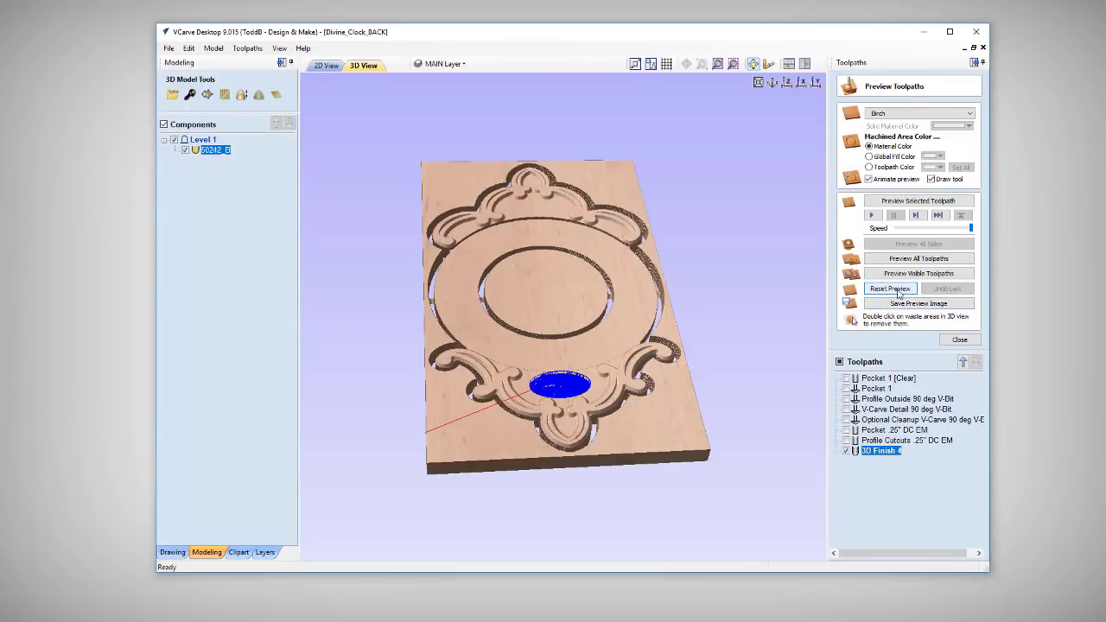
- Reset the preview and simulate all toolpaths, zooming in on the carved rings
left_click(889, 287)
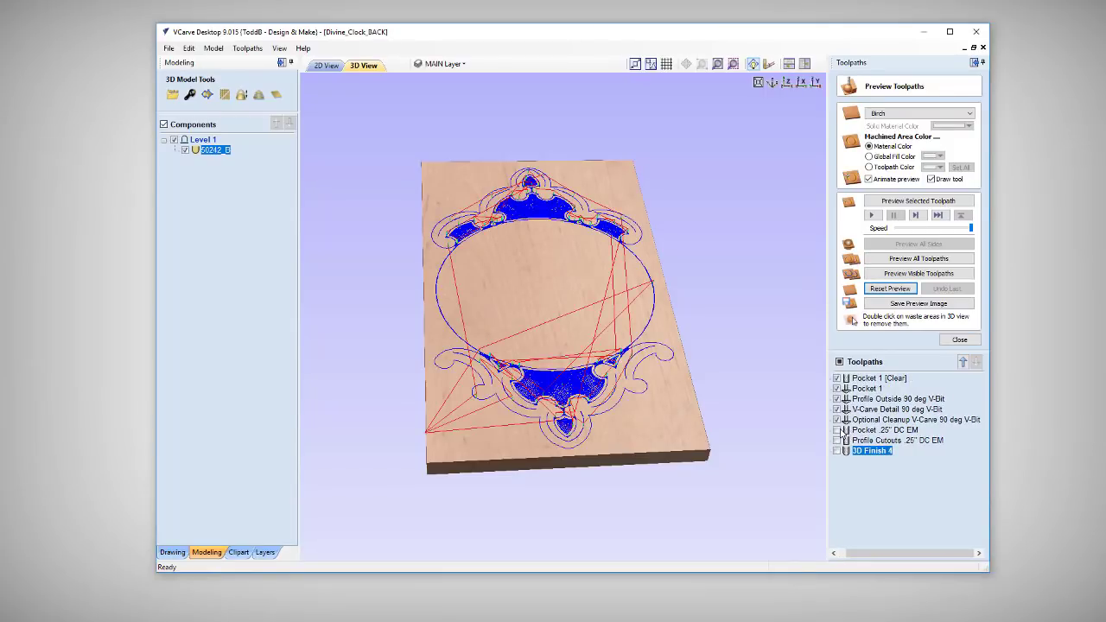
left_click(917, 273)
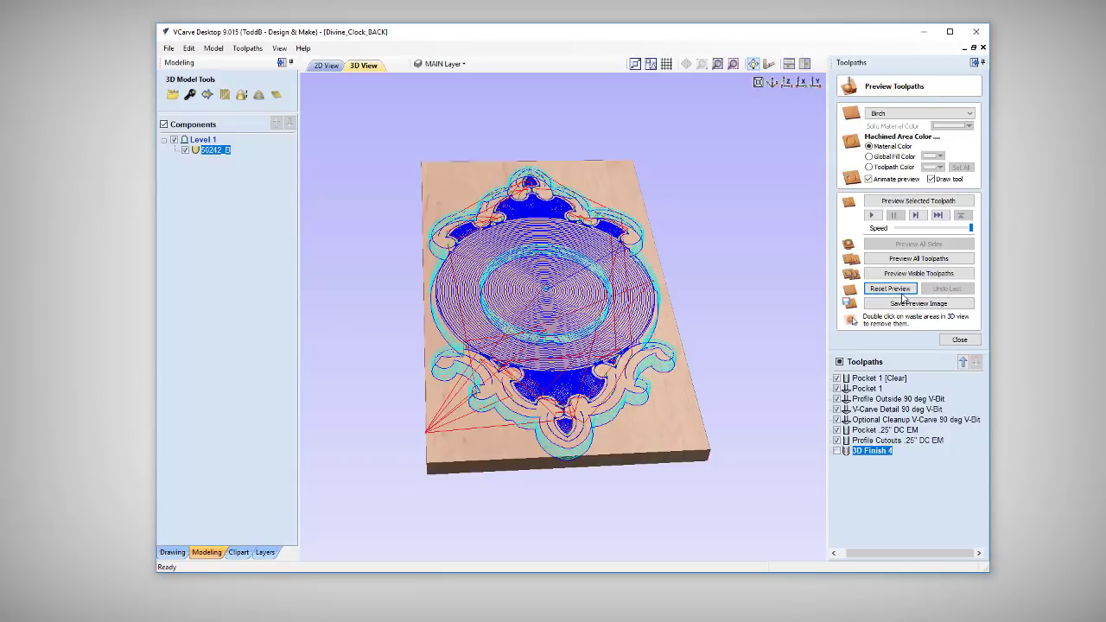
left_click(890, 288)
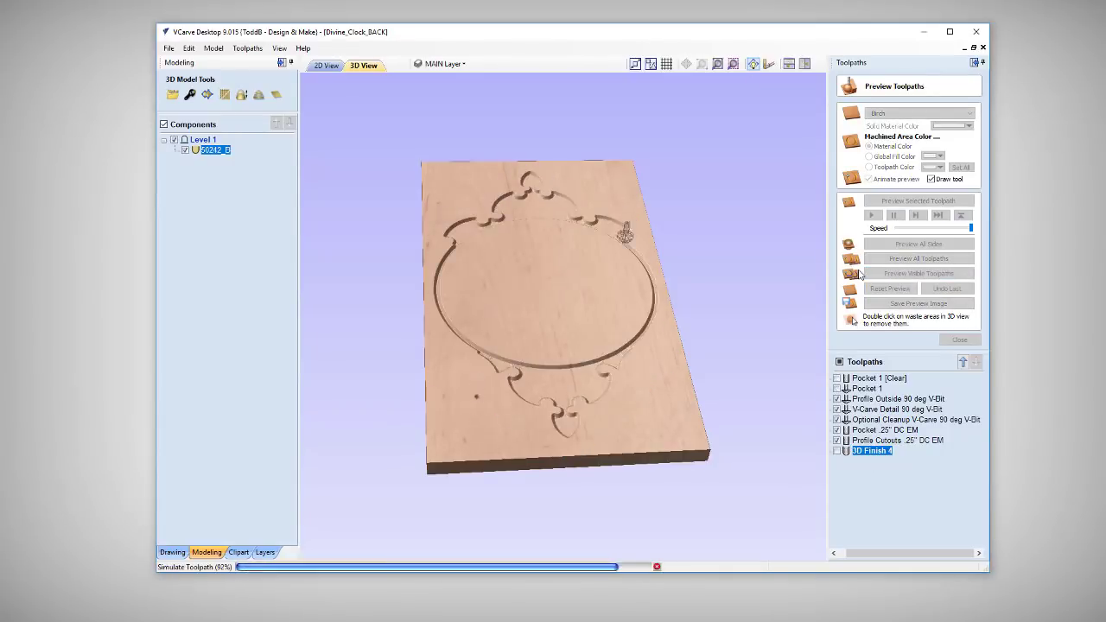
left_click(919, 273)
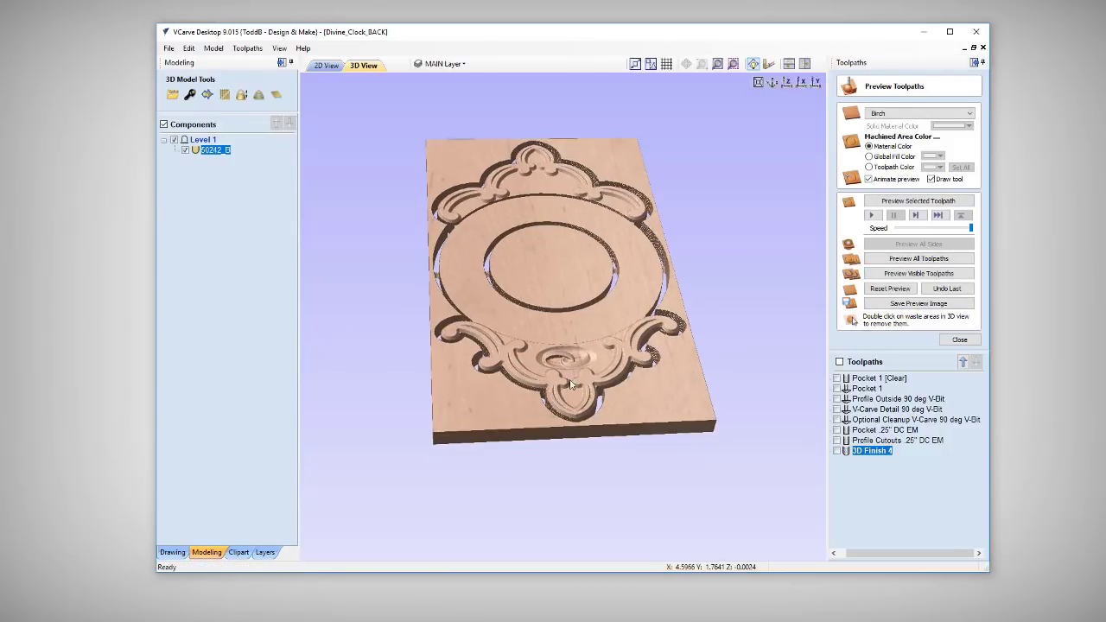
scroll("up", 3)
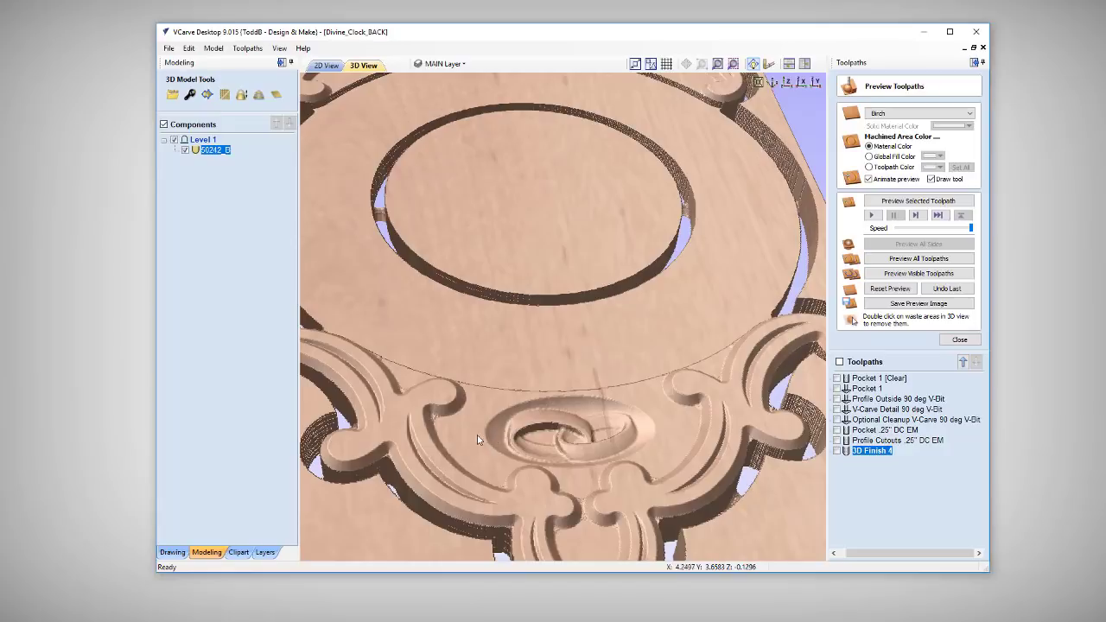
mouse_move(608, 433)
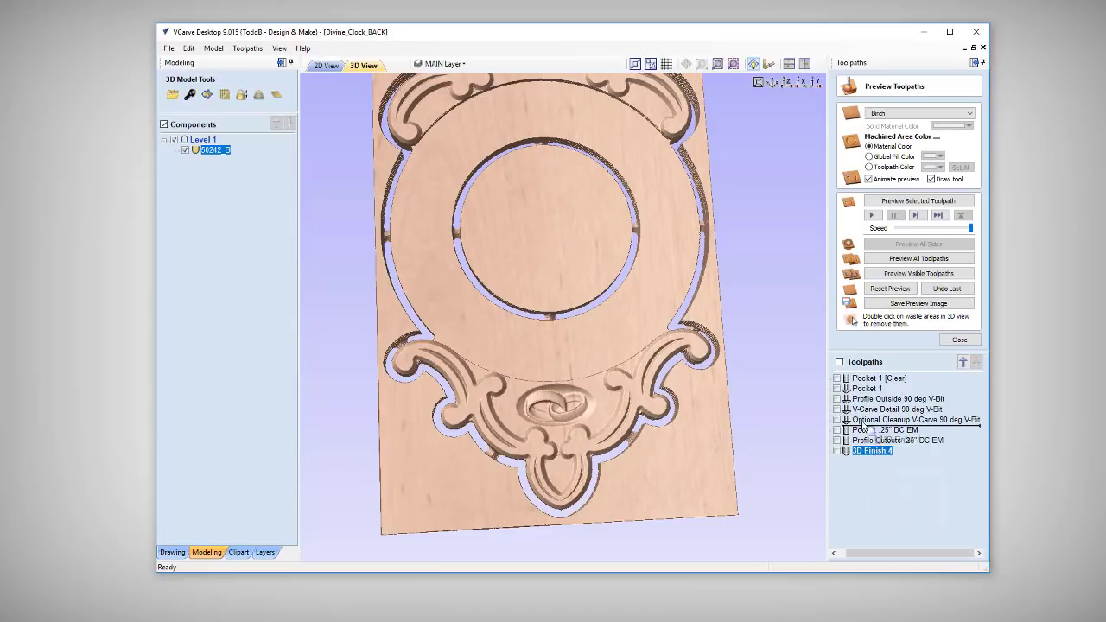
- Move 3D Finish 4 earlier in the toolpath list and re-simulate all toolpaths
left_click(964, 361)
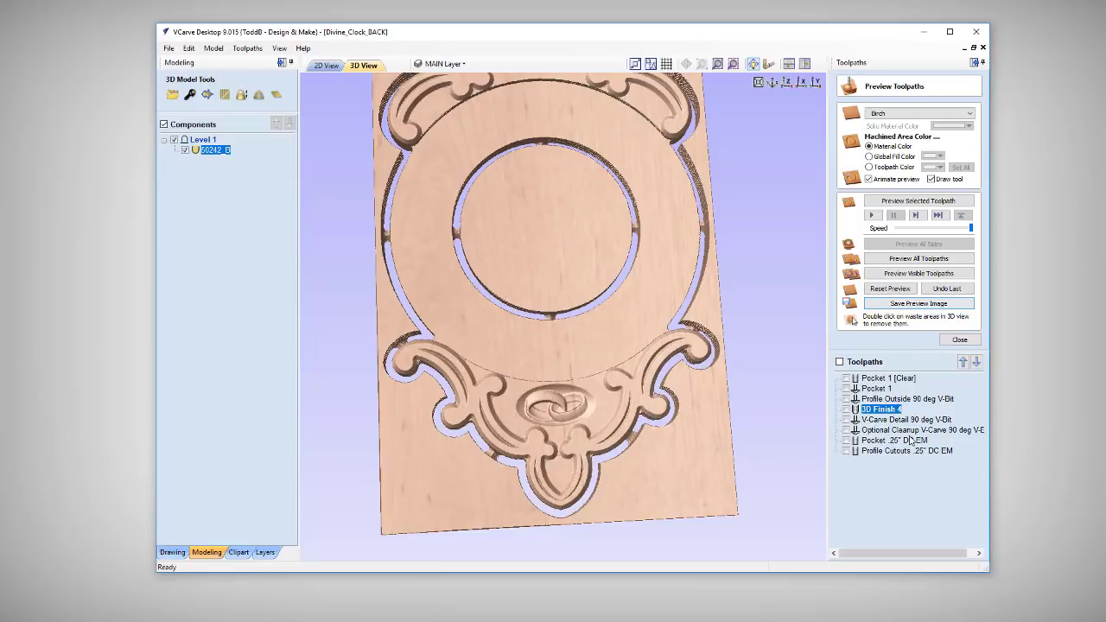
left_click(890, 288)
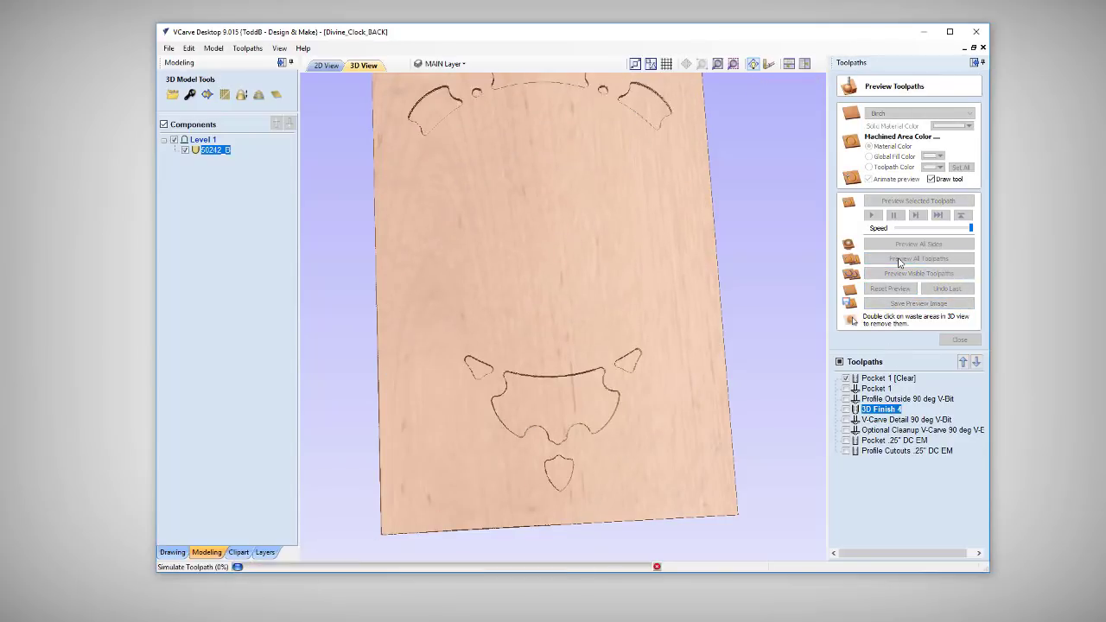
left_click(917, 258)
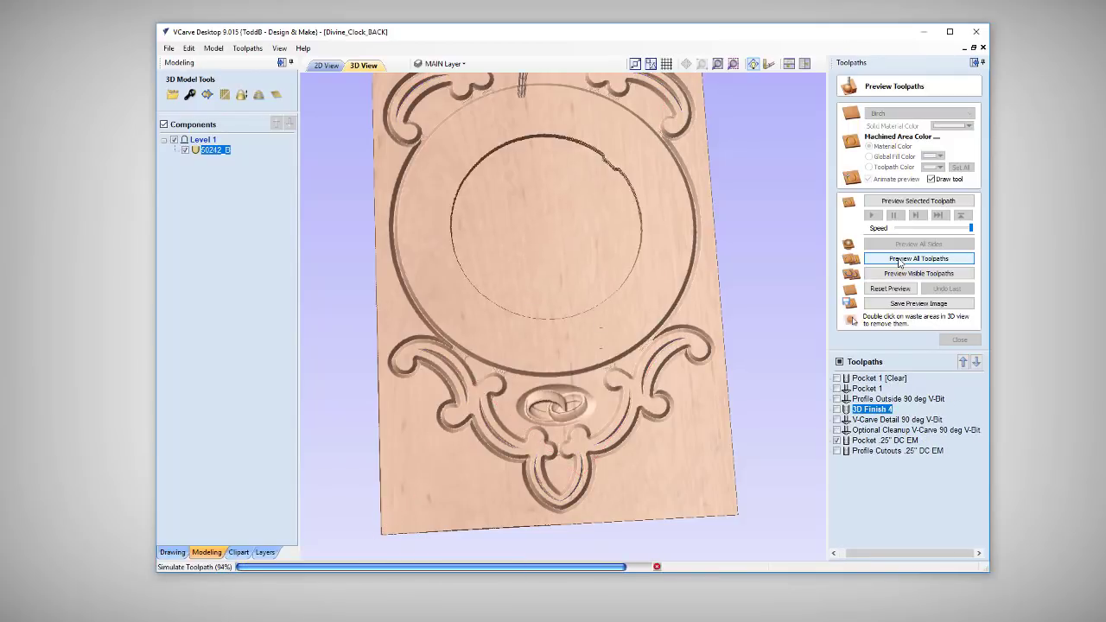
left_click(917, 259)
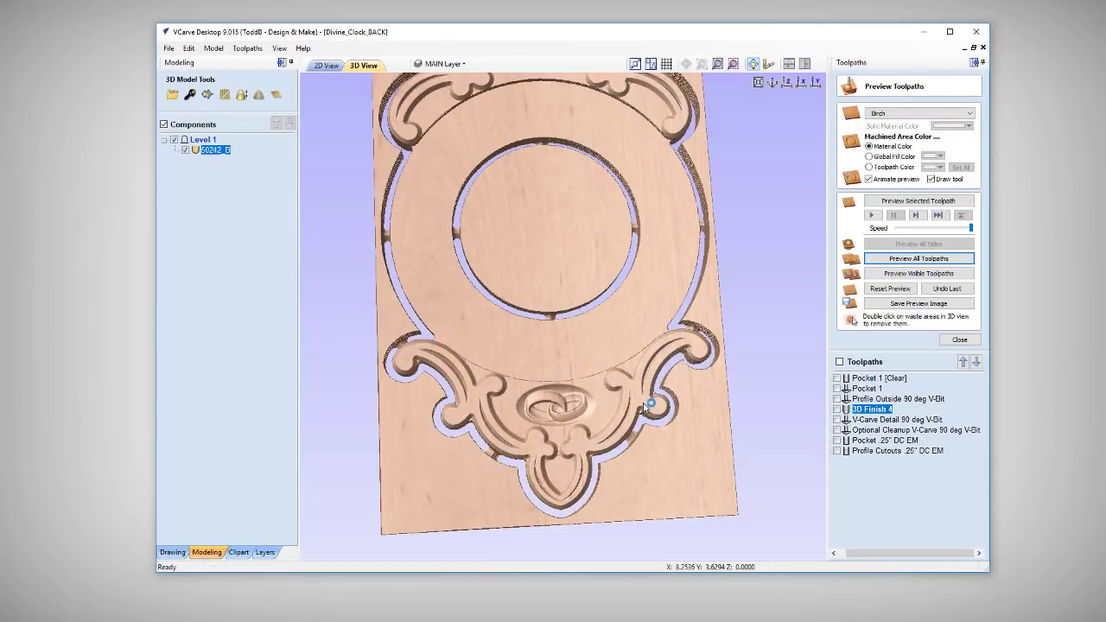
mouse_move(742, 449)
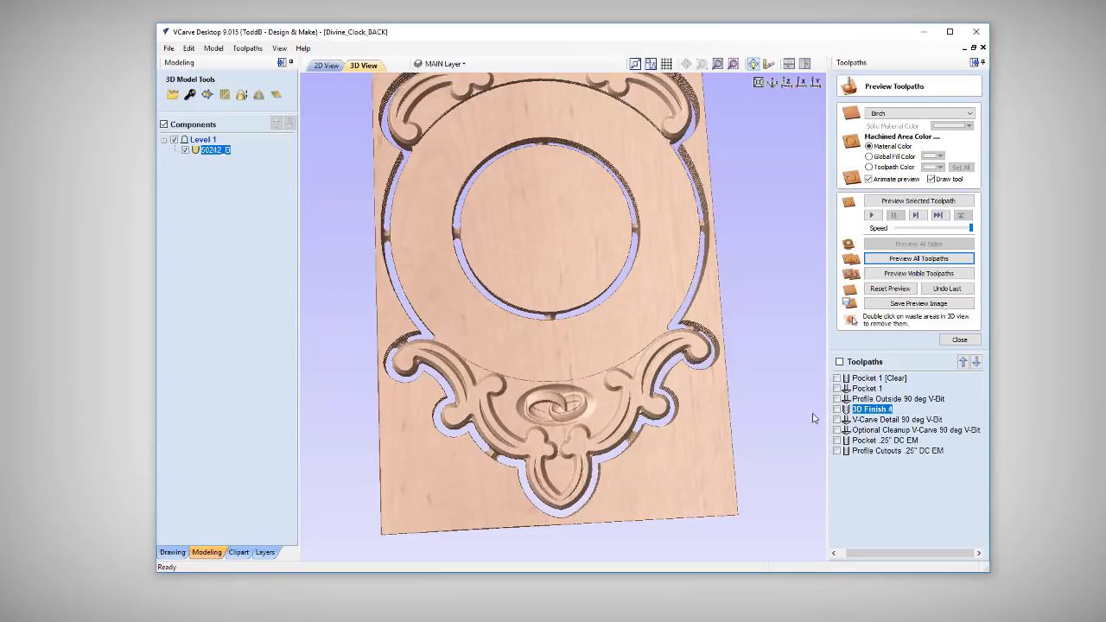
mouse_move(873, 409)
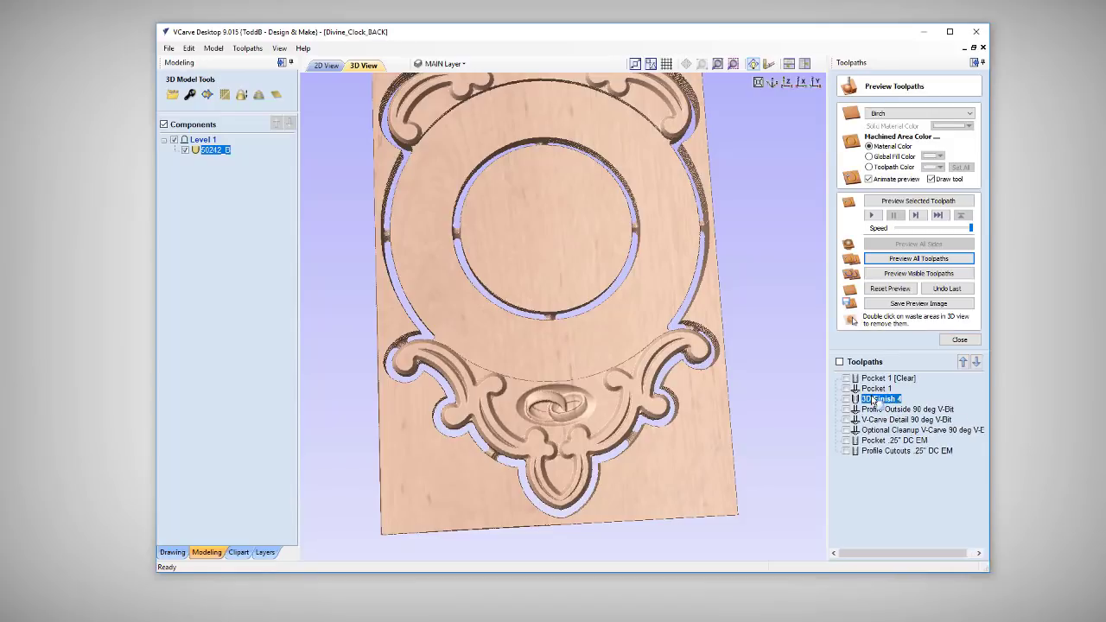
- Reset and re-simulate the full carving with 3D Finish 4 running second after Pocket 1
left_click(889, 288)
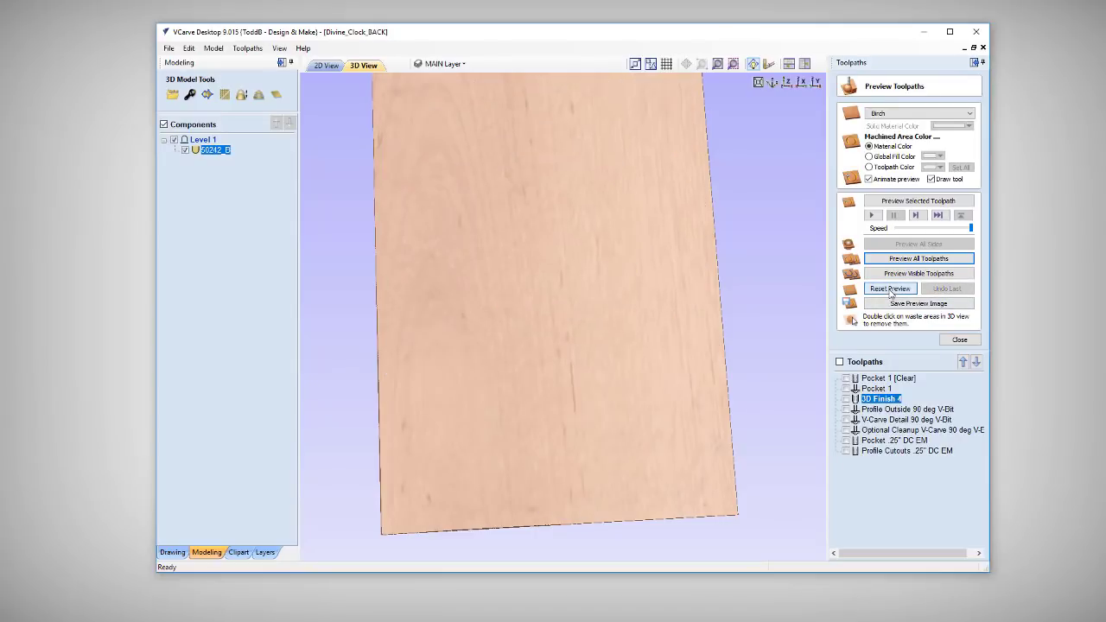
left_click(918, 273)
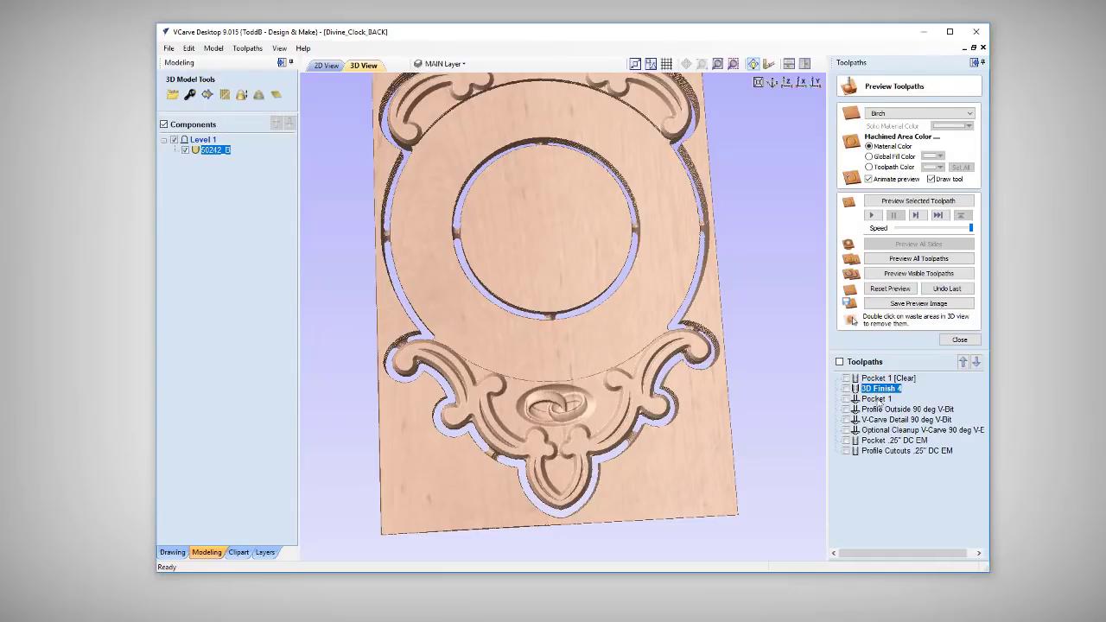
mouse_move(907, 430)
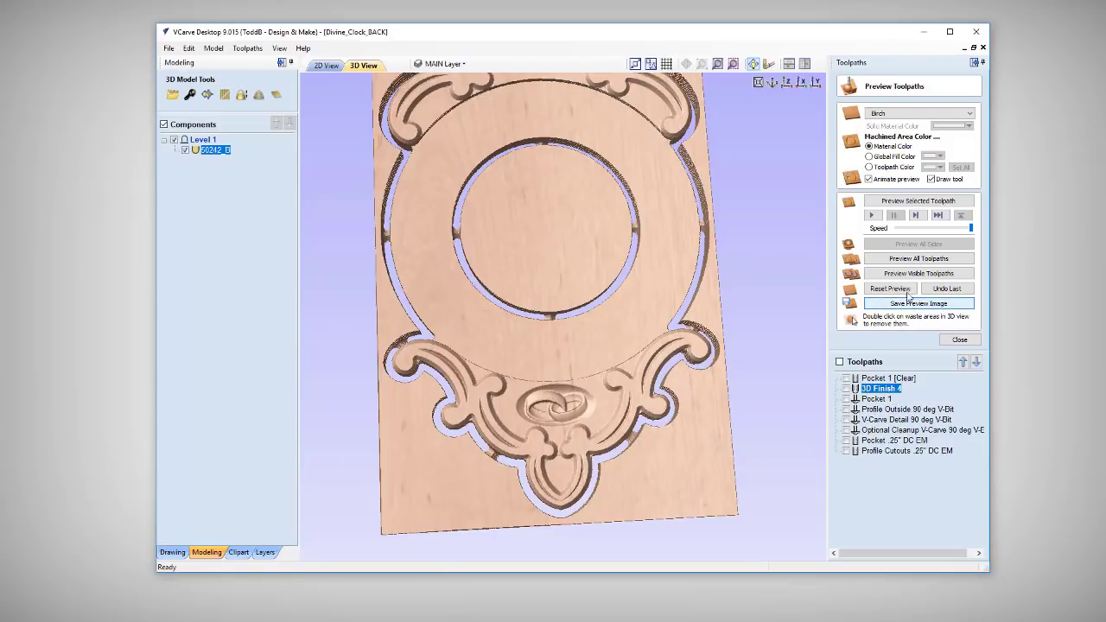
left_click(891, 289)
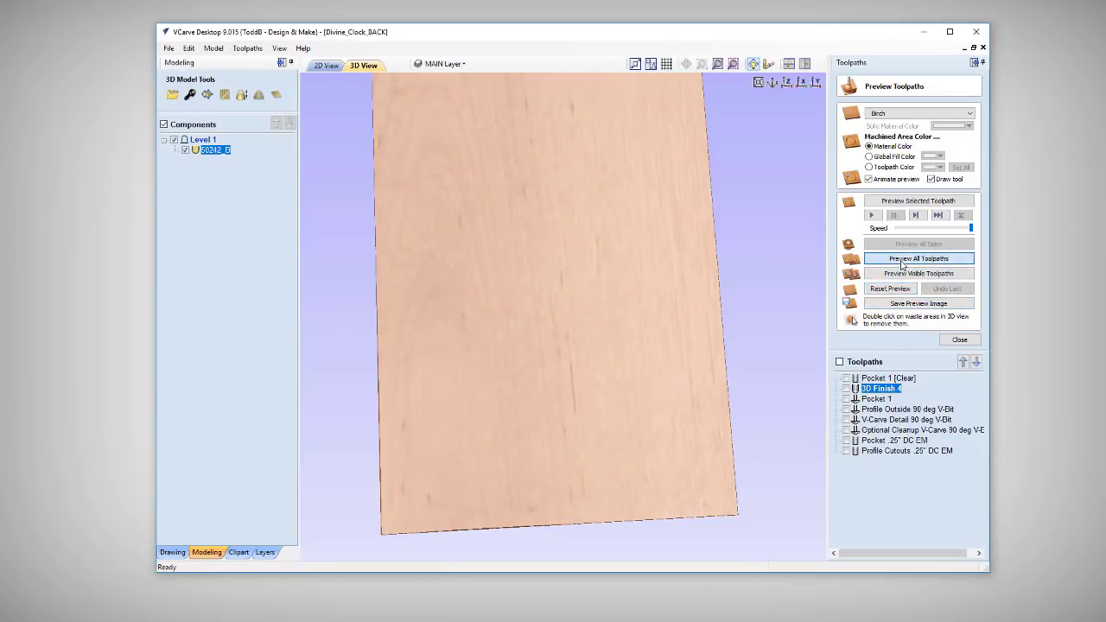
left_click(918, 258)
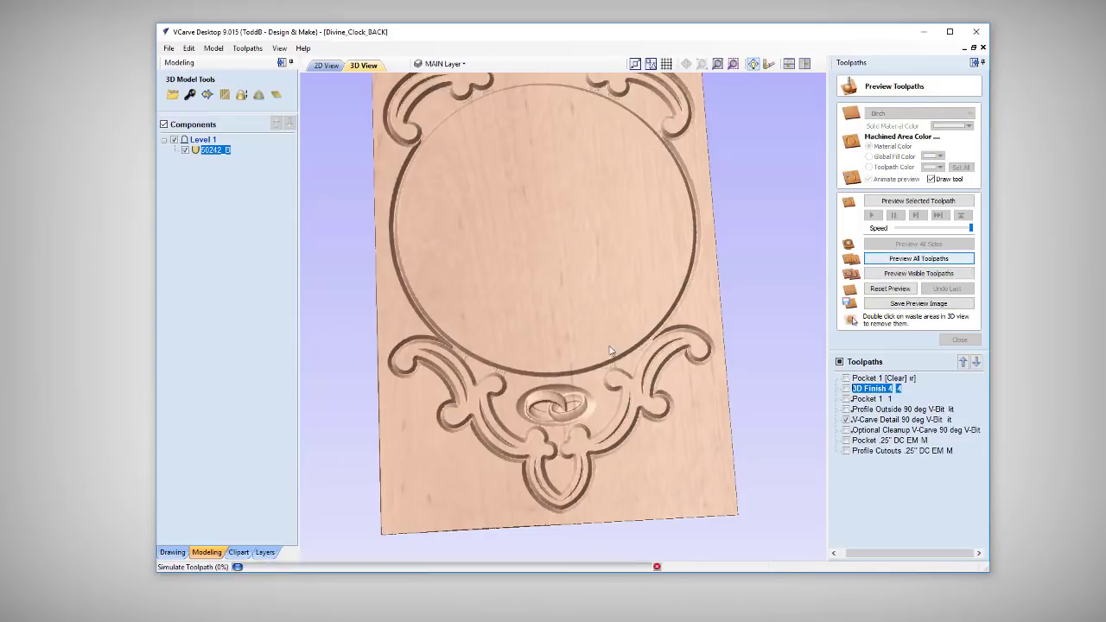
left_click(918, 258)
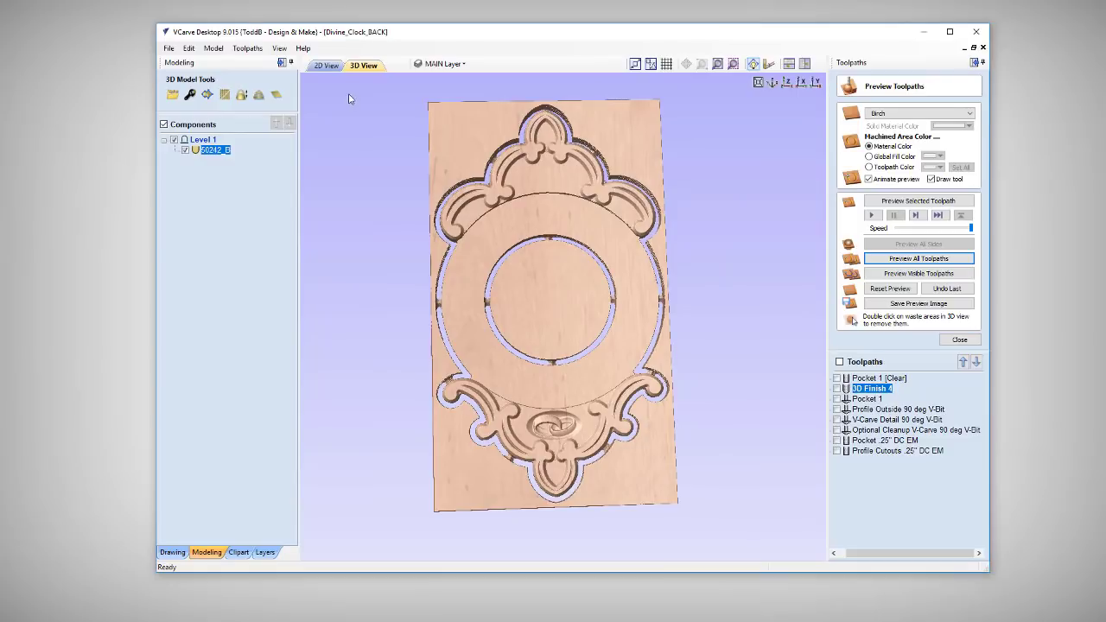
- In the 2D drawing, create bold two-line text 'October 18-2010'
left_click(326, 65)
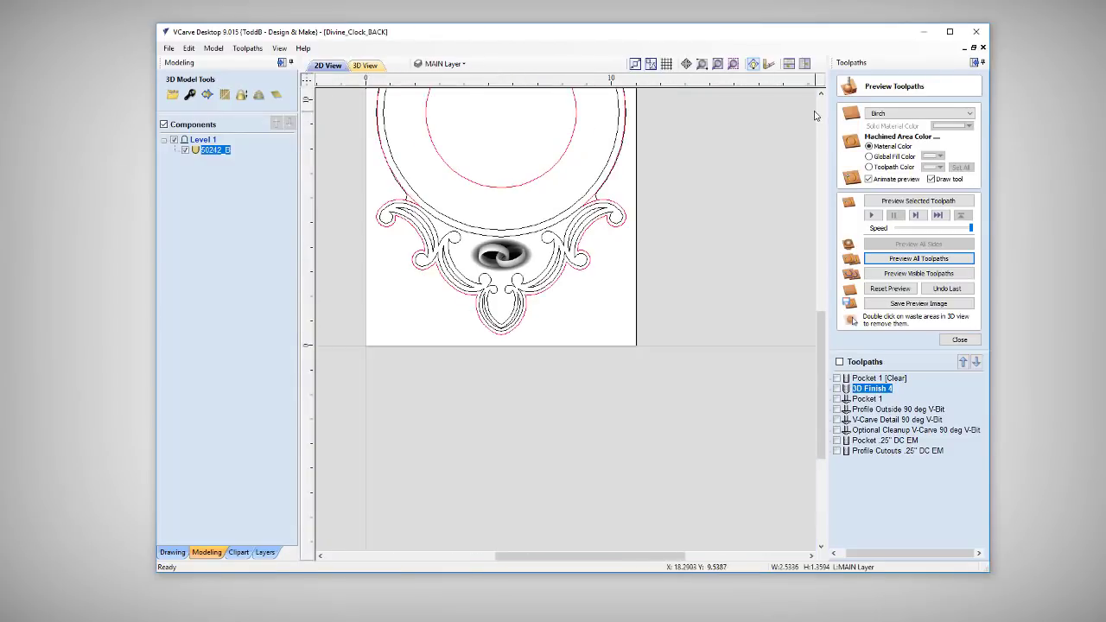
scroll("up", 3)
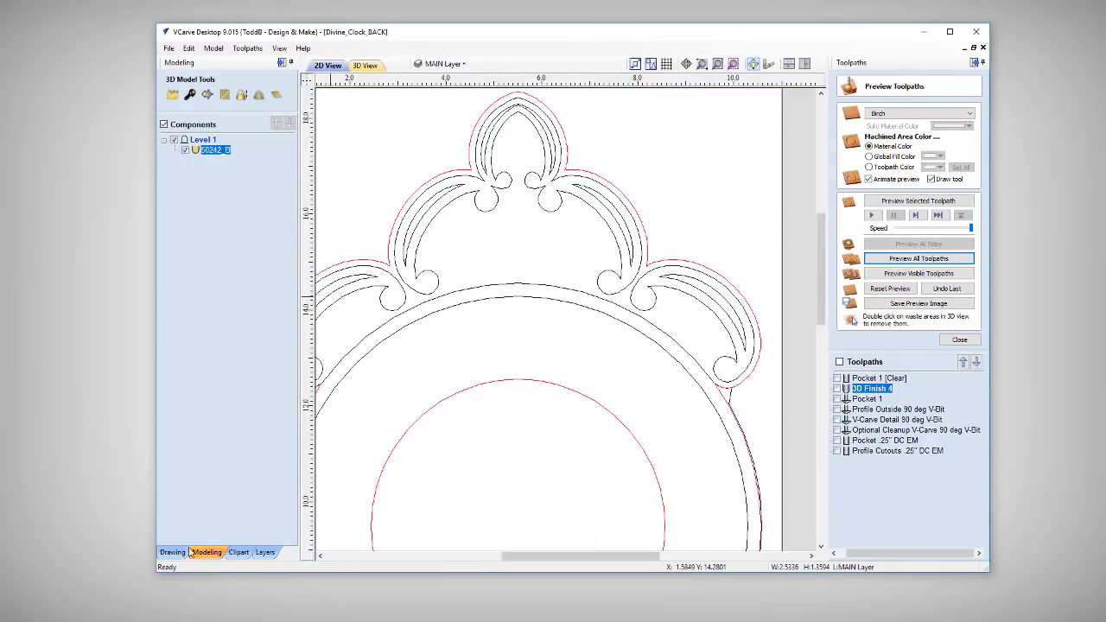
left_click(172, 551)
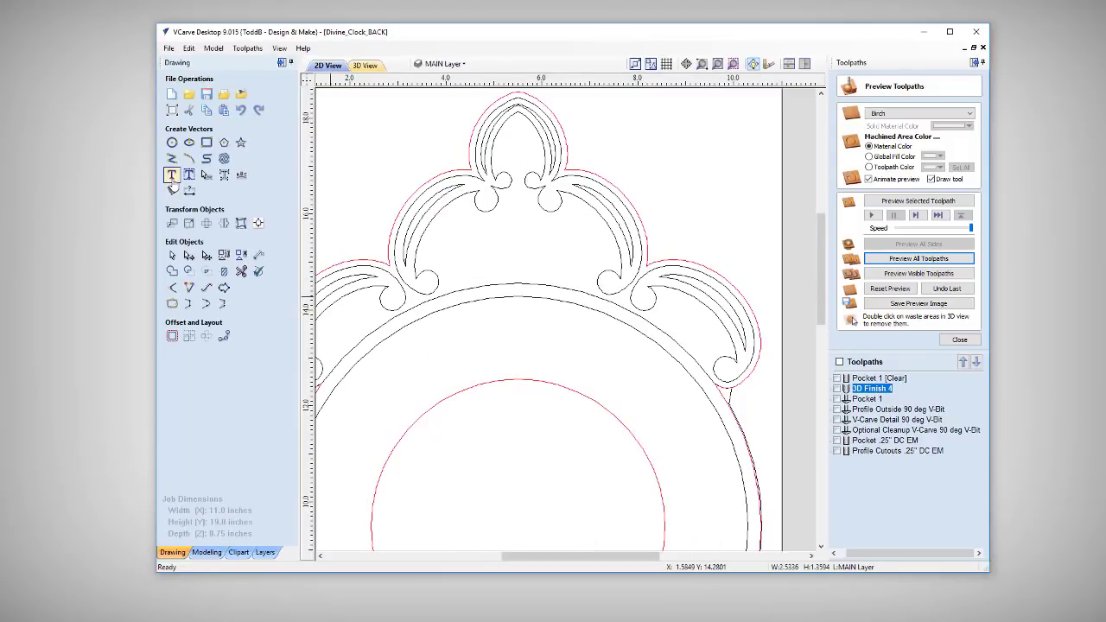
left_click(172, 175)
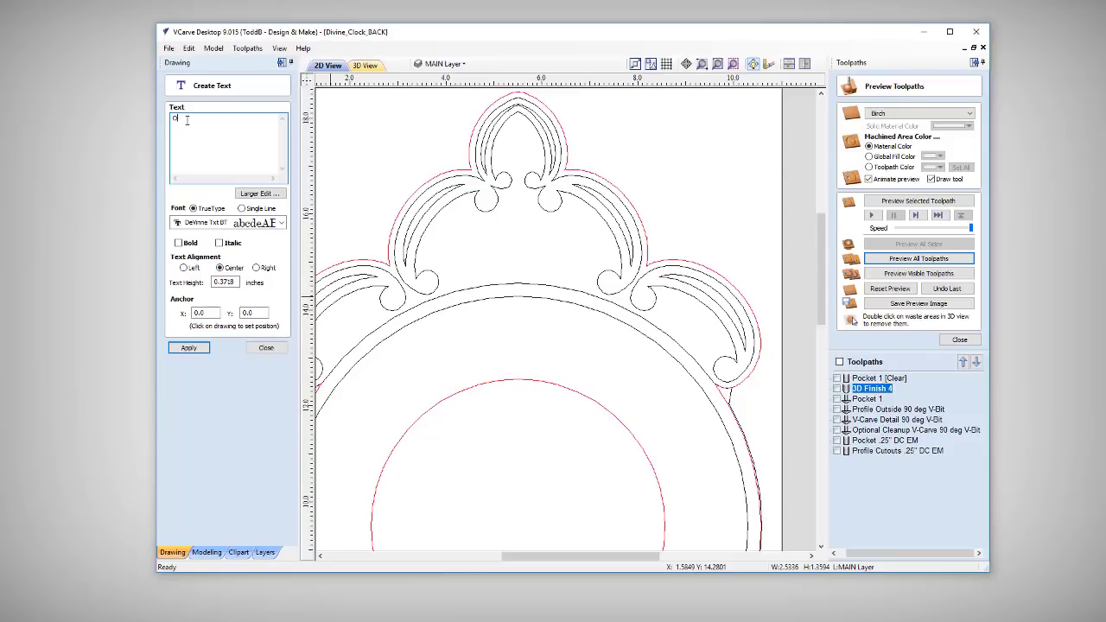
type("ctober")
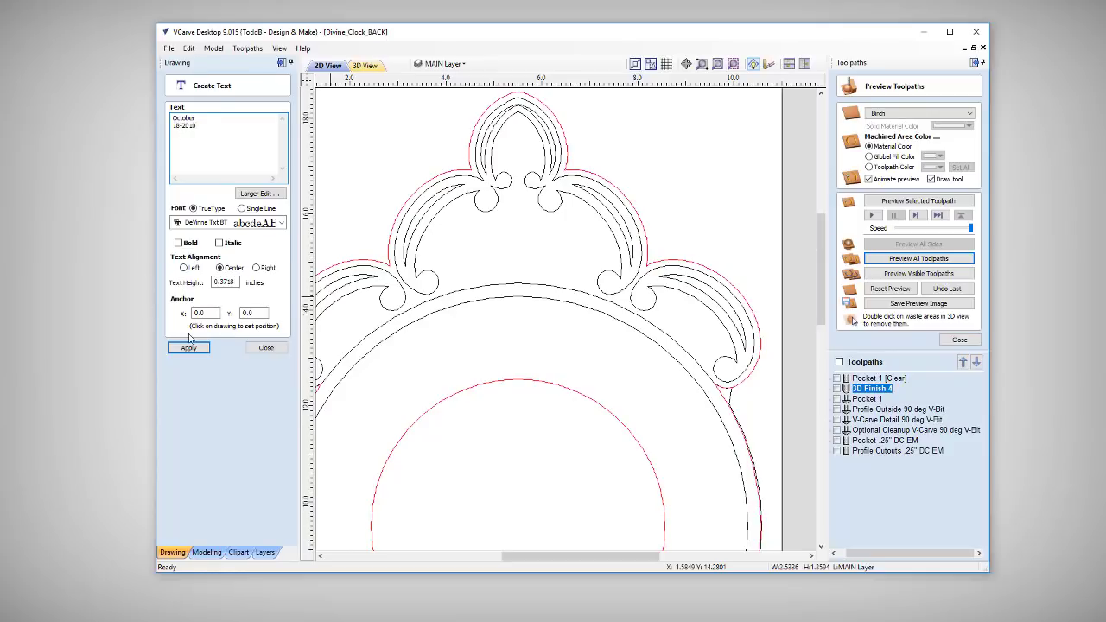
left_click(178, 243)
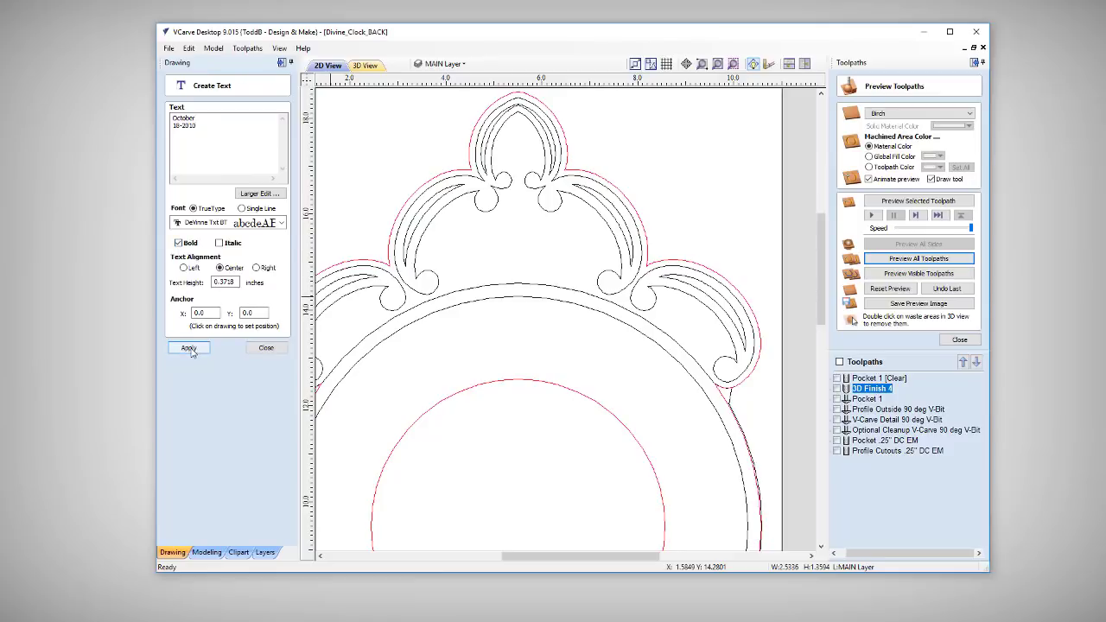
left_click(266, 348)
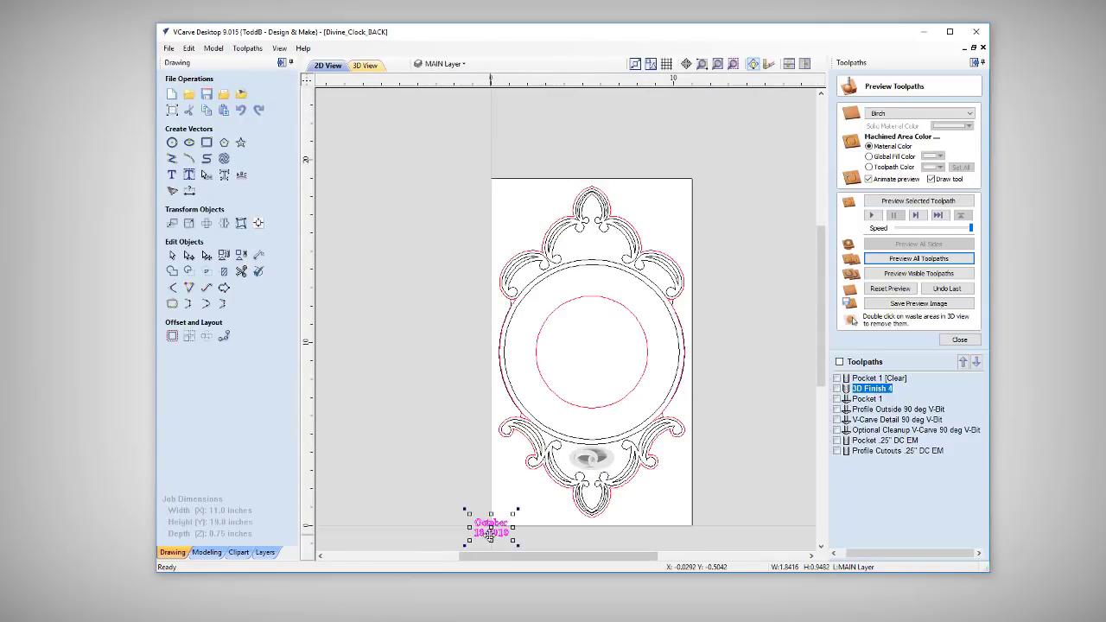
- Move the date under the crest, break it into lines, and enlarge October above 18-2010
left_click_drag(492, 529, 592, 246)
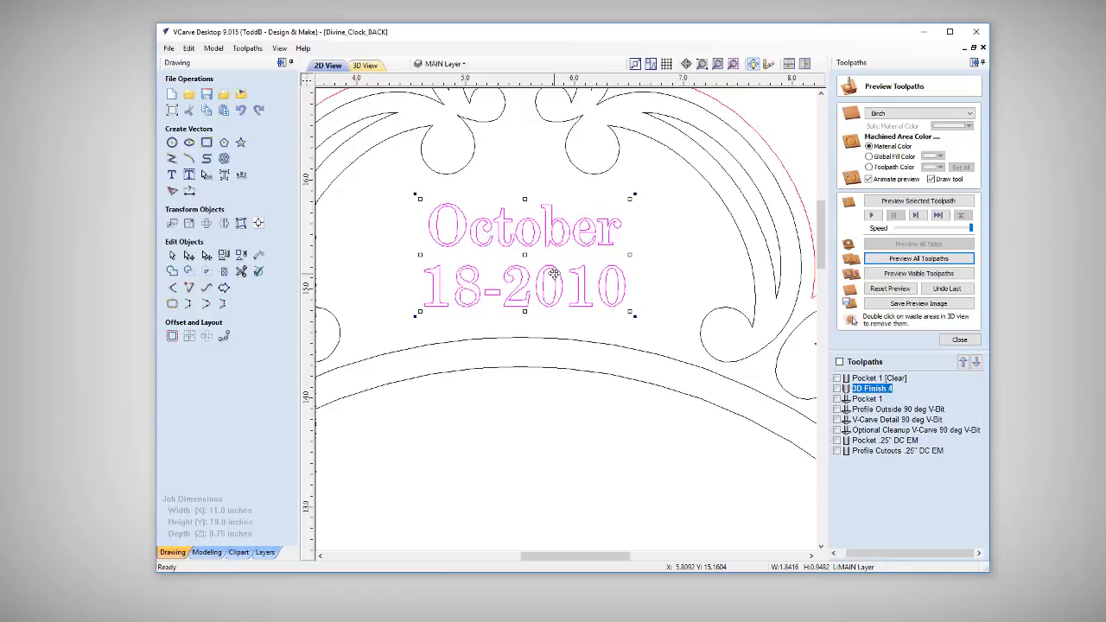
right_click(553, 274)
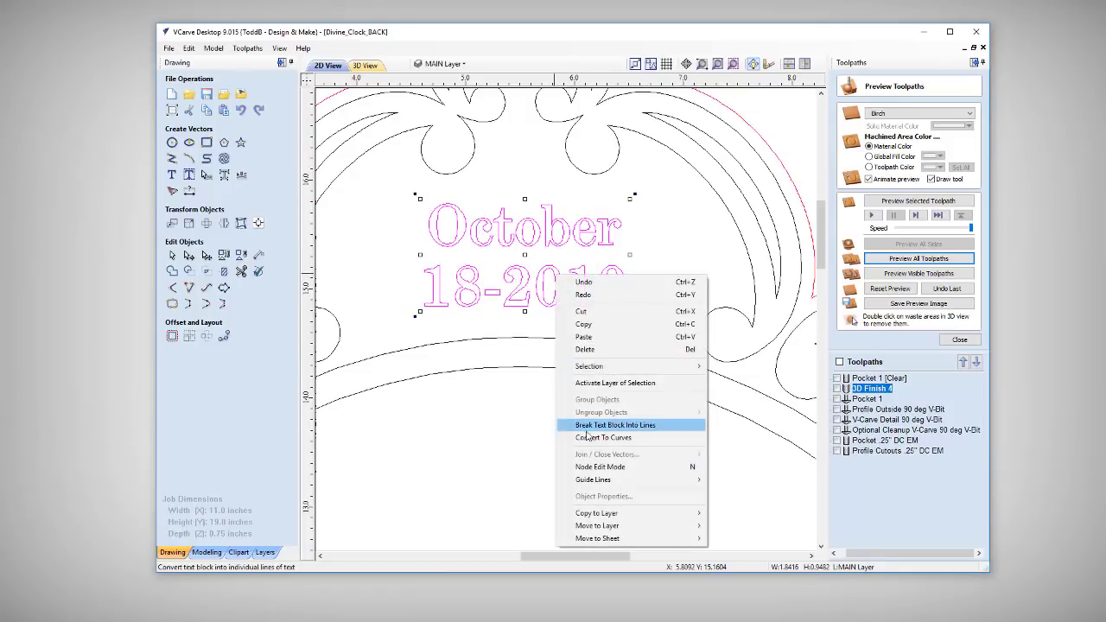
left_click(615, 424)
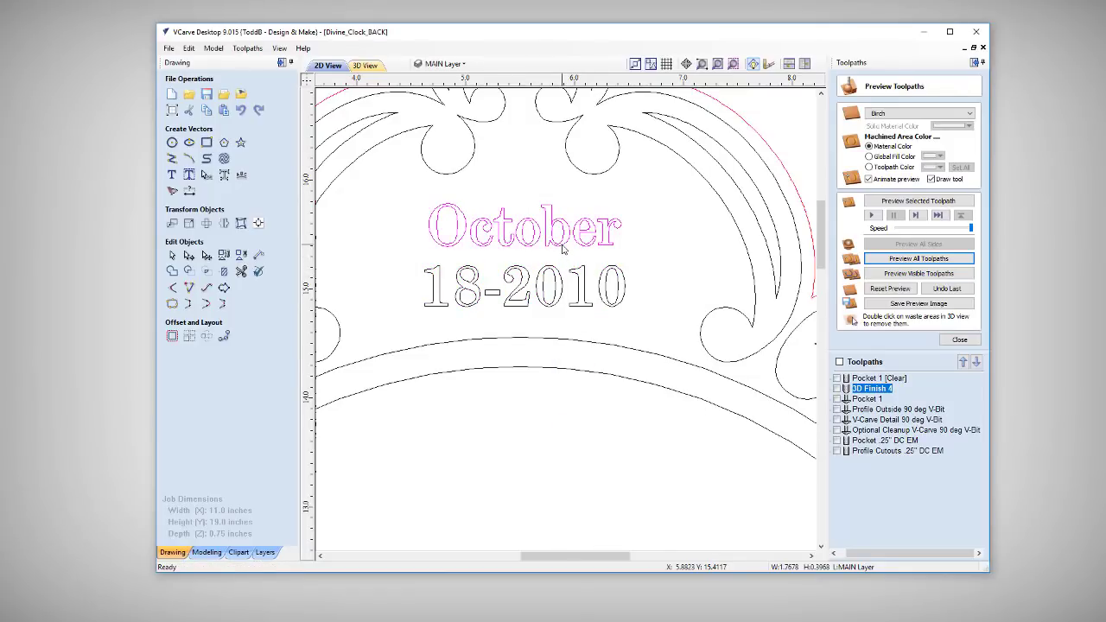
left_click(523, 227)
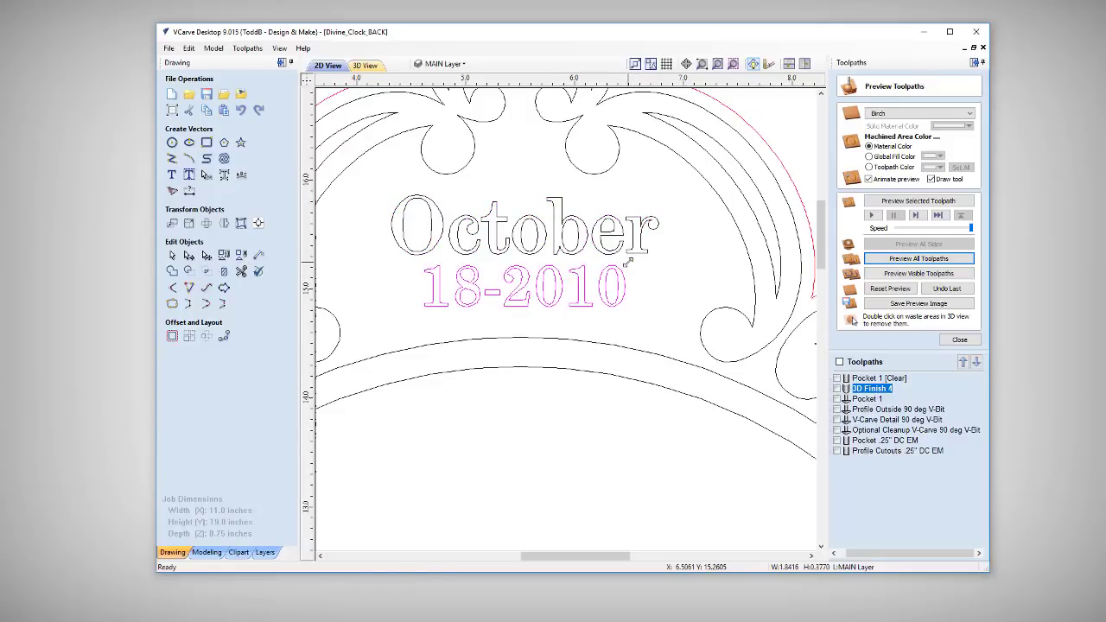
left_click(525, 288)
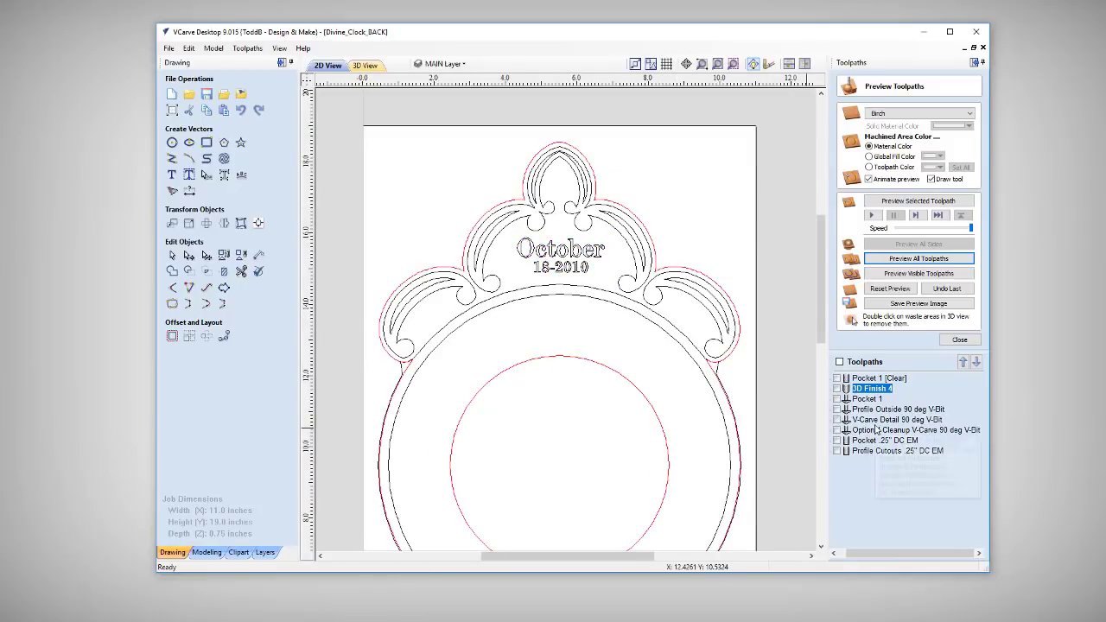
mouse_move(898, 419)
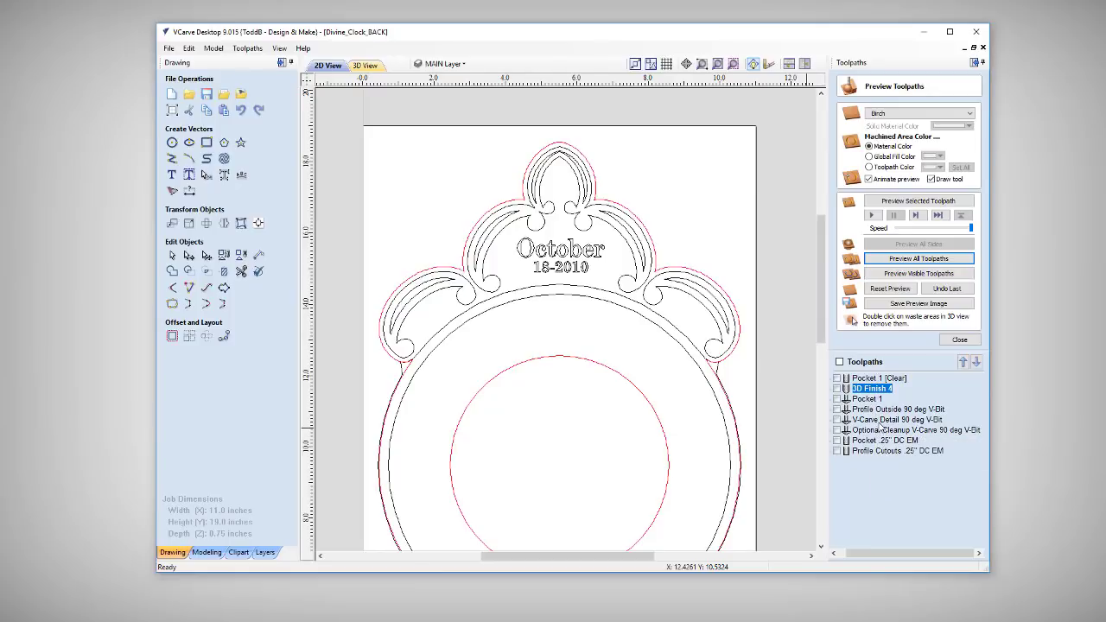
- Duplicate the V-Carve Detail toolpath and rename it 'V-Carve Text 90 deg V-Bit'
left_click(899, 419)
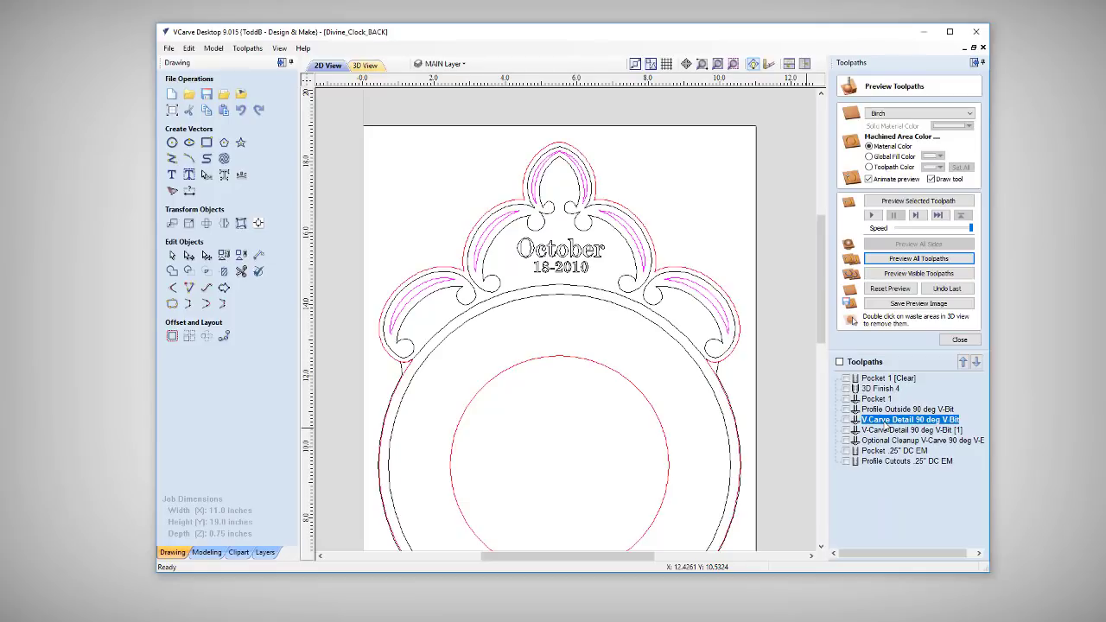
right_click(908, 420)
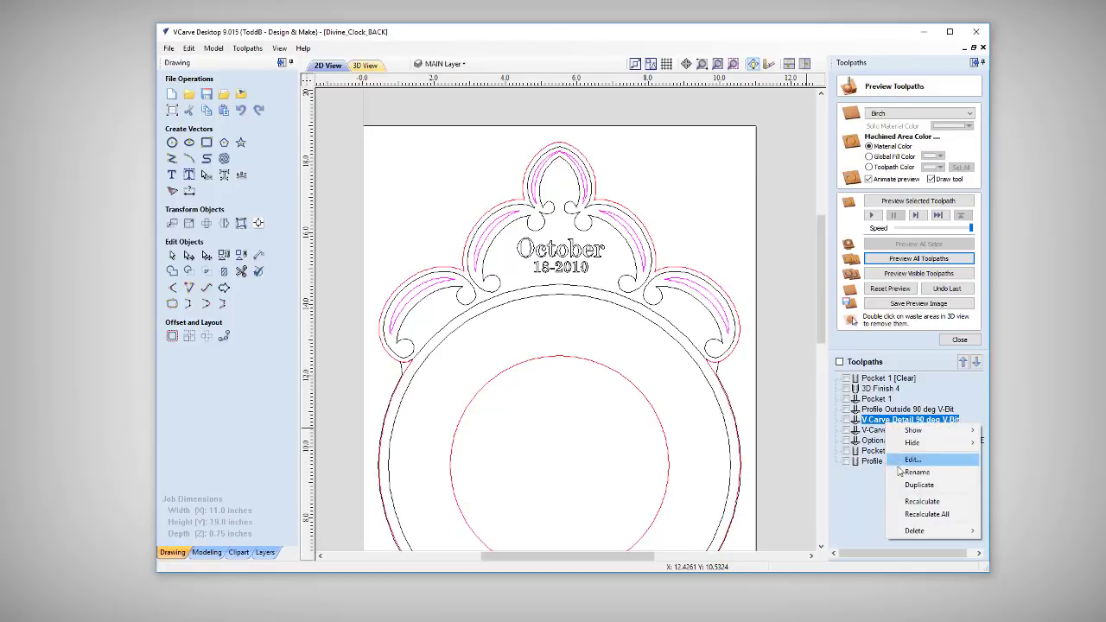
left_click(917, 472)
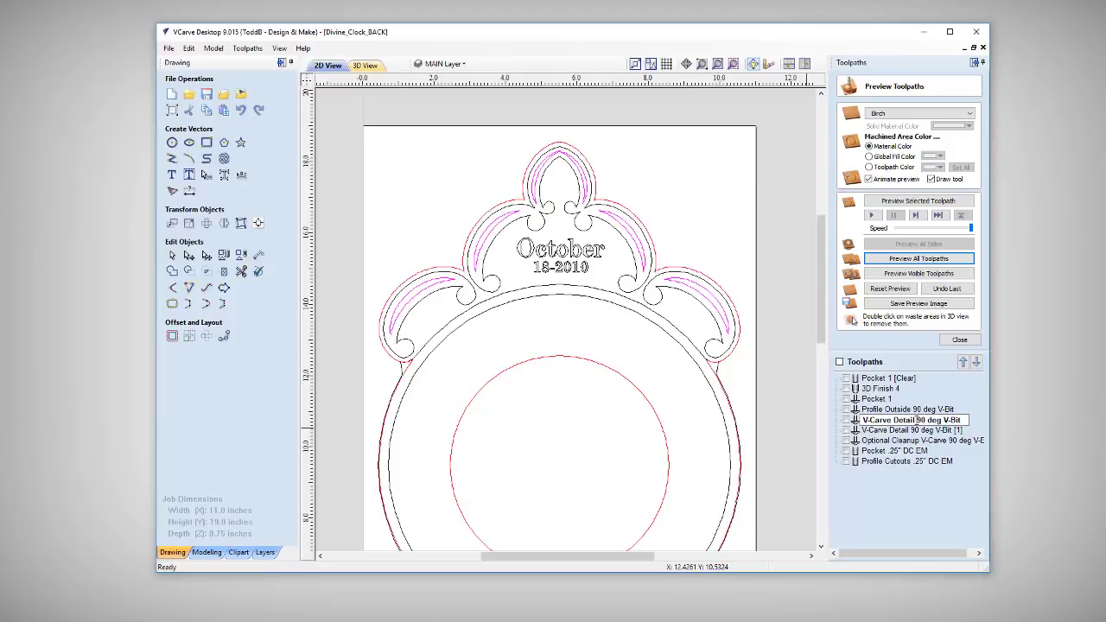
double_click(906, 419)
type("Tex")
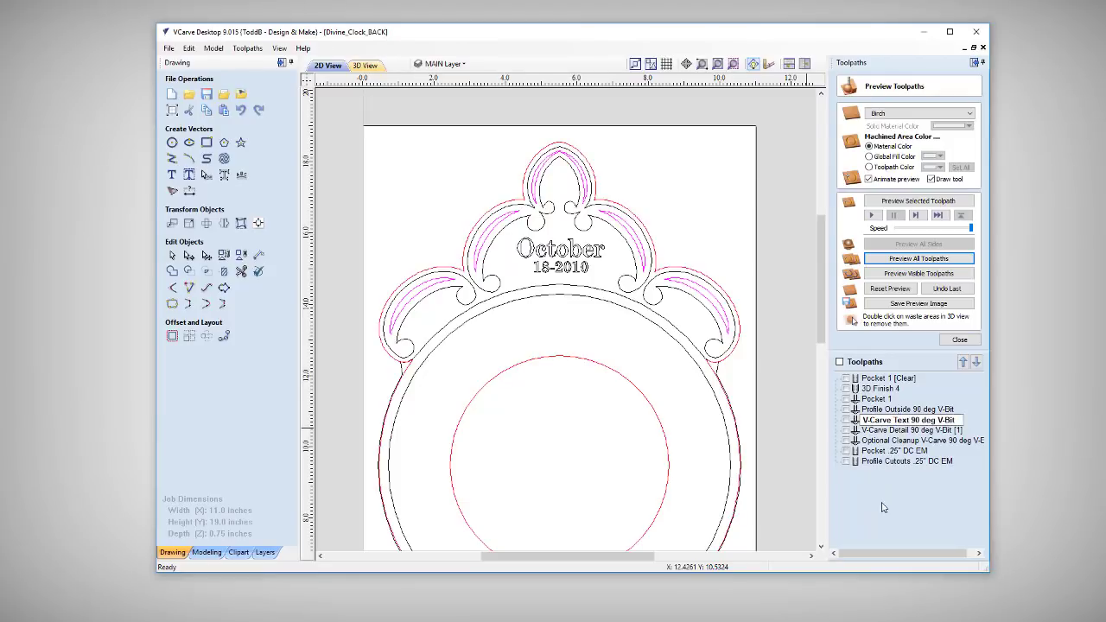
double_click(903, 419)
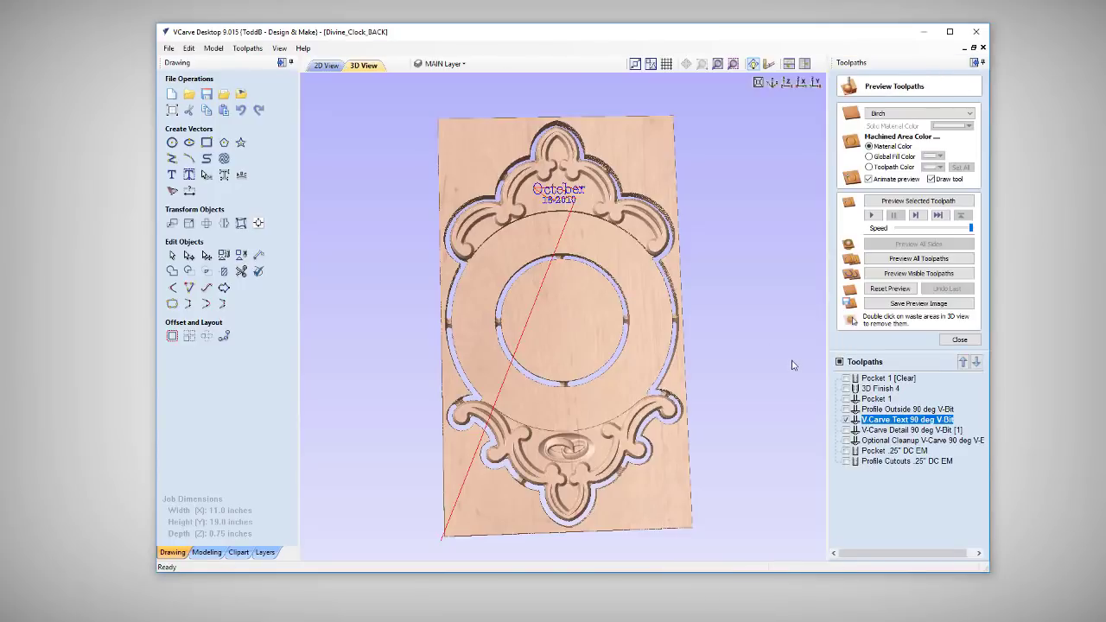
- Recalculate the text toolpath with a new start depth and preview the visible toolpaths
left_click(917, 273)
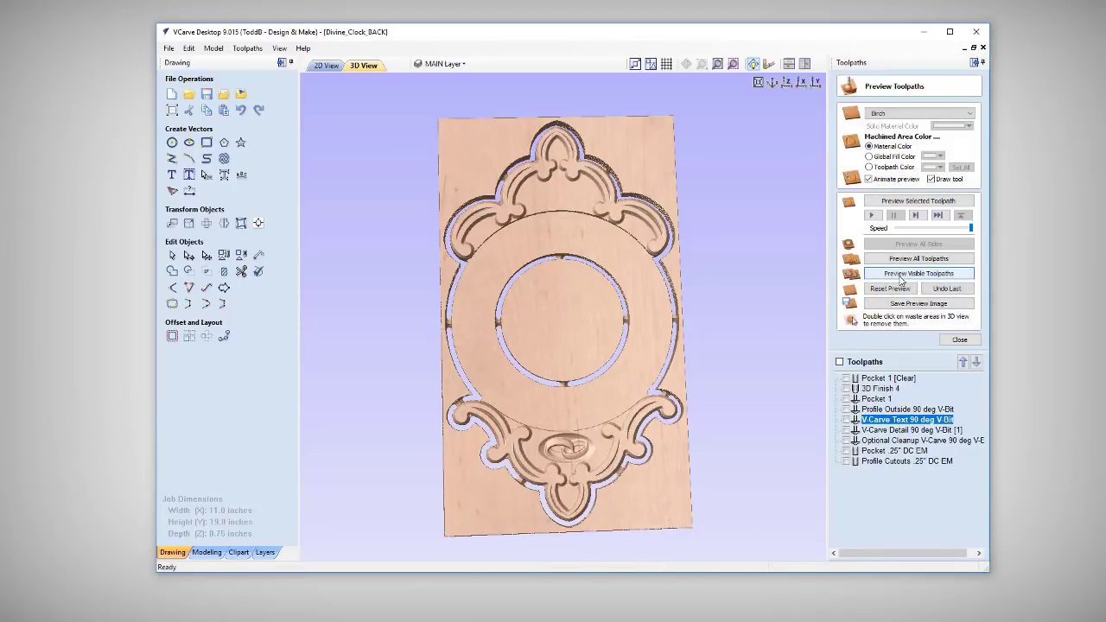
left_click(919, 273)
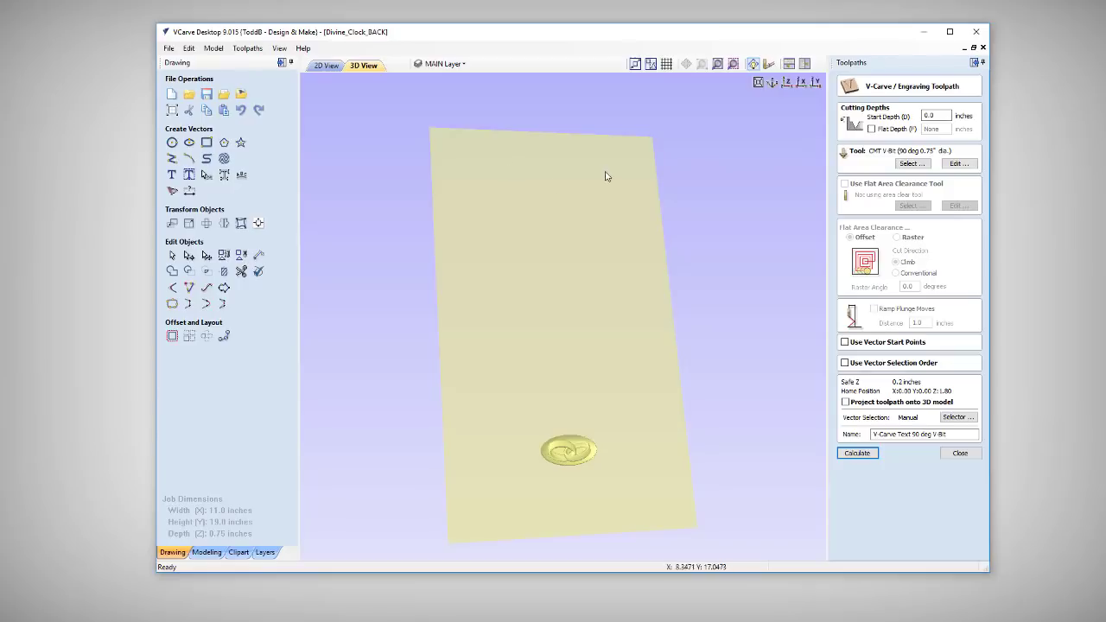
mouse_move(586, 417)
type(".125")
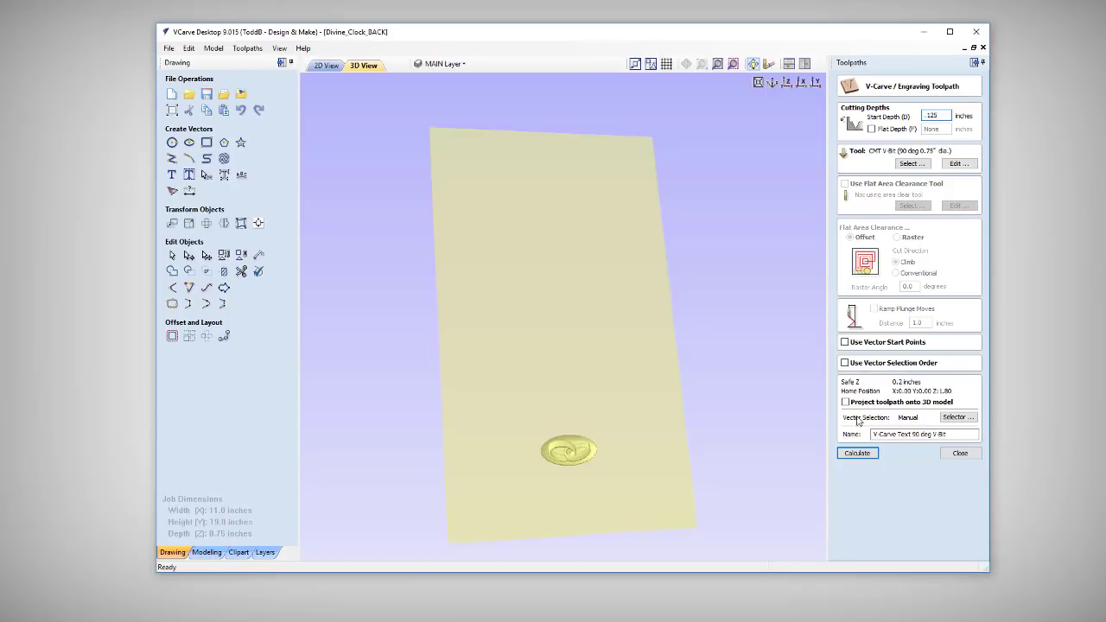
left_click(856, 453)
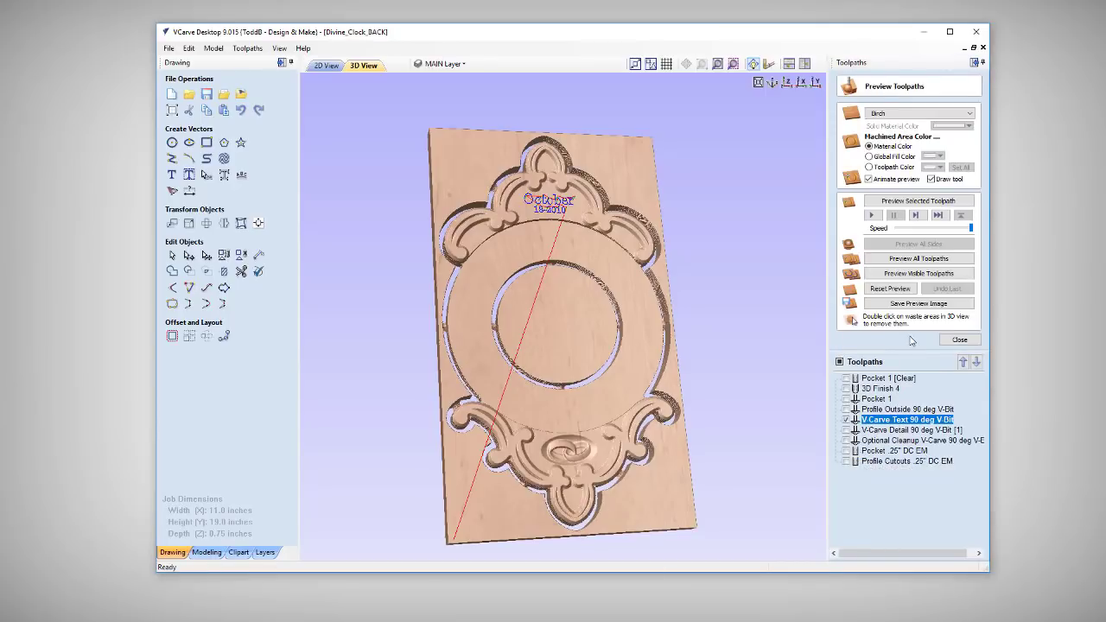
left_click(918, 273)
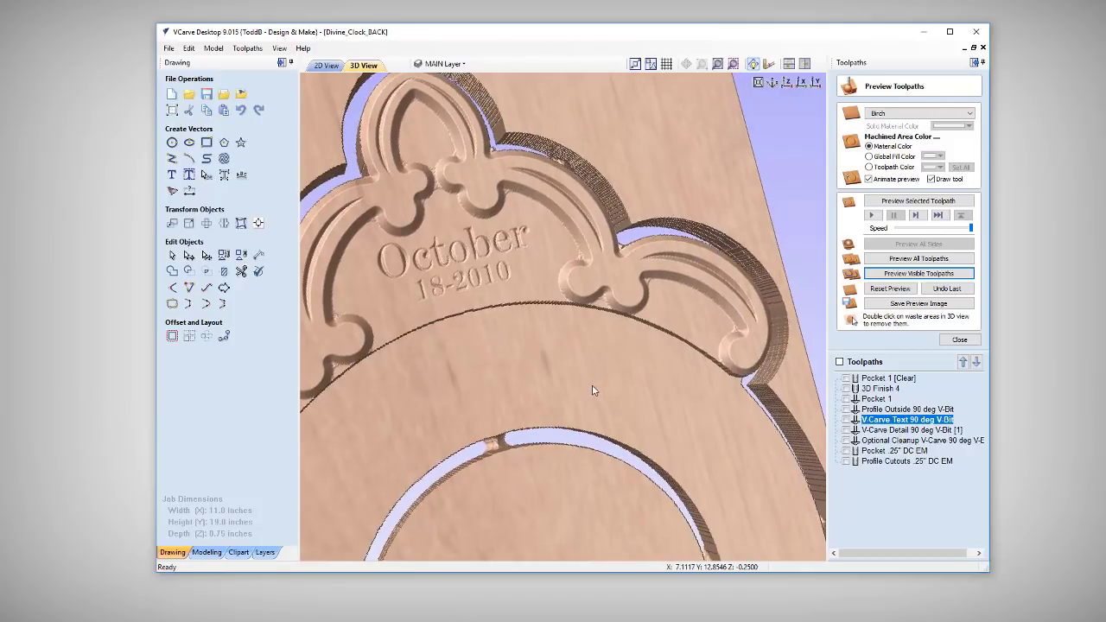
- Adjust the text toolpath's depth again, recalculate, and preview the carved date
left_click(960, 338)
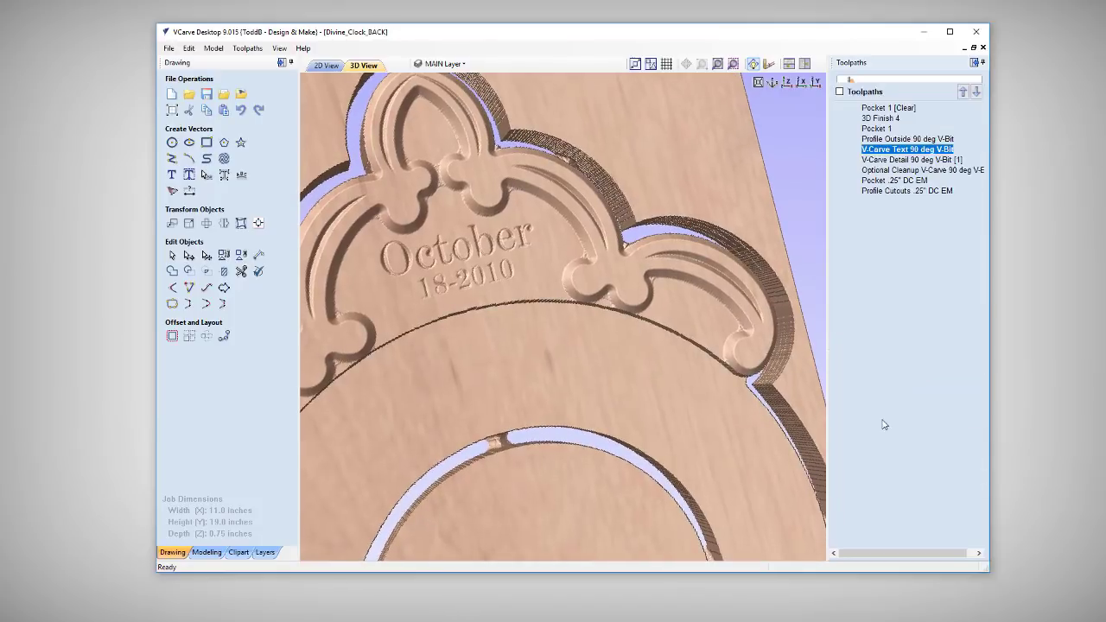
double_click(905, 149)
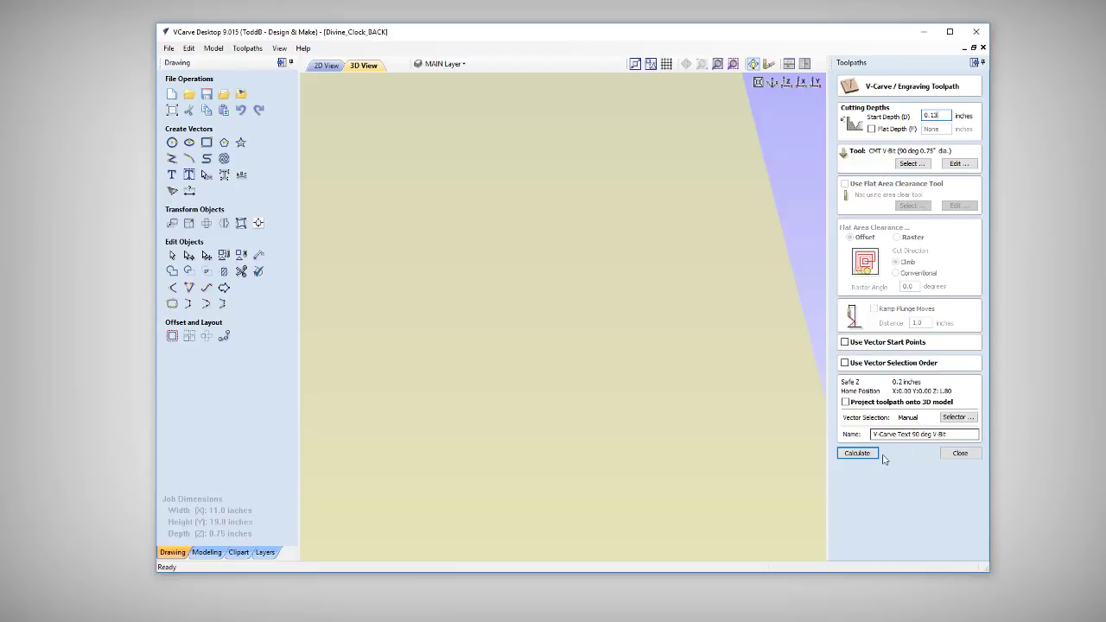
left_click(858, 453)
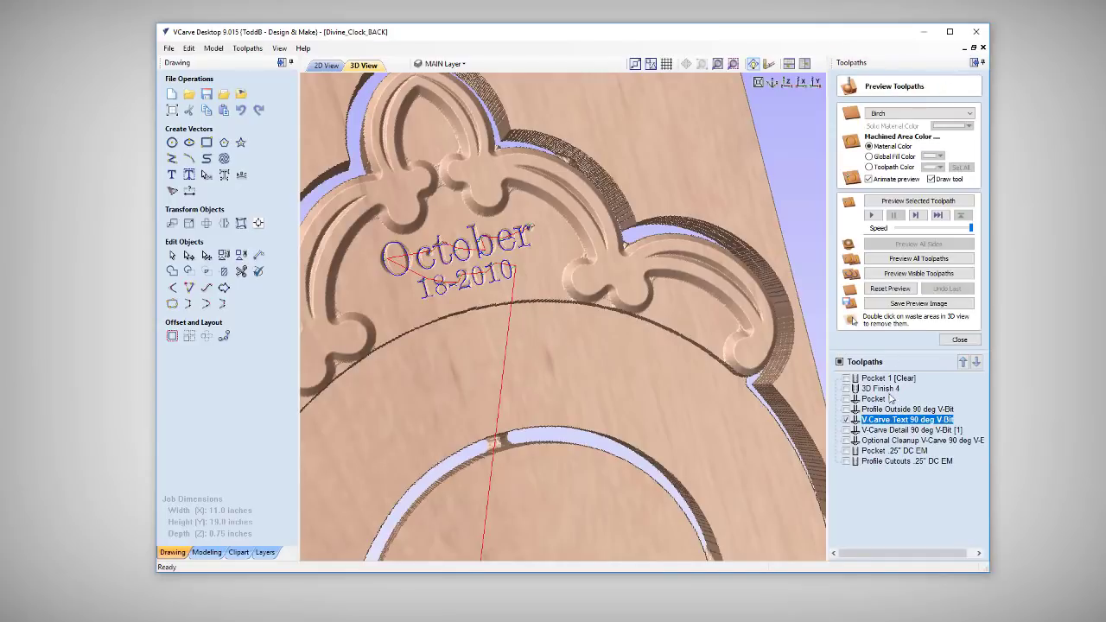
left_click(918, 273)
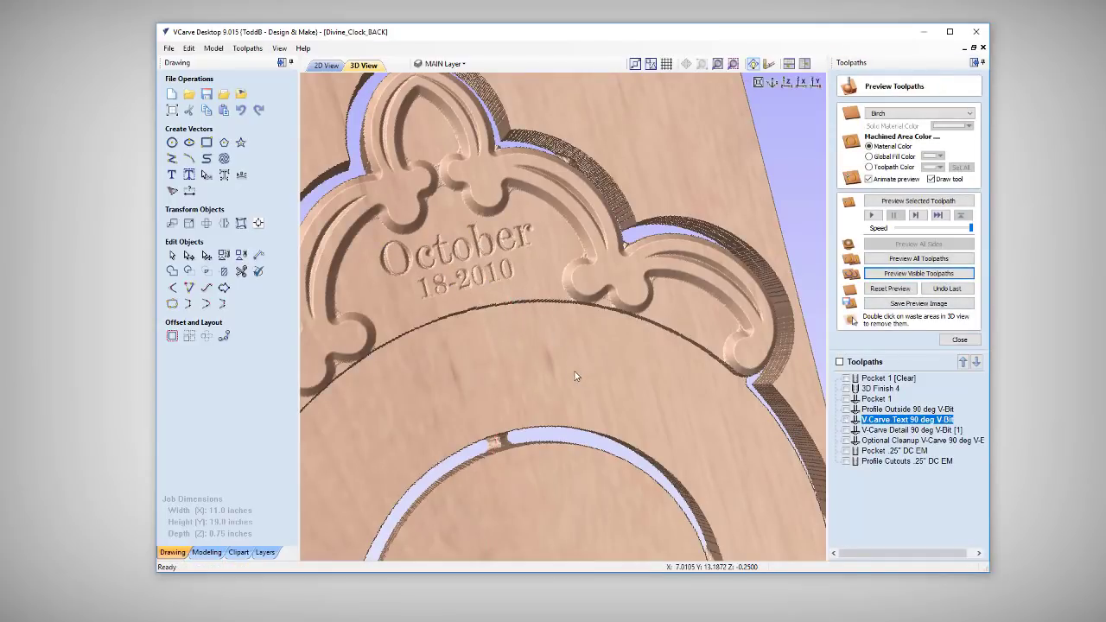